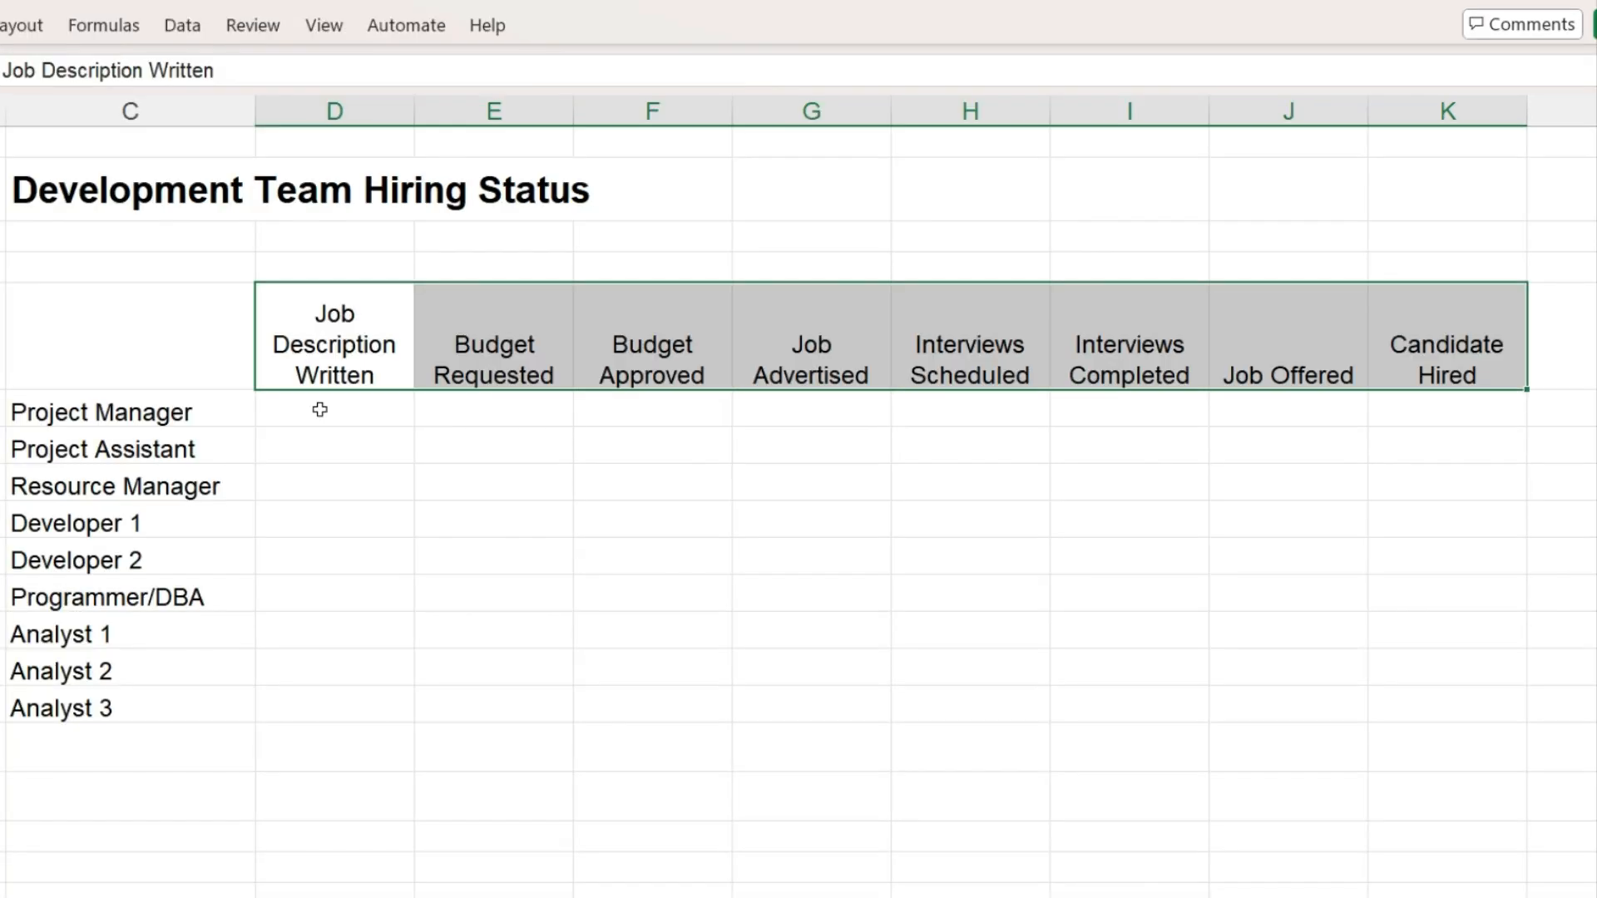
# Step: Enter 1, 2, 3 in the Project Manager row, fill the series to Candidate Hired, and start the next row at 3
pyautogui.click(333, 409)
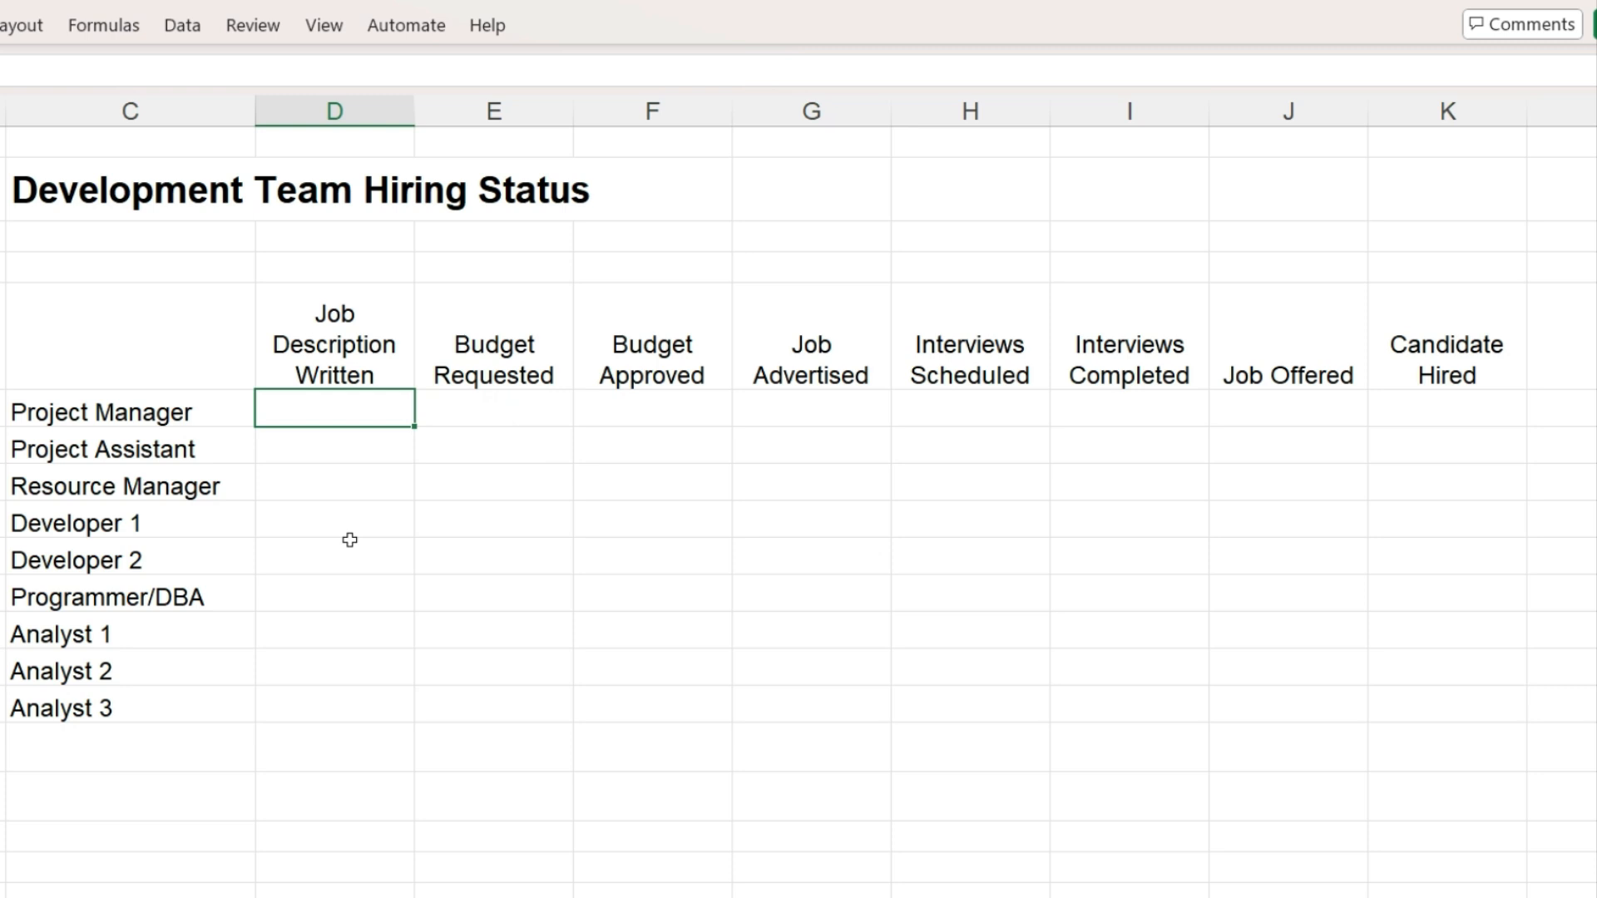
pyautogui.write('1')
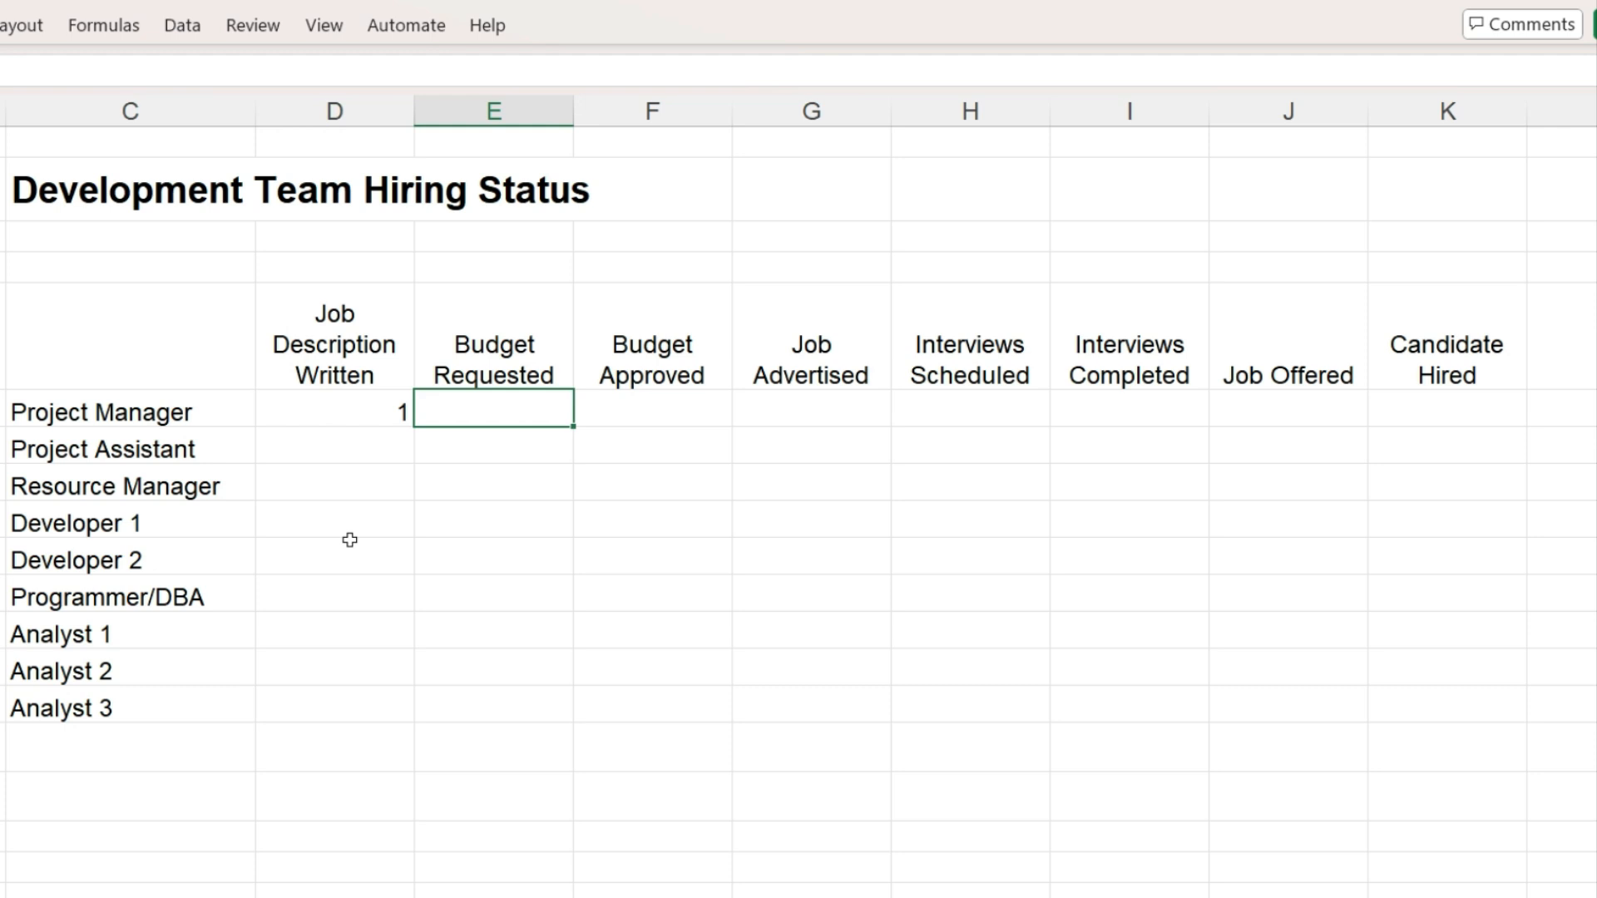
pyautogui.write('2')
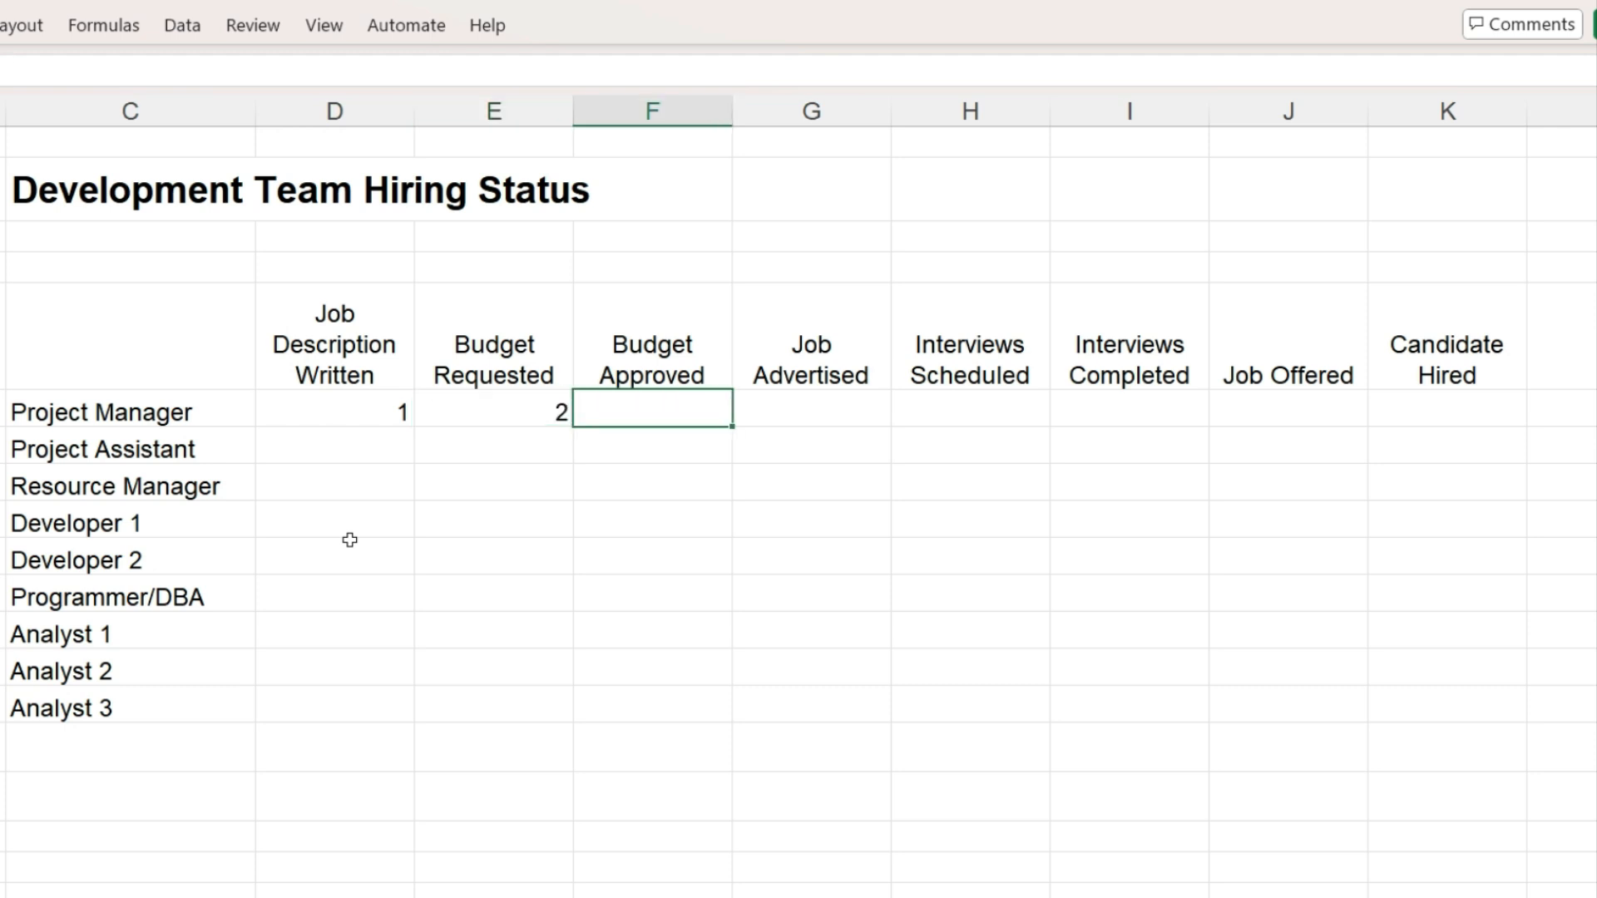
pyautogui.write('3')
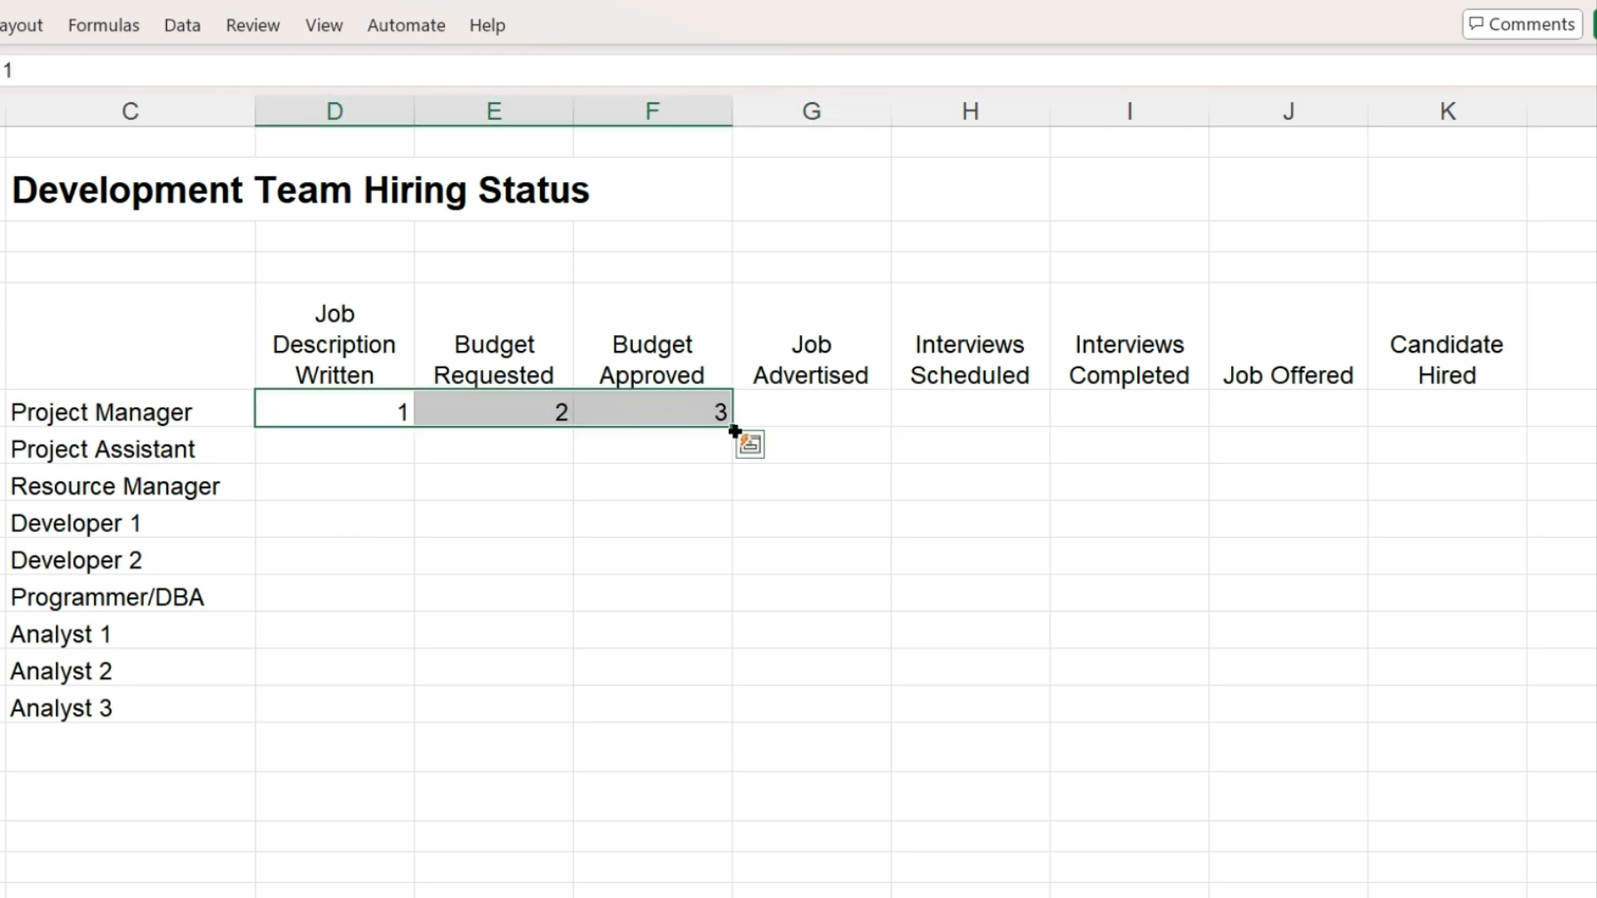
pyautogui.moveTo(732, 411); pyautogui.dragTo(1495, 411)
pyautogui.write('2')
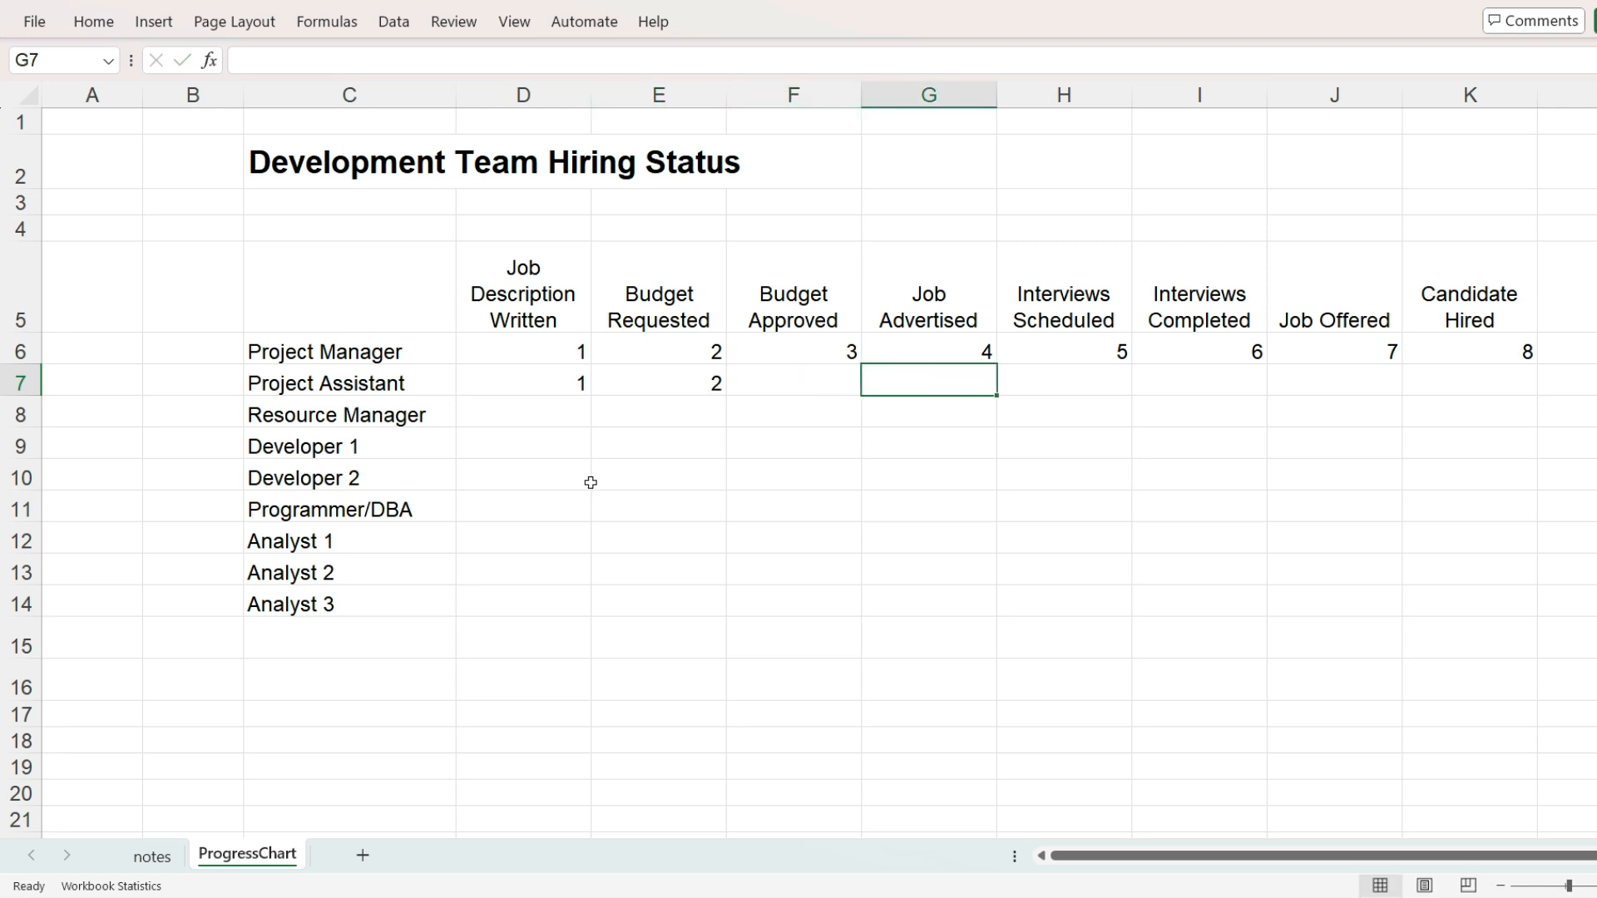
pyautogui.write('3')
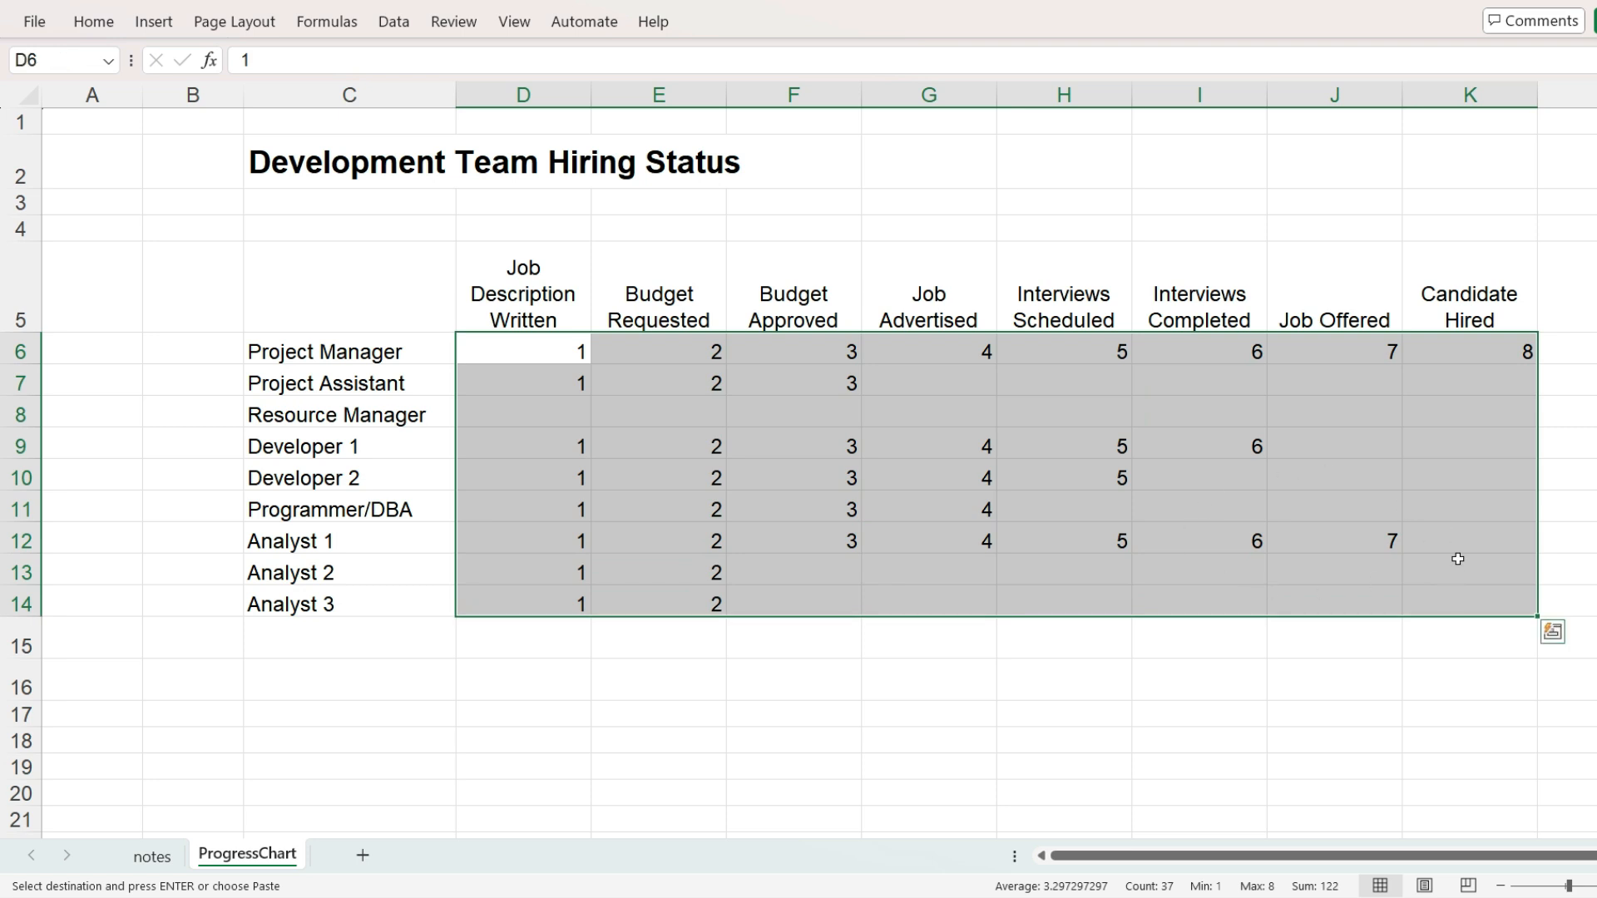
# Step: Switch to the Home ribbon to reach the conditional formatting commands
pyautogui.click(93, 21)
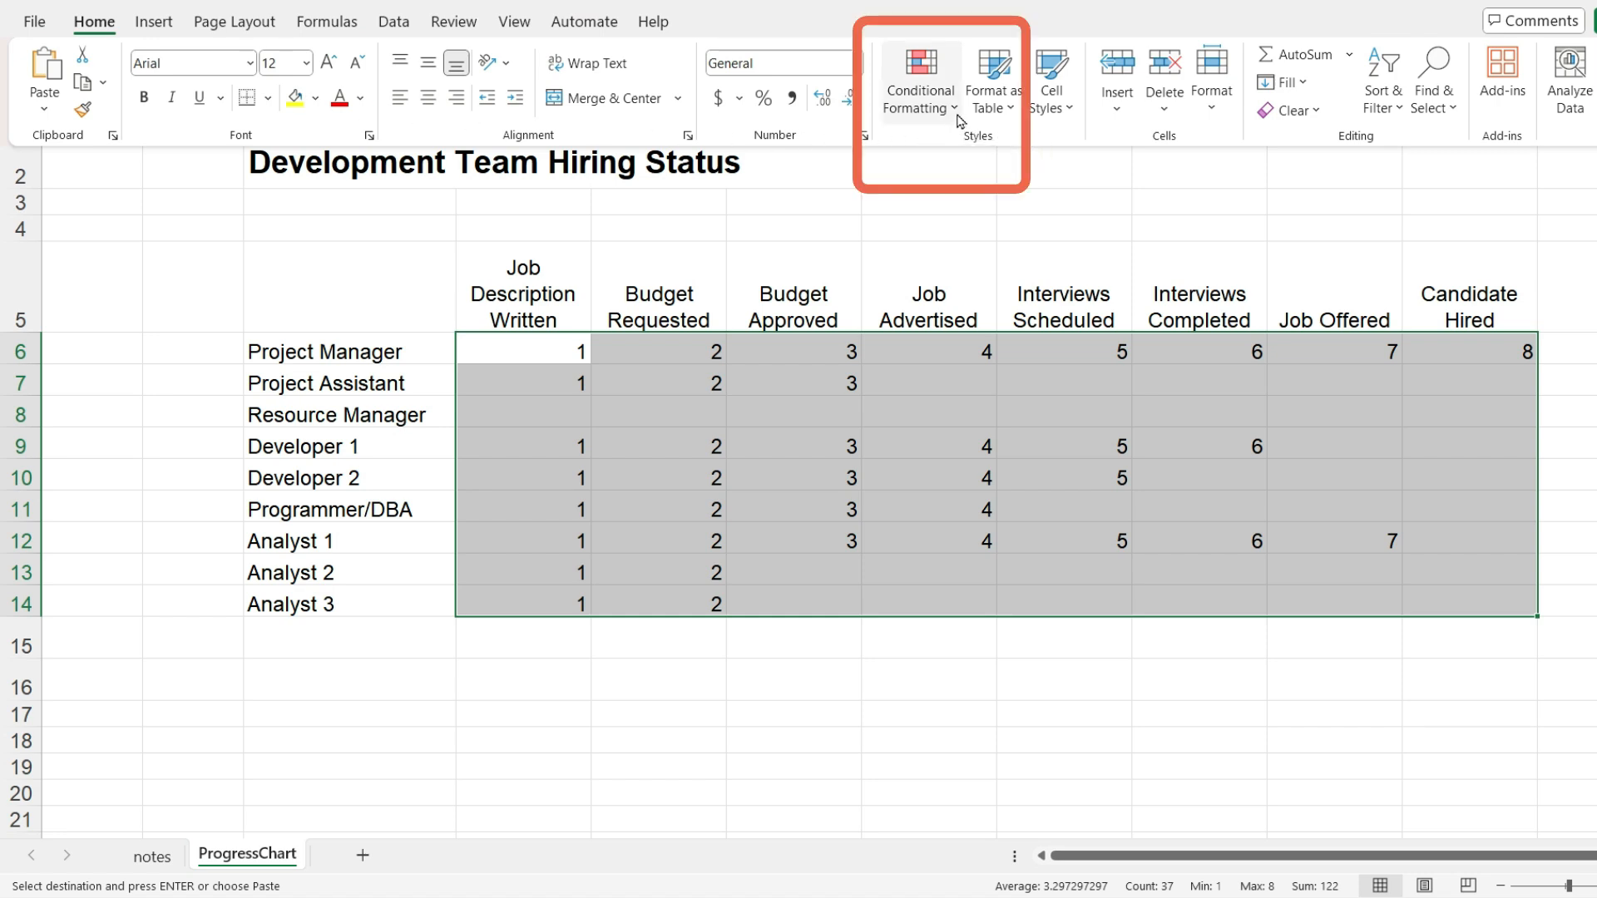
pyautogui.moveTo(918, 81)
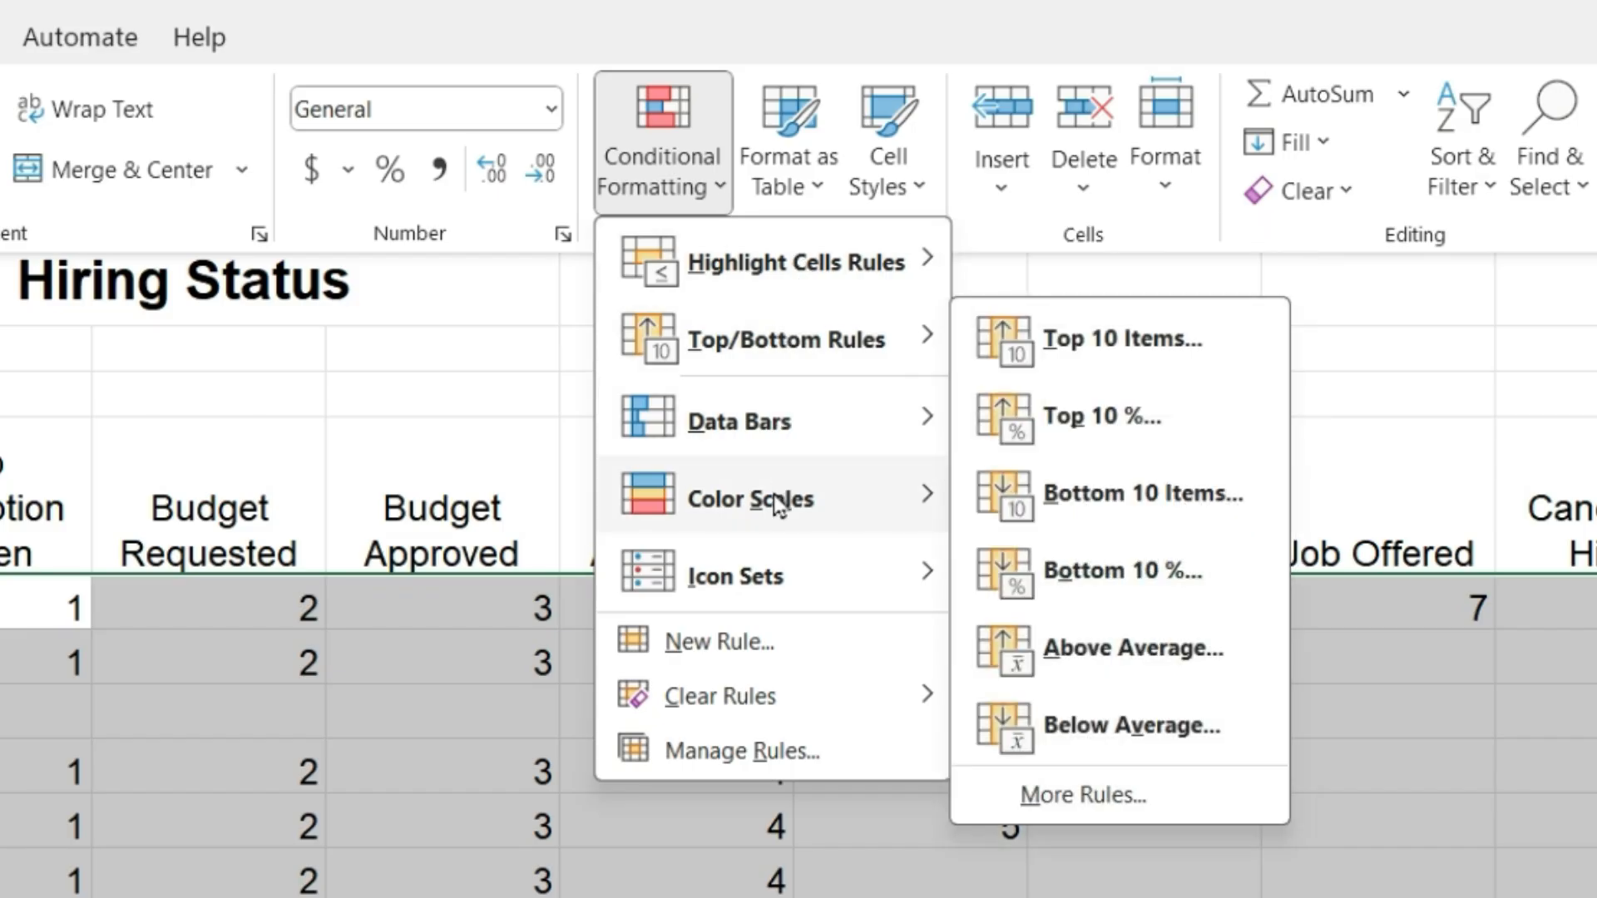
pyautogui.moveTo(750, 497)
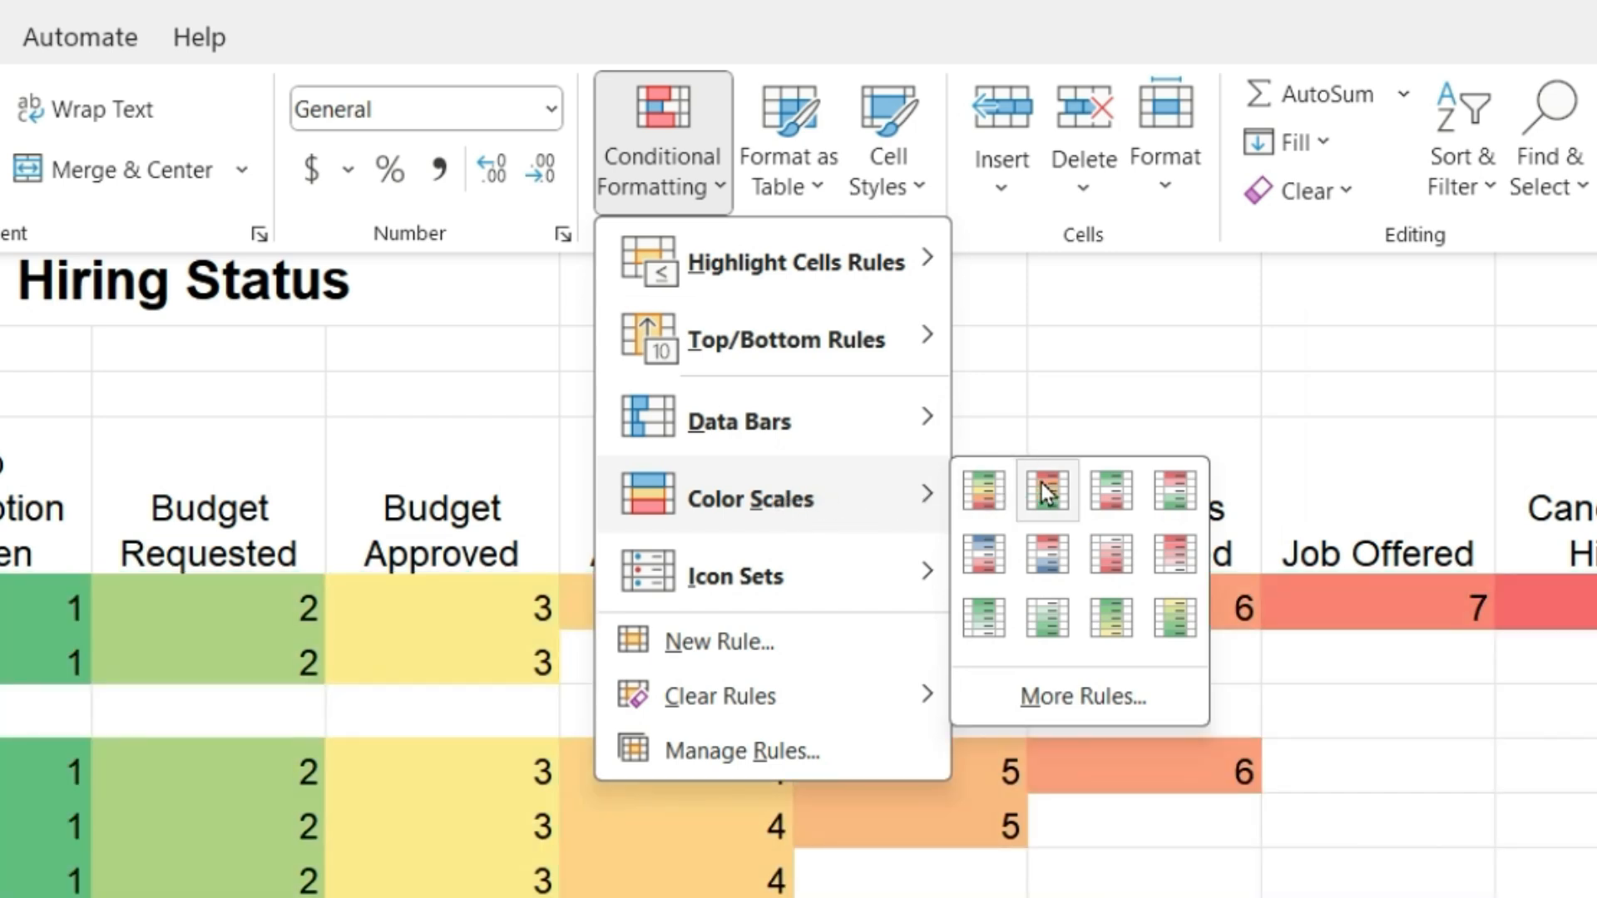
pyautogui.moveTo(1047, 625)
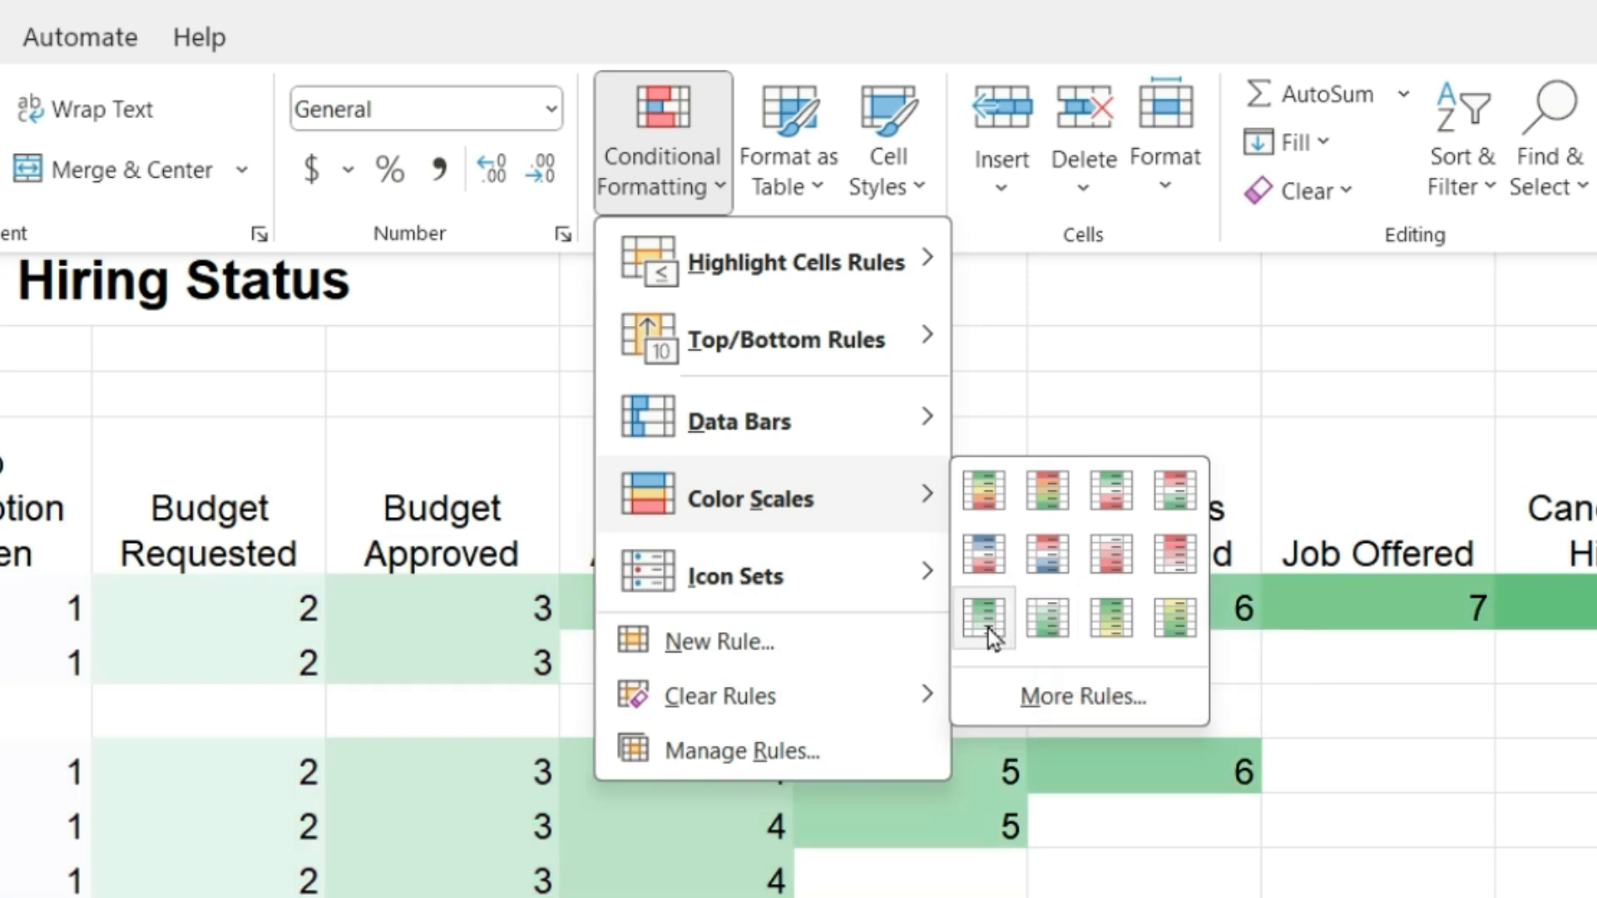
pyautogui.moveTo(981, 619)
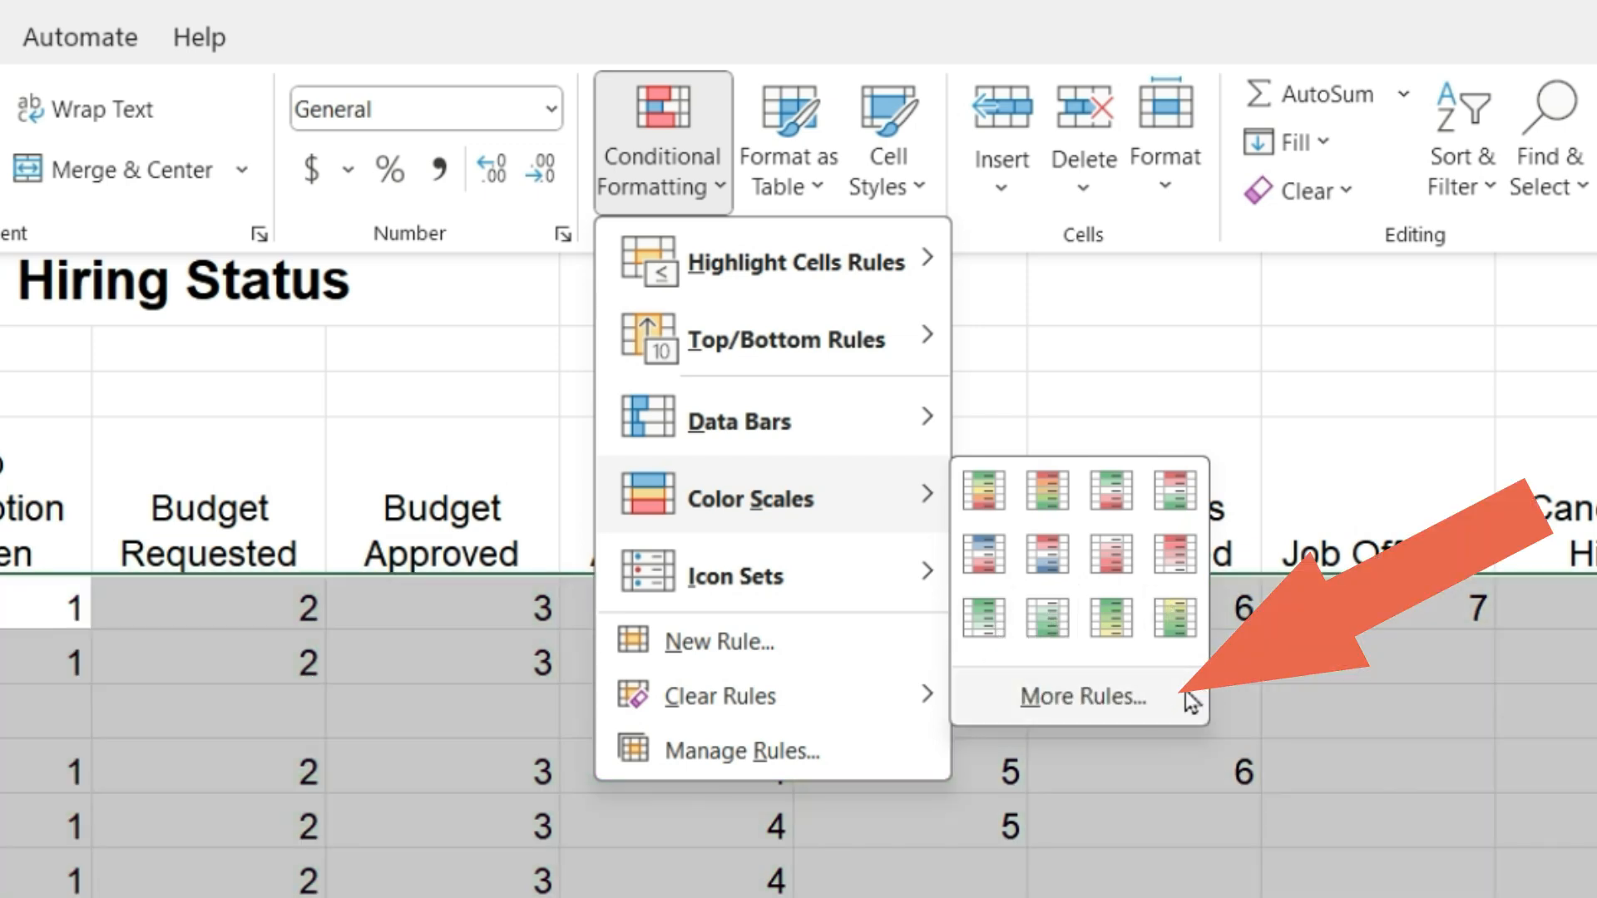
pyautogui.moveTo(1085, 697)
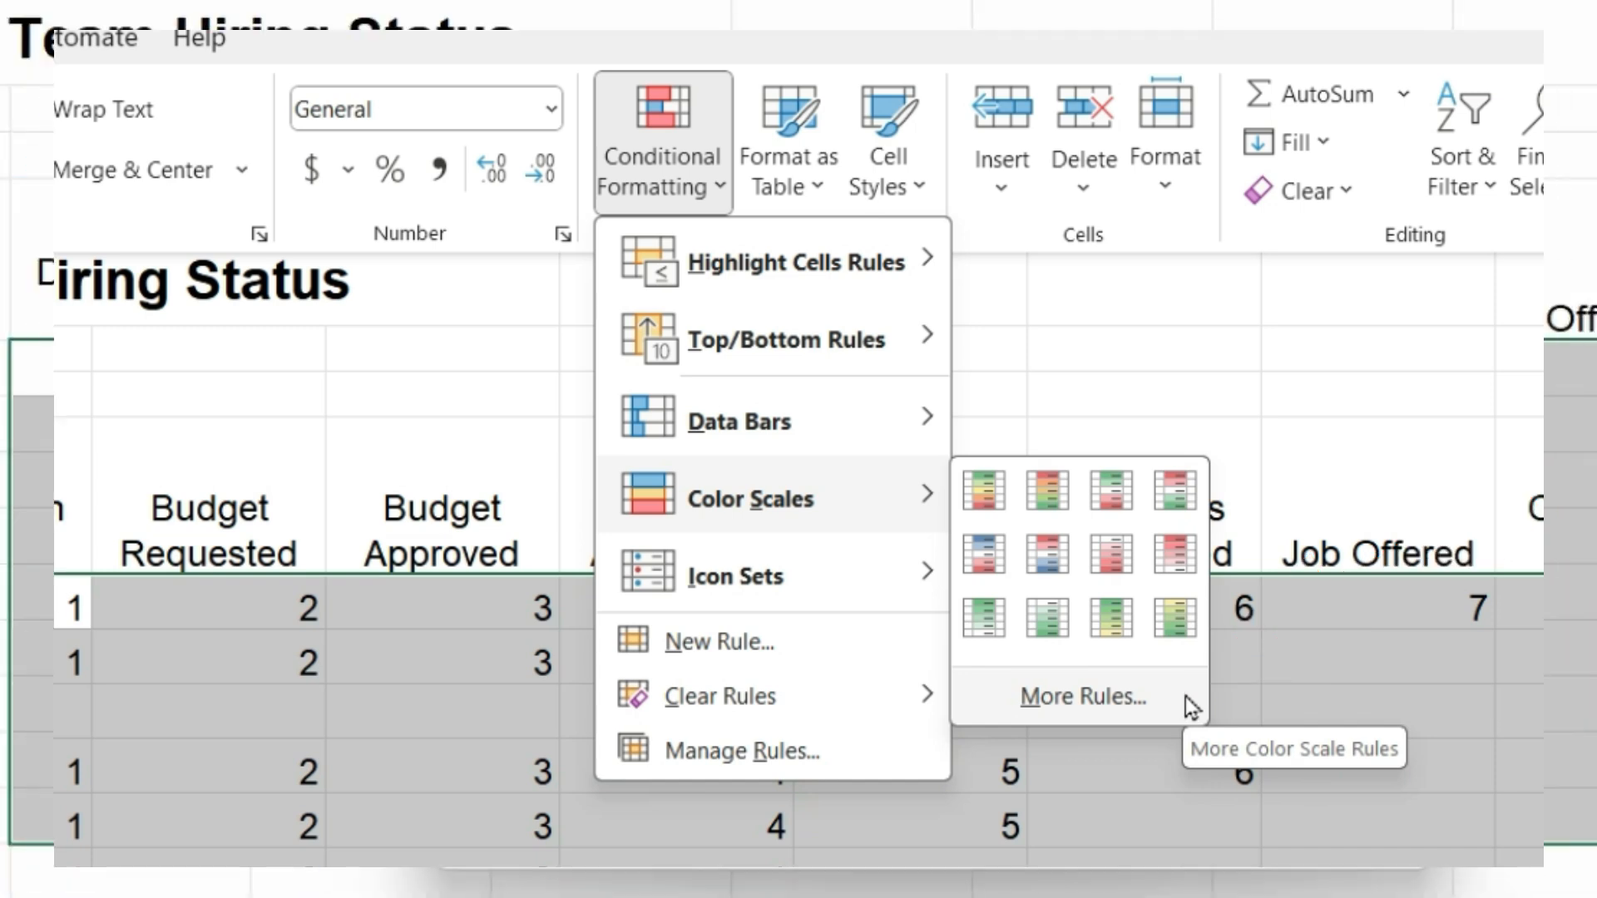
# Step: Start a custom 2-Color Scale rule with the minimum set as a Number value
pyautogui.click(1084, 697)
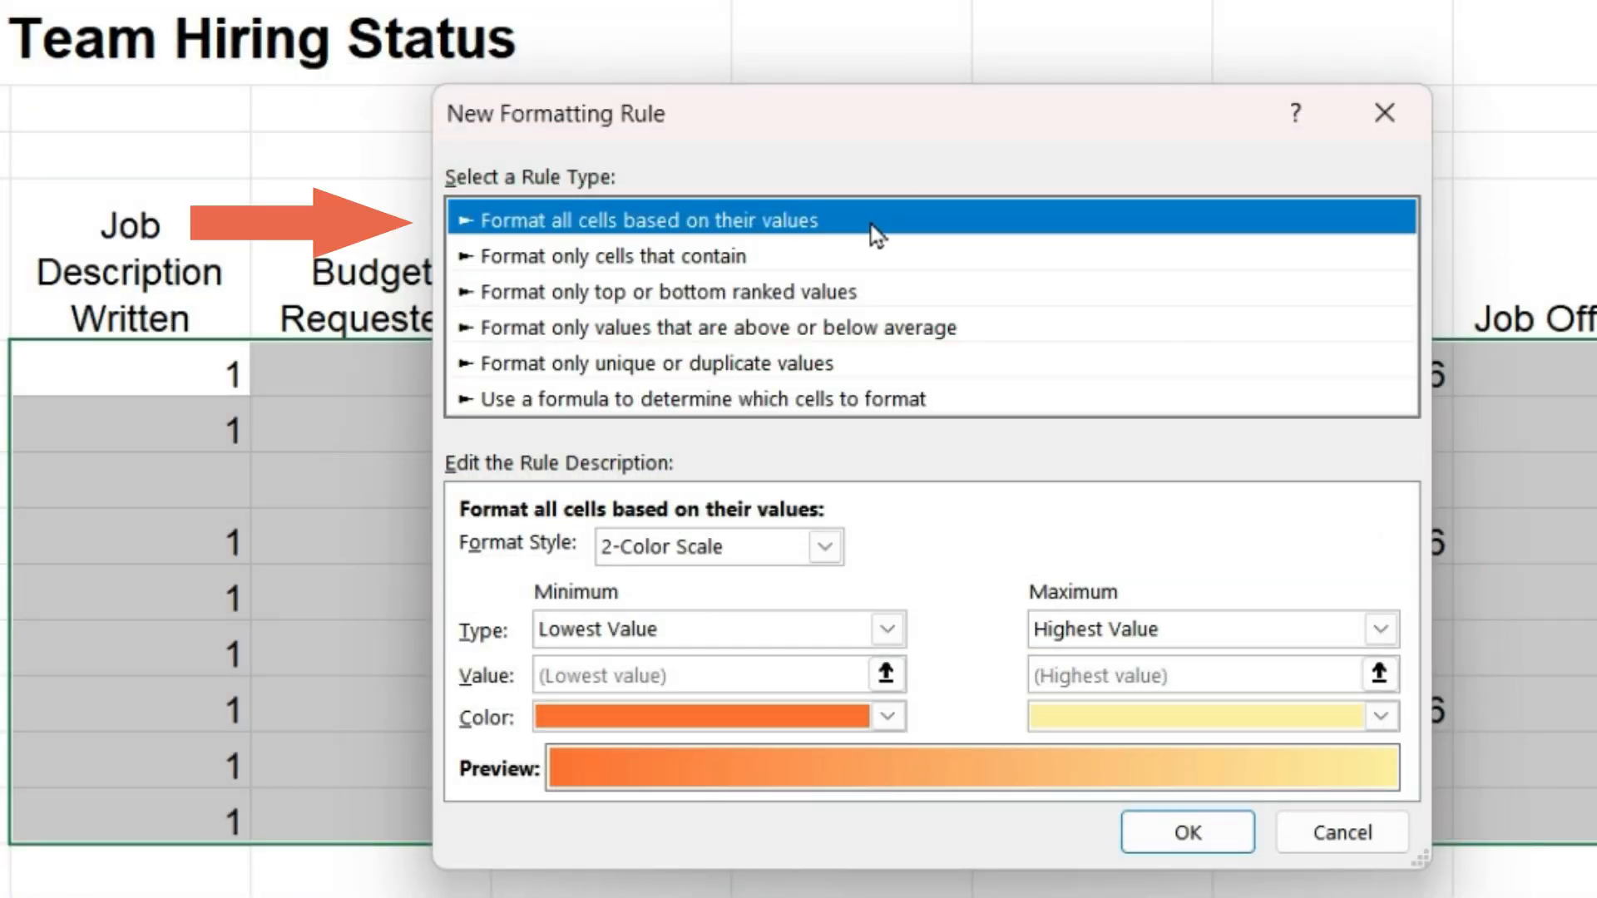
pyautogui.moveTo(901, 274)
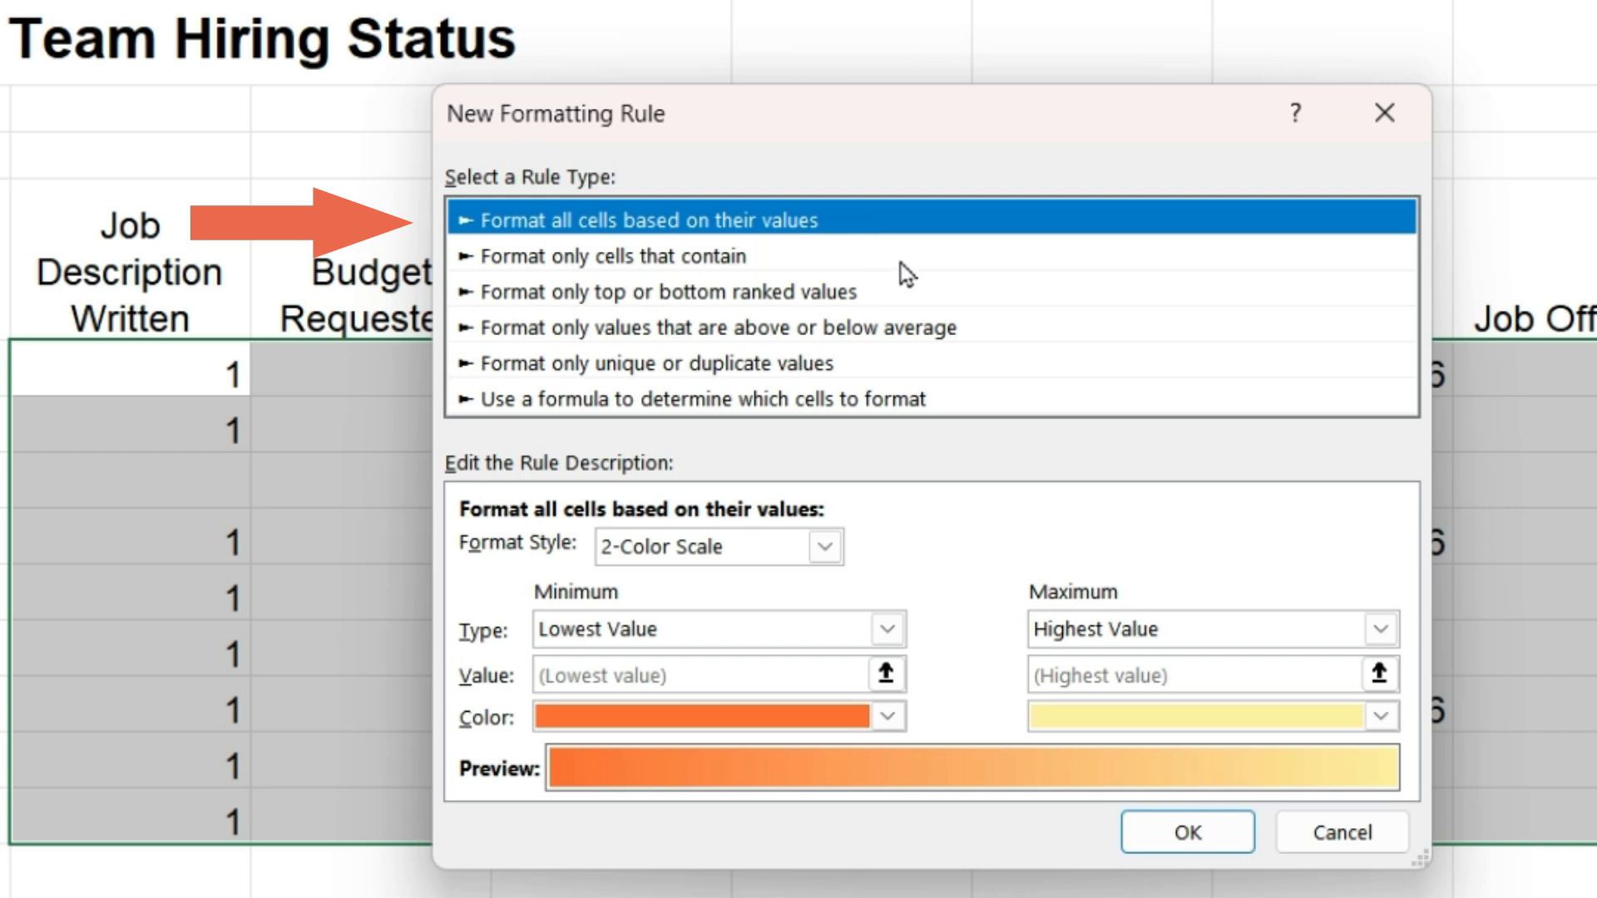
pyautogui.click(825, 545)
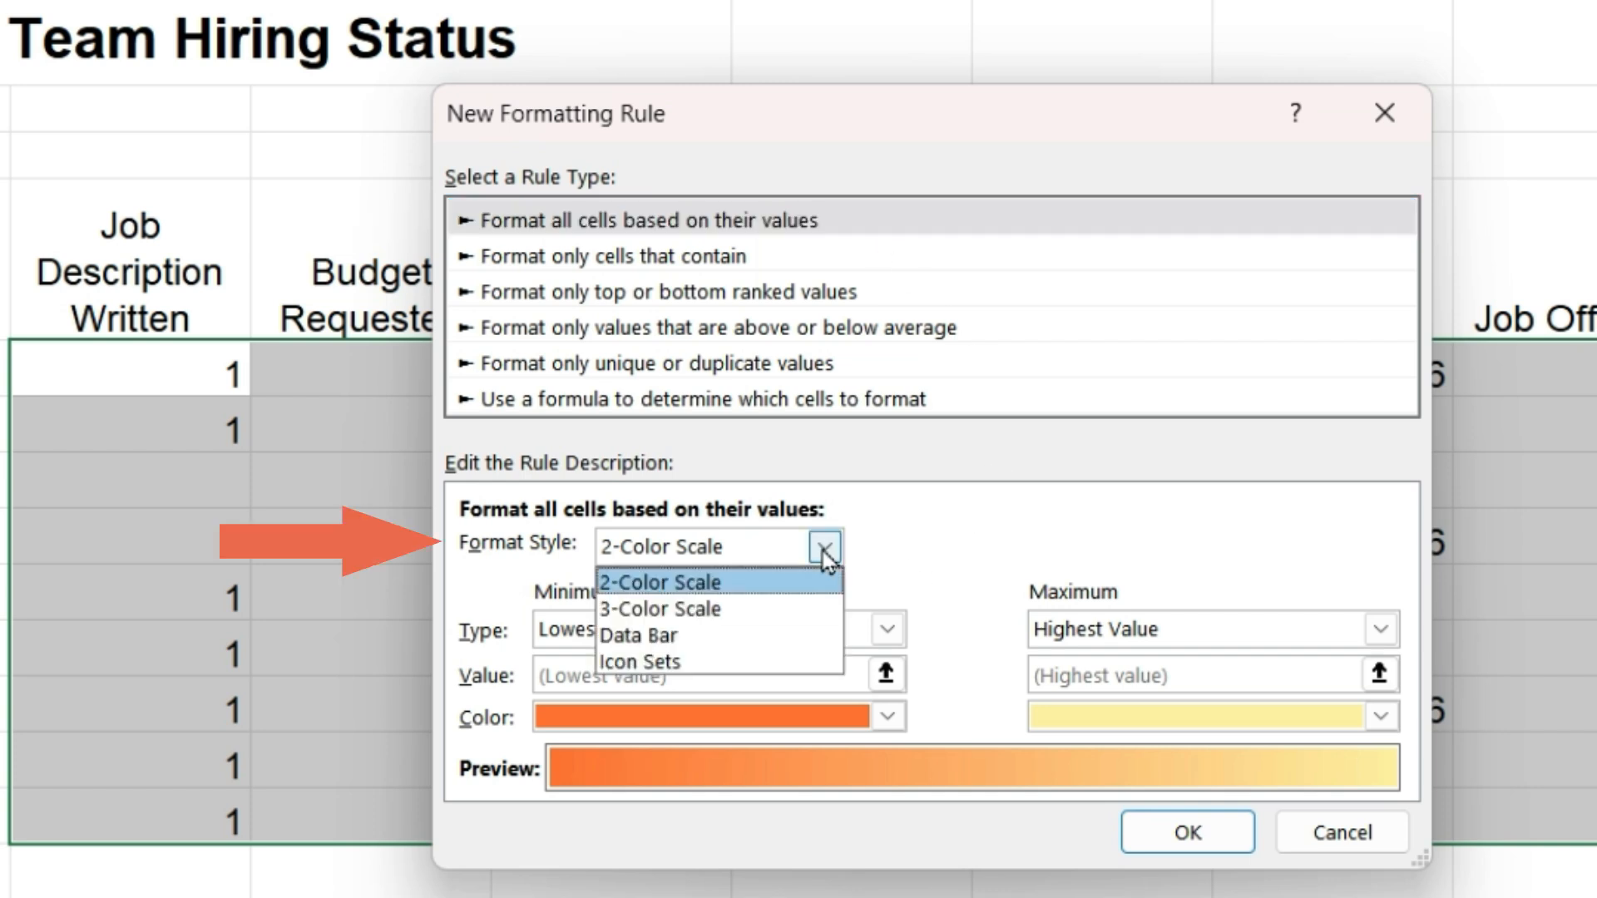
pyautogui.click(659, 582)
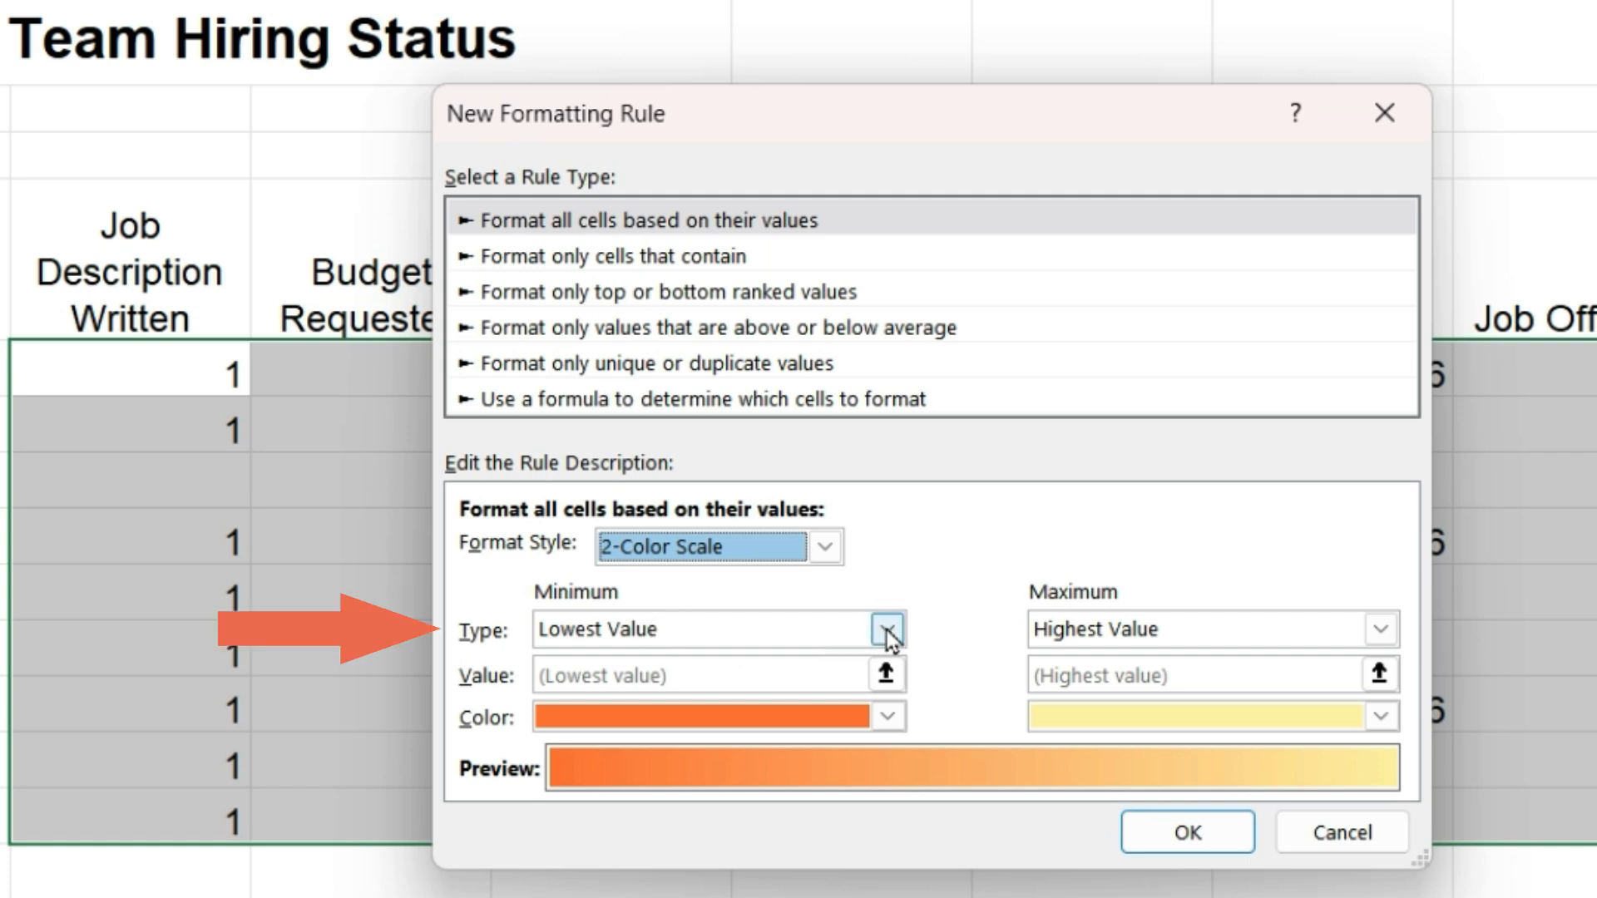
pyautogui.click(885, 629)
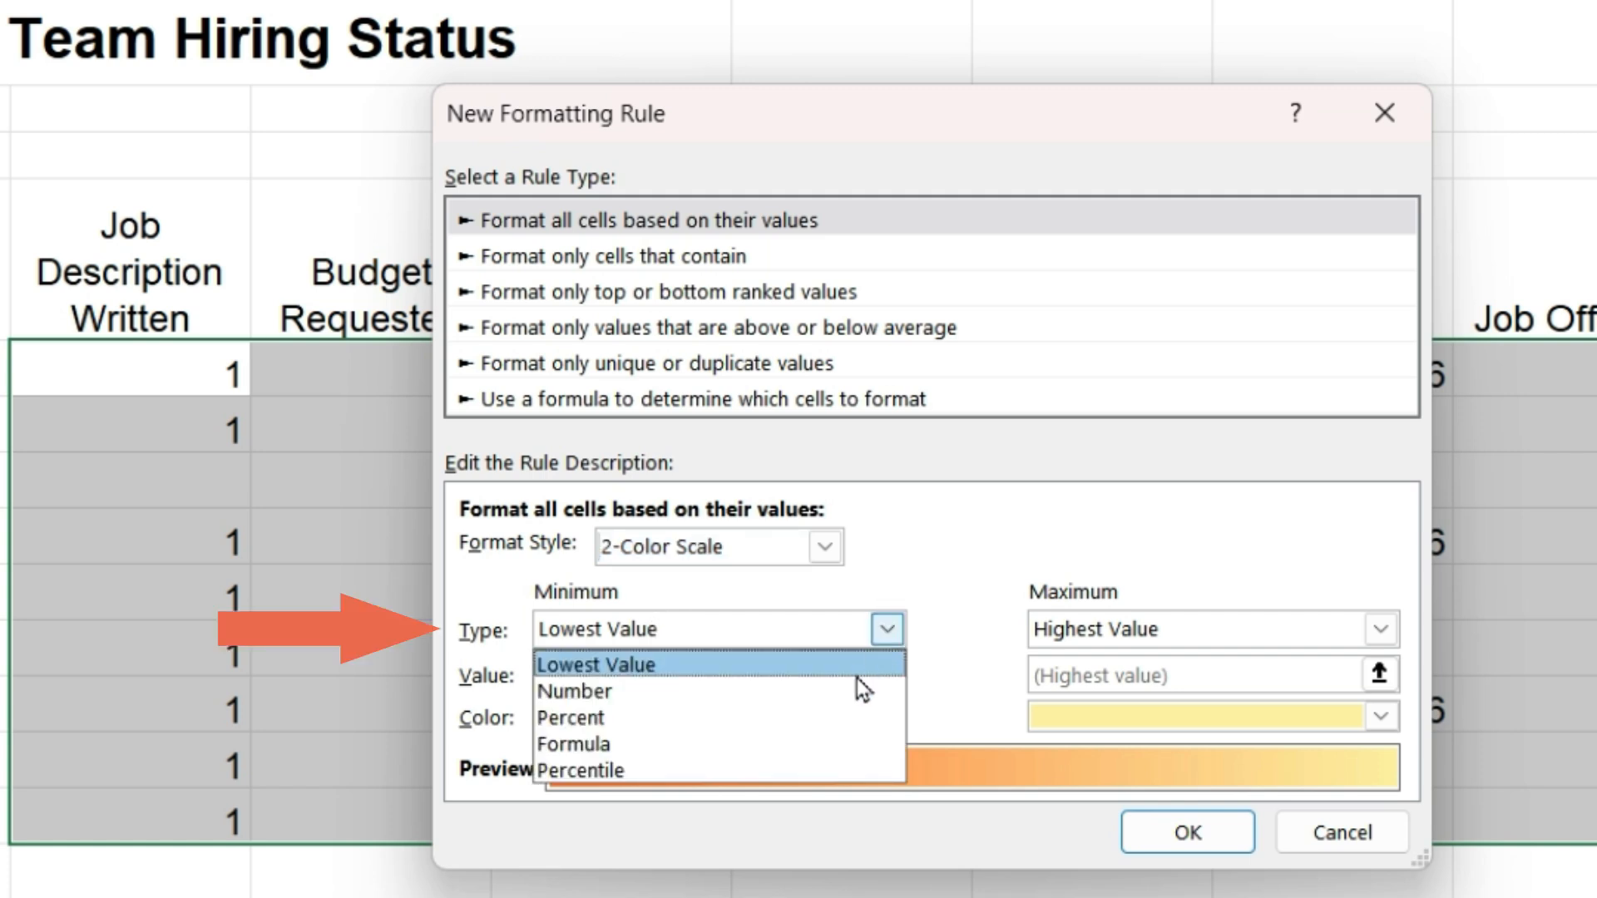
pyautogui.click(574, 690)
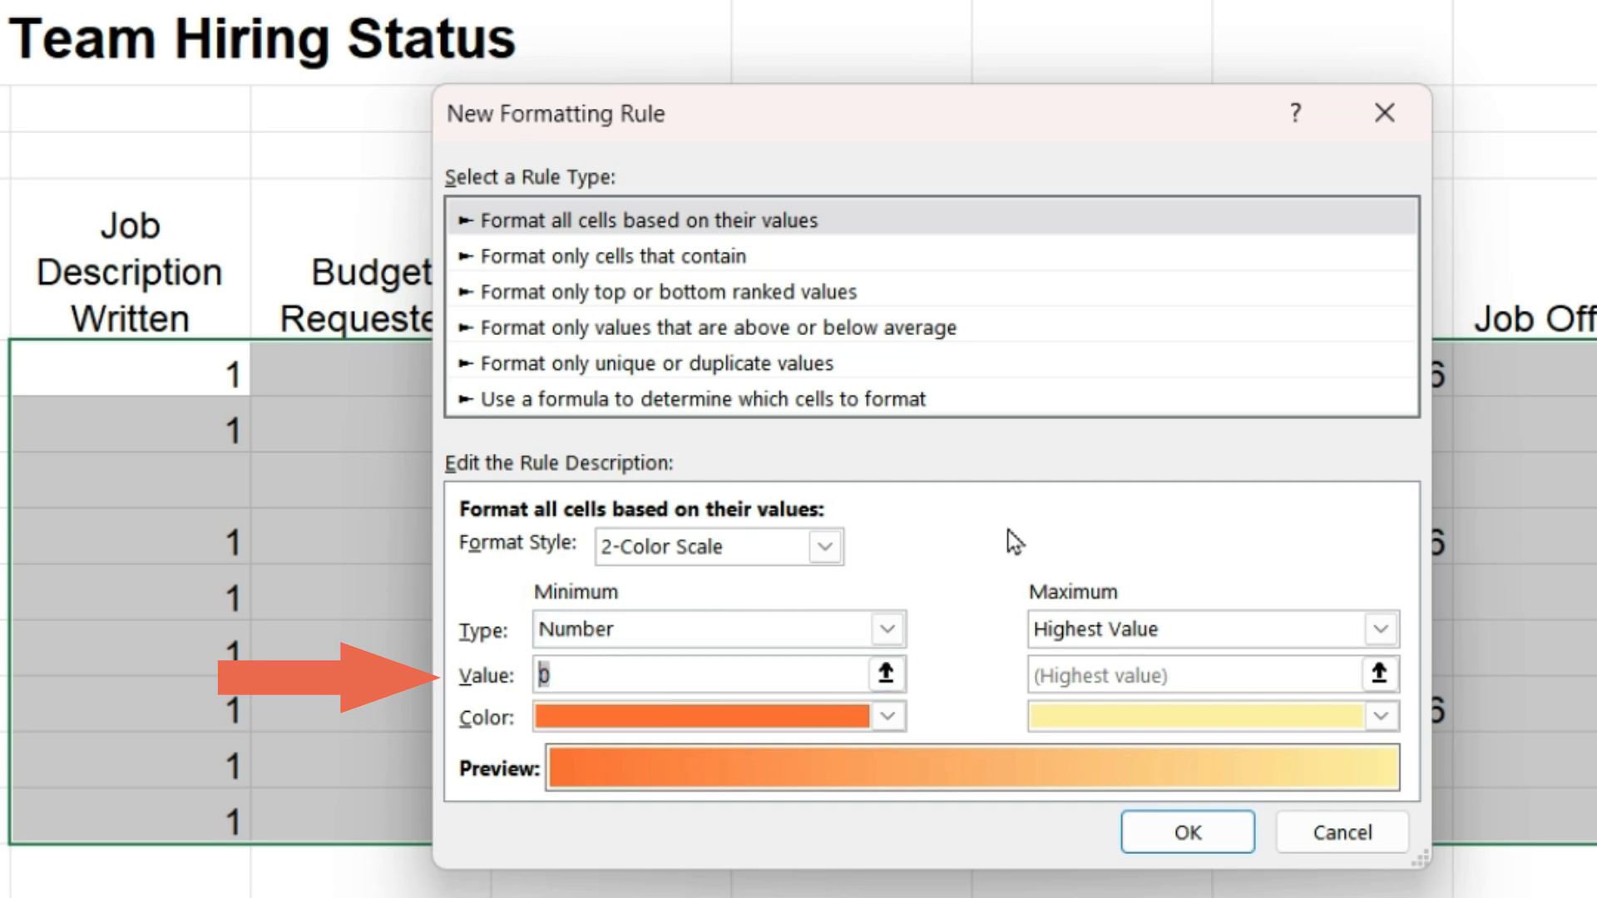
pyautogui.click(1081, 521)
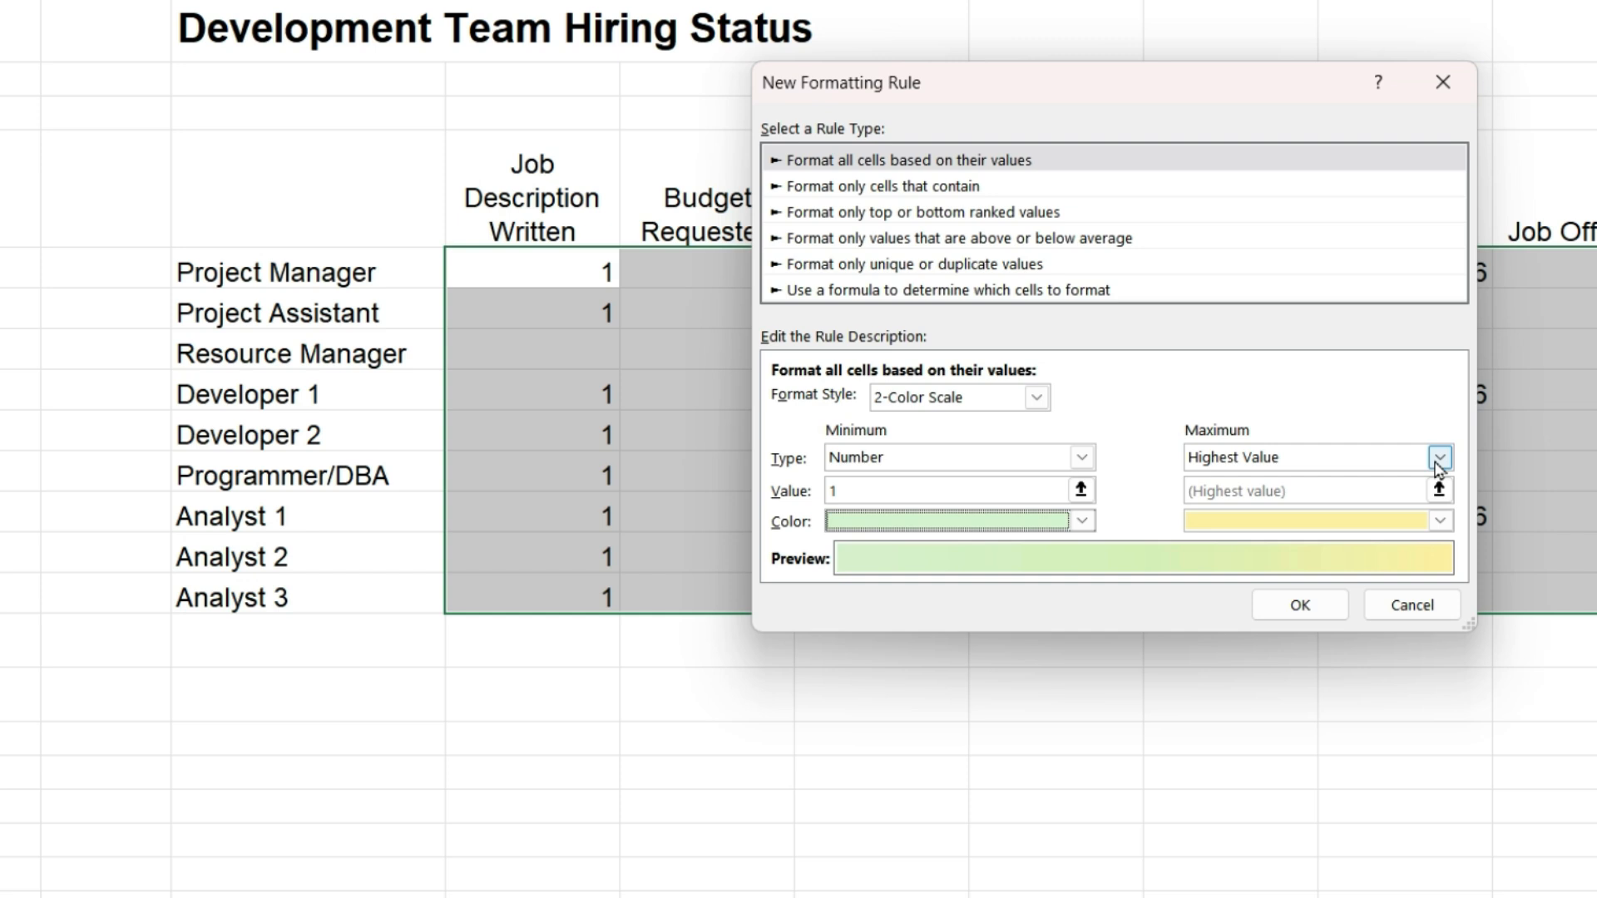
pyautogui.moveTo(1441, 464)
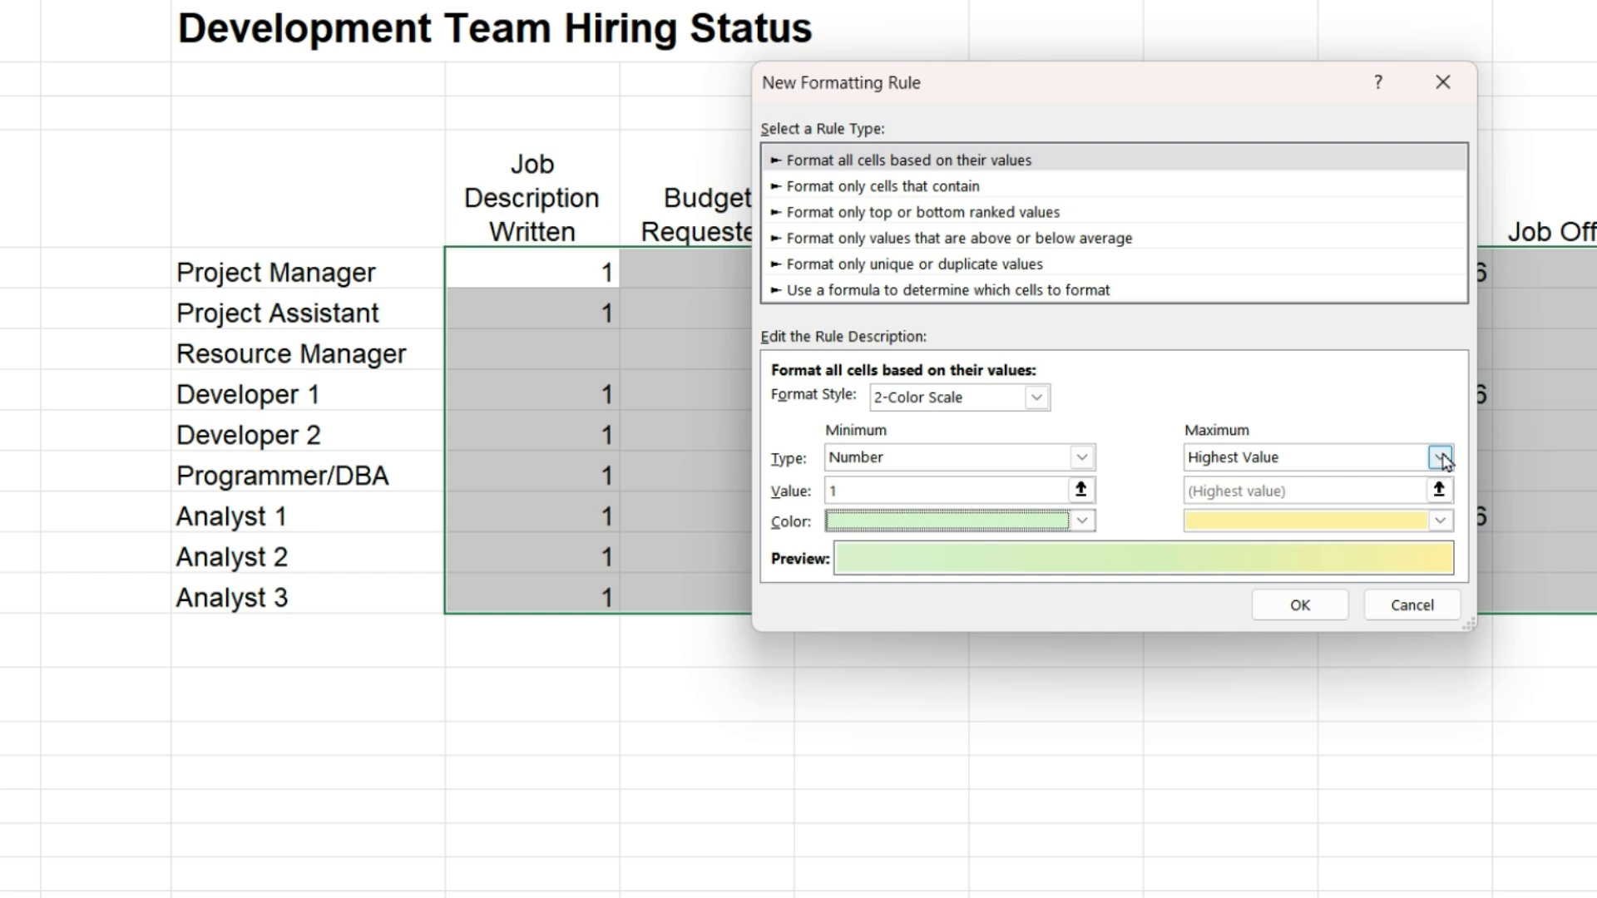
# Step: Set the maximum to Number 8 in dark green and apply the green colour scale rule
pyautogui.click(1439, 456)
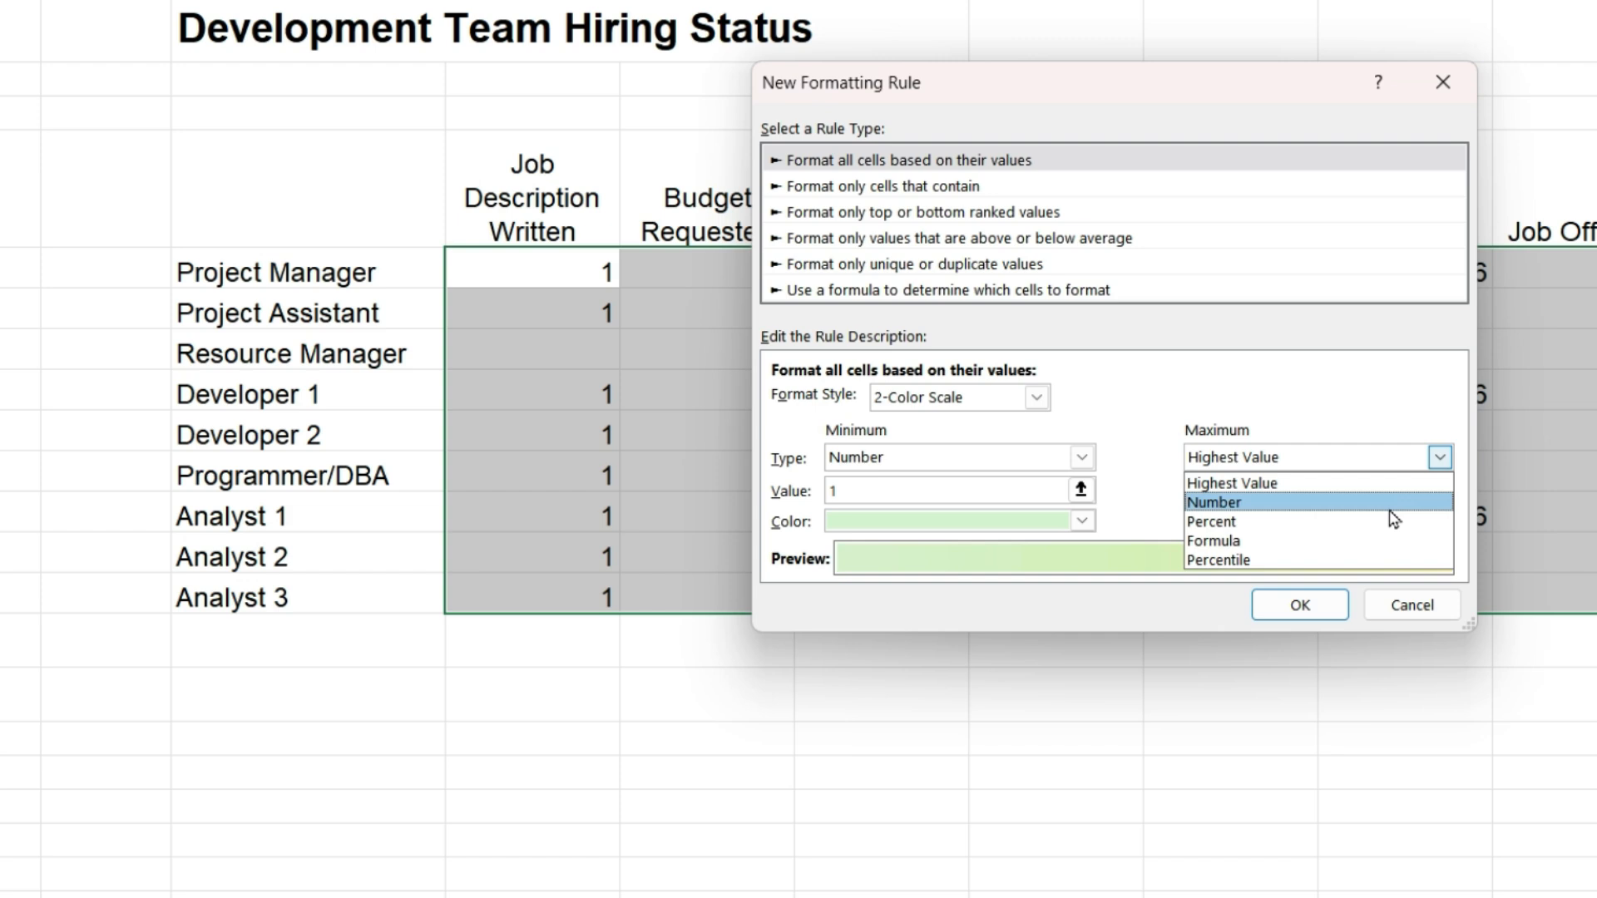
pyautogui.click(1213, 503)
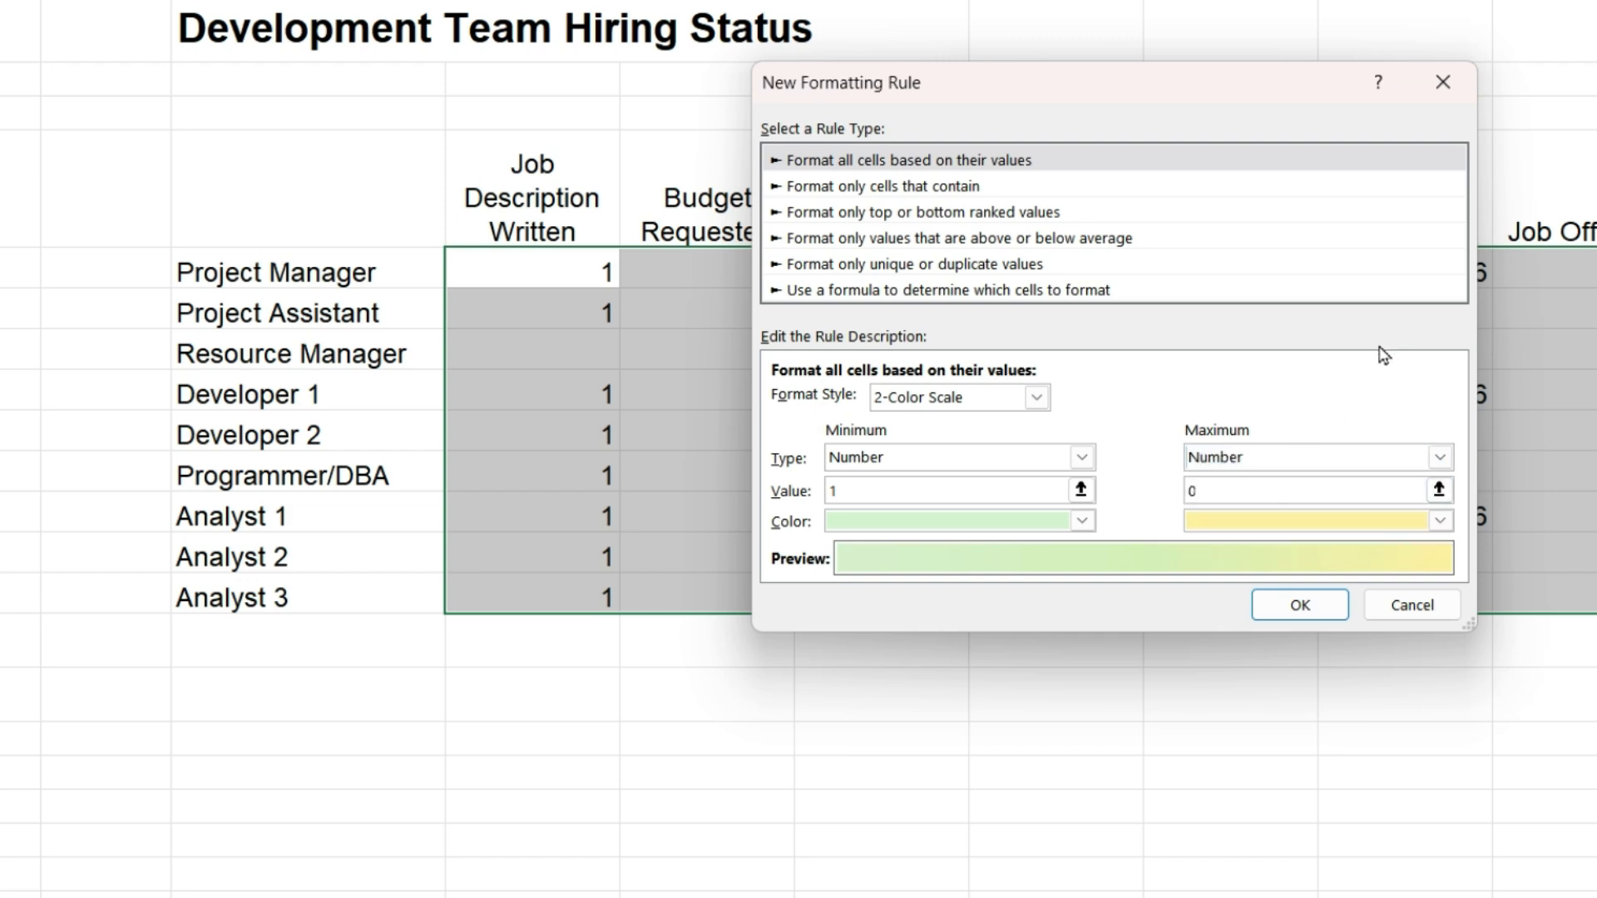
pyautogui.write('8')
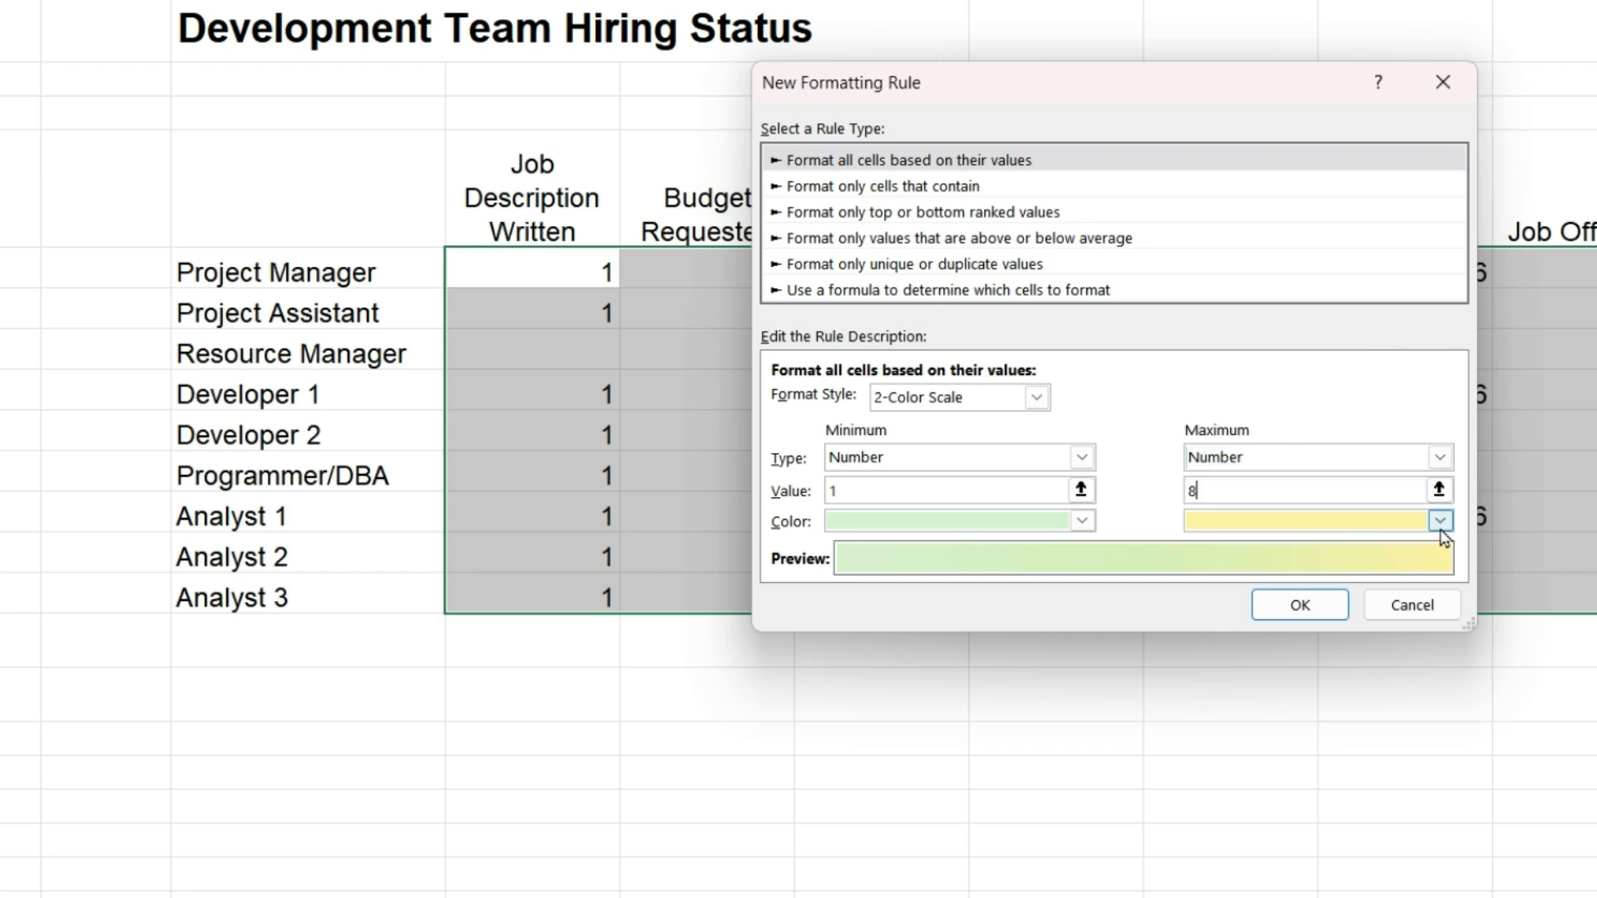
pyautogui.click(1439, 521)
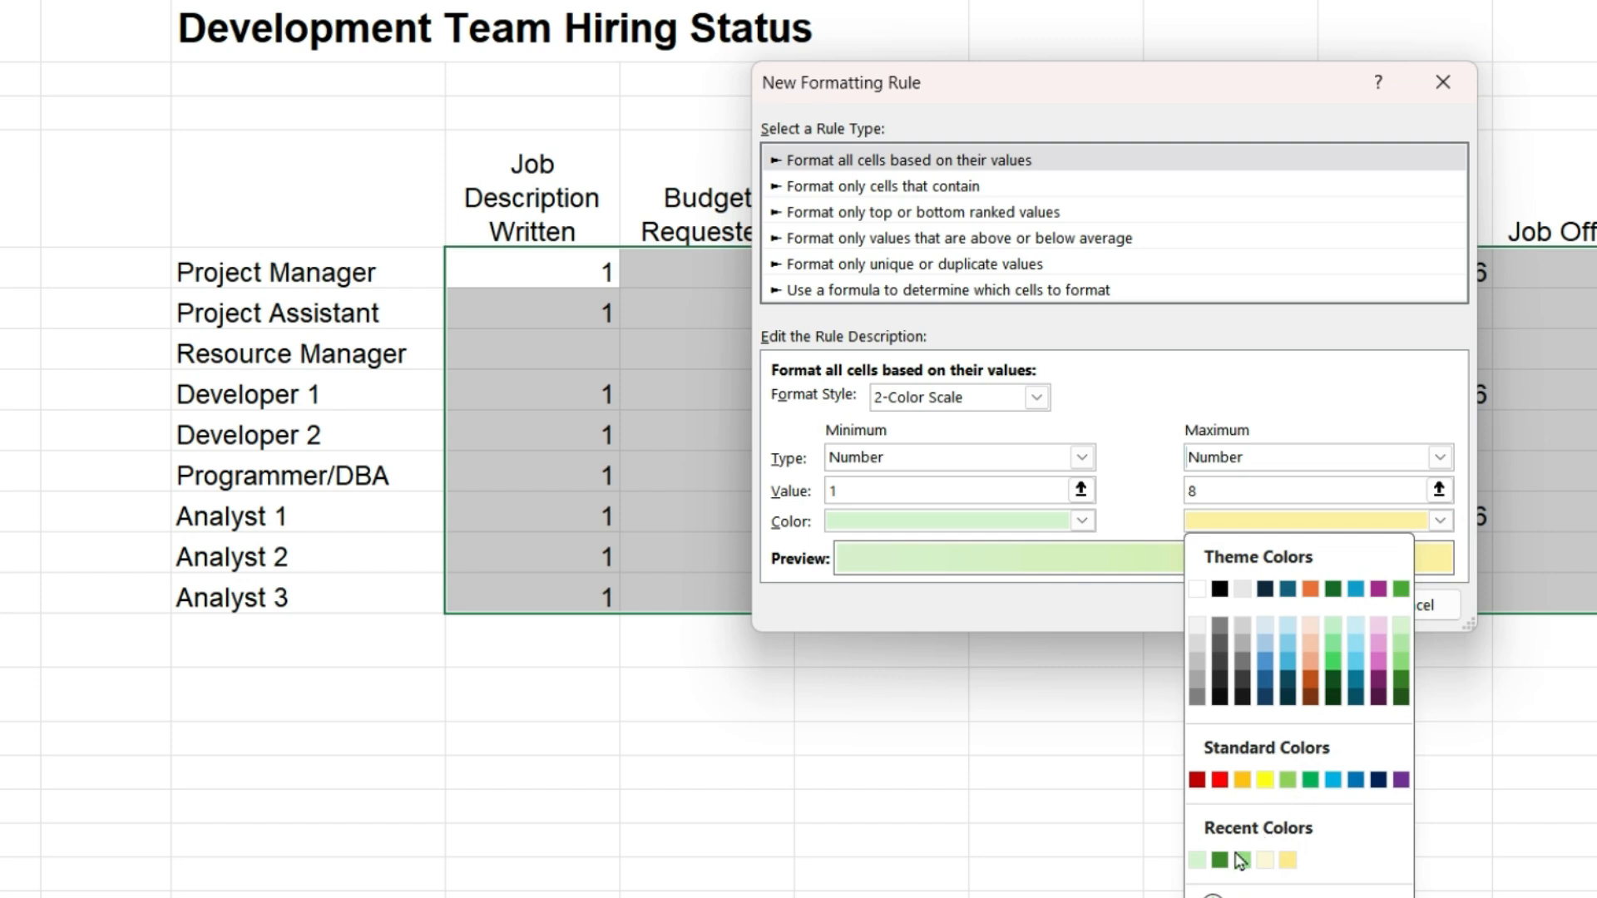
pyautogui.click(1216, 860)
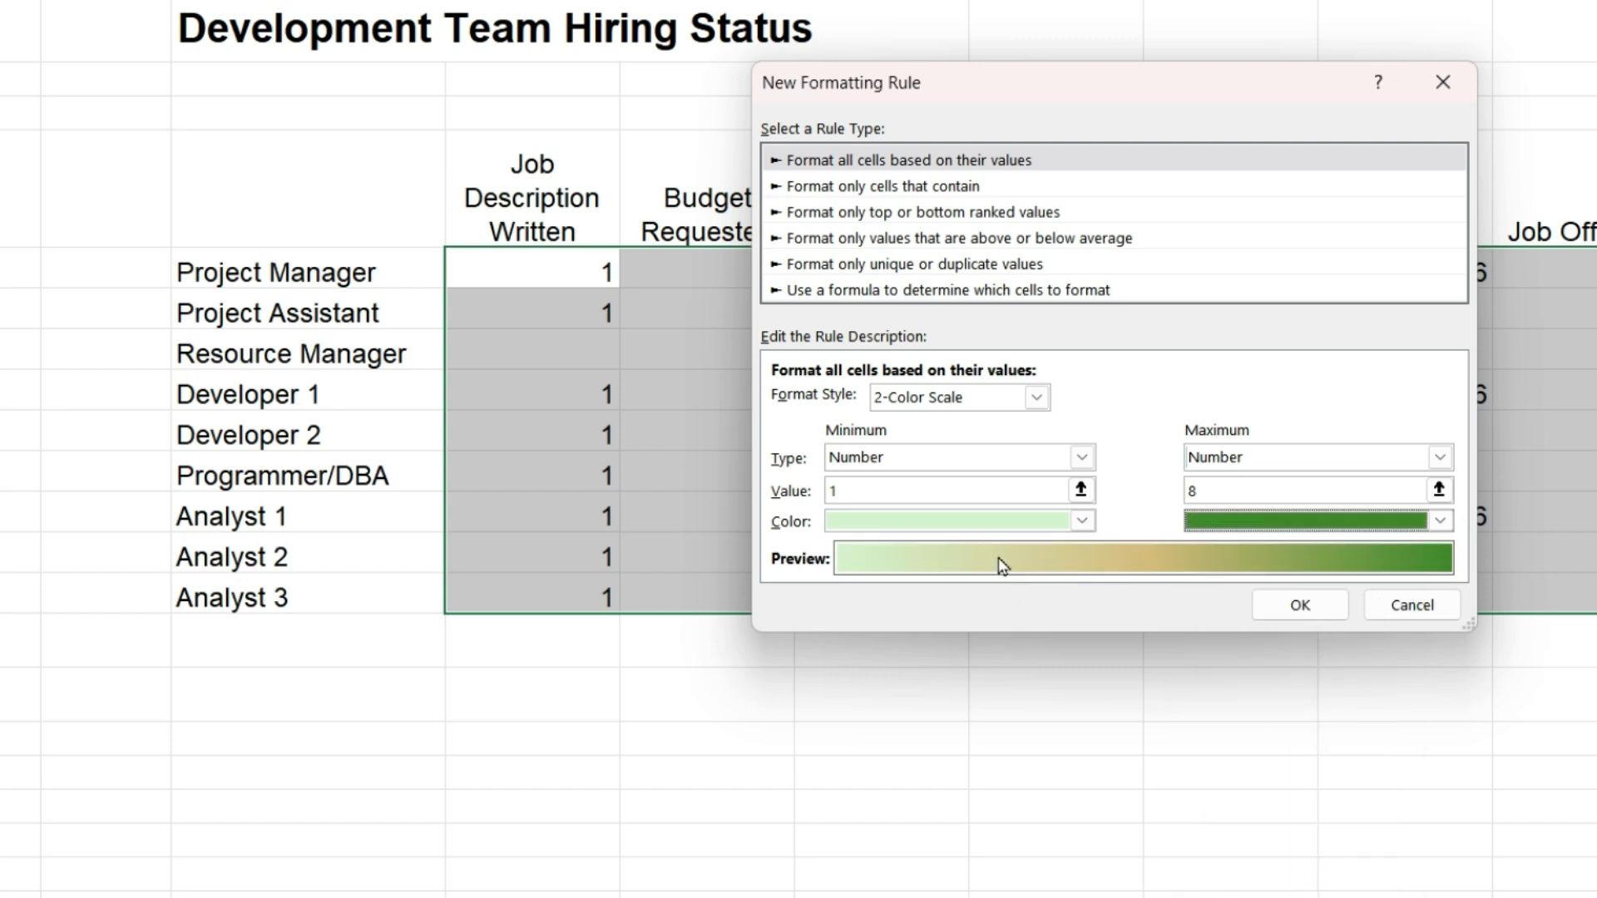
pyautogui.moveTo(1371, 566)
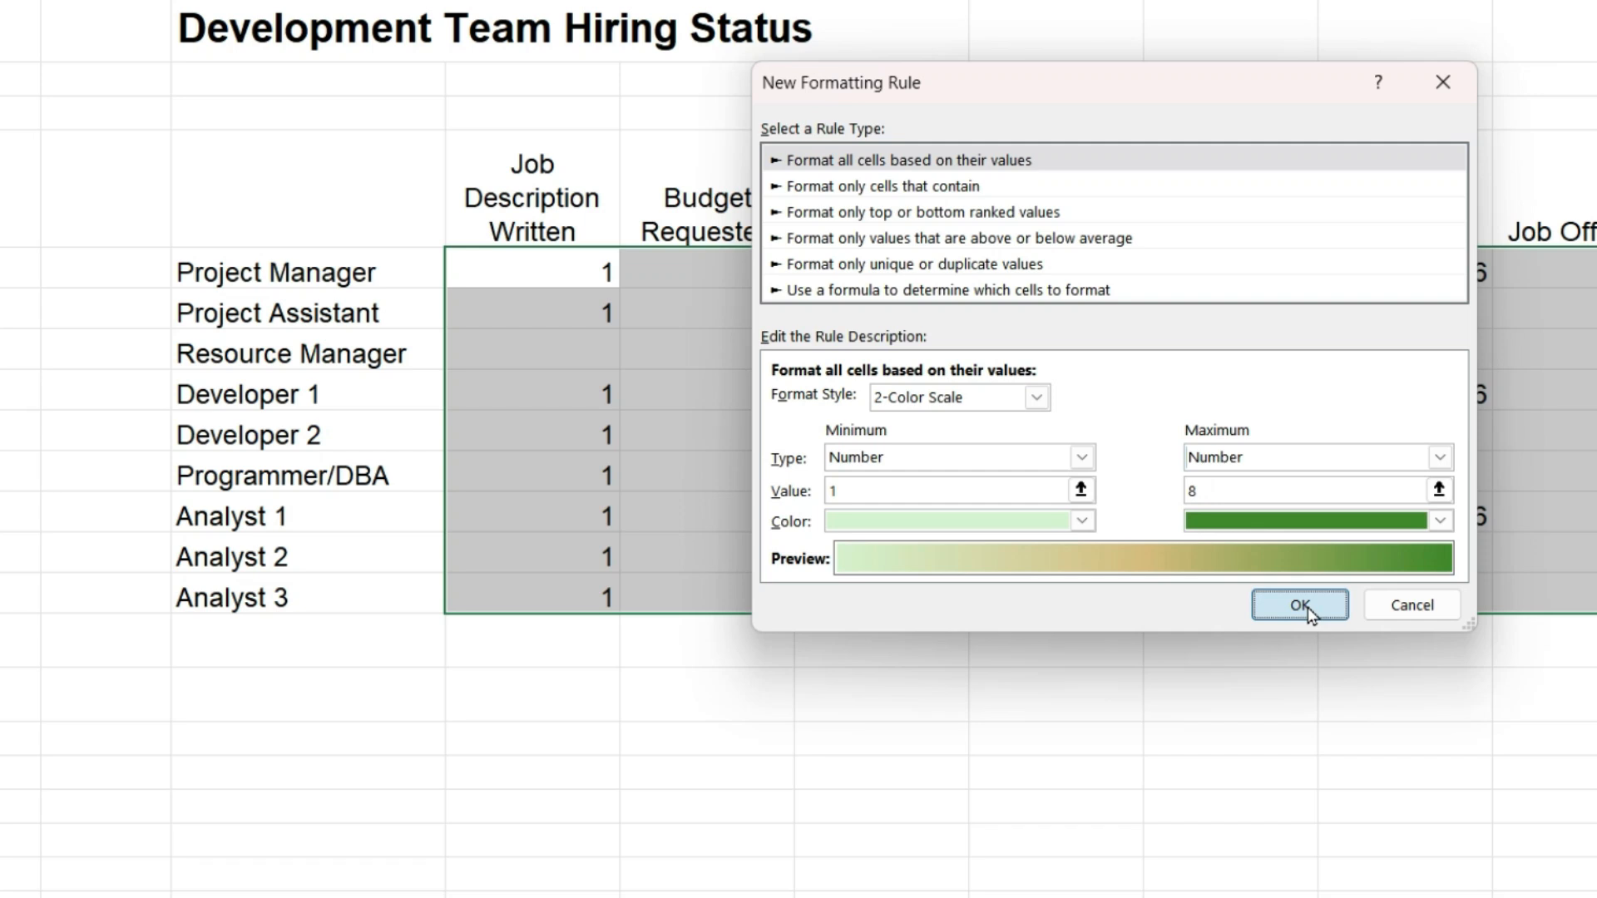
pyautogui.click(1299, 604)
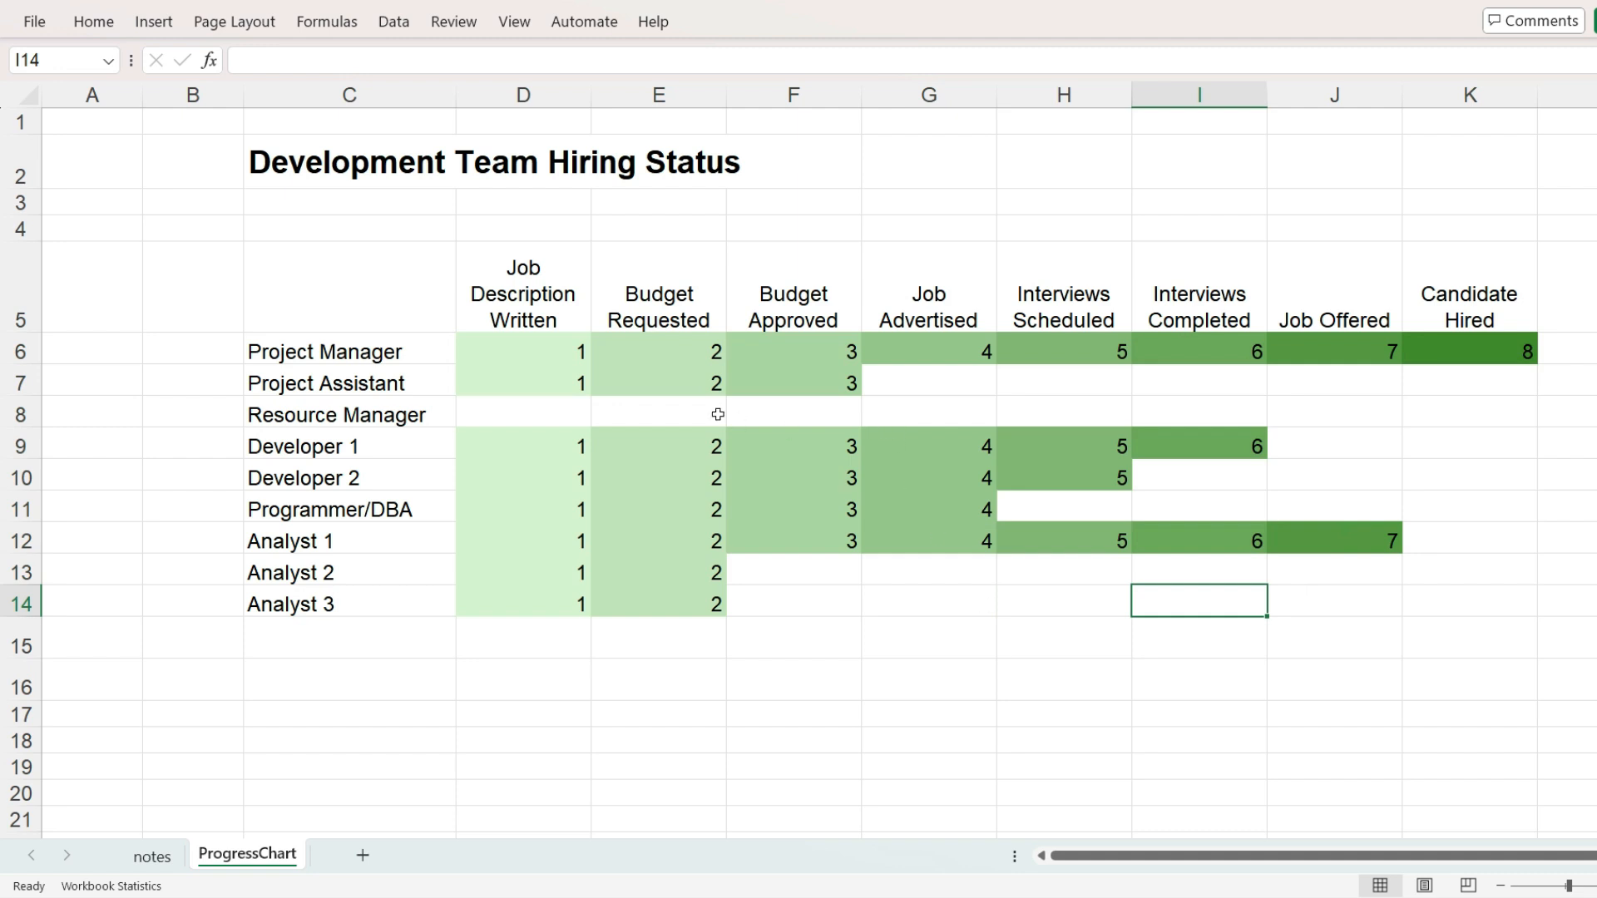
pyautogui.click(659, 383)
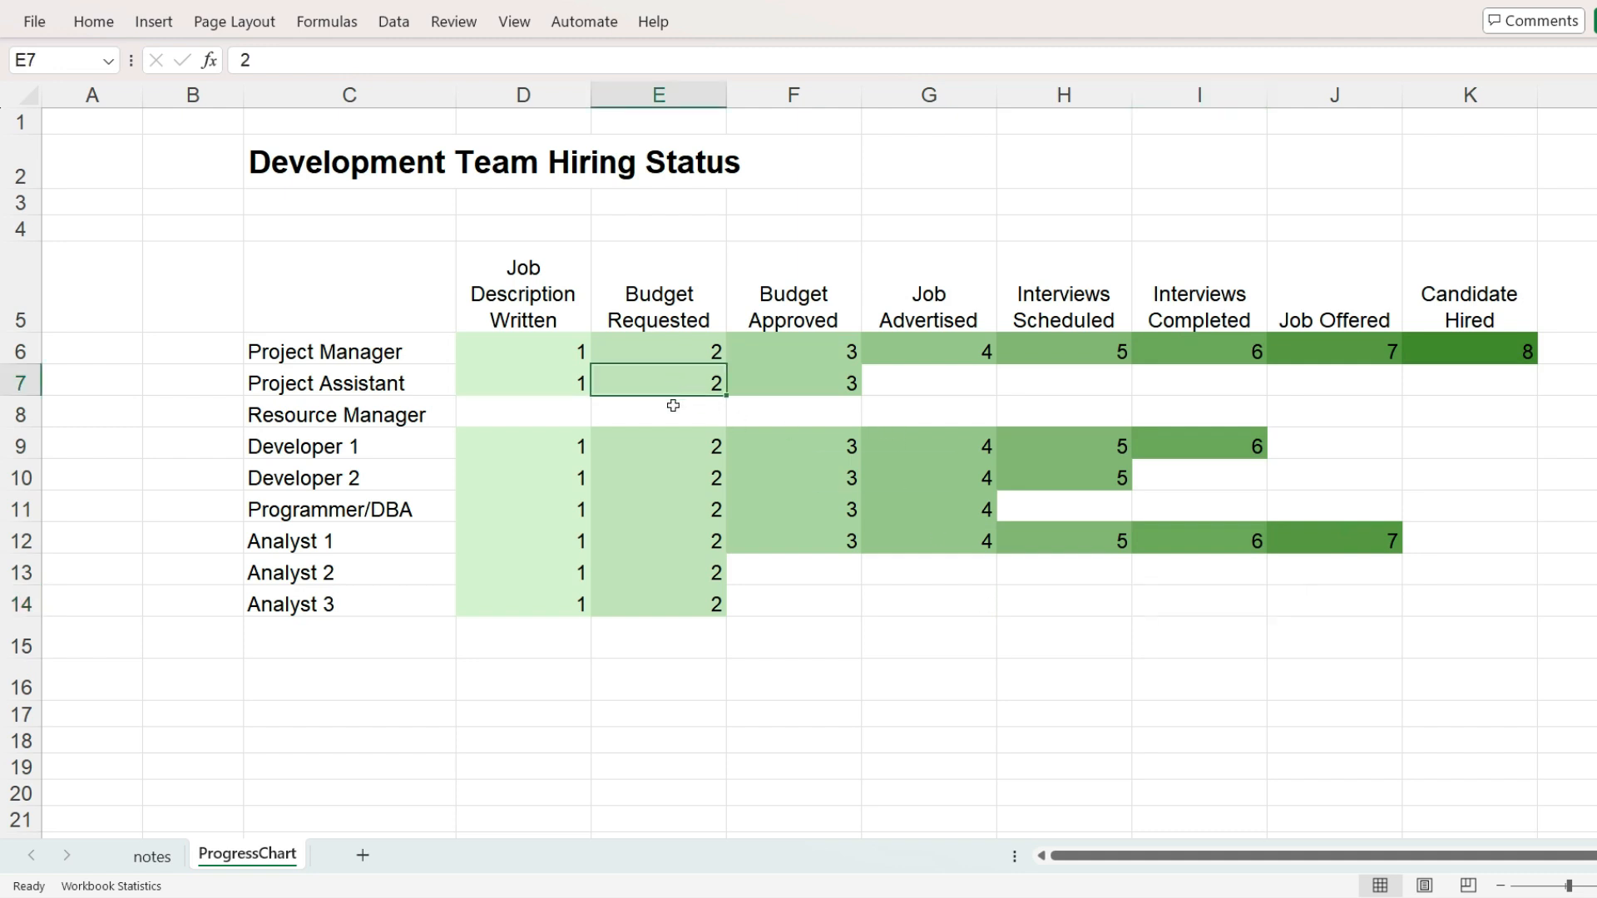
pyautogui.write('8')
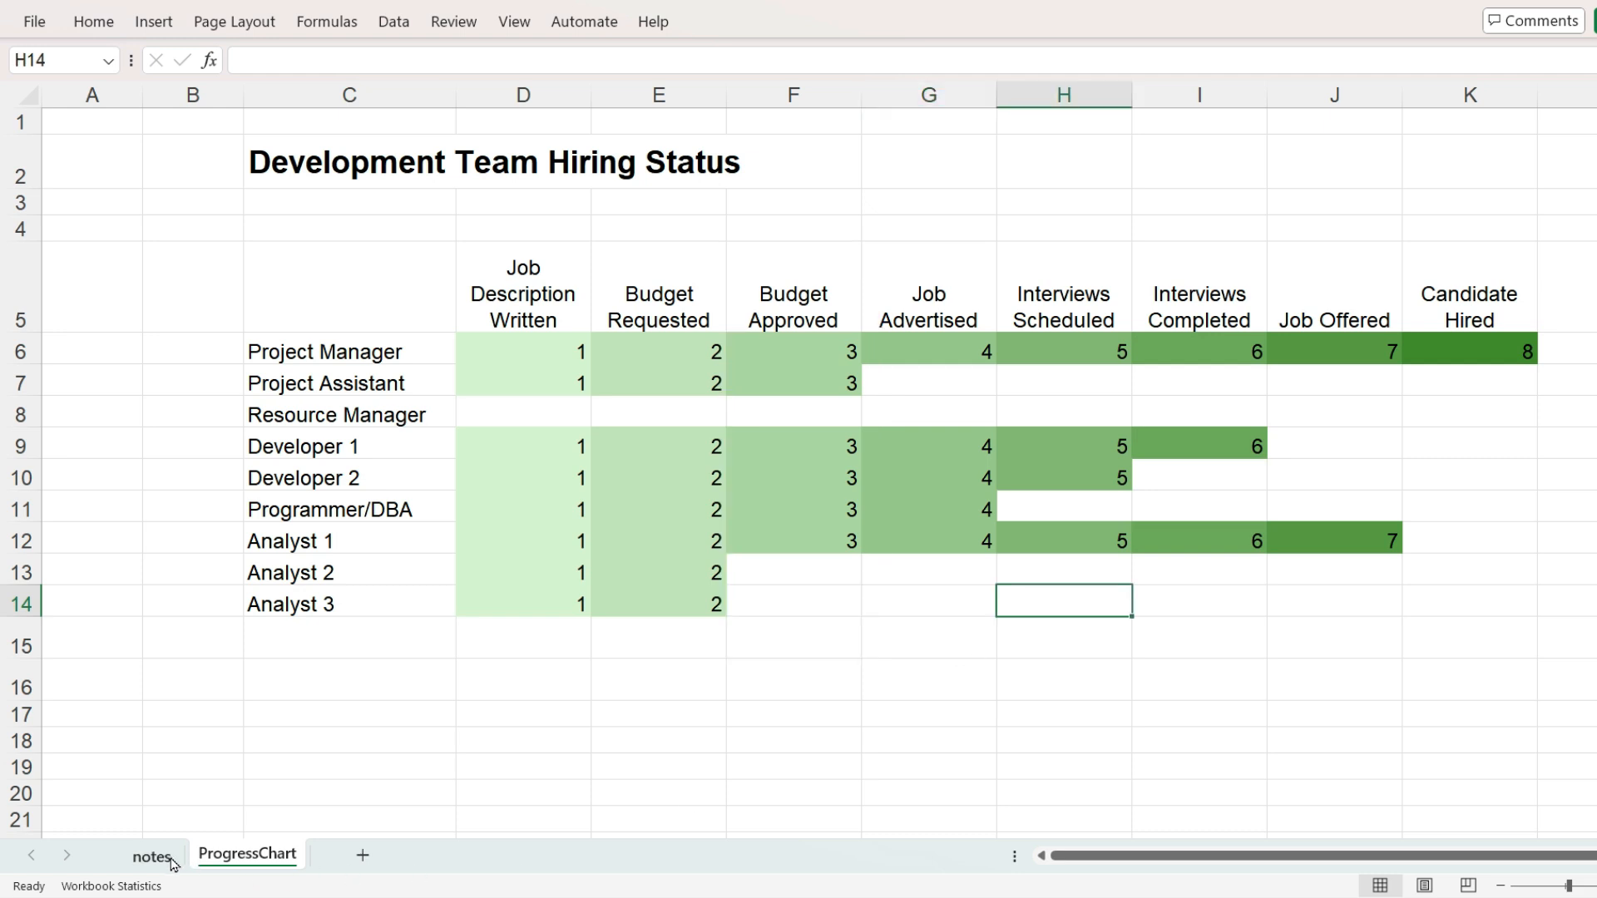
pyautogui.click(152, 855)
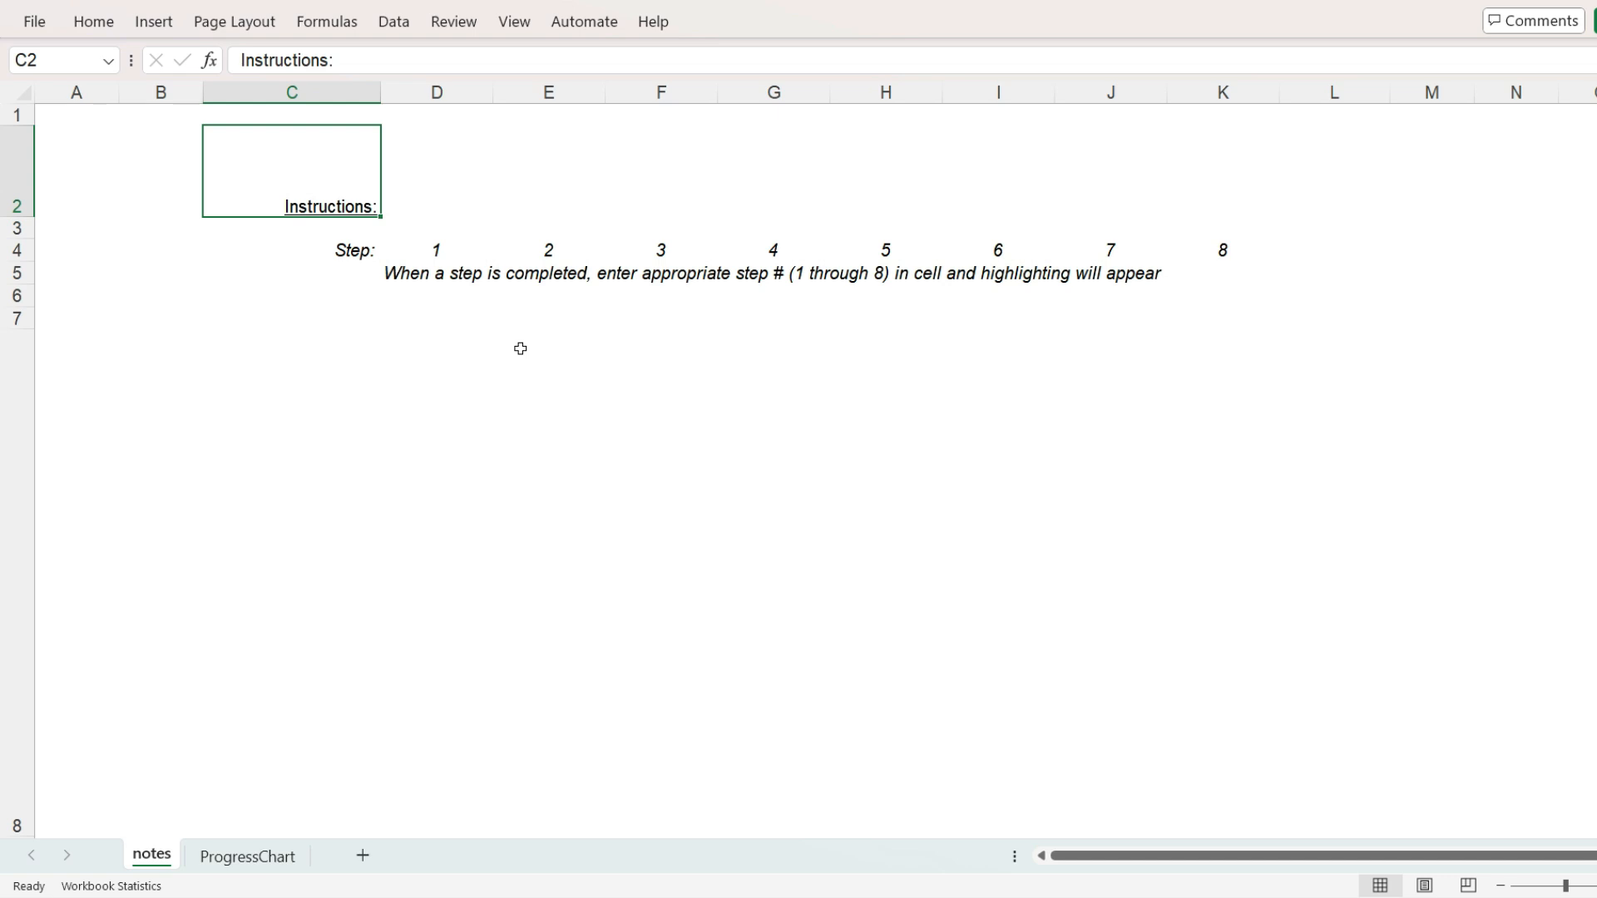
pyautogui.moveTo(515, 352)
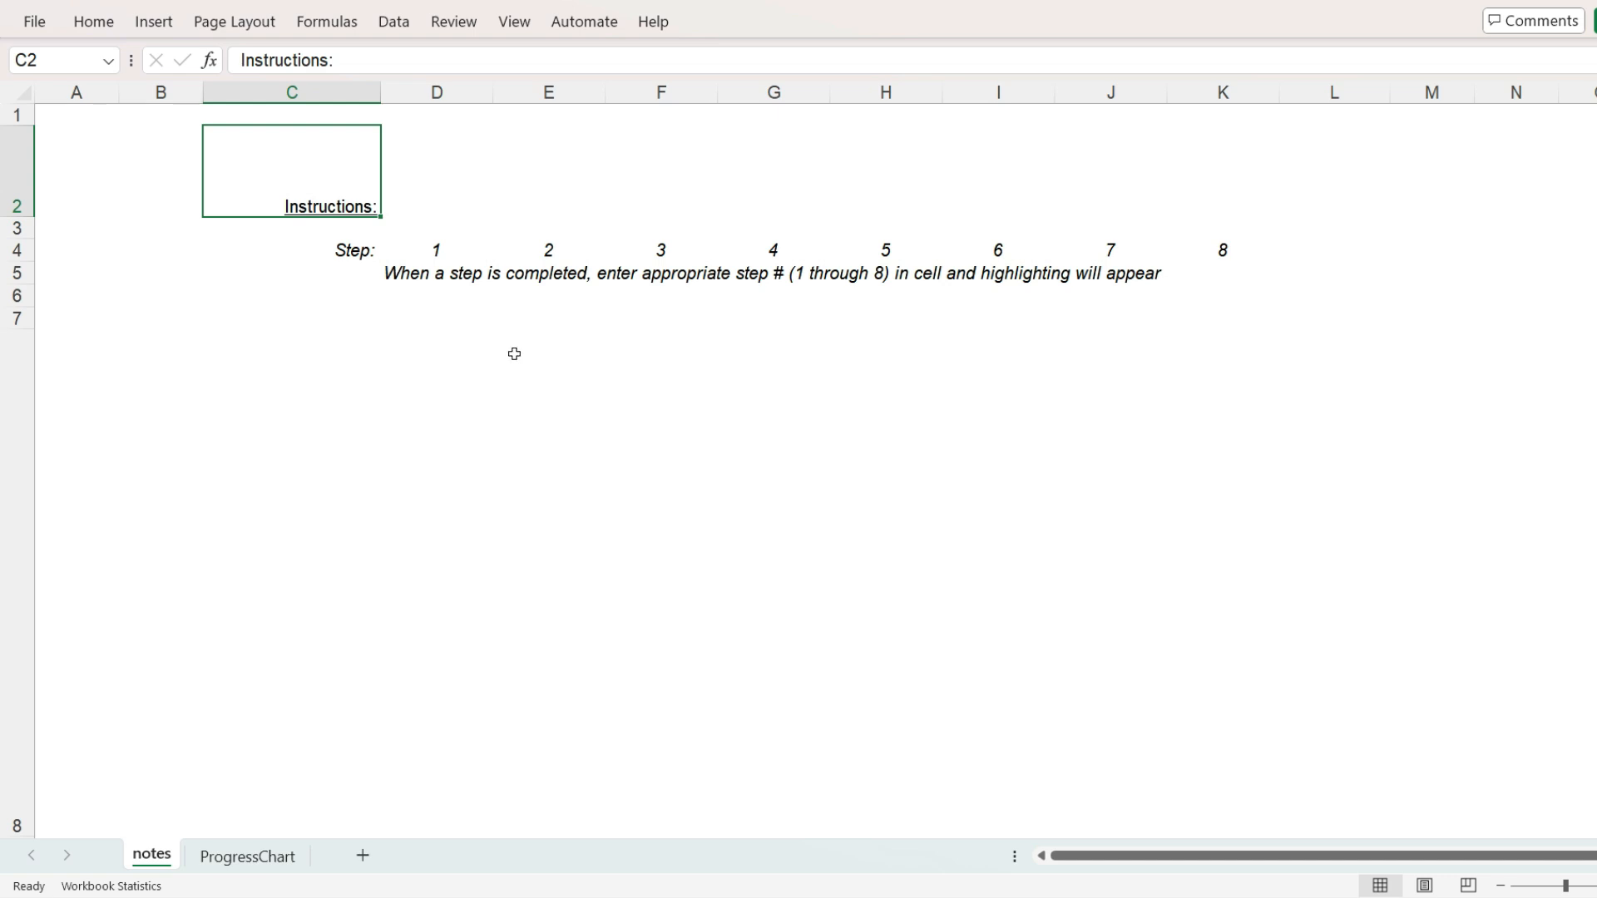
pyautogui.click(246, 855)
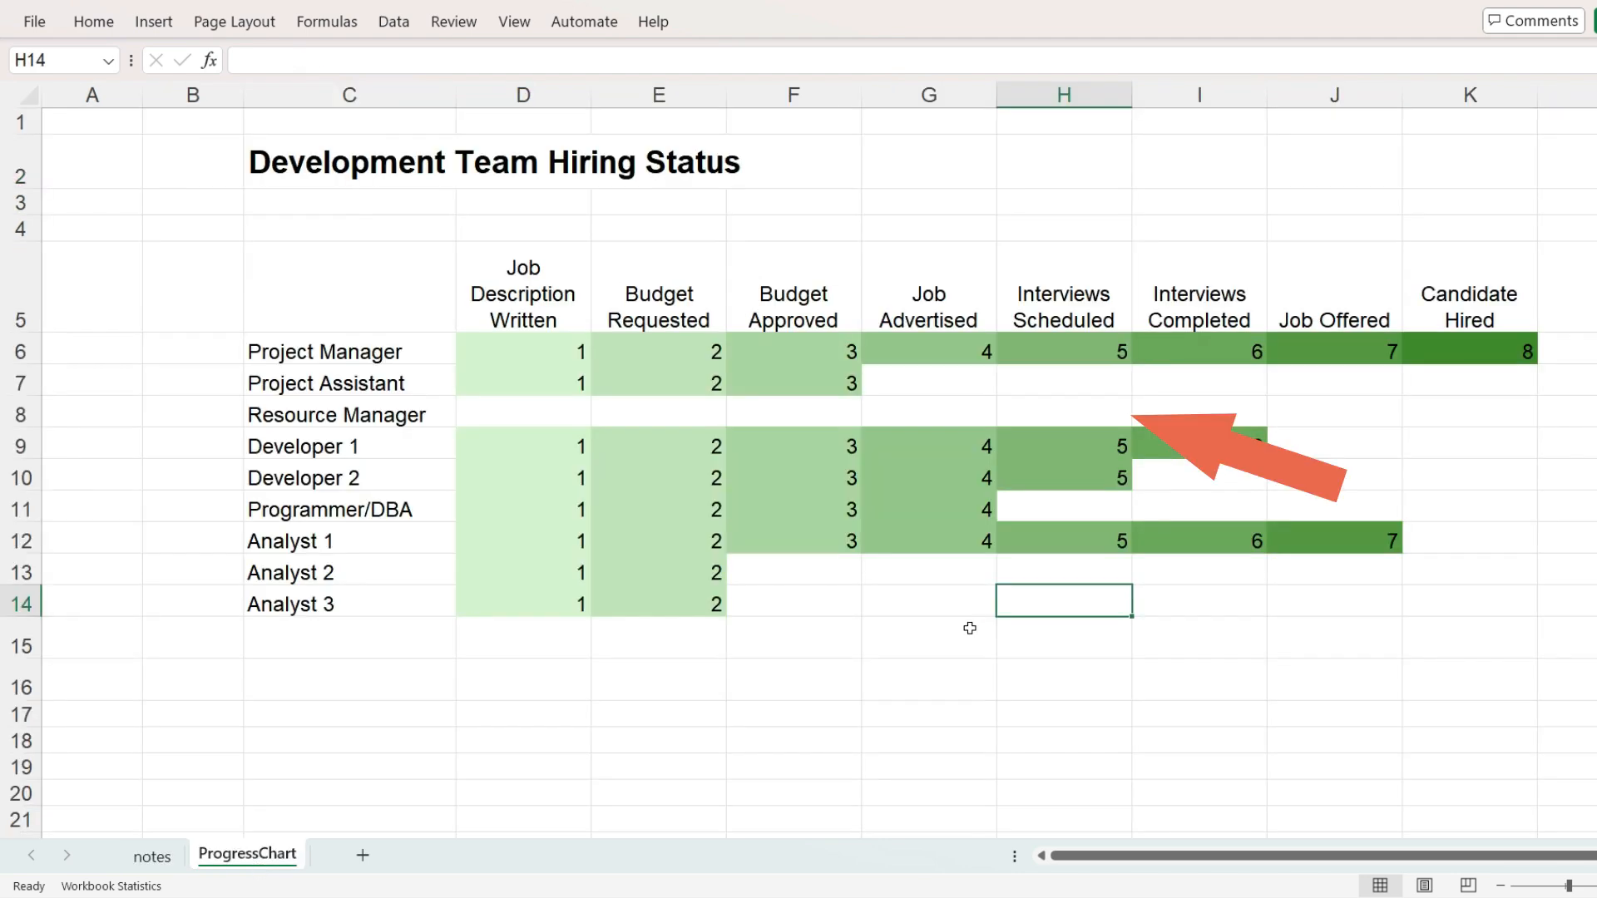
pyautogui.click(928, 383)
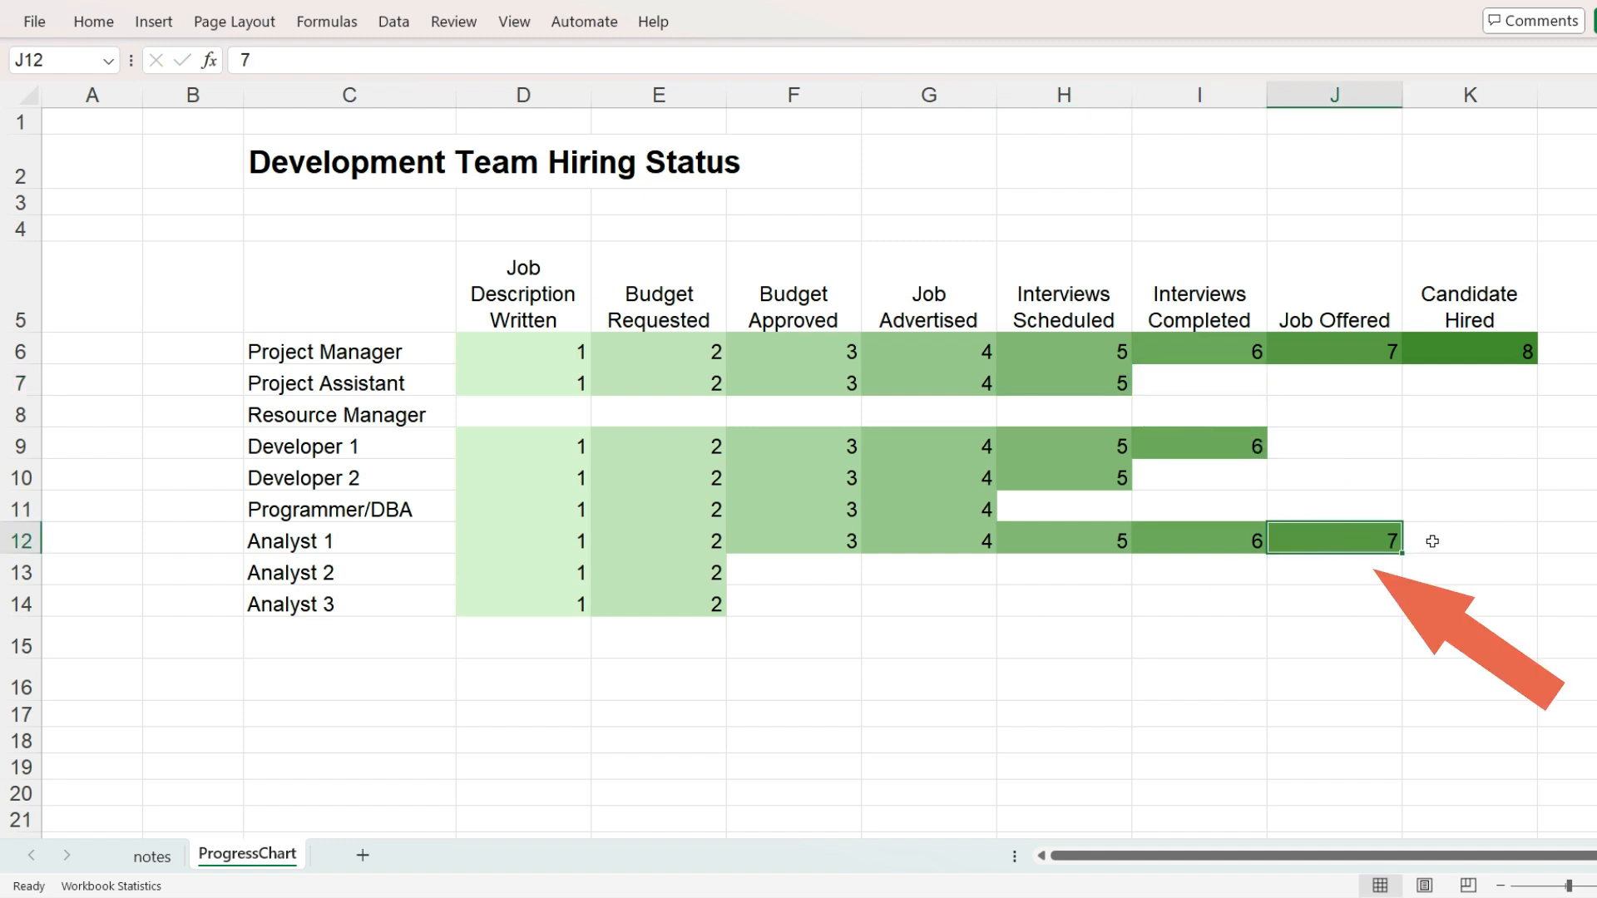
# Step: Clear Analyst 1's Job Offered step and advance Analyst 2 to step 4
pyautogui.press('Delete')
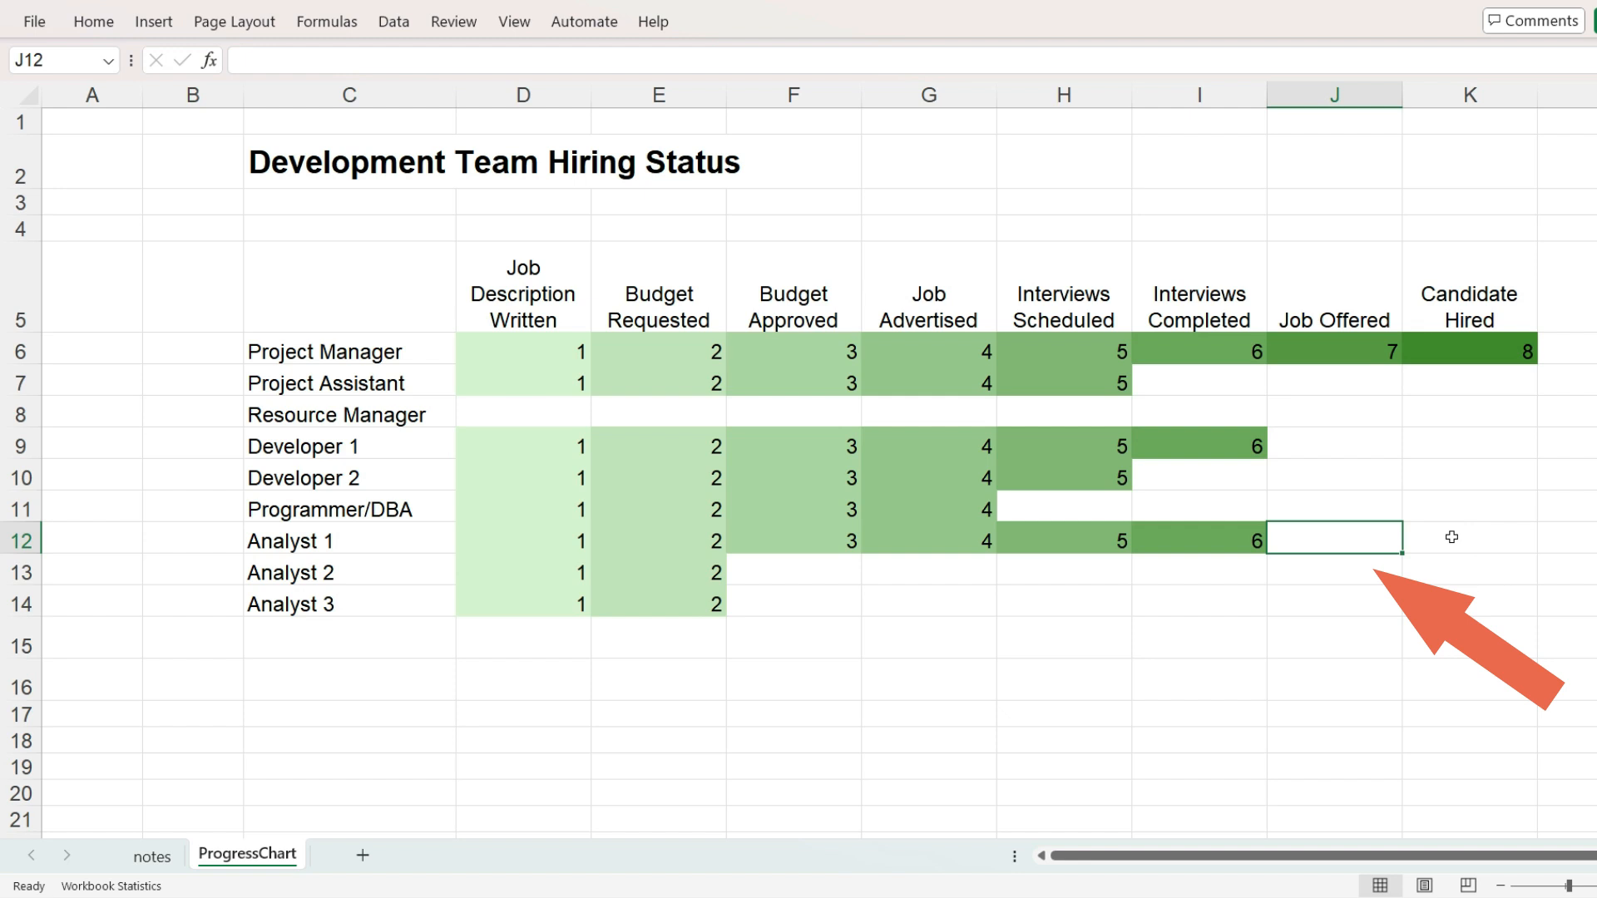
pyautogui.moveTo(870, 550)
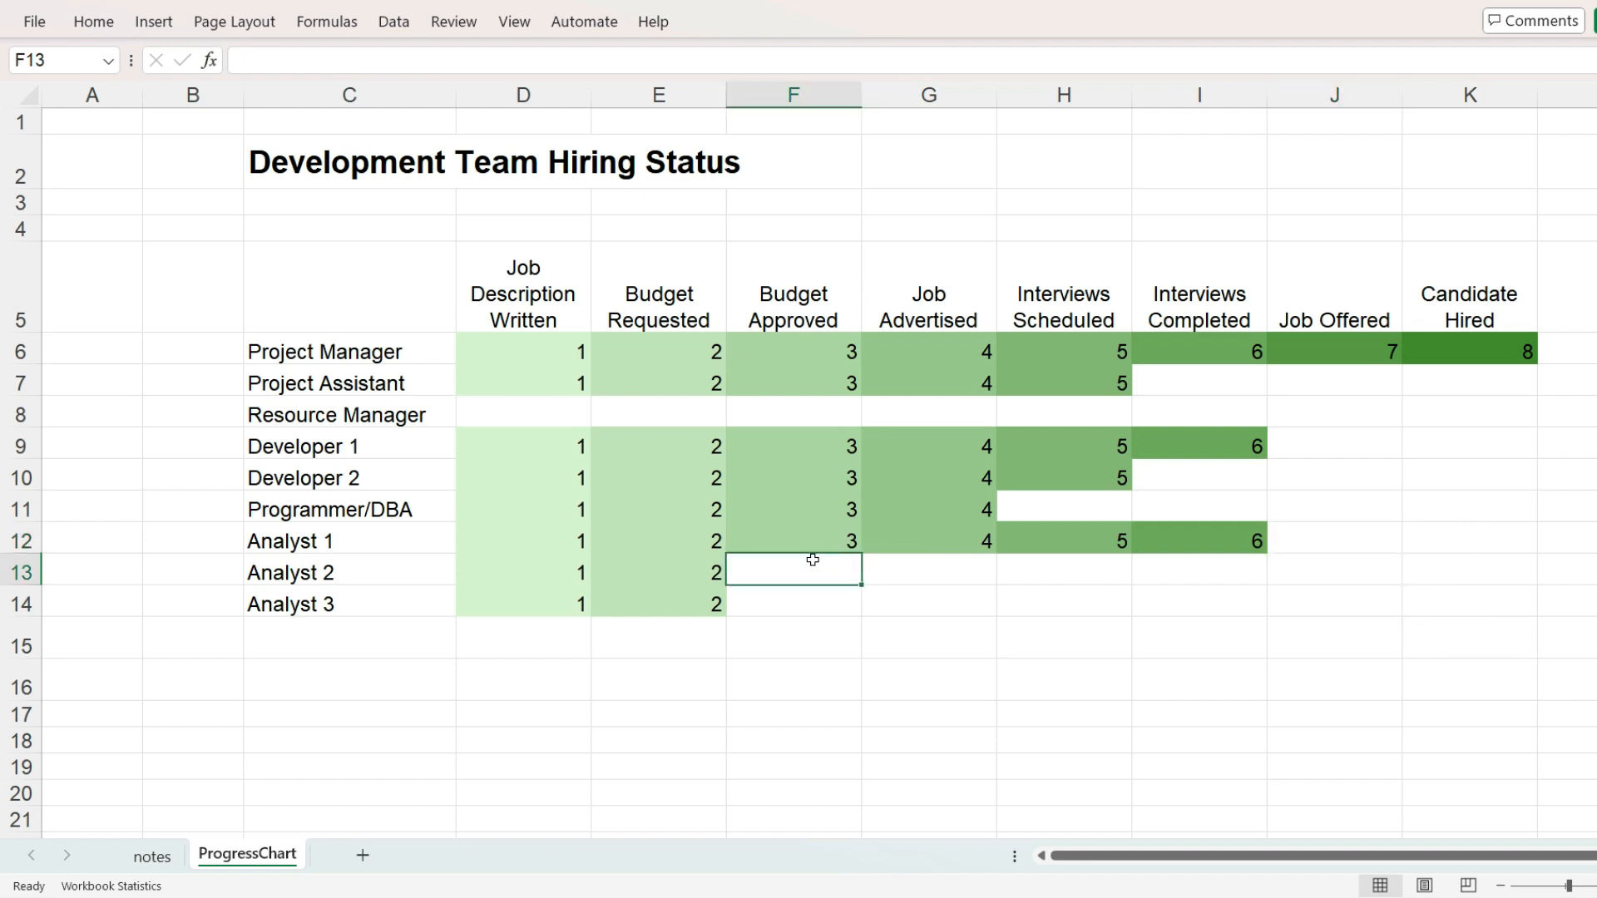
pyautogui.write('4')
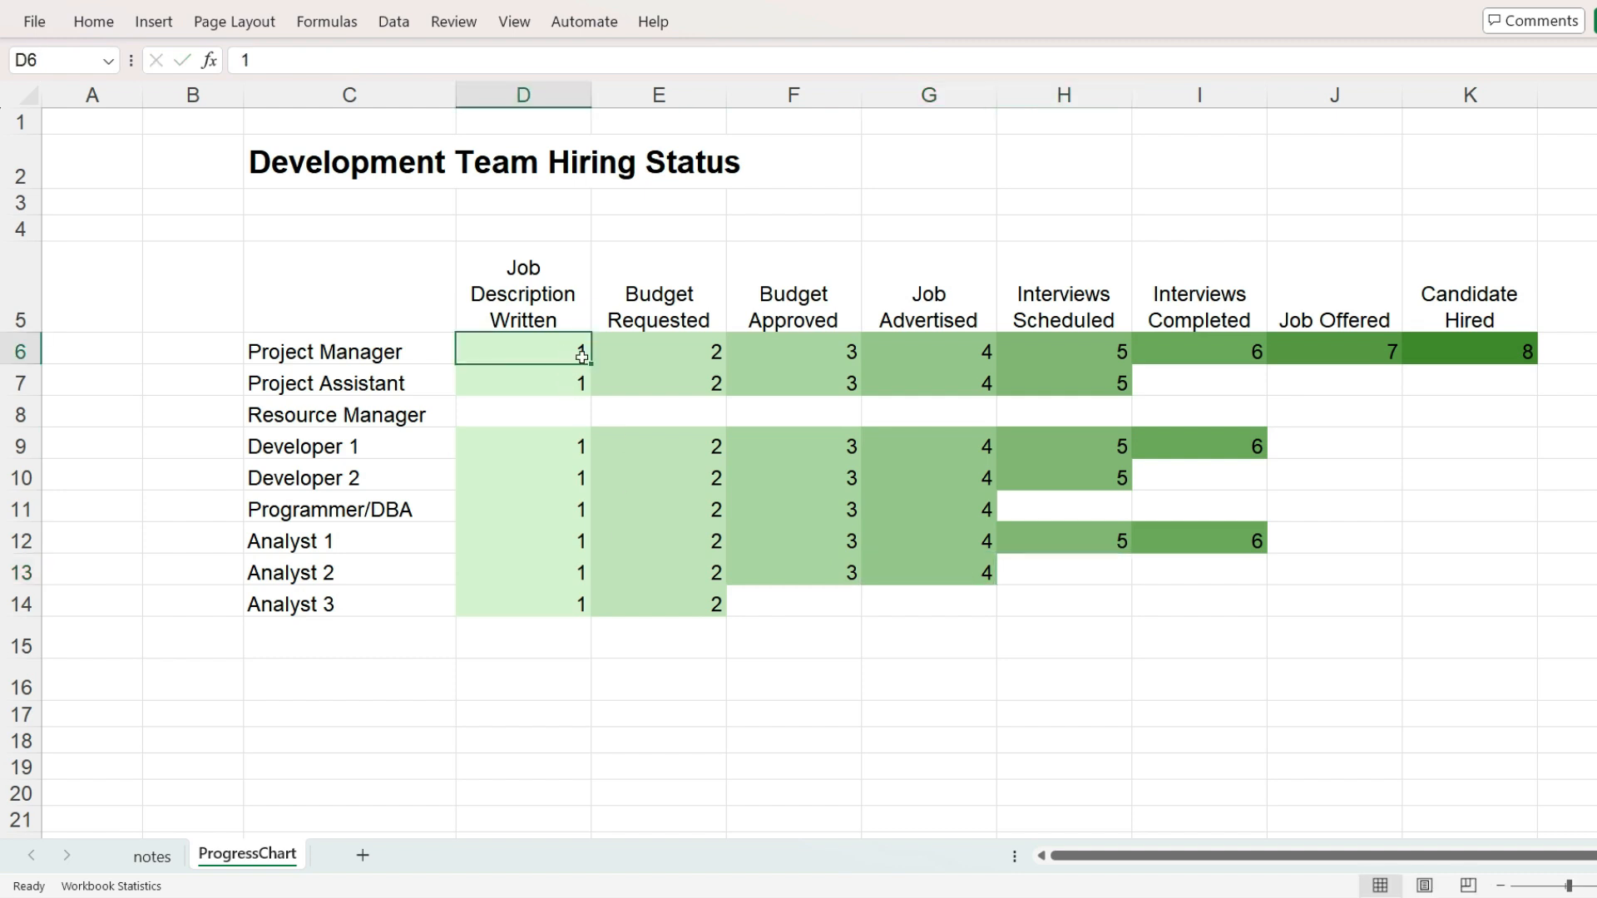
# Step: Give D6:K14 the custom number format ;;; so the step numbers are hidden
pyautogui.moveTo(521, 351); pyautogui.dragTo(1468, 602)
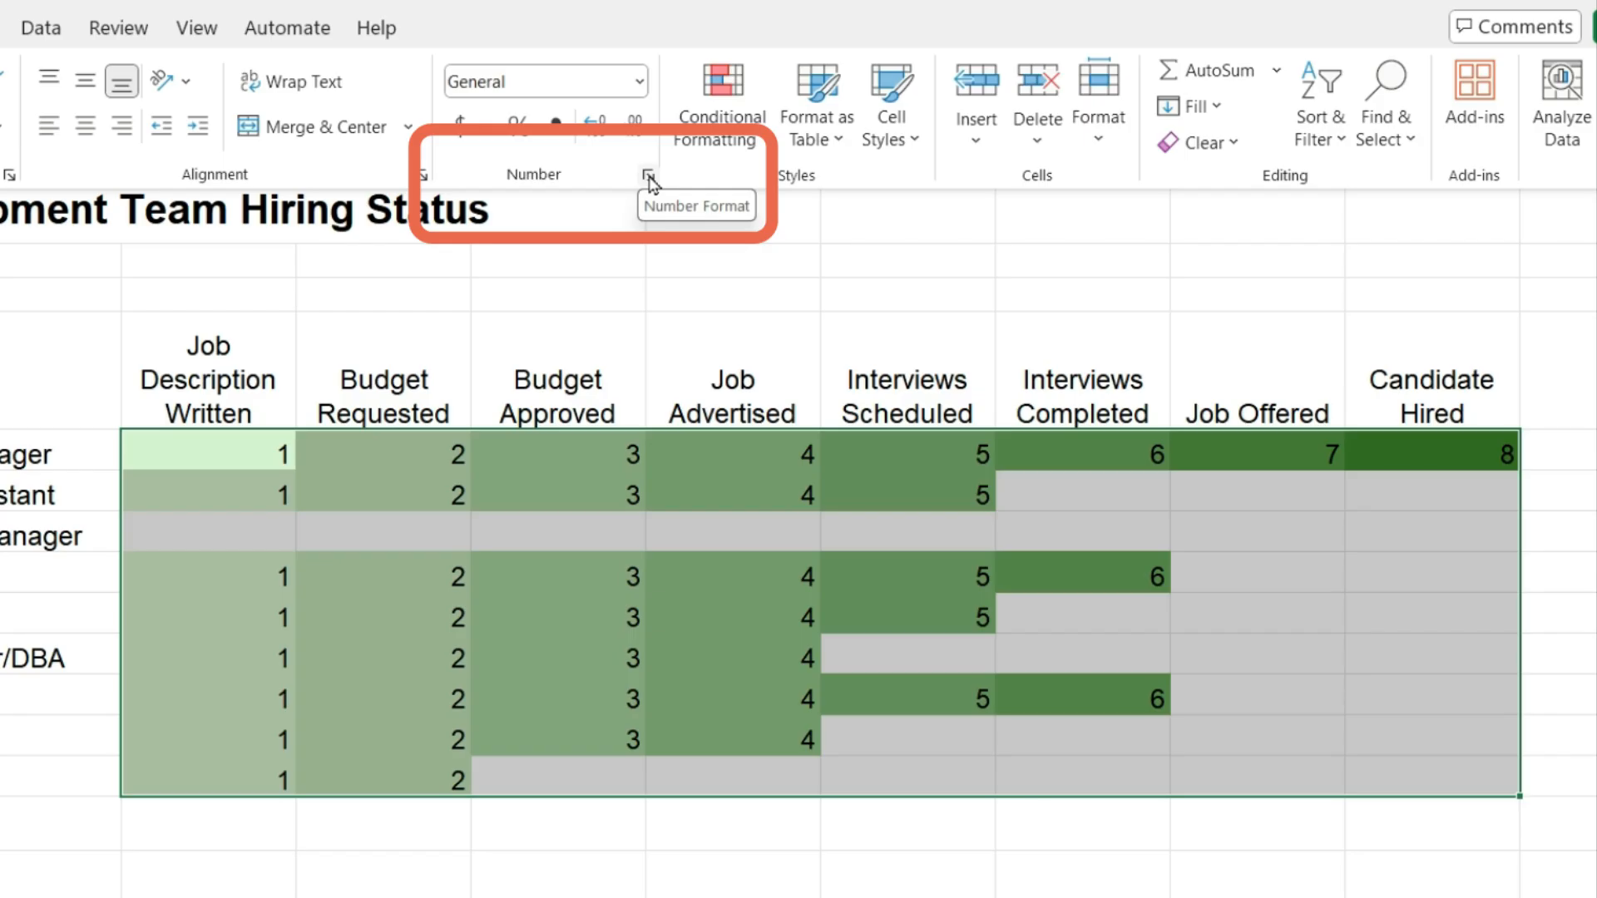
pyautogui.click(647, 182)
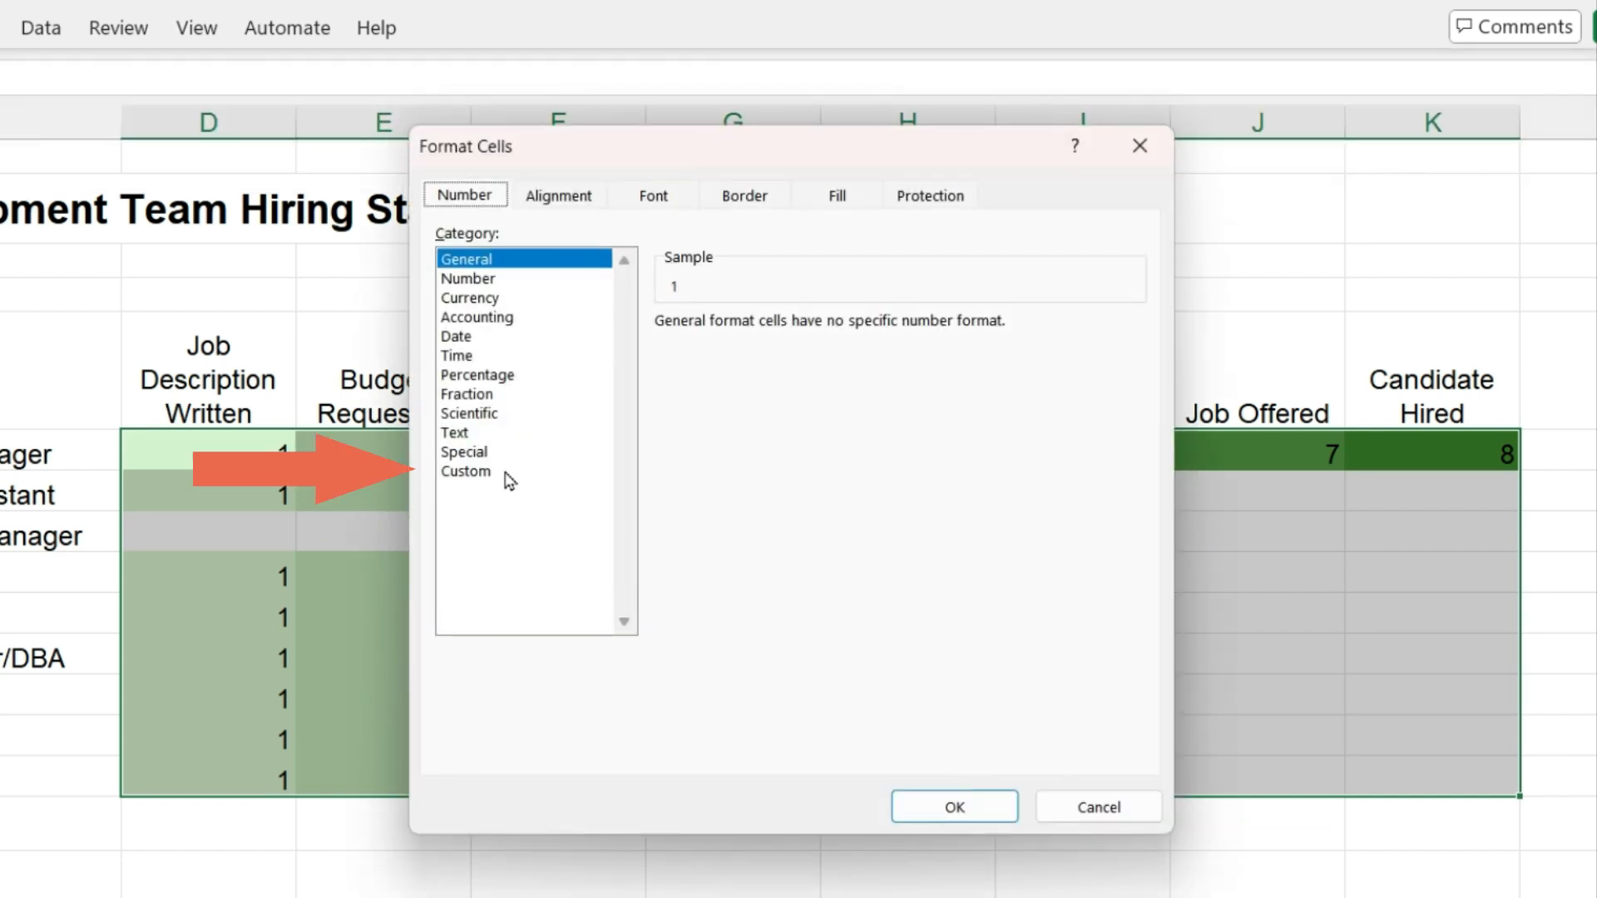
pyautogui.click(466, 471)
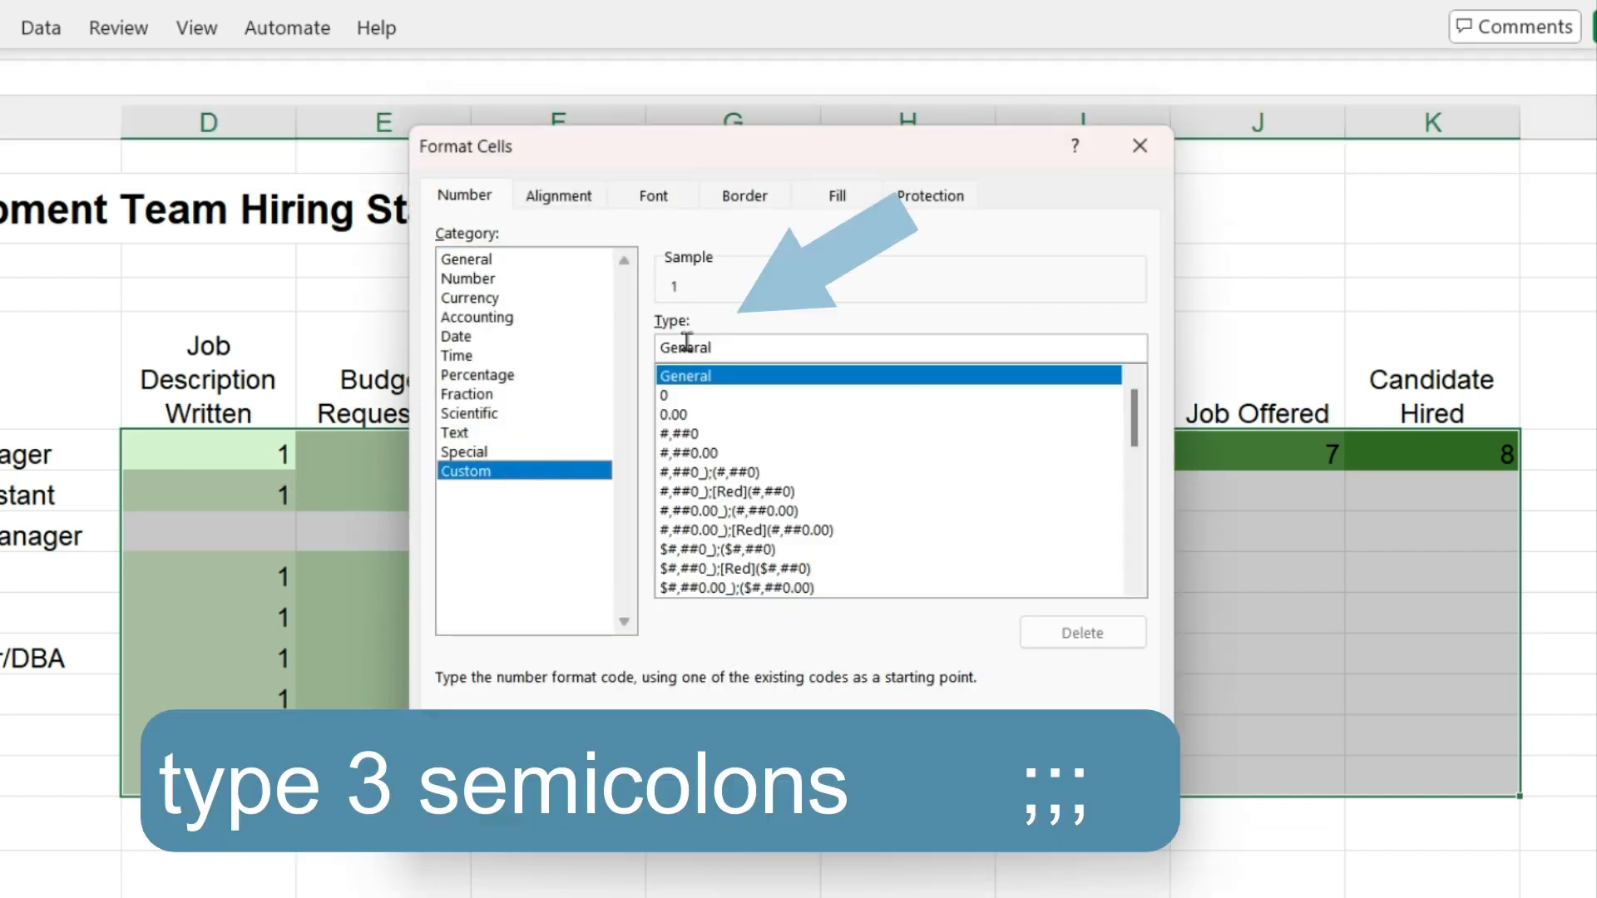
pyautogui.click(692, 414)
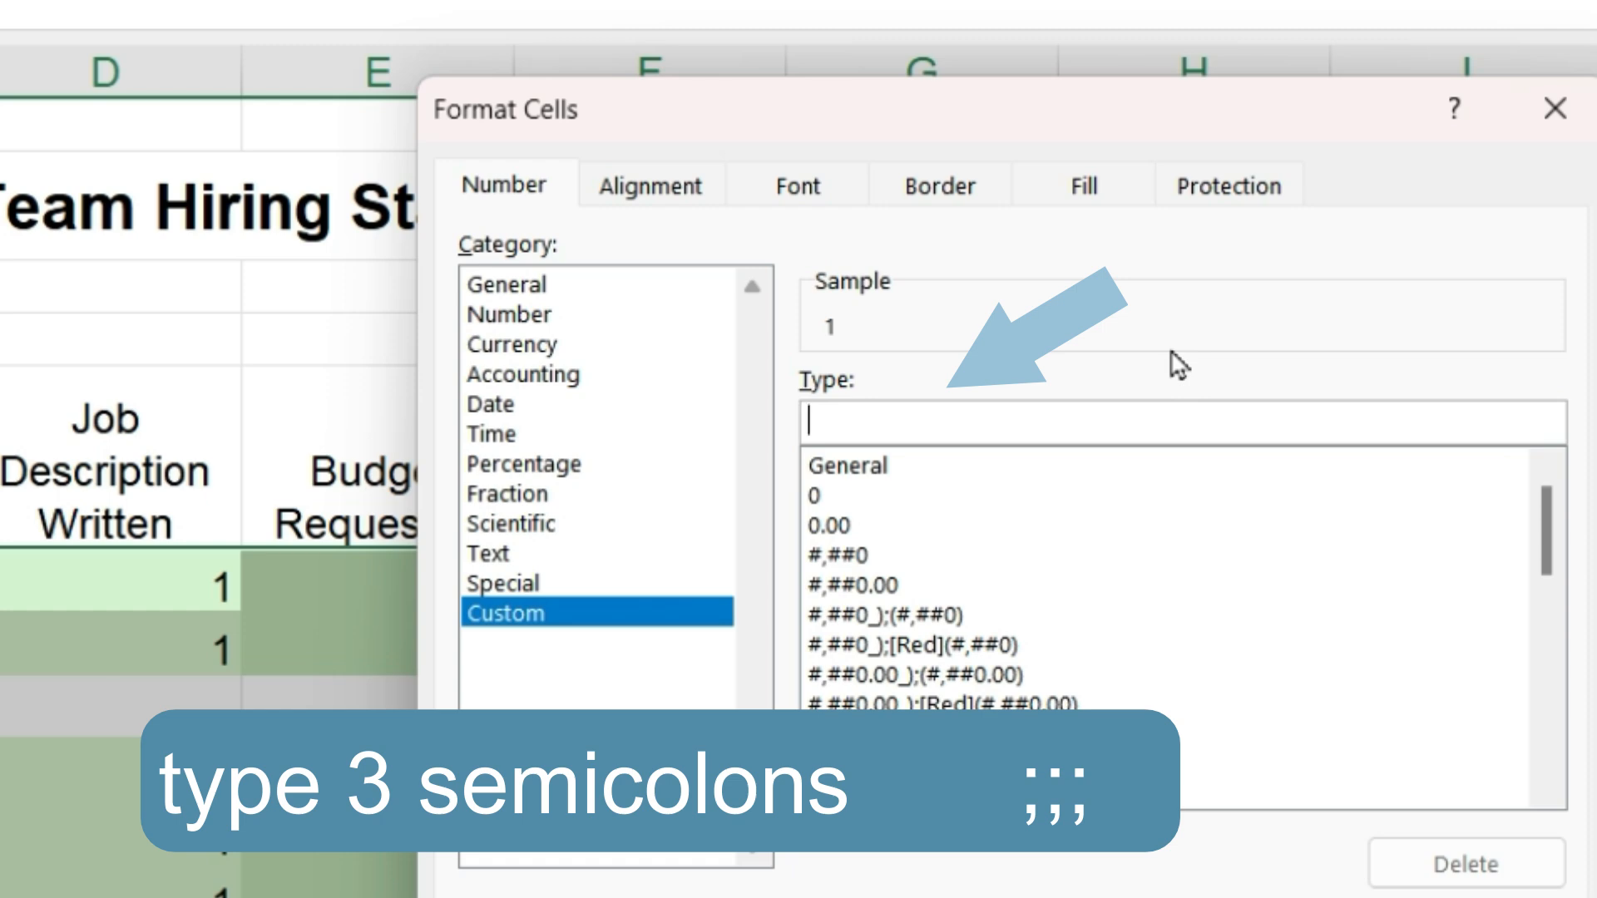
pyautogui.write(';;;')
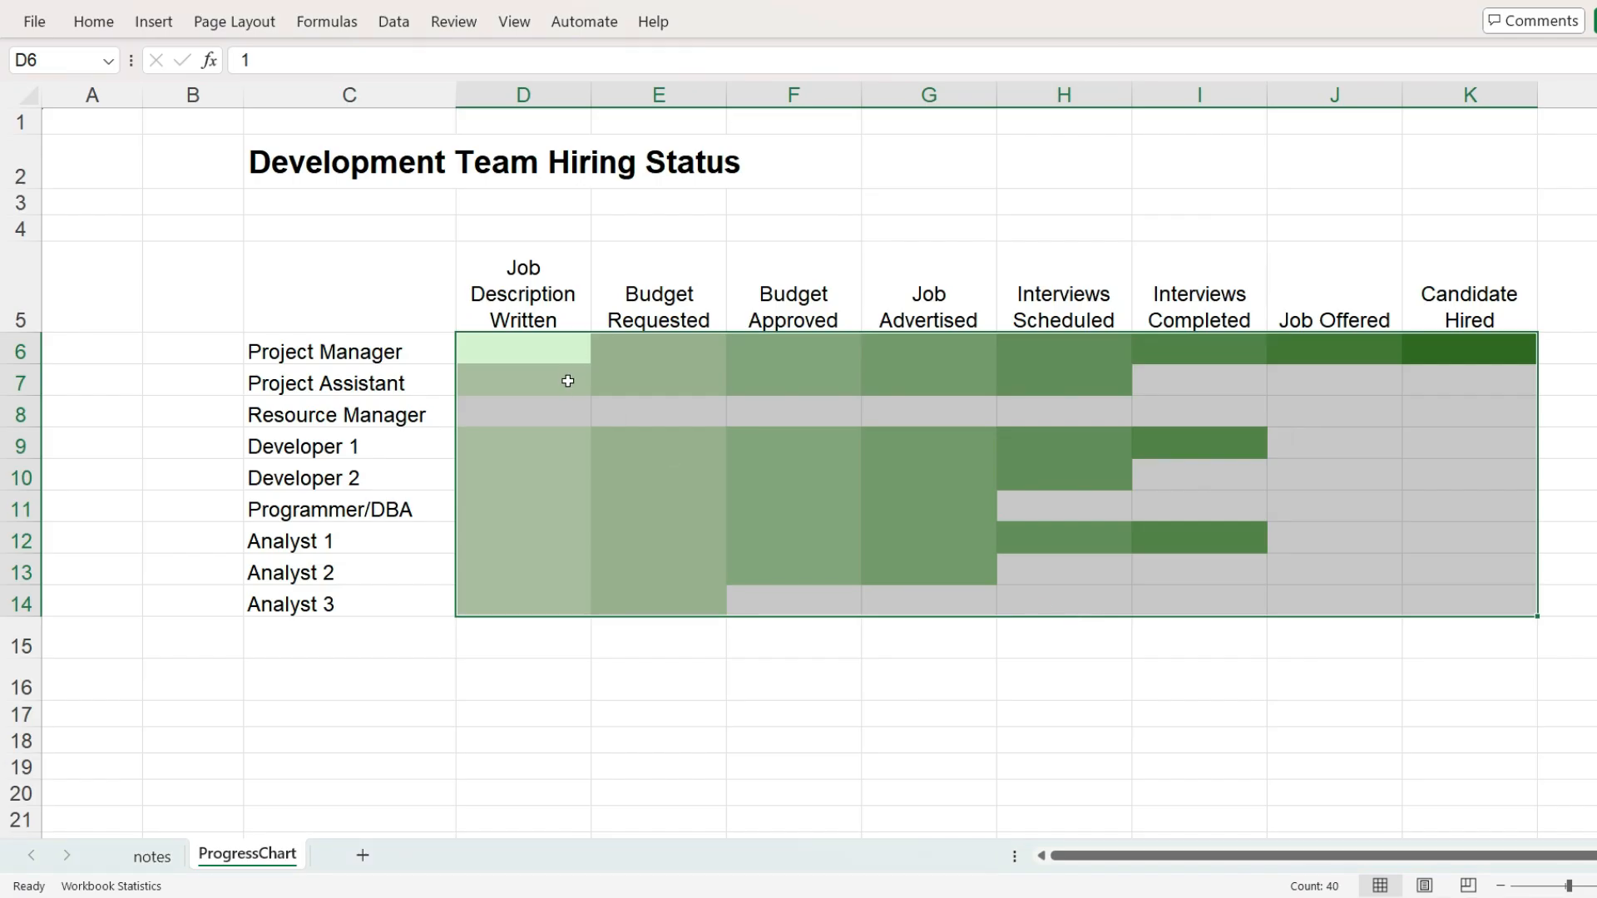
# Step: Verify hidden step values remain, then enter 7 for Developer 1's Job Offered step
pyautogui.click(522, 381)
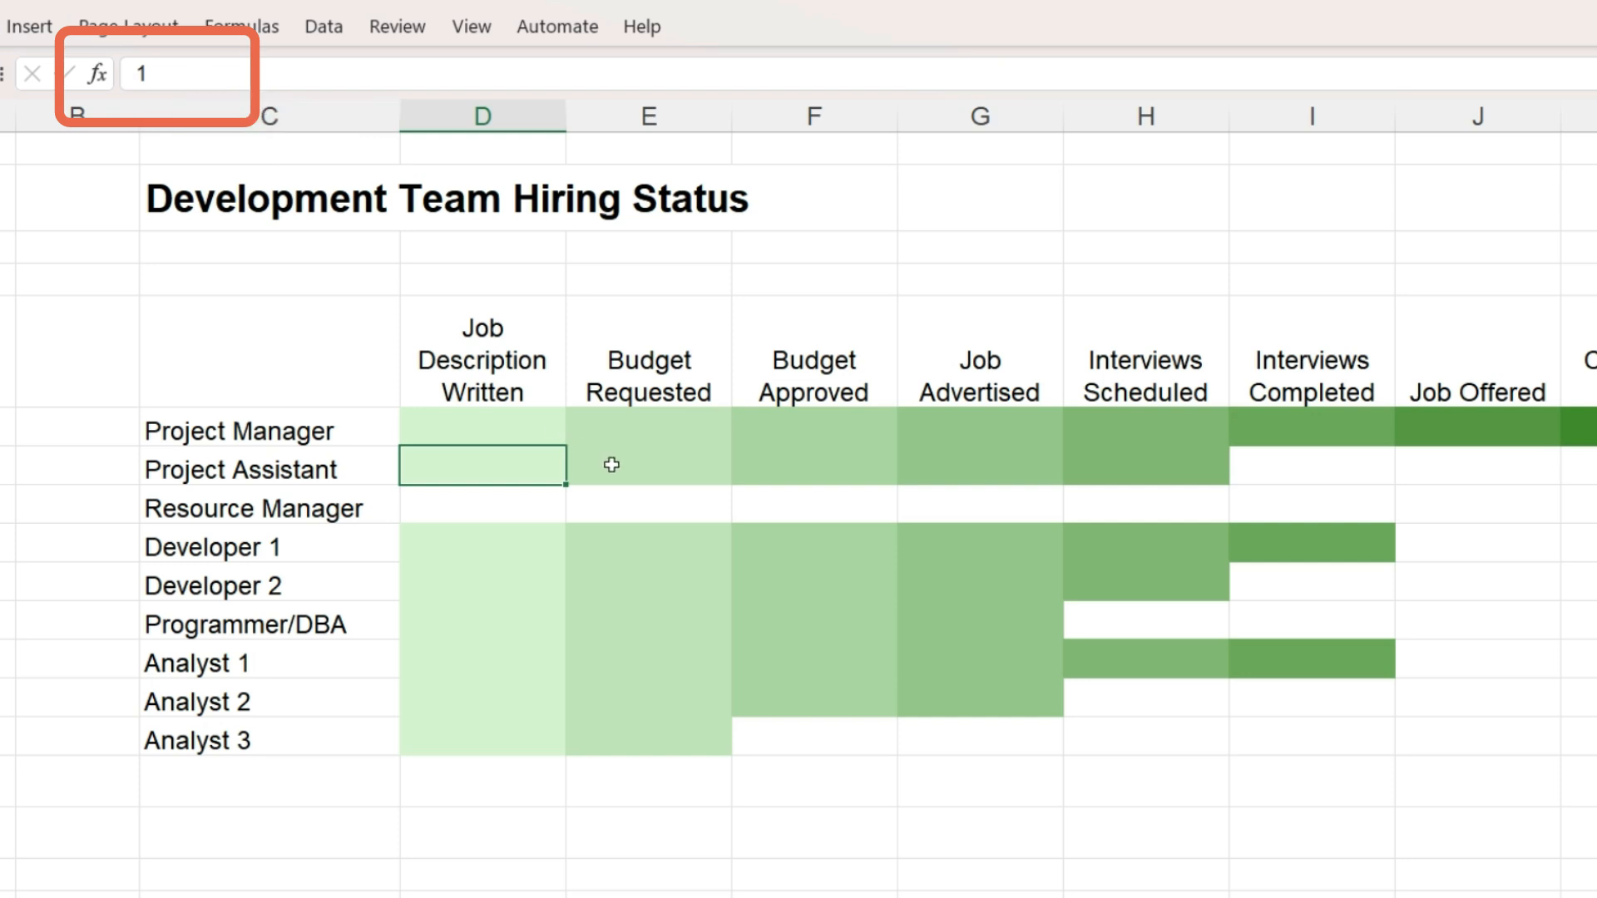
pyautogui.click(978, 466)
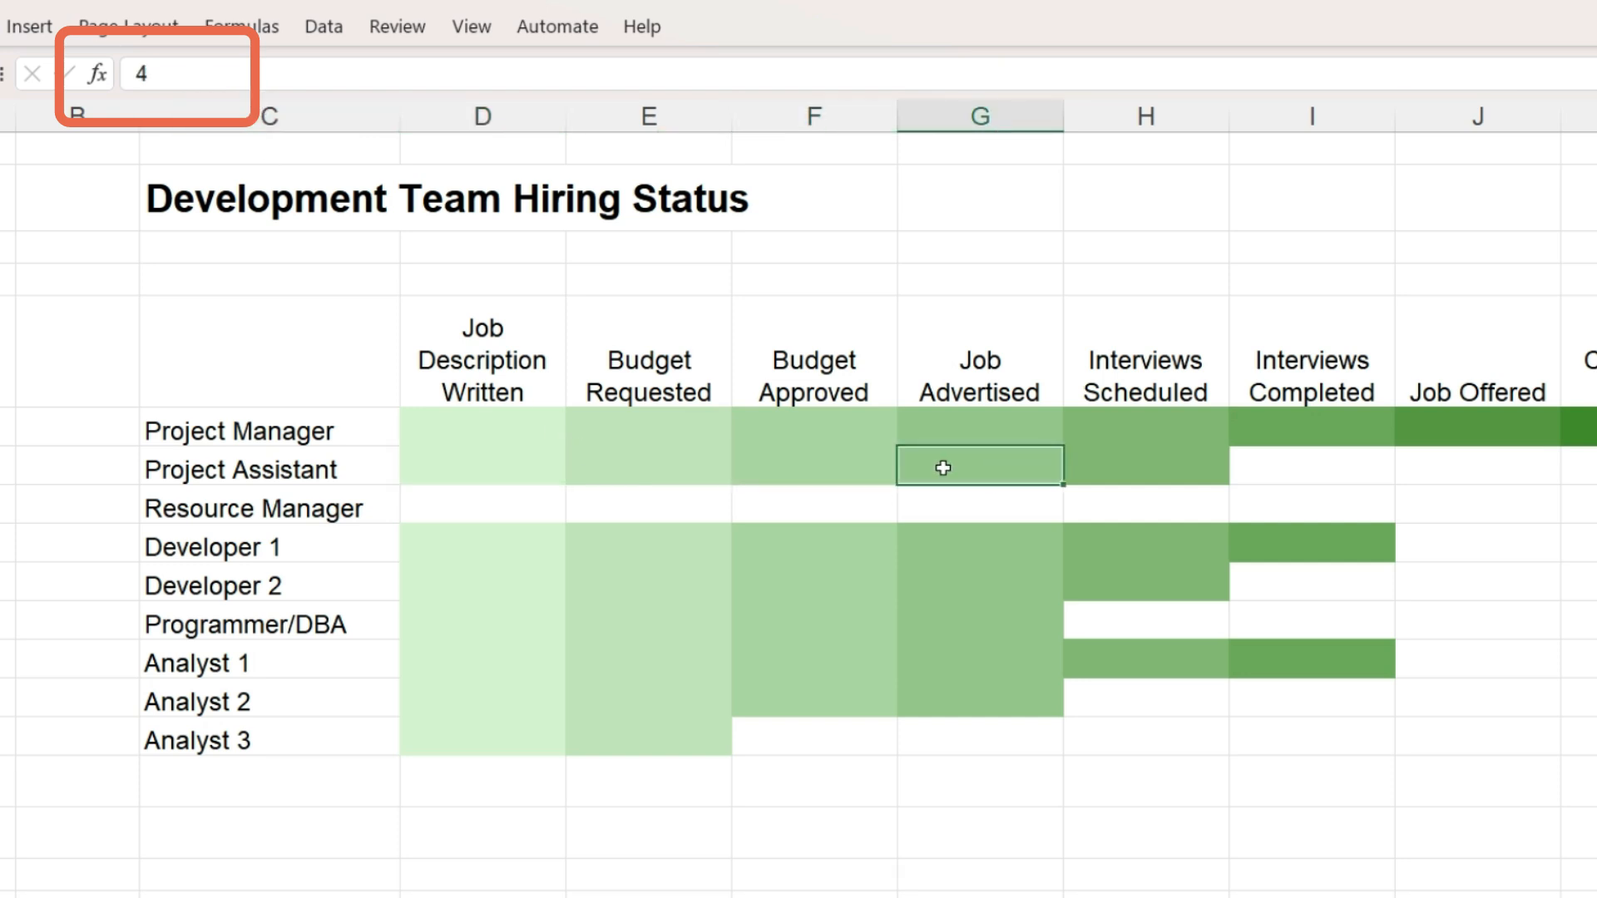
pyautogui.write('7')
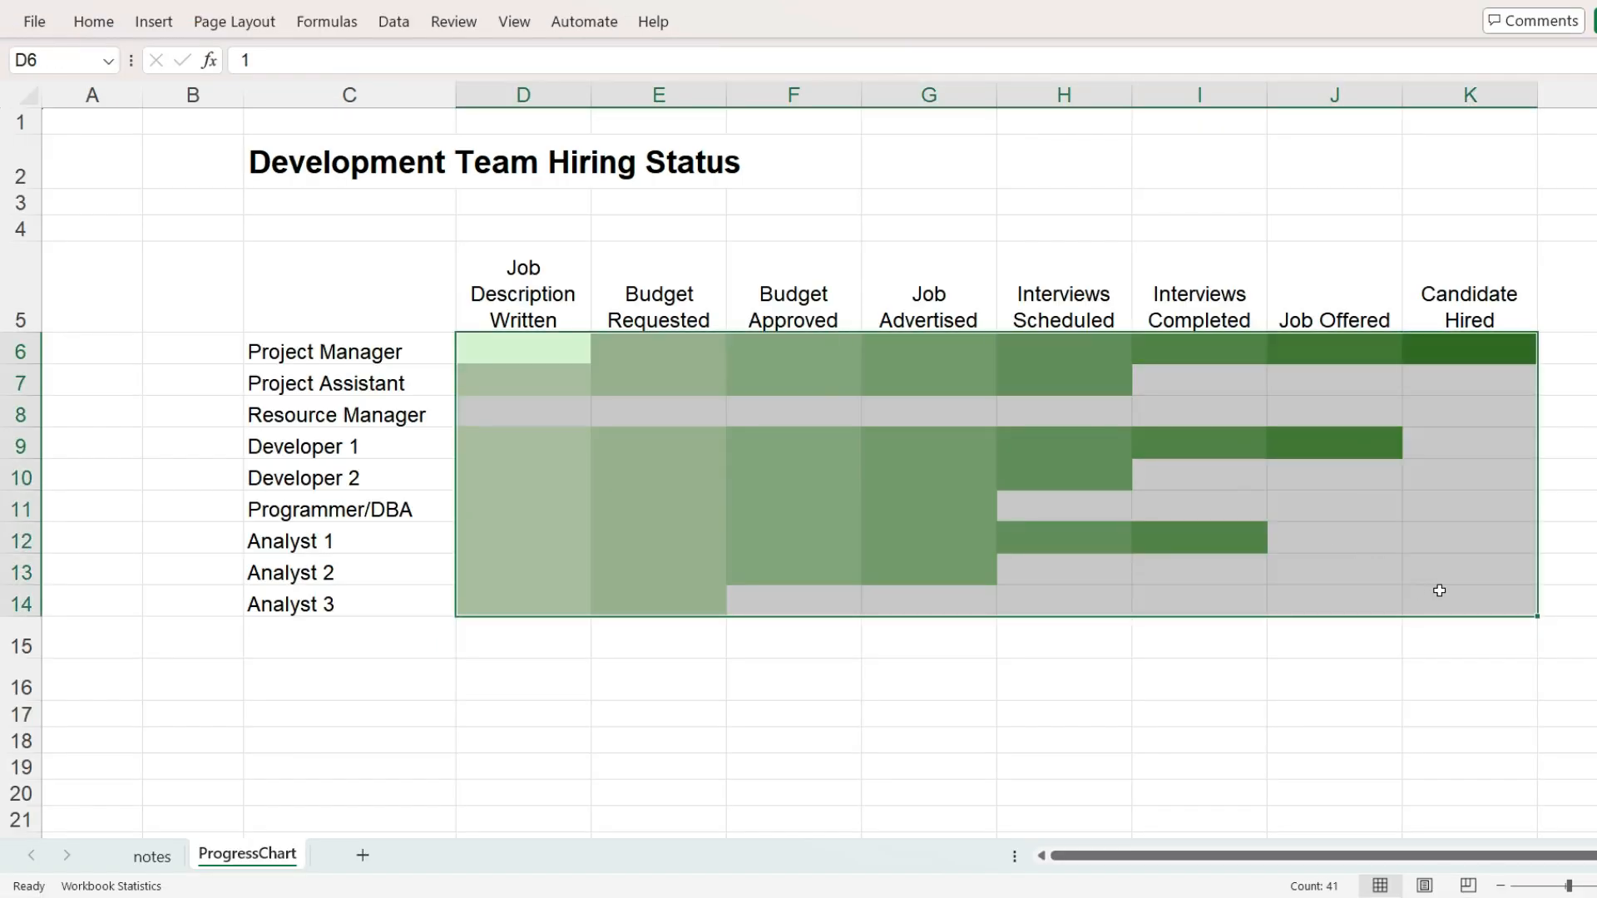
pyautogui.moveTo(714, 345)
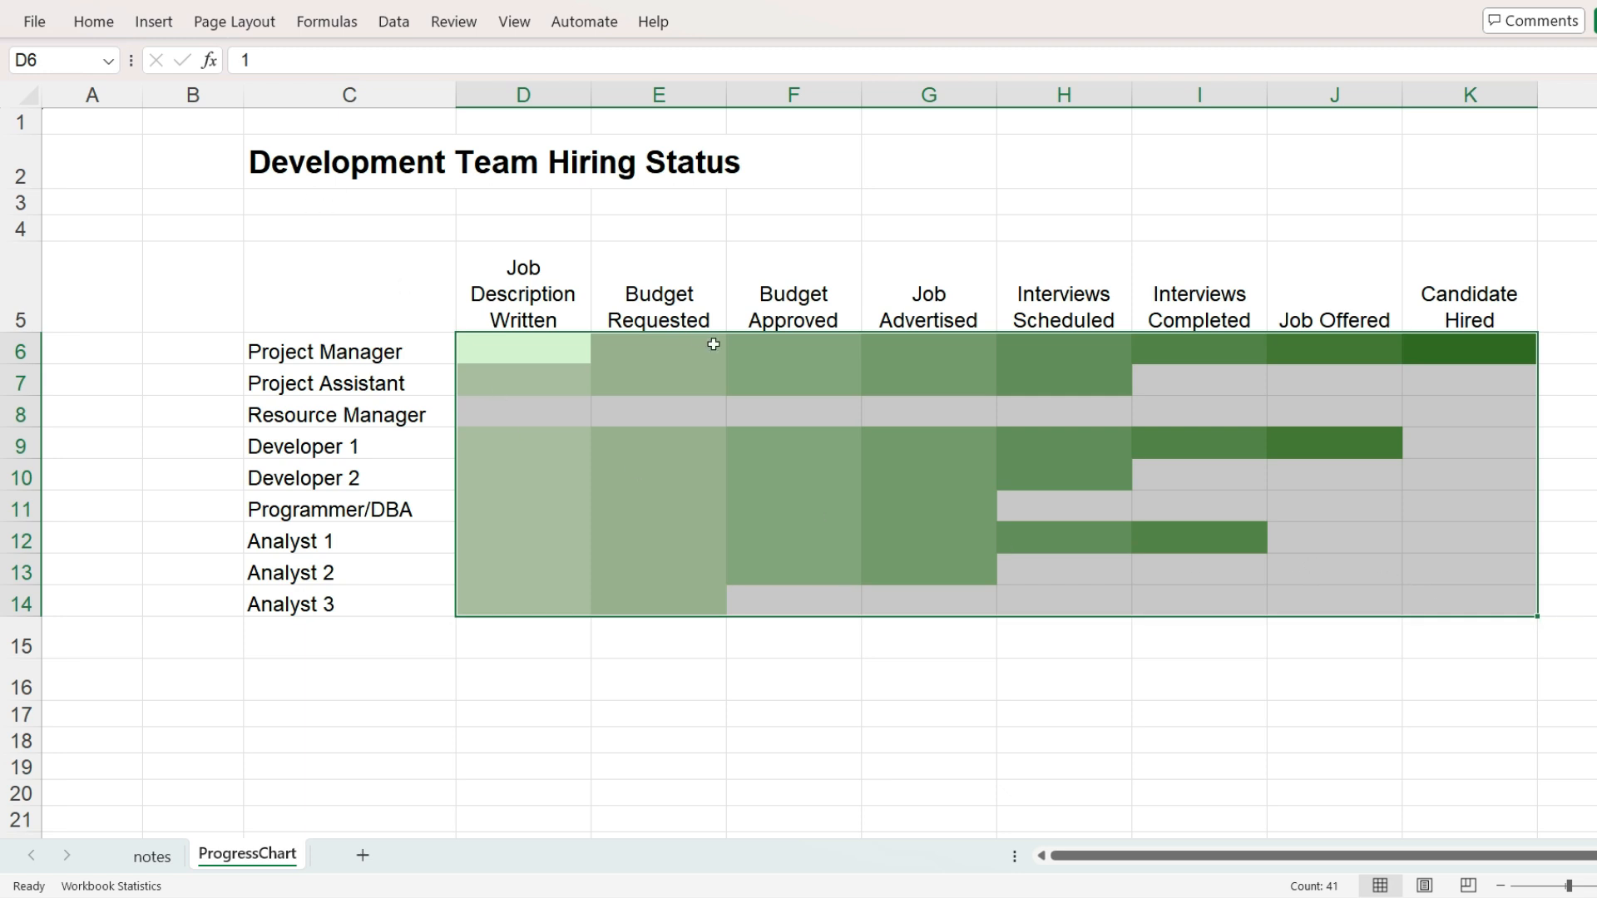
# Step: Open Manage Rules and select the Graded Color Scale rule covering D6:K14
pyautogui.click(93, 20)
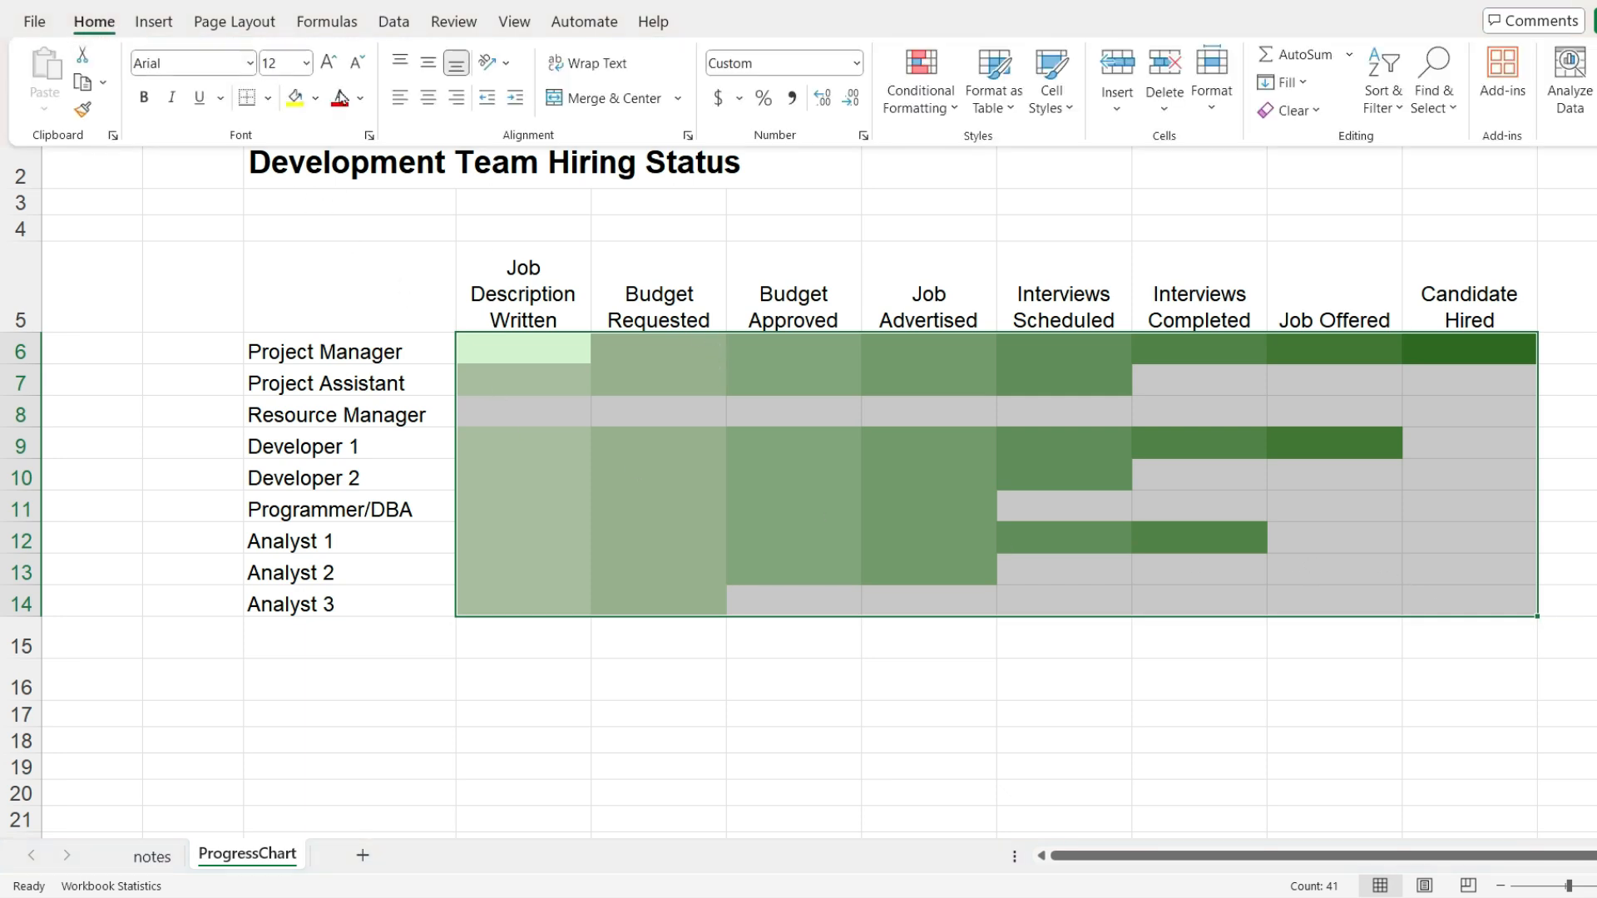
pyautogui.click(918, 79)
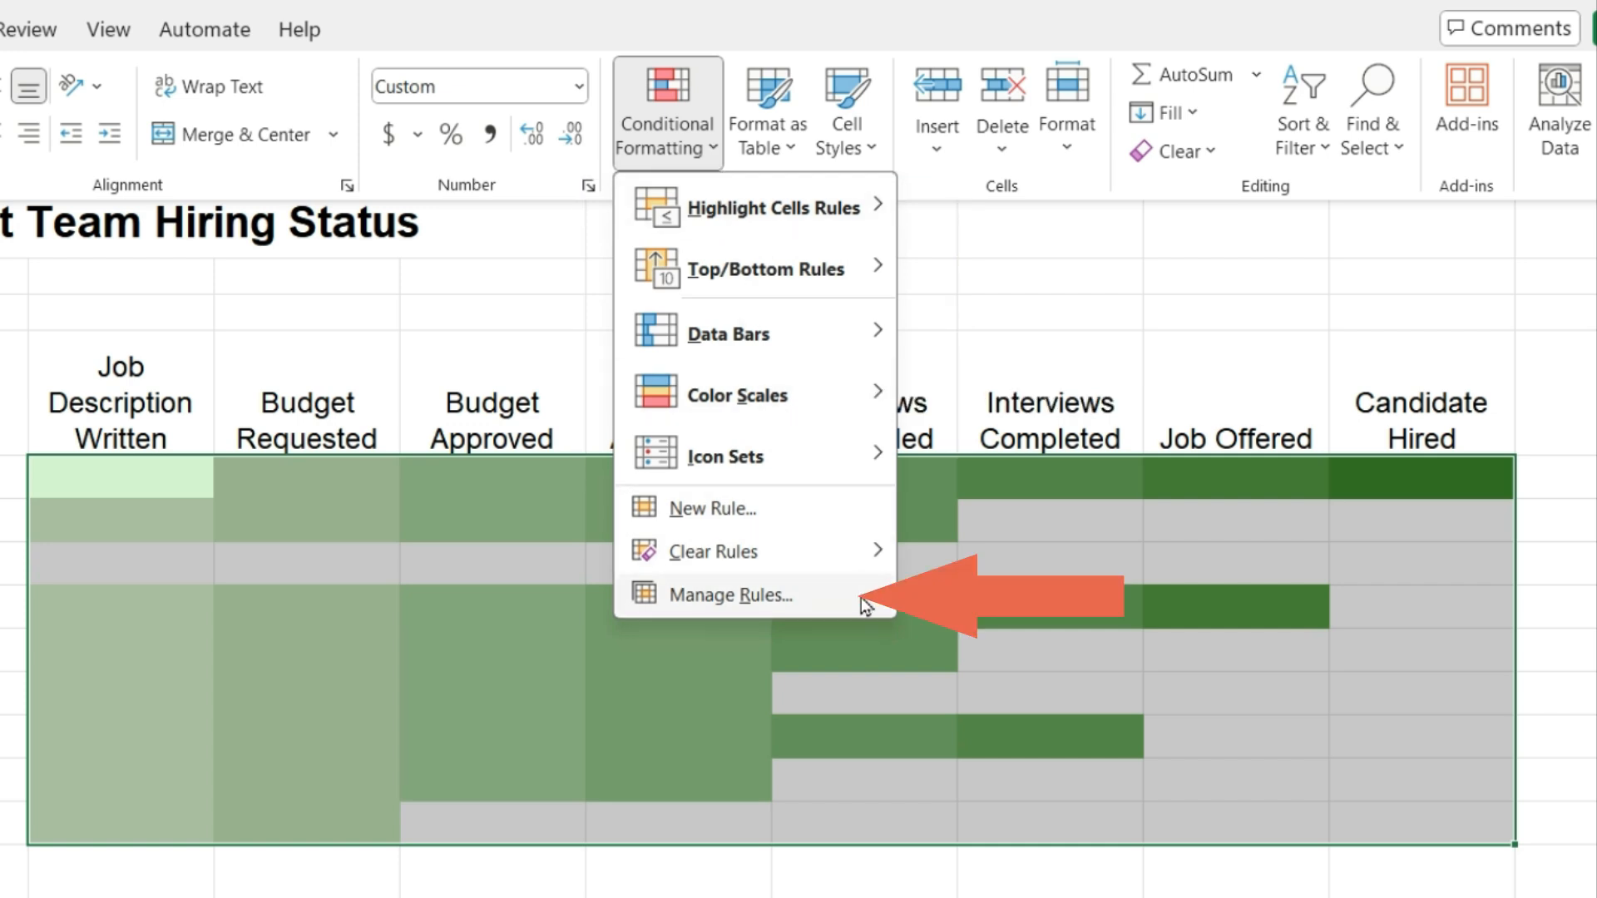
pyautogui.click(730, 596)
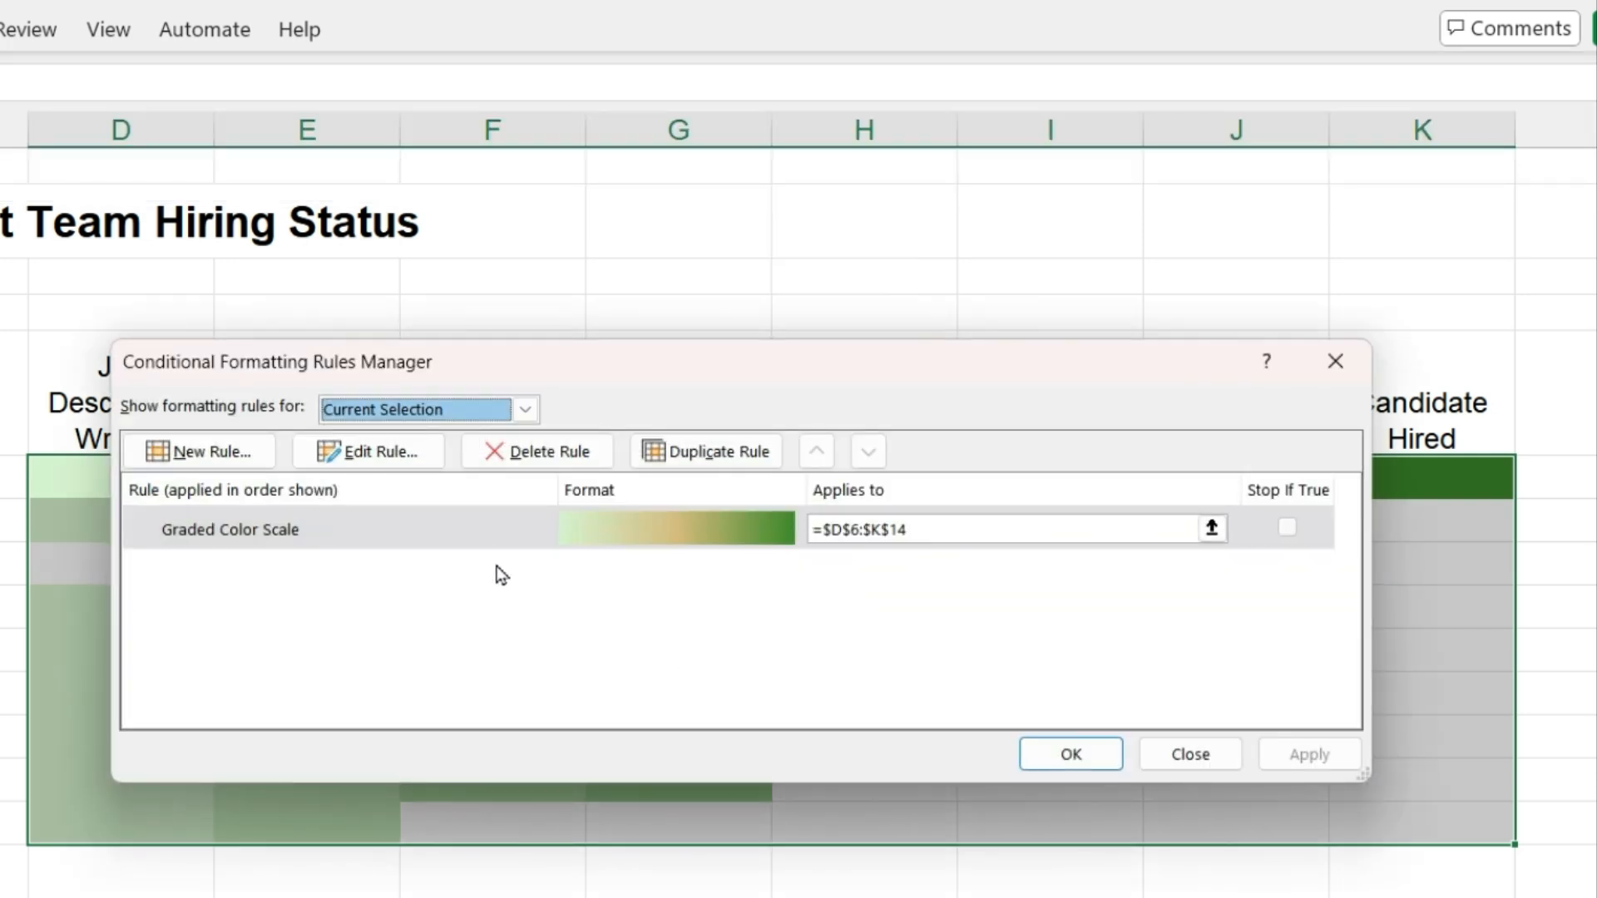
pyautogui.moveTo(413, 541)
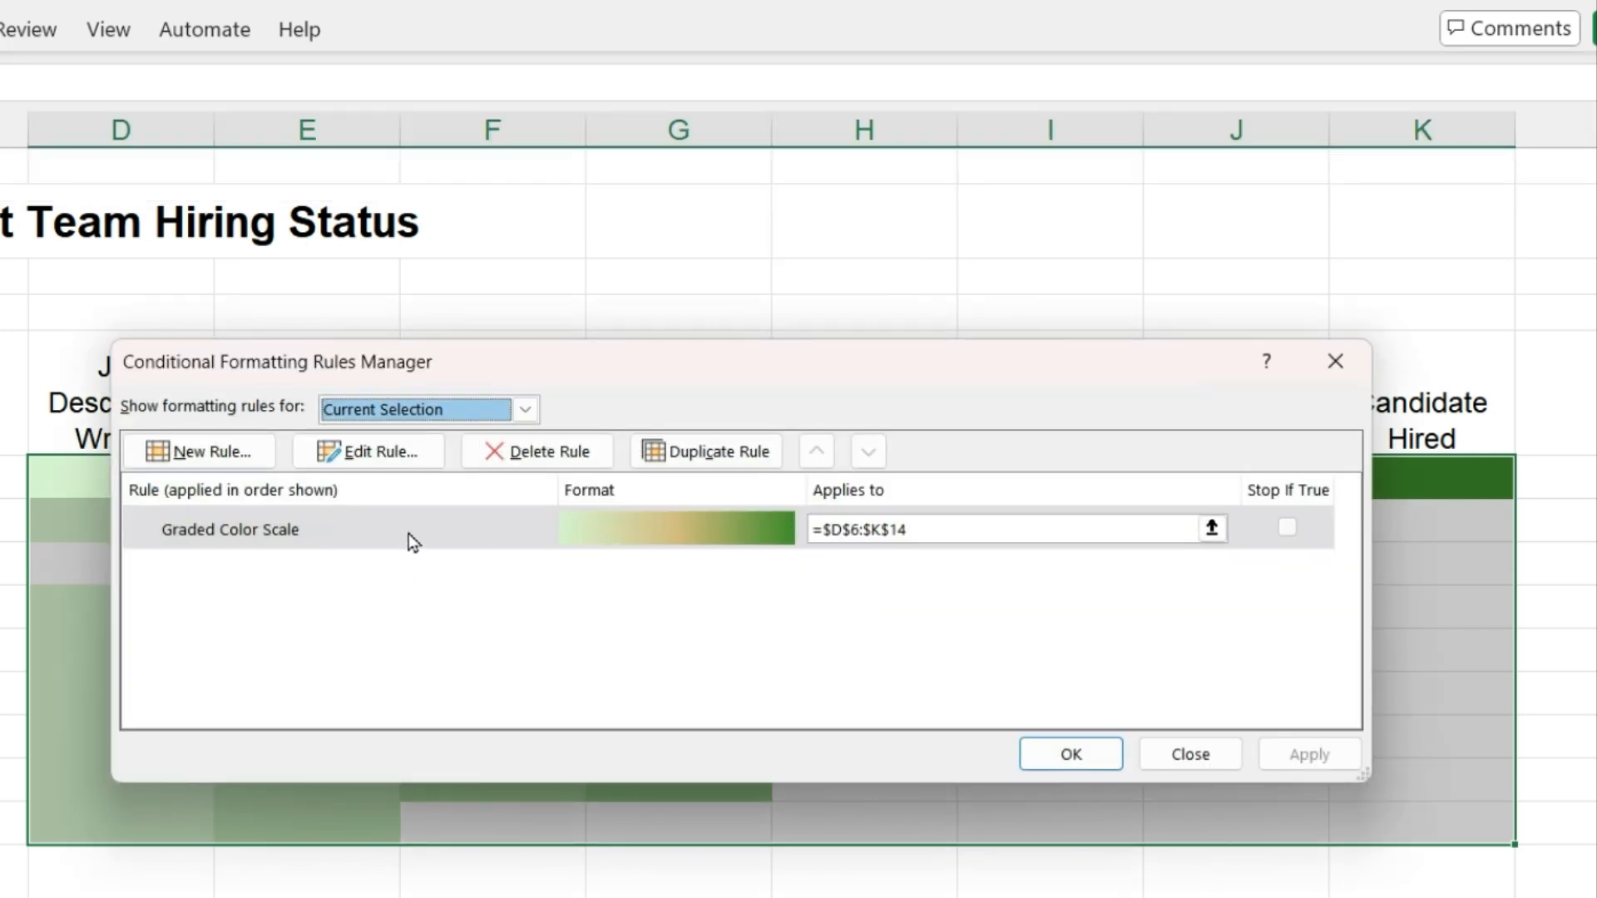
pyautogui.click(230, 529)
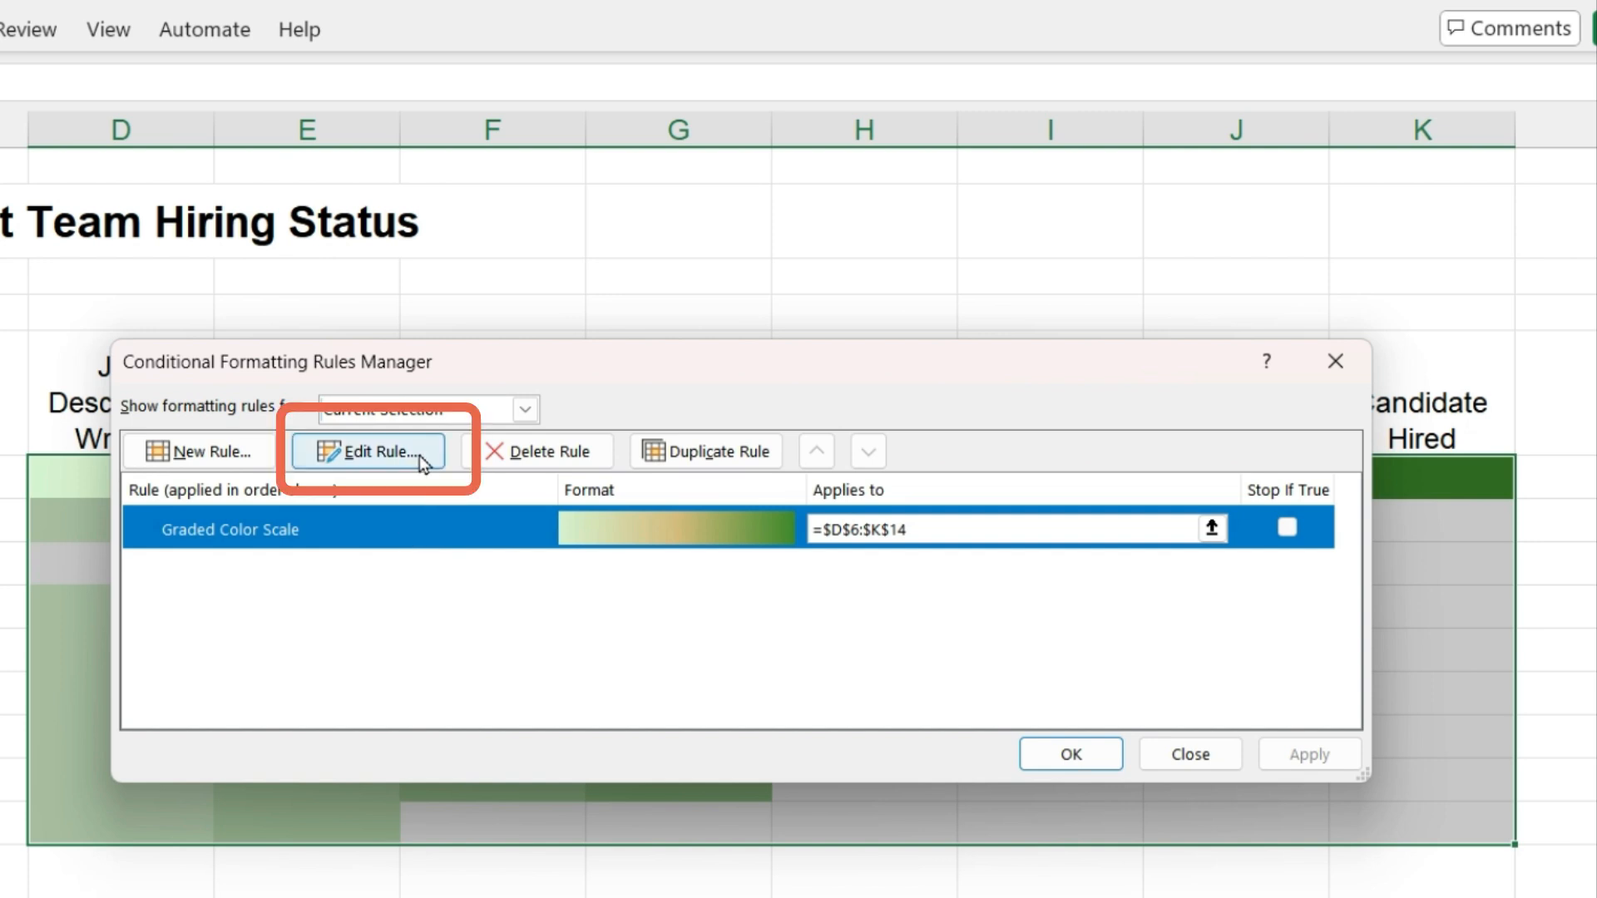
# Step: Edit the rule to a 3-Color Scale with a Number midpoint of 4 in yellow and apply it
pyautogui.click(370, 451)
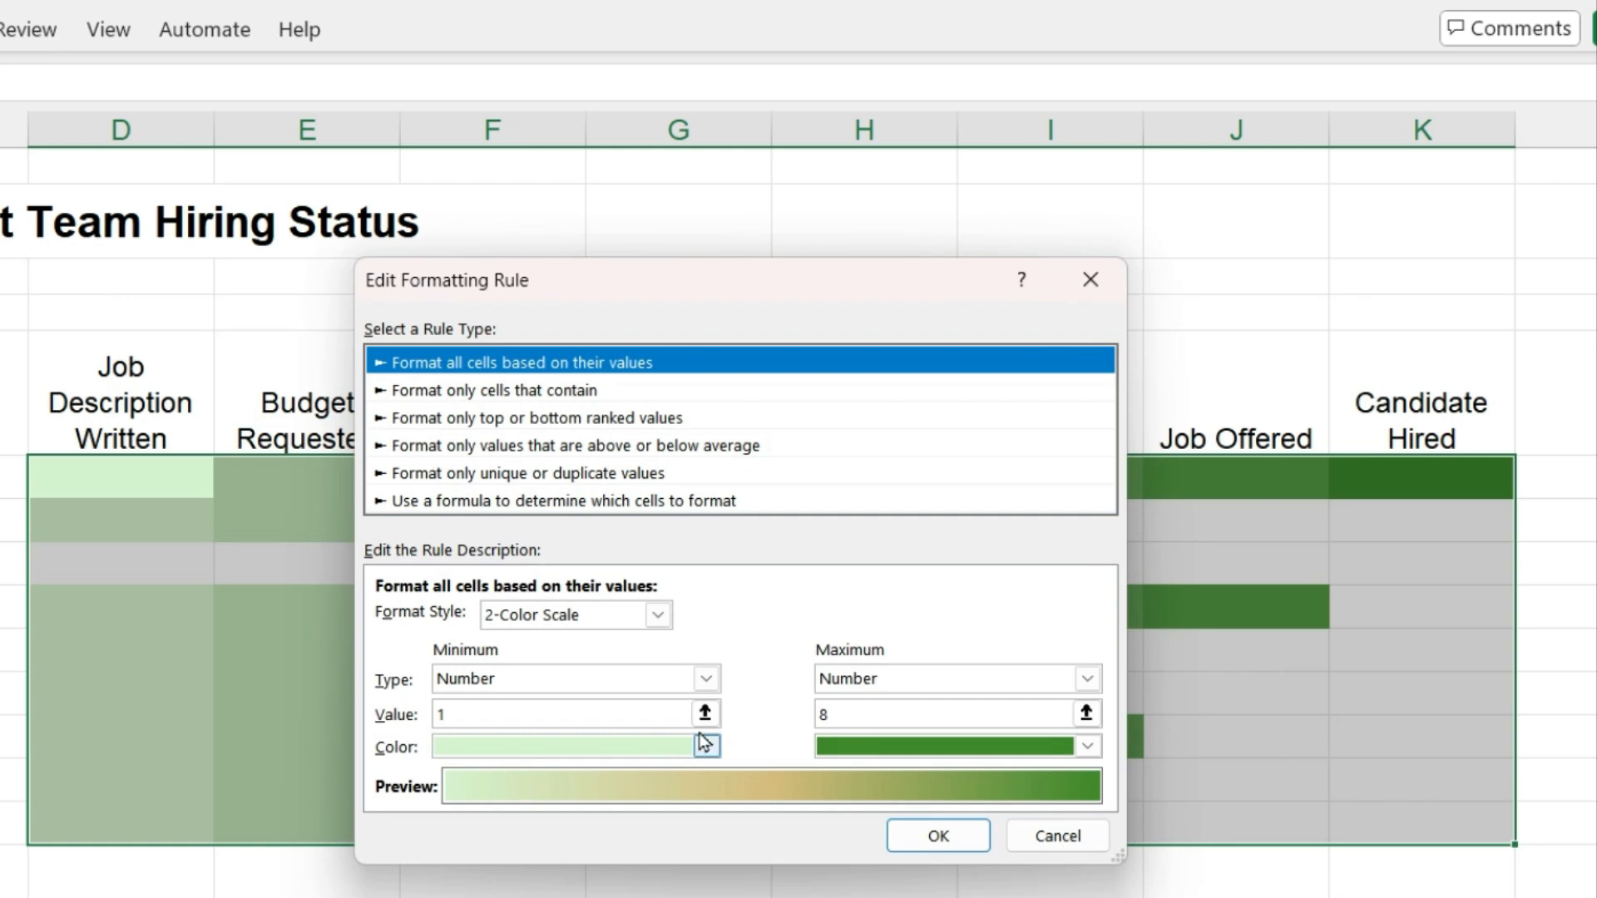
pyautogui.click(657, 614)
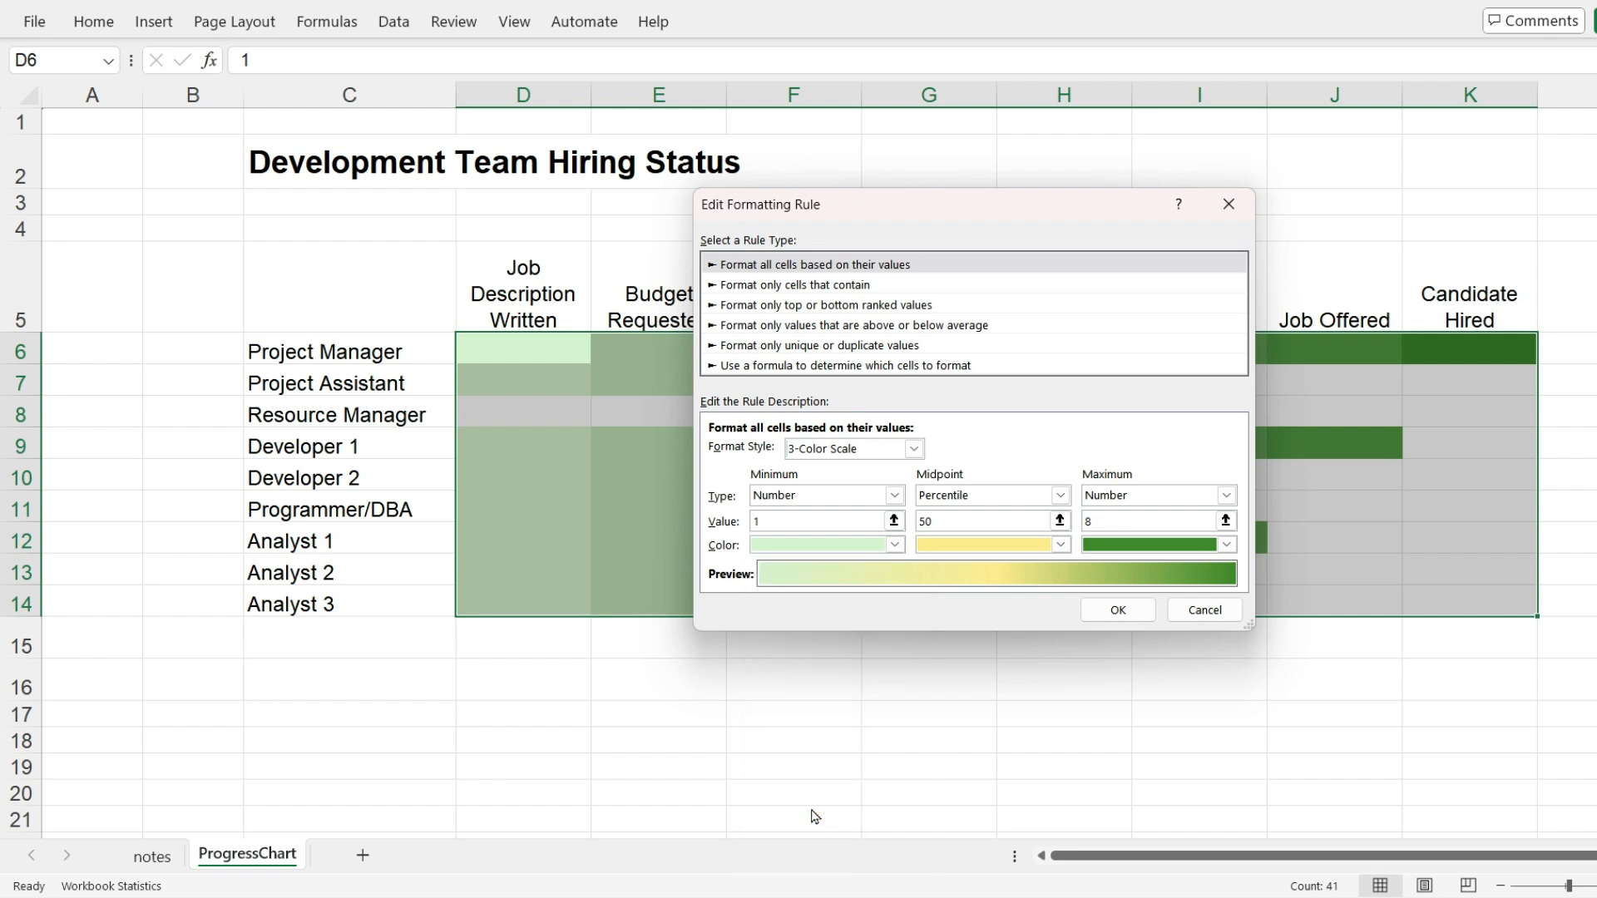
pyautogui.click(1059, 496)
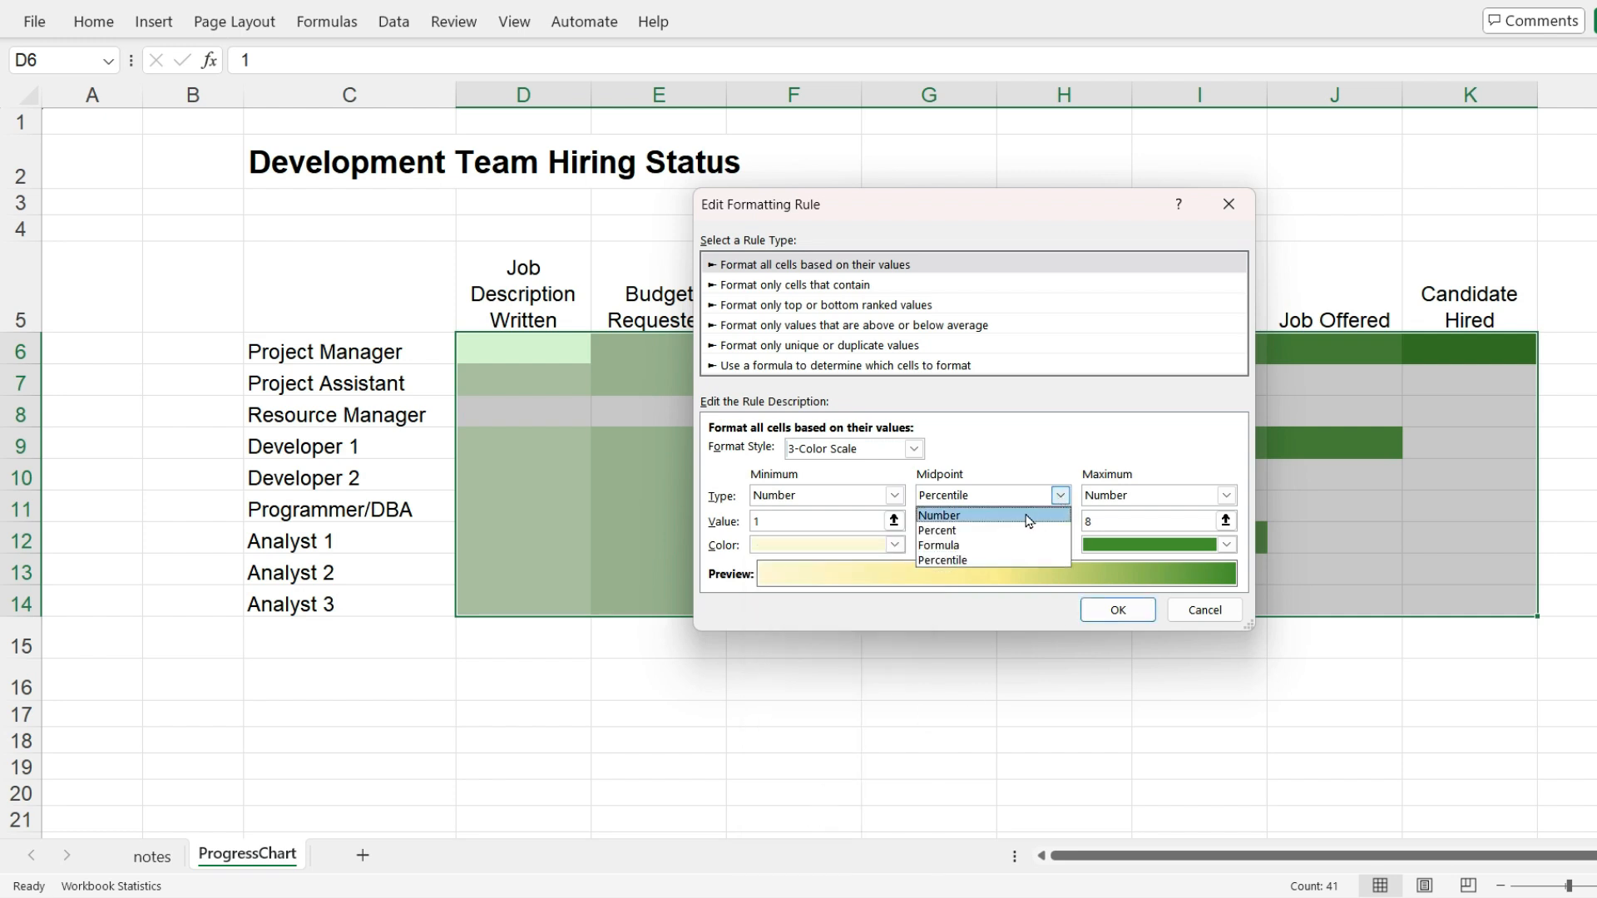
pyautogui.click(939, 515)
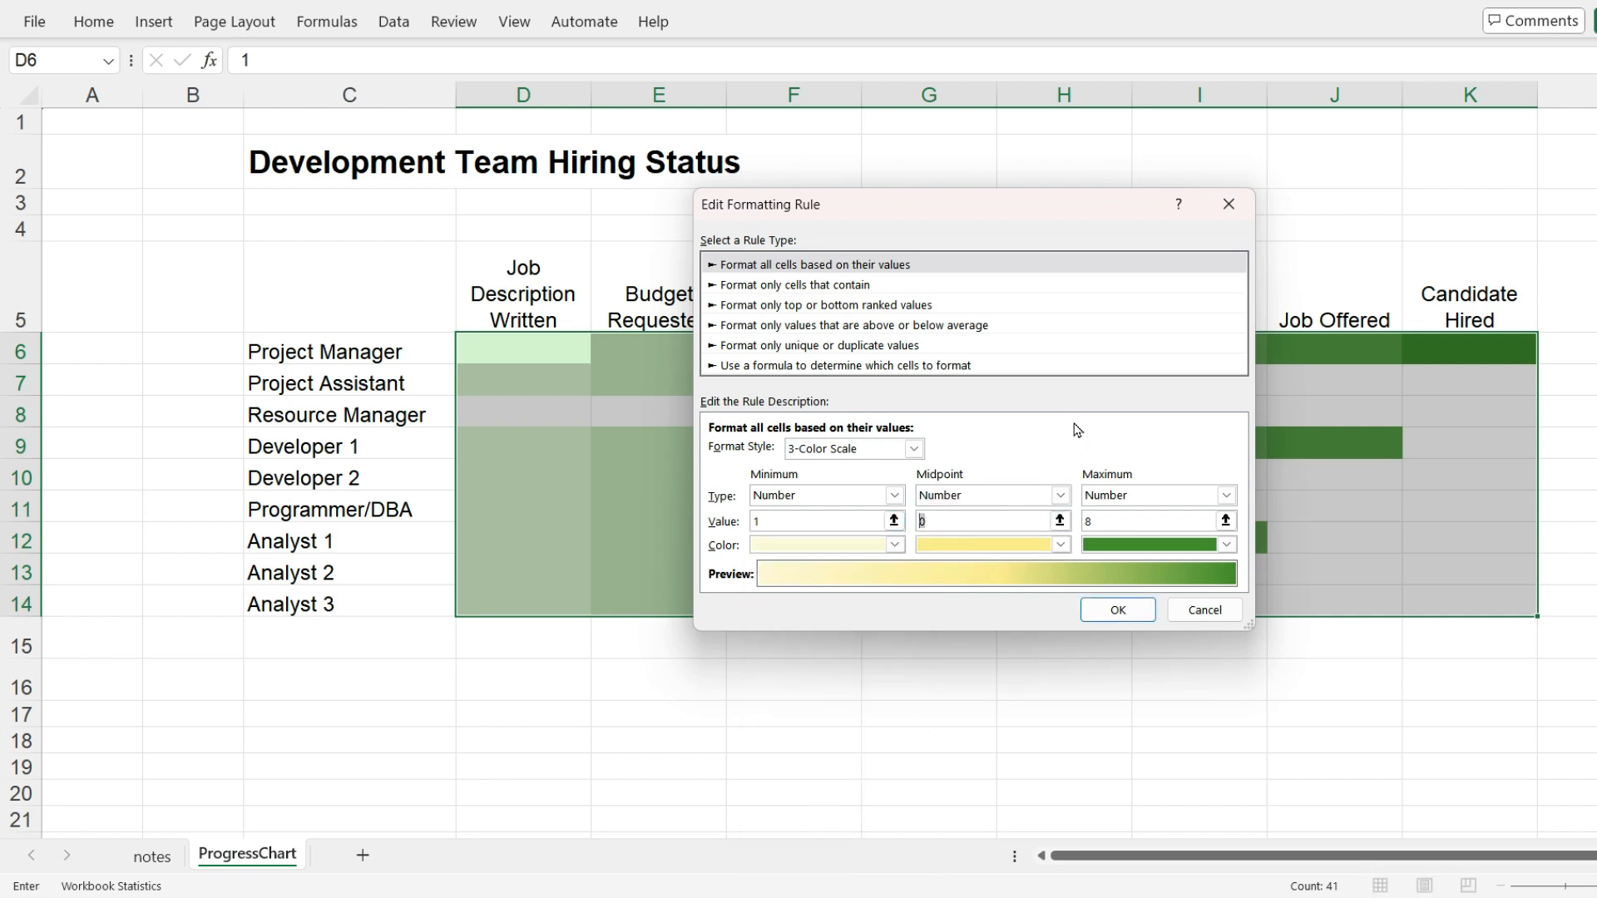
pyautogui.write('4')
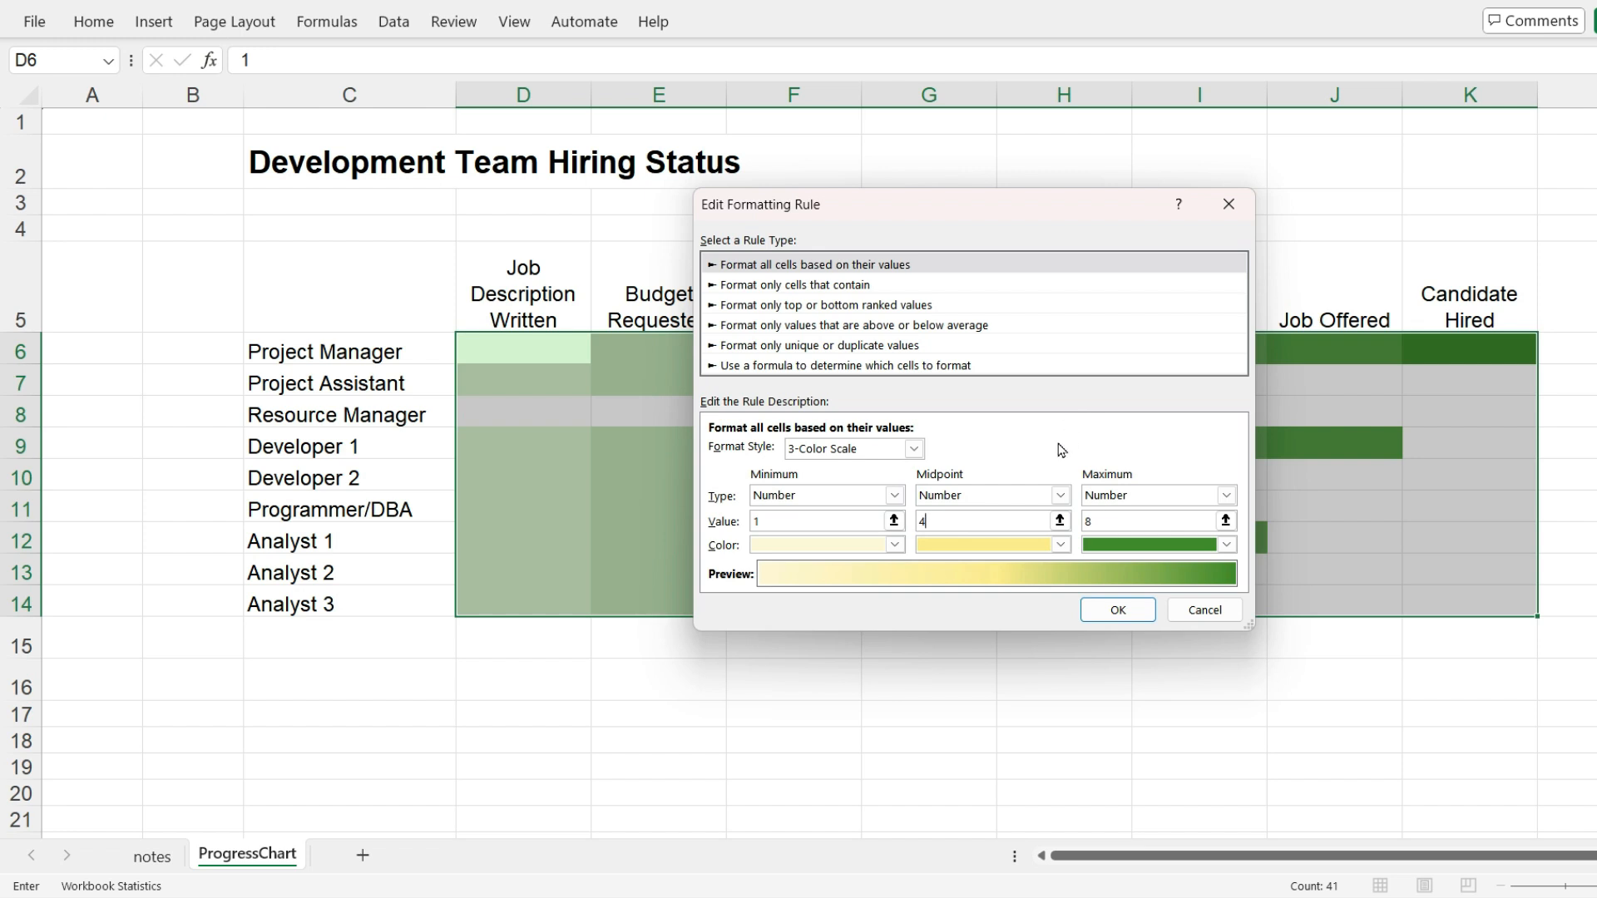
pyautogui.click(1062, 544)
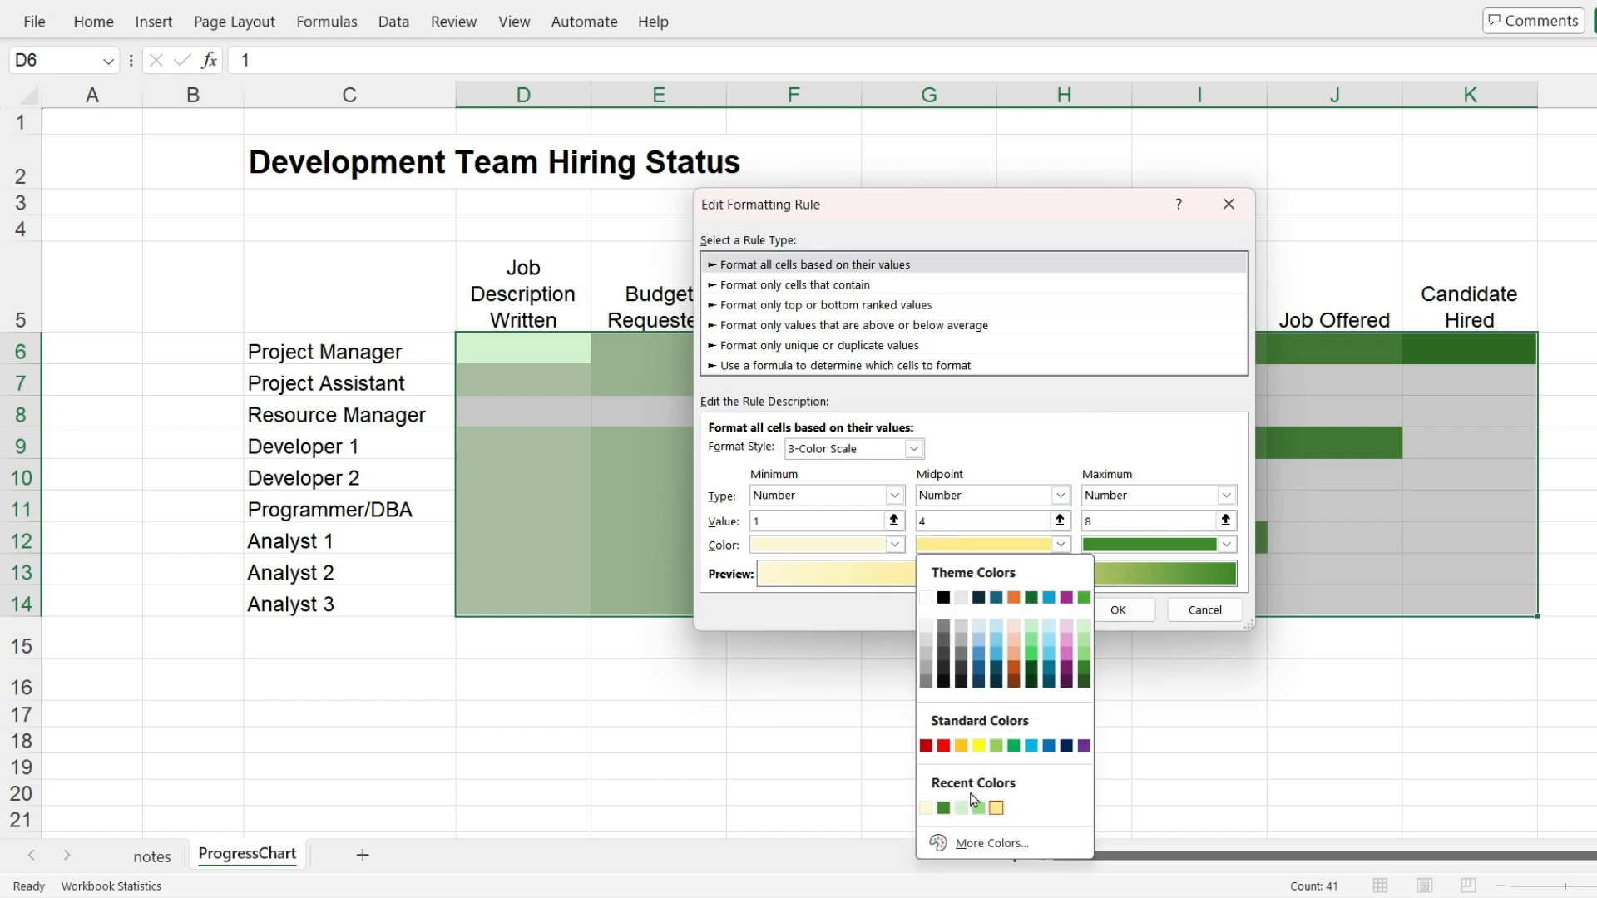
pyautogui.click(942, 807)
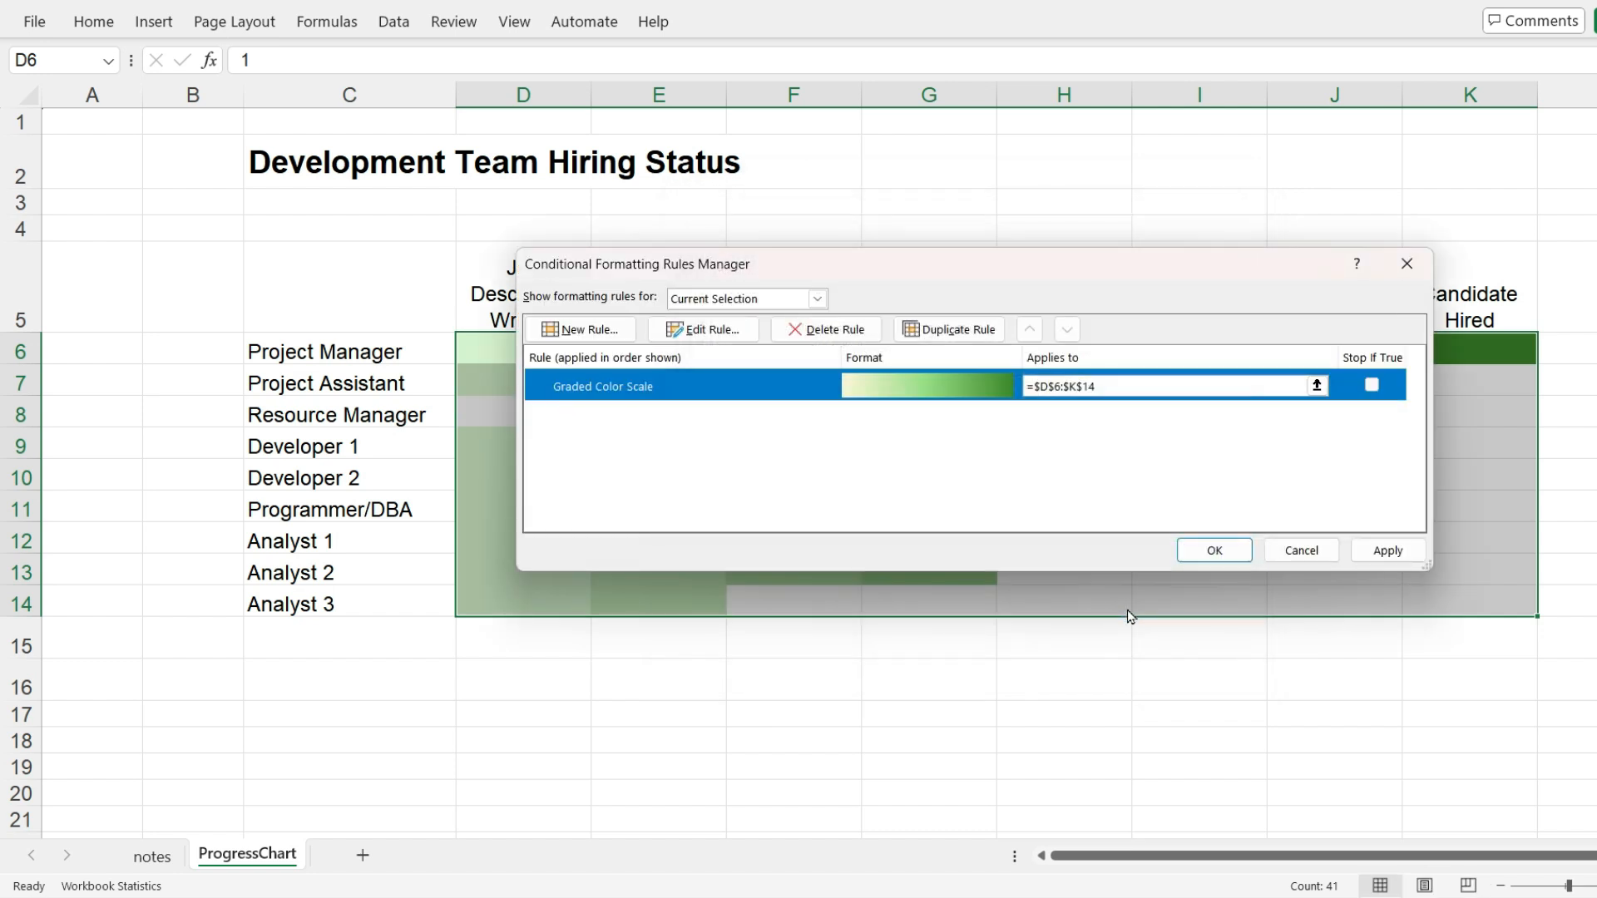
pyautogui.click(1213, 551)
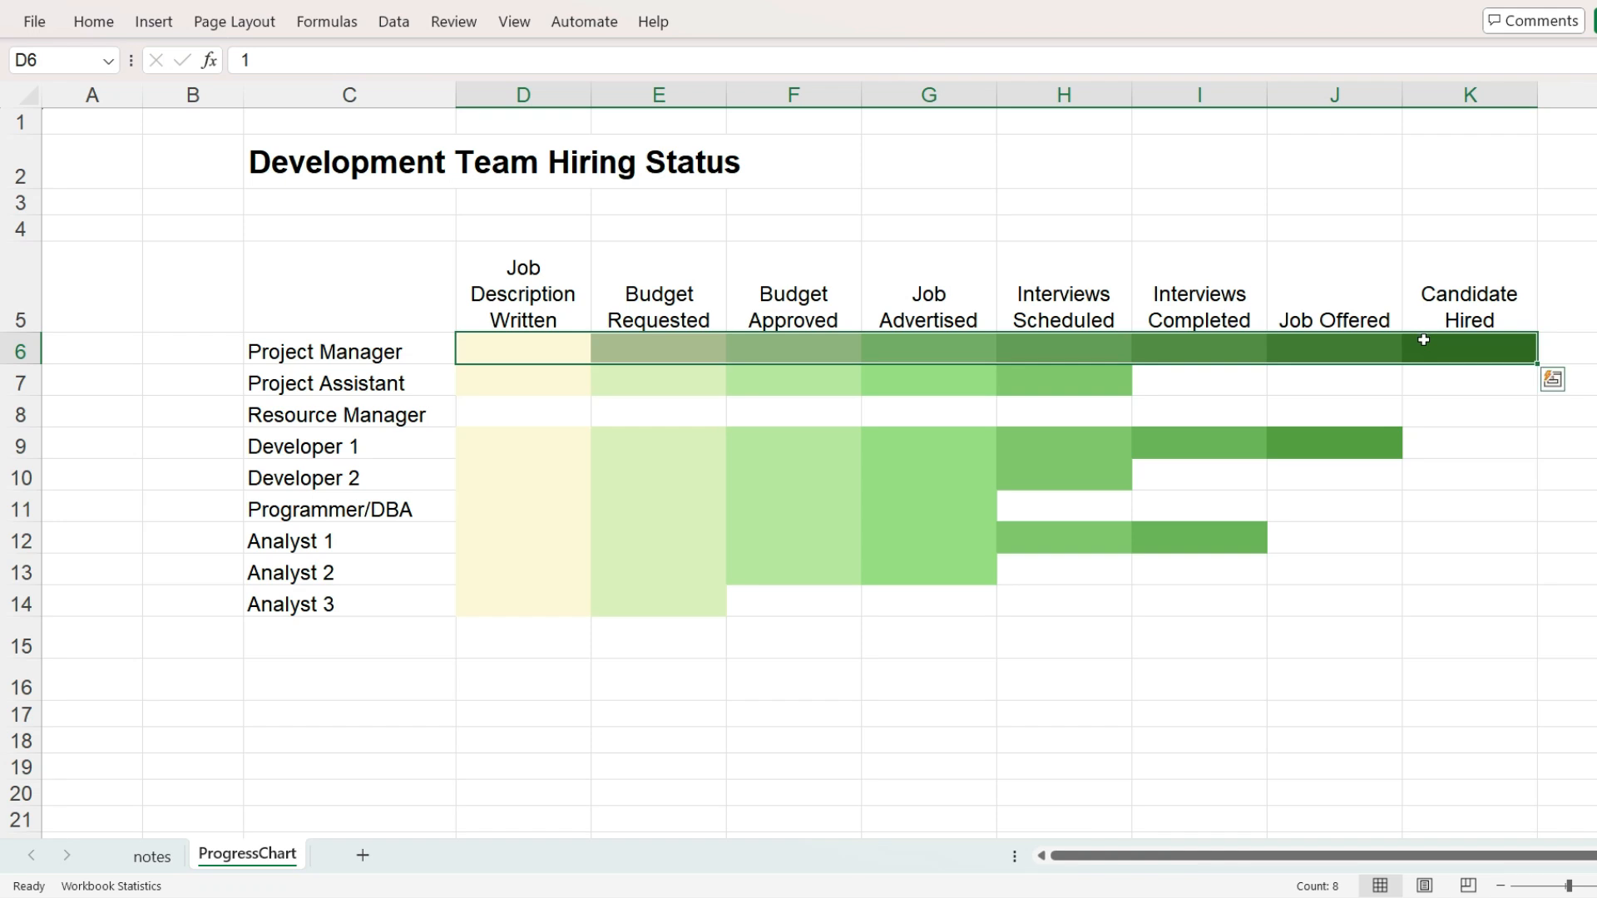
pyautogui.click(93, 21)
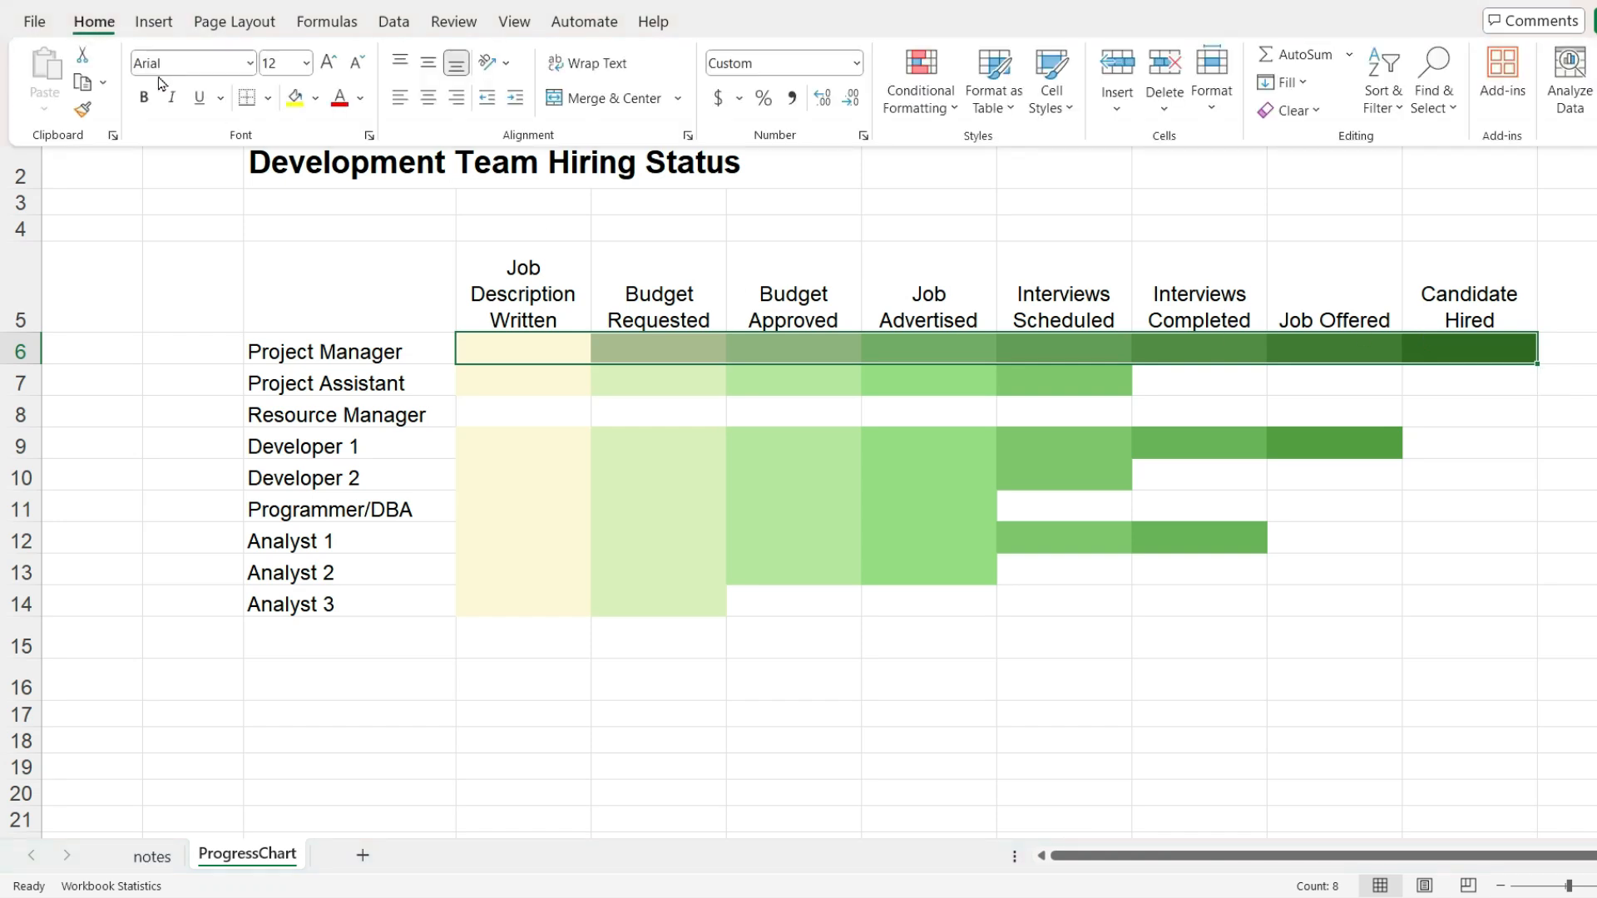
pyautogui.click(919, 80)
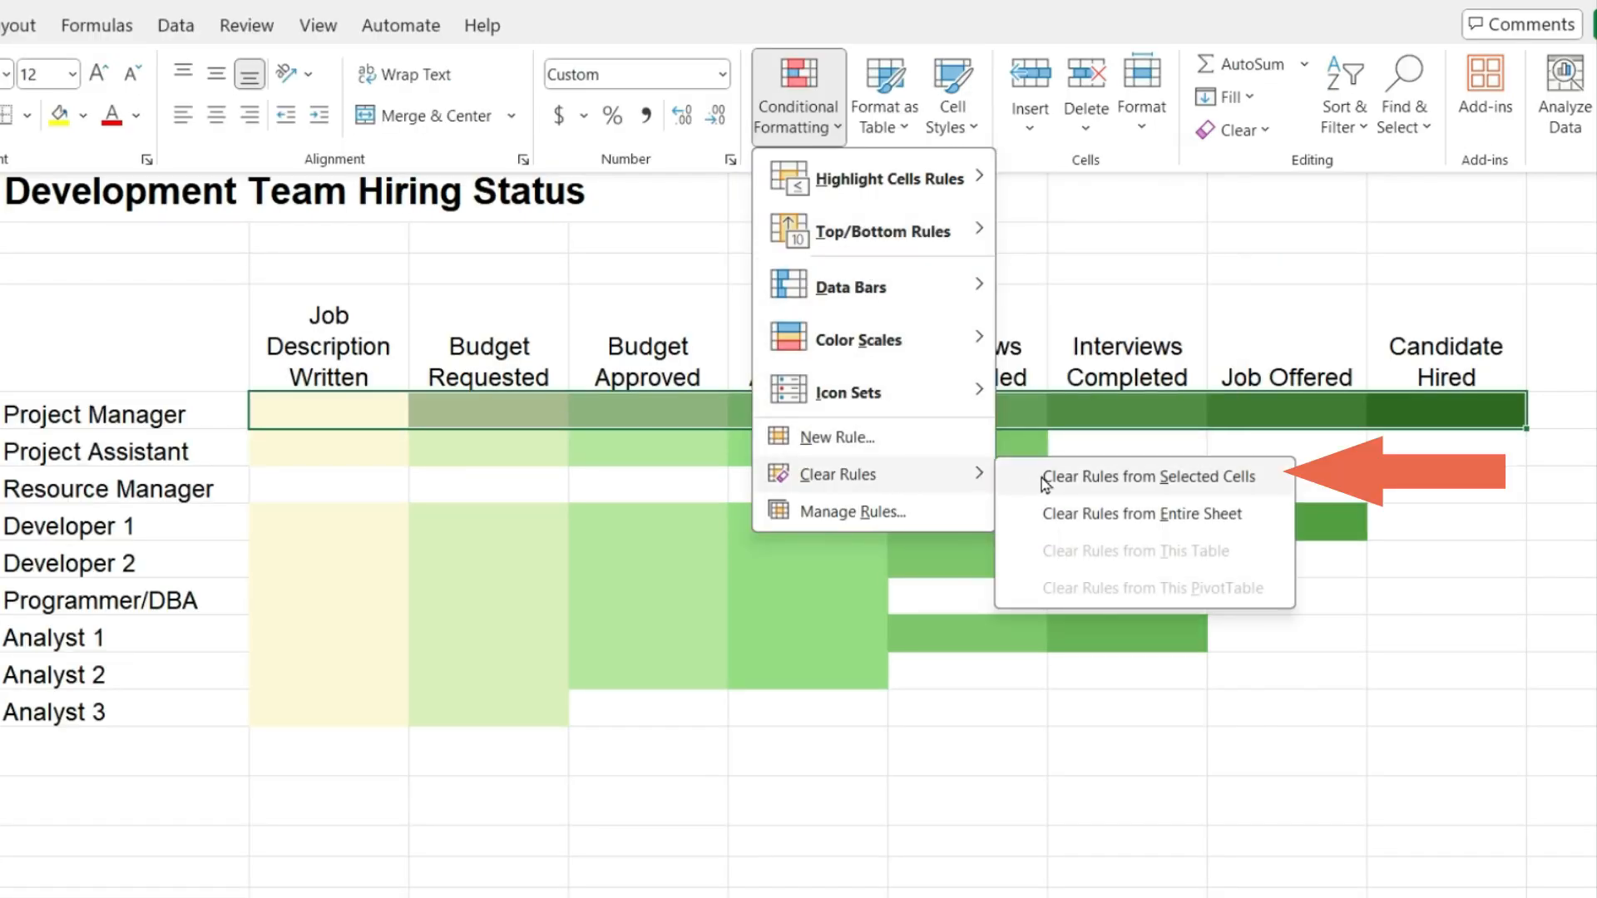
pyautogui.click(1149, 478)
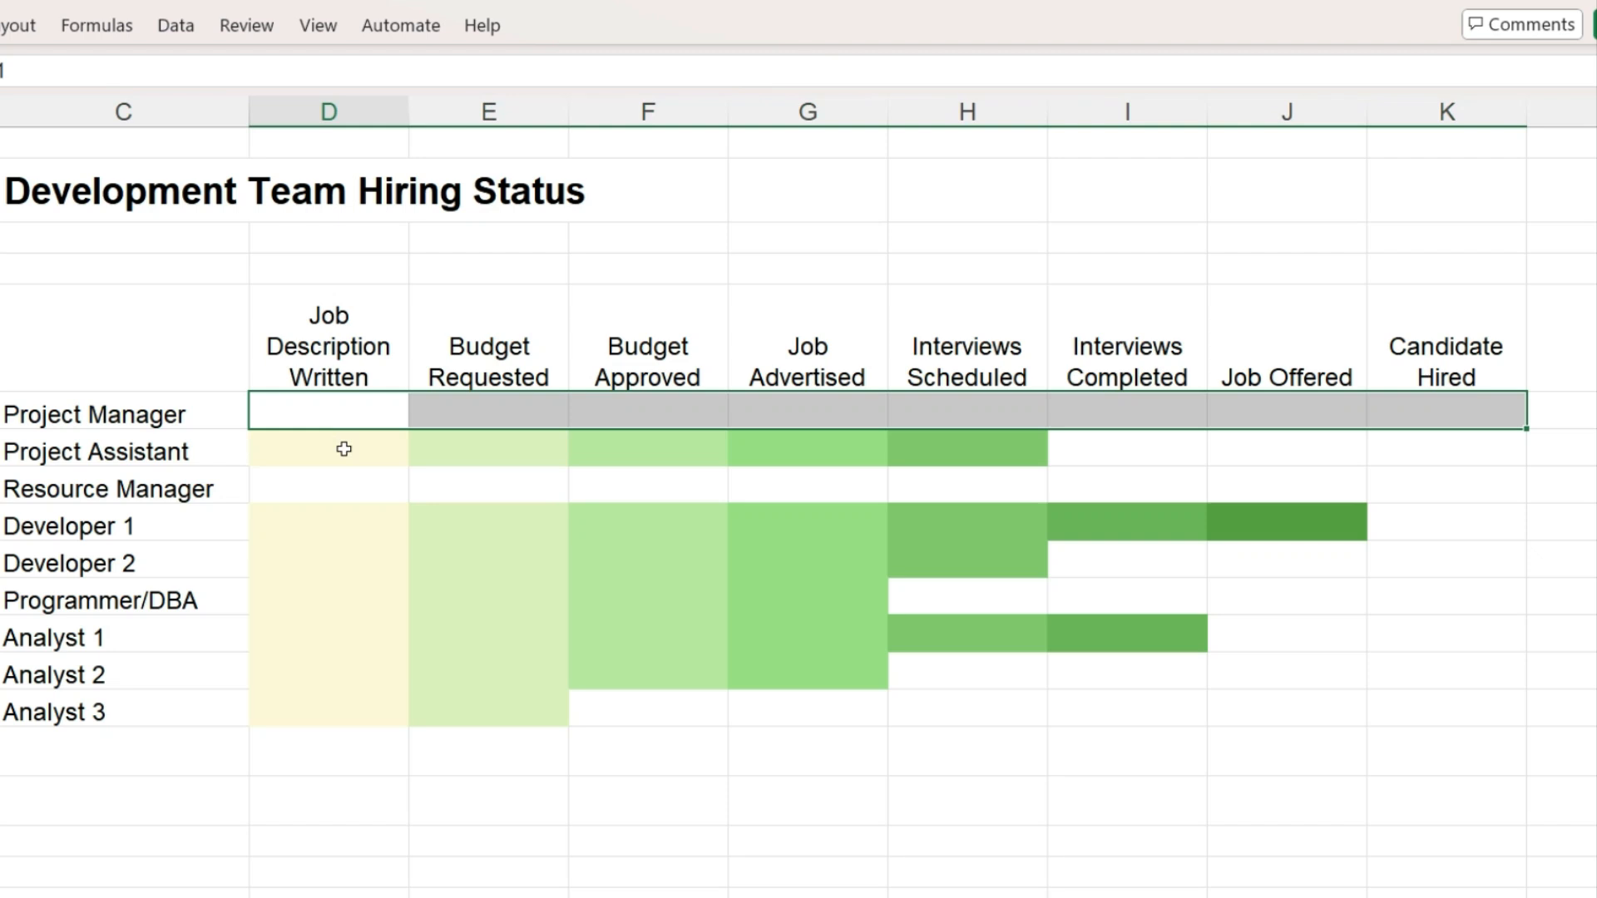
pyautogui.click(328, 448)
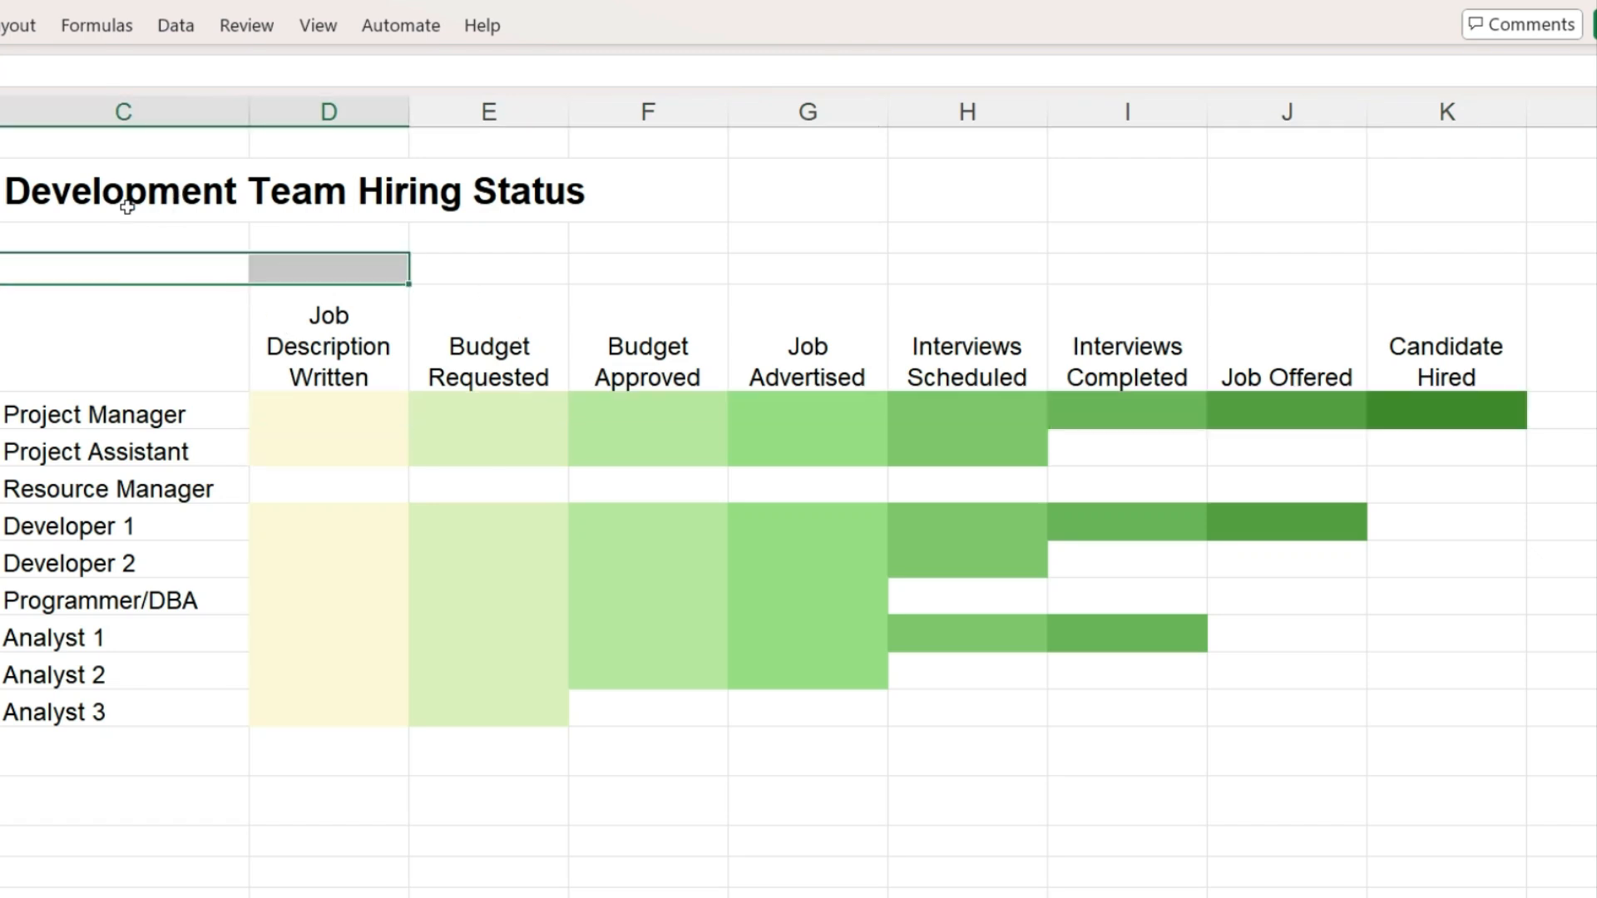
pyautogui.click(96, 25)
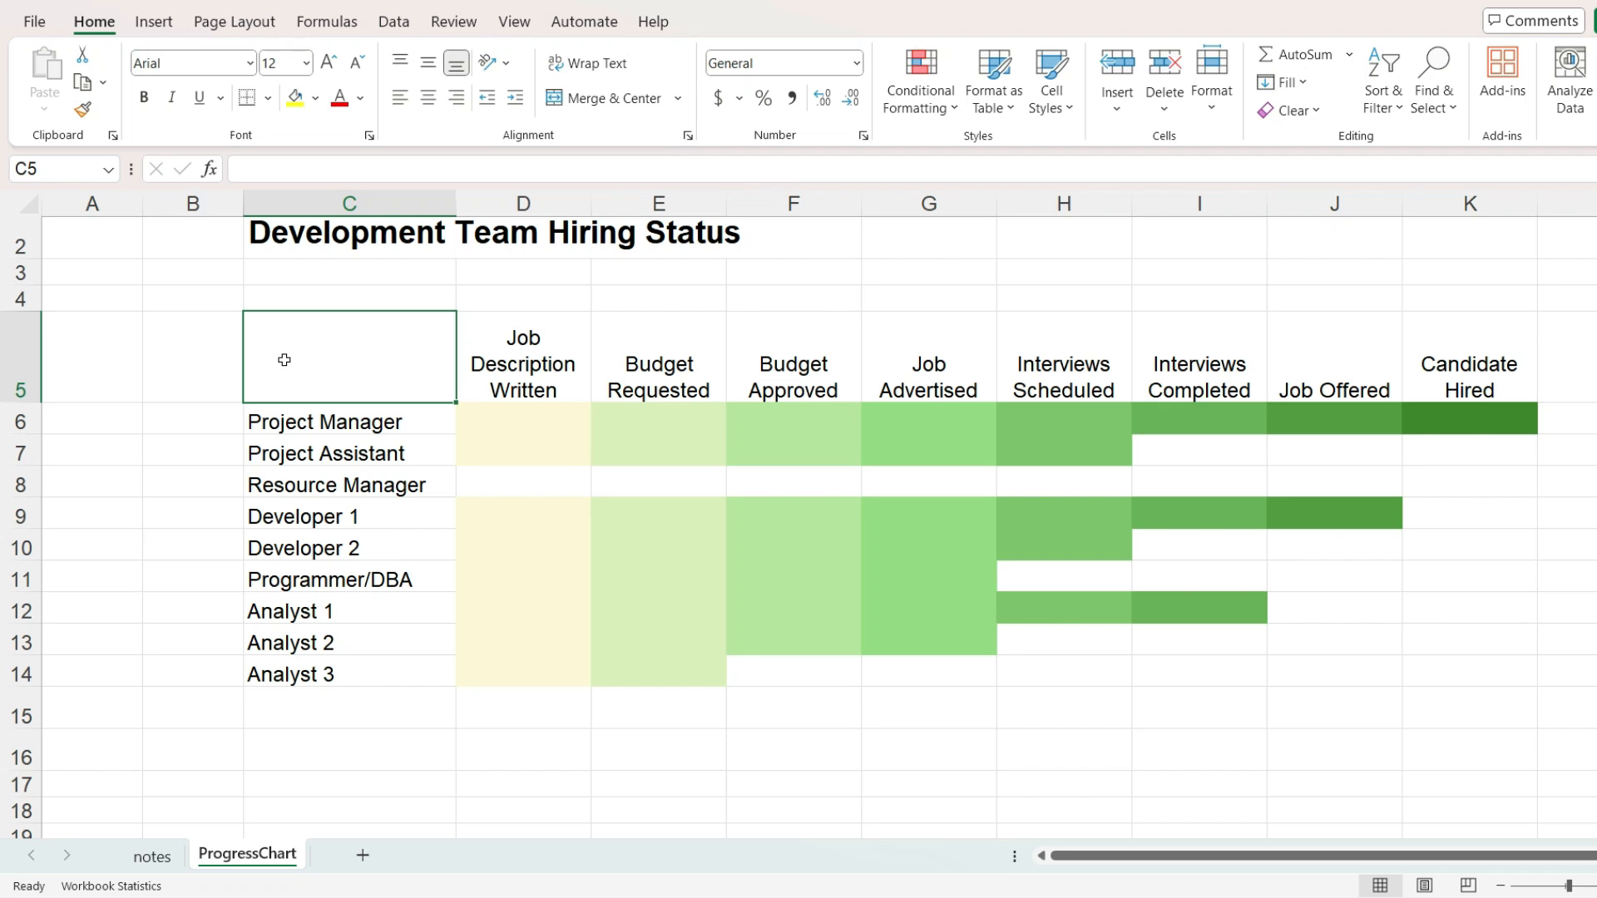
pyautogui.moveTo(138, 411)
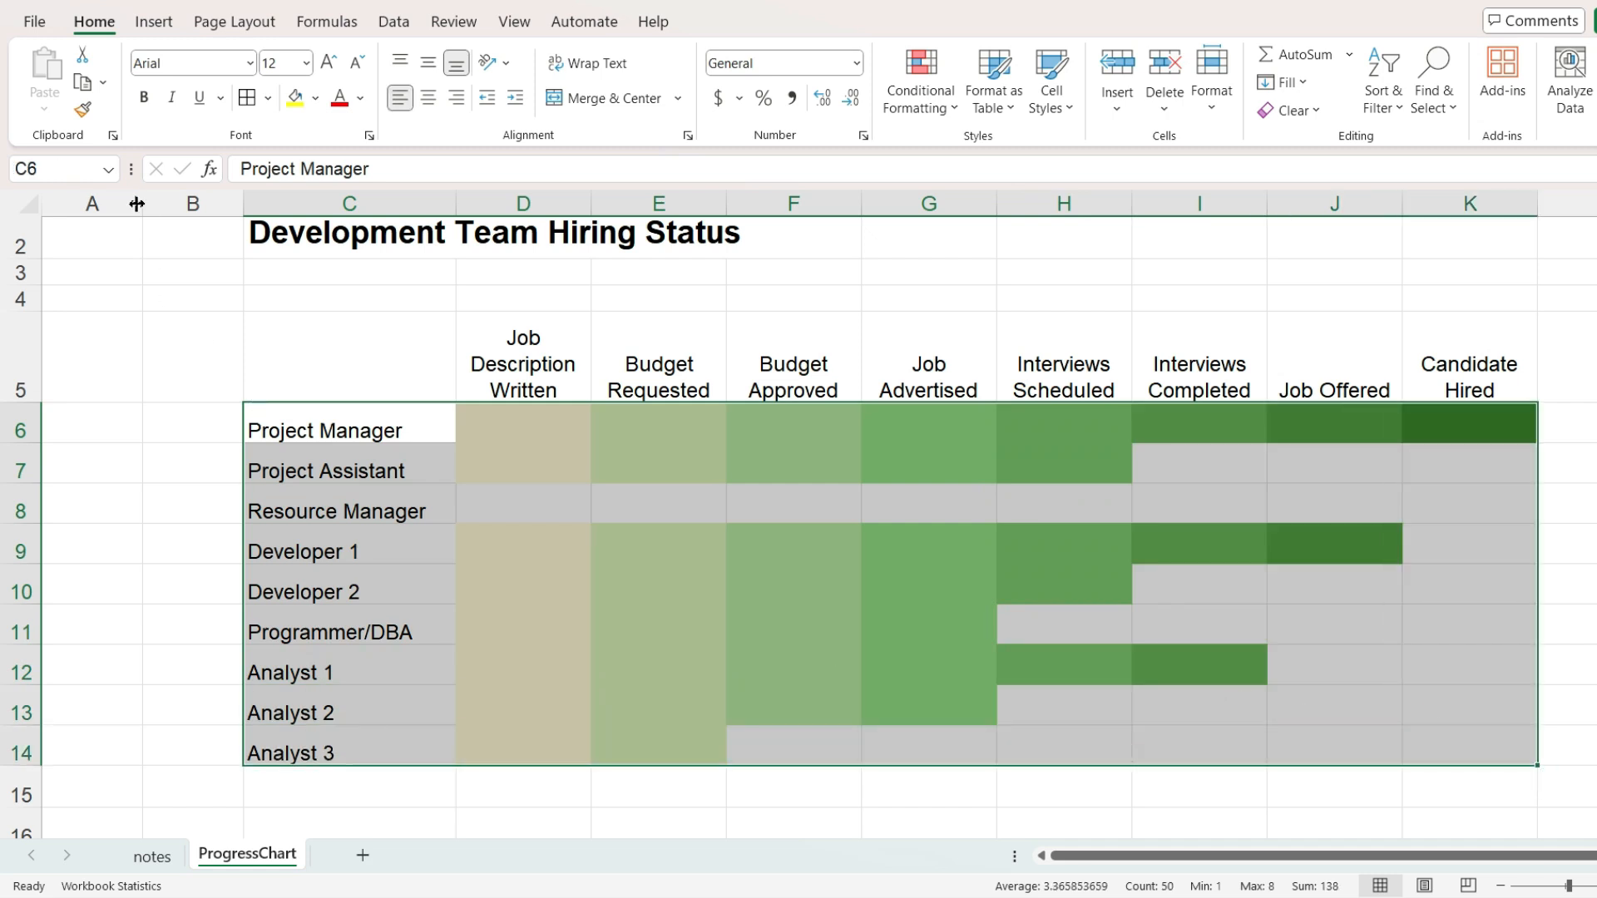
# Step: Apply top, middle and bottom horizontal borders to C6:K14 via More Borders
pyautogui.click(246, 98)
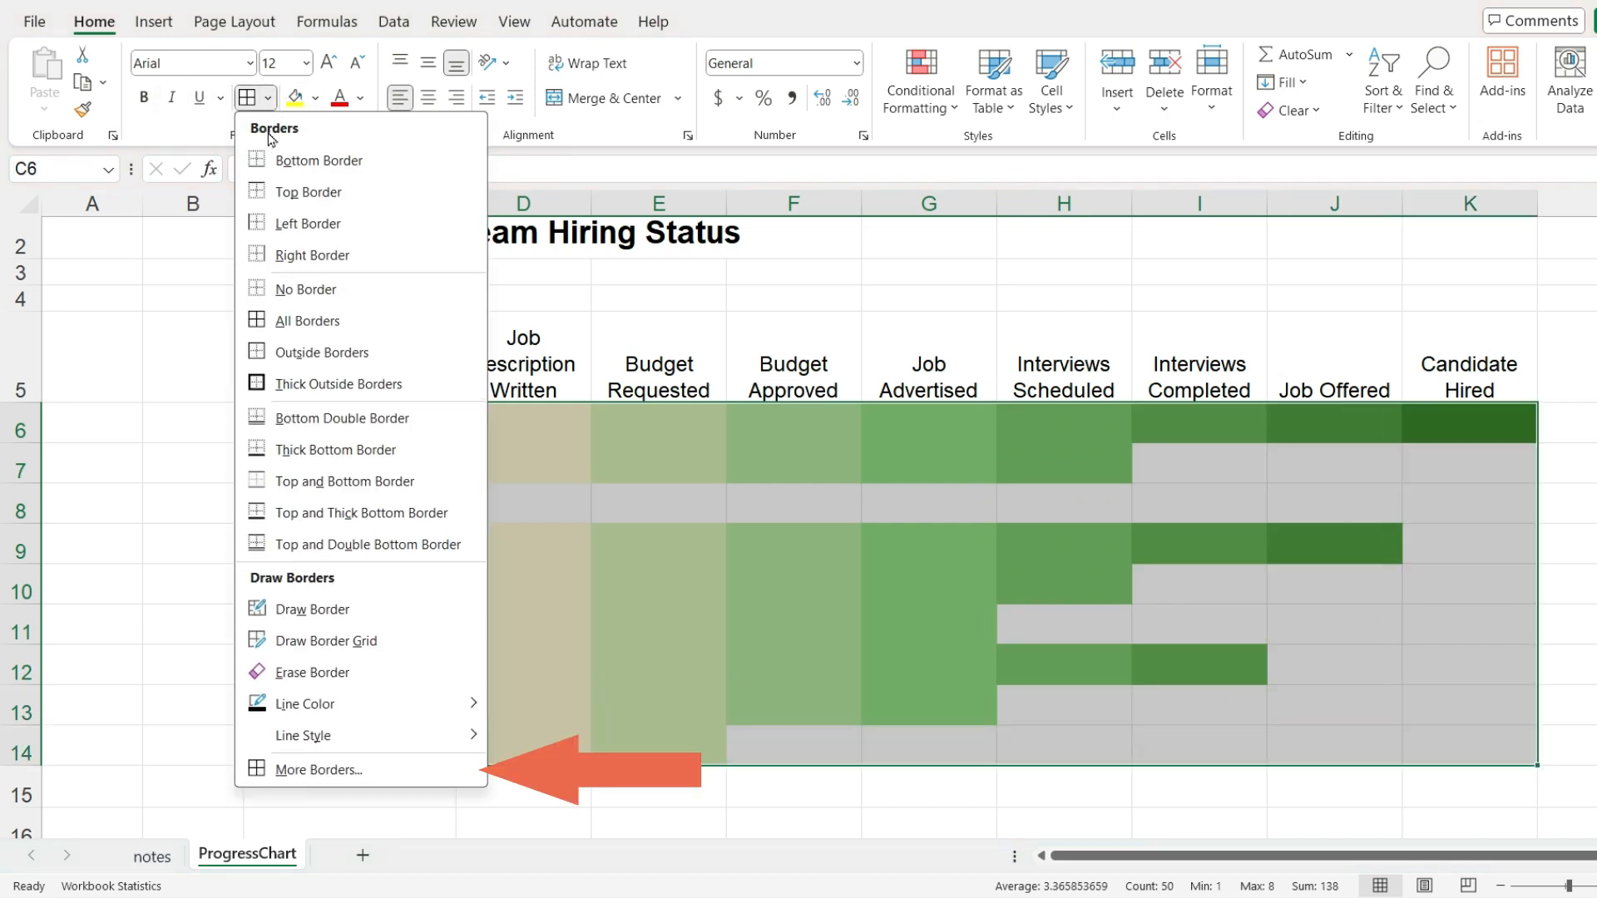
pyautogui.click(319, 769)
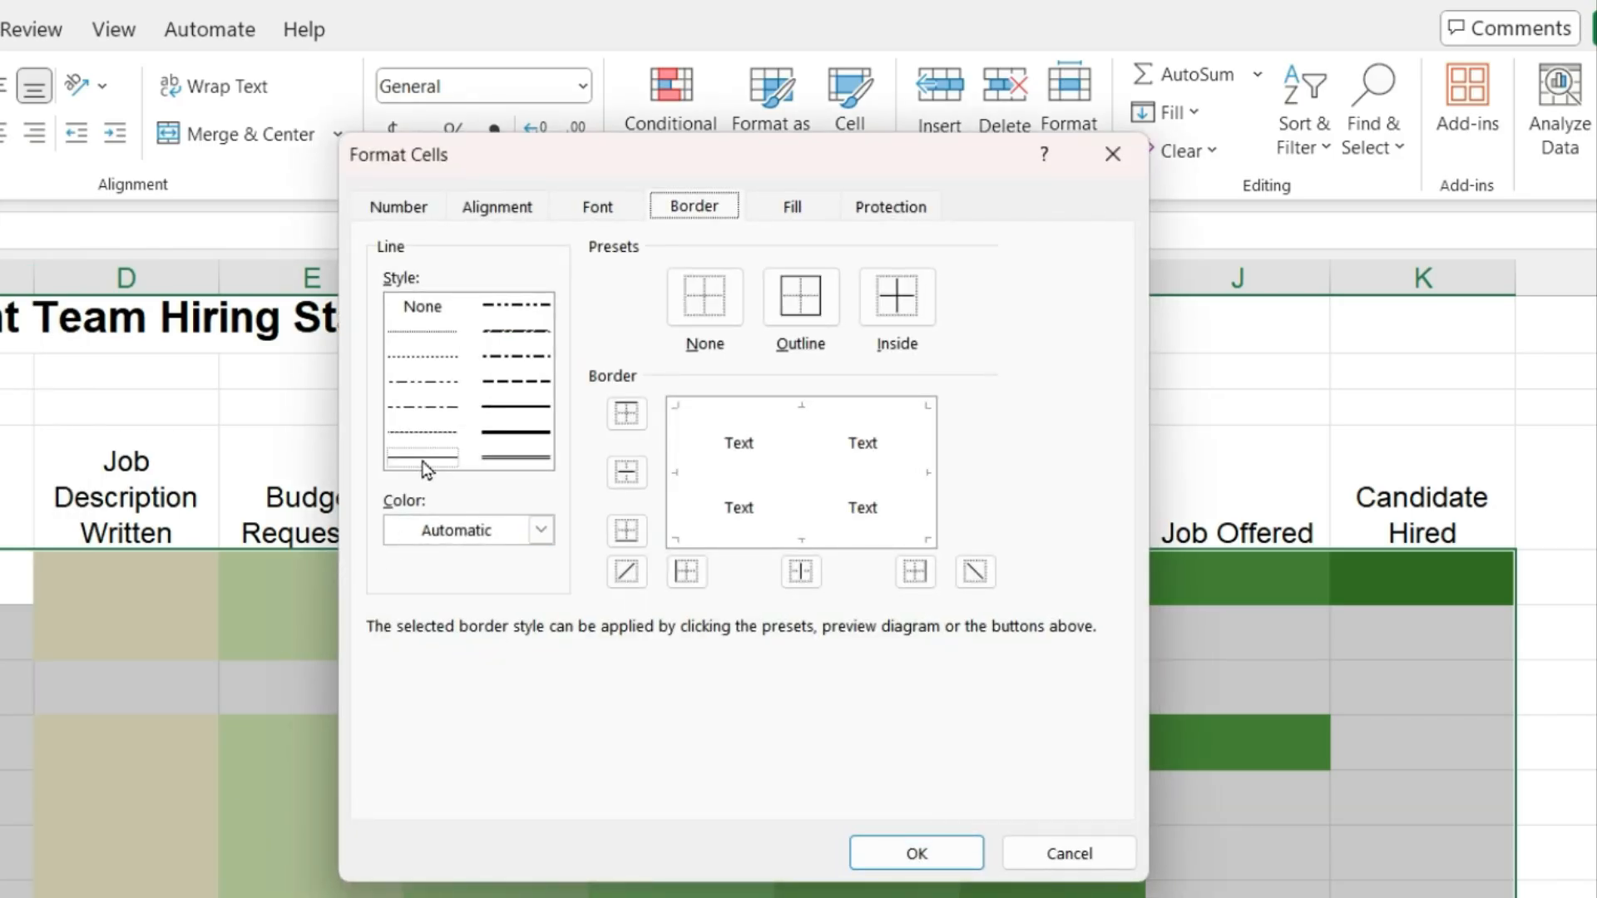
pyautogui.moveTo(433, 479)
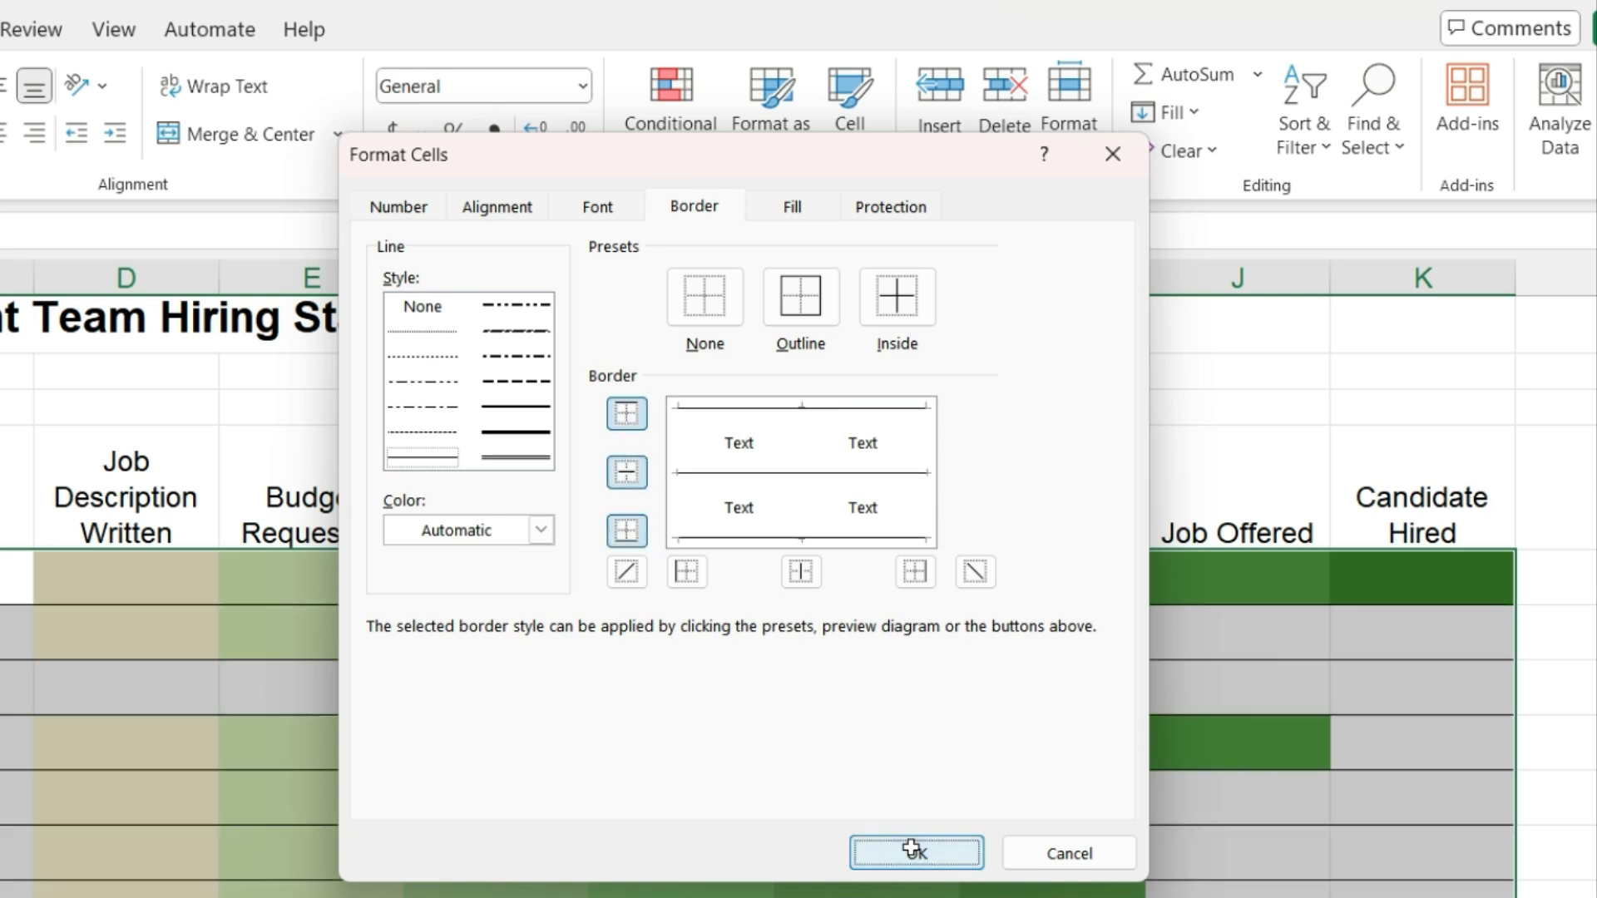
pyautogui.click(915, 852)
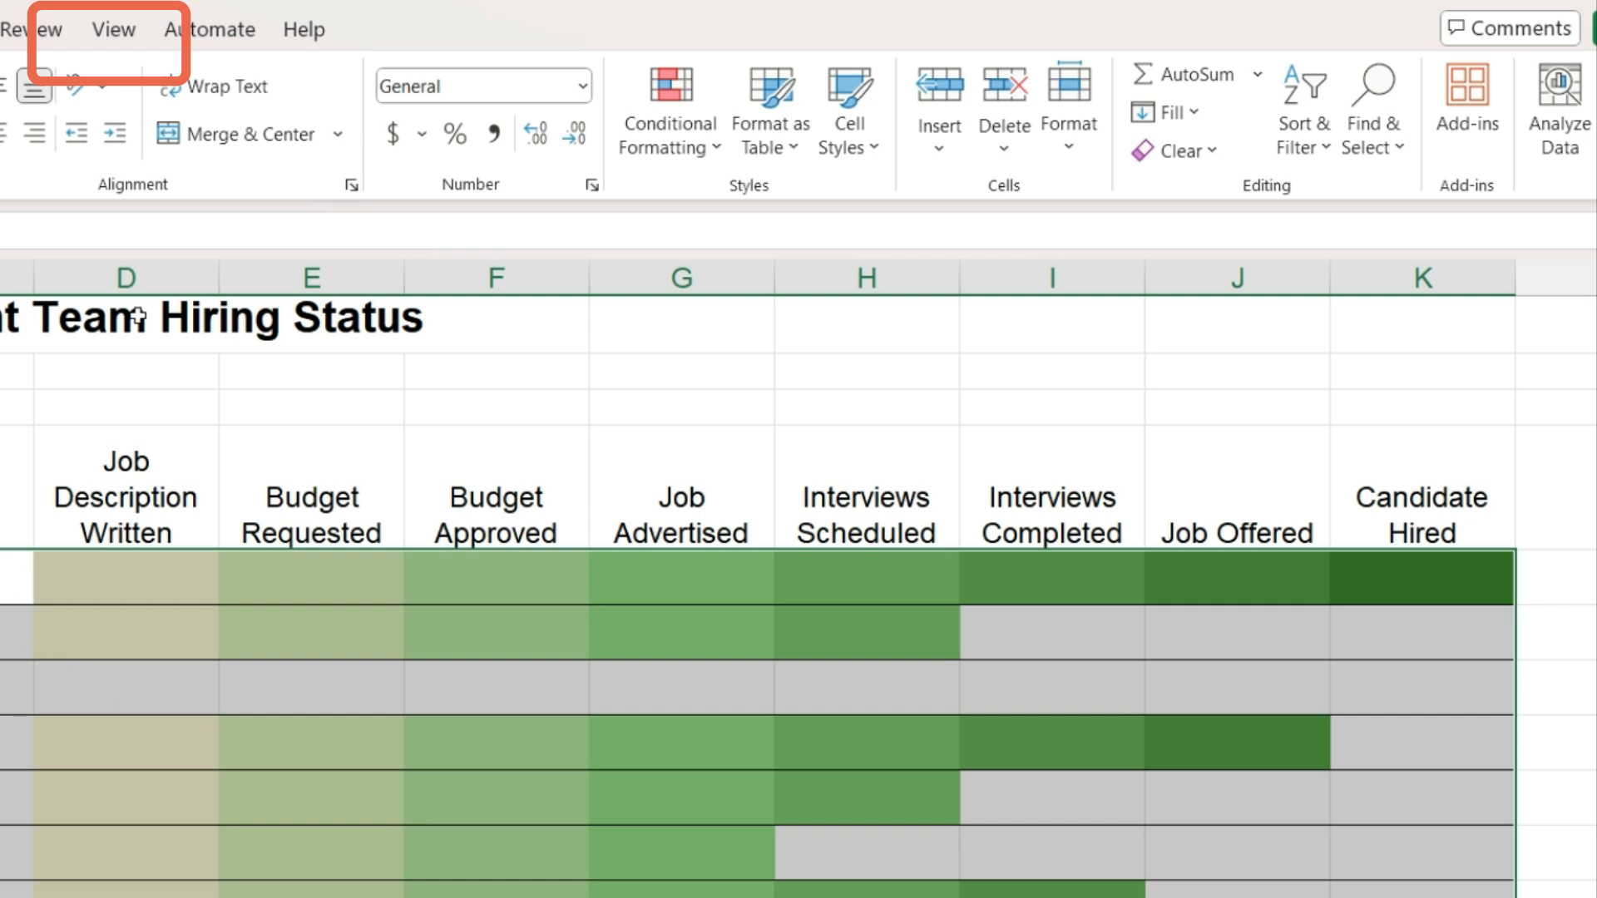
# Step: Switch off the sheet gridlines from View, then return to the Home ribbon
pyautogui.click(113, 28)
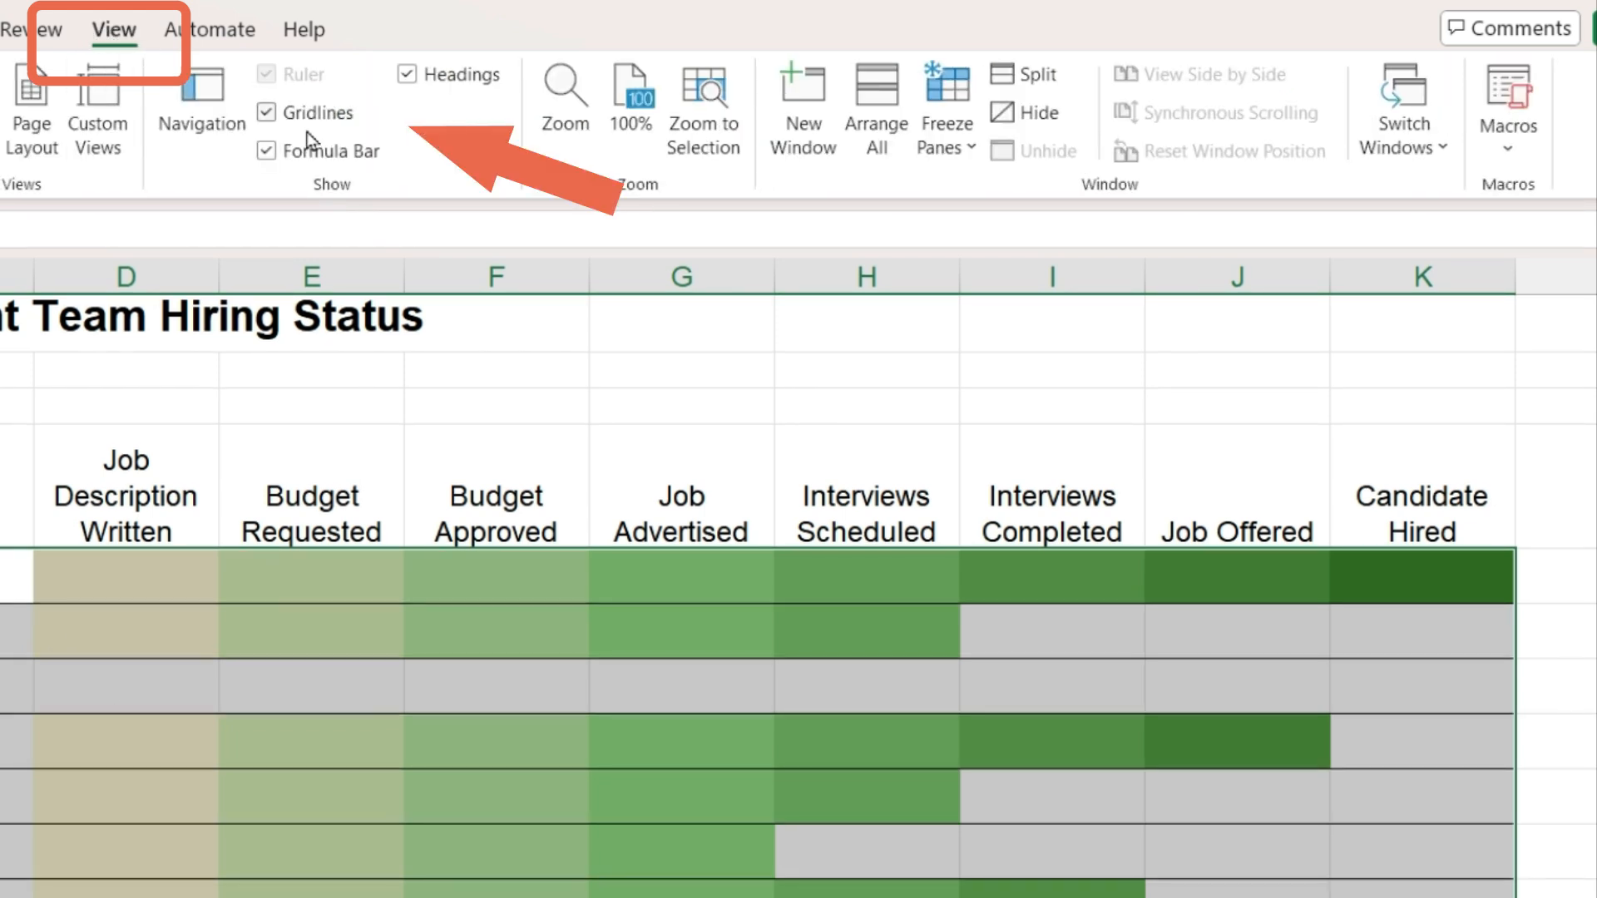
pyautogui.click(266, 111)
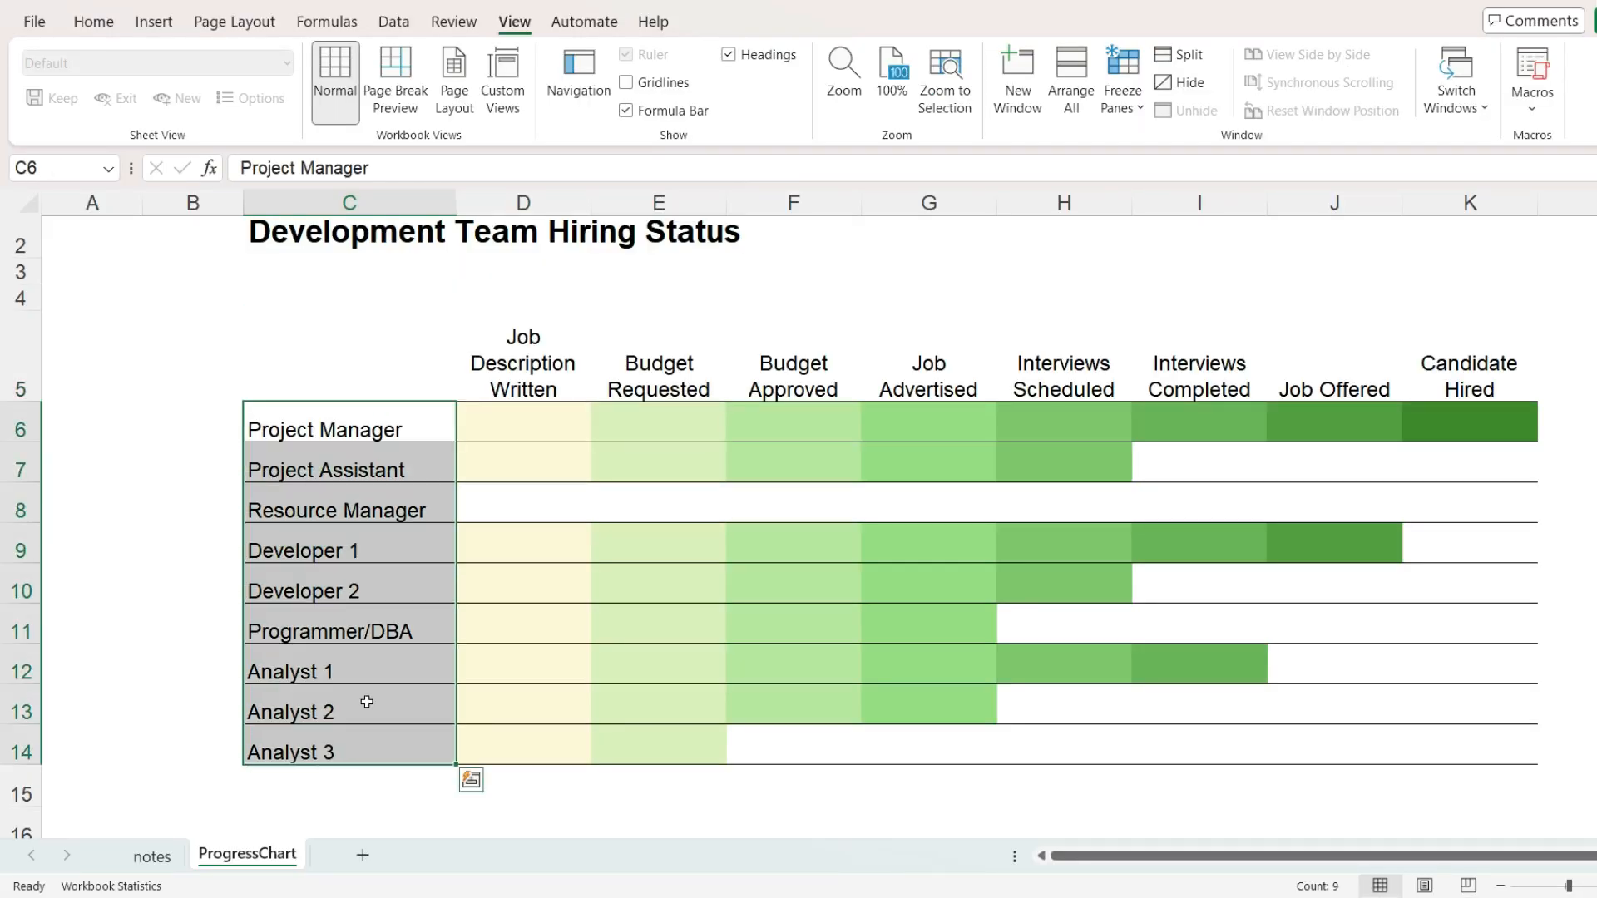
pyautogui.click(93, 20)
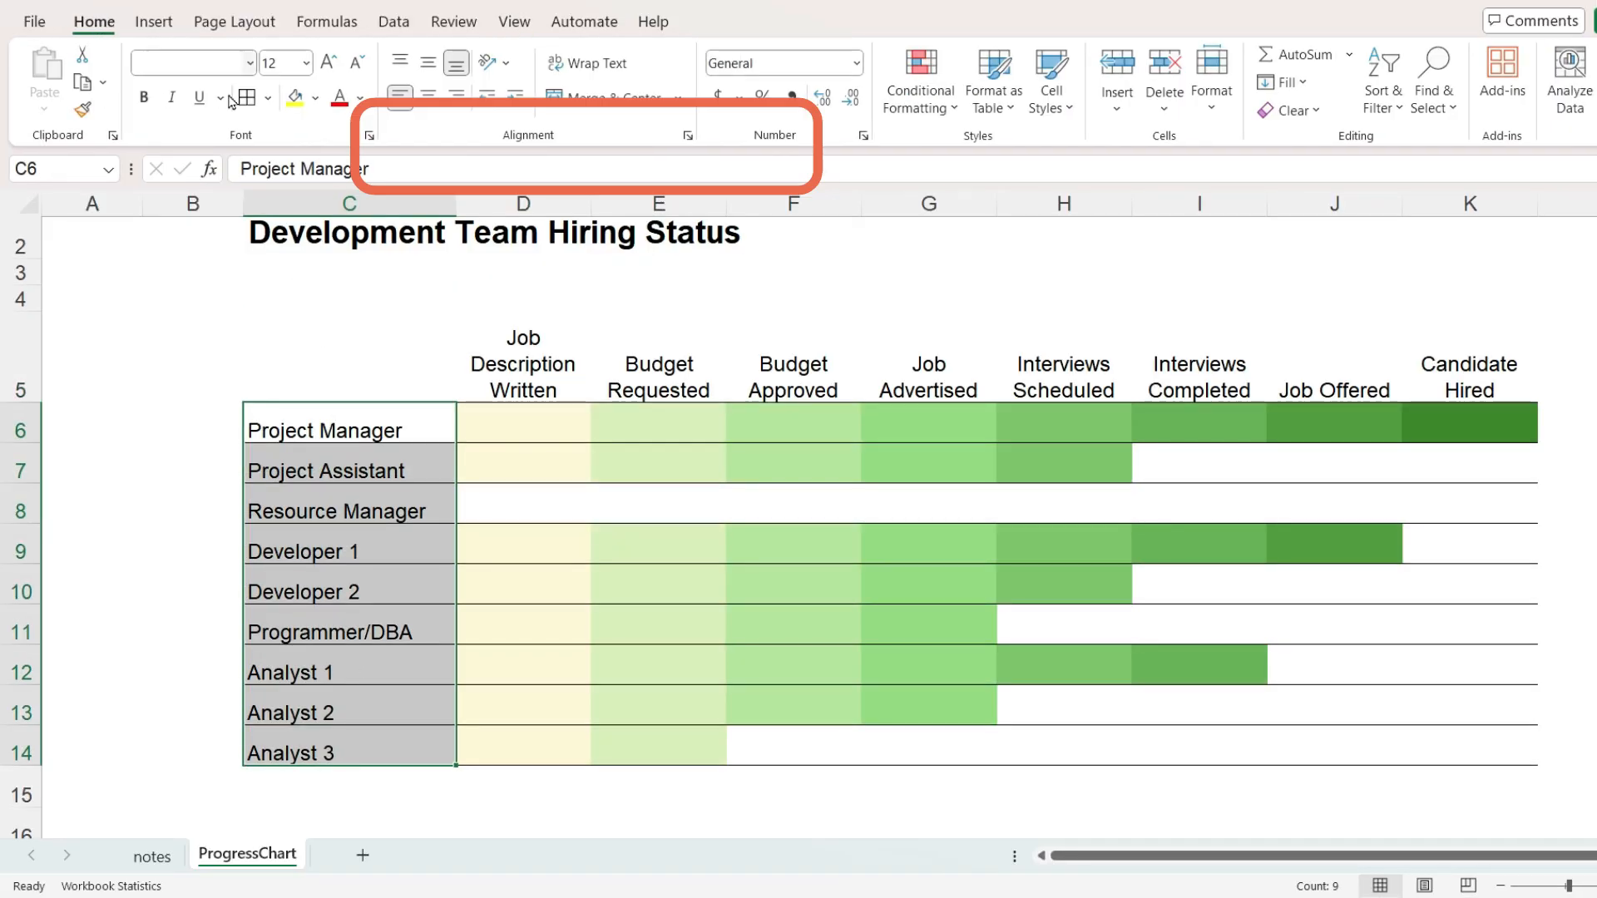
pyautogui.moveTo(687, 135)
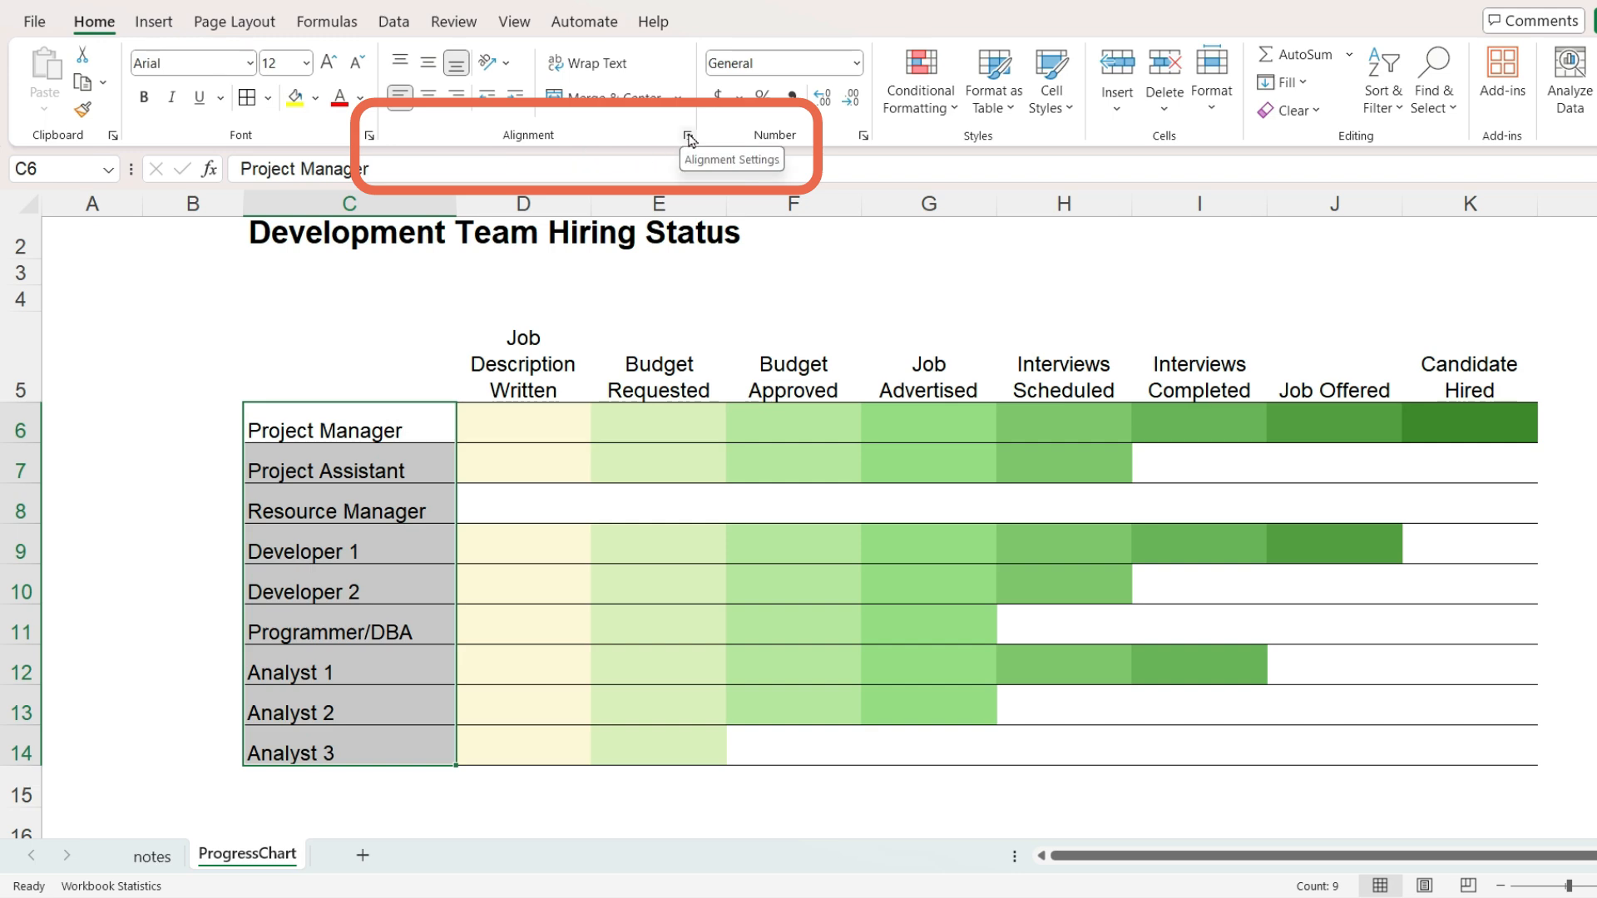
# Step: Set the row labels' horizontal alignment to Right (Indent) in Format Cells
pyautogui.click(690, 135)
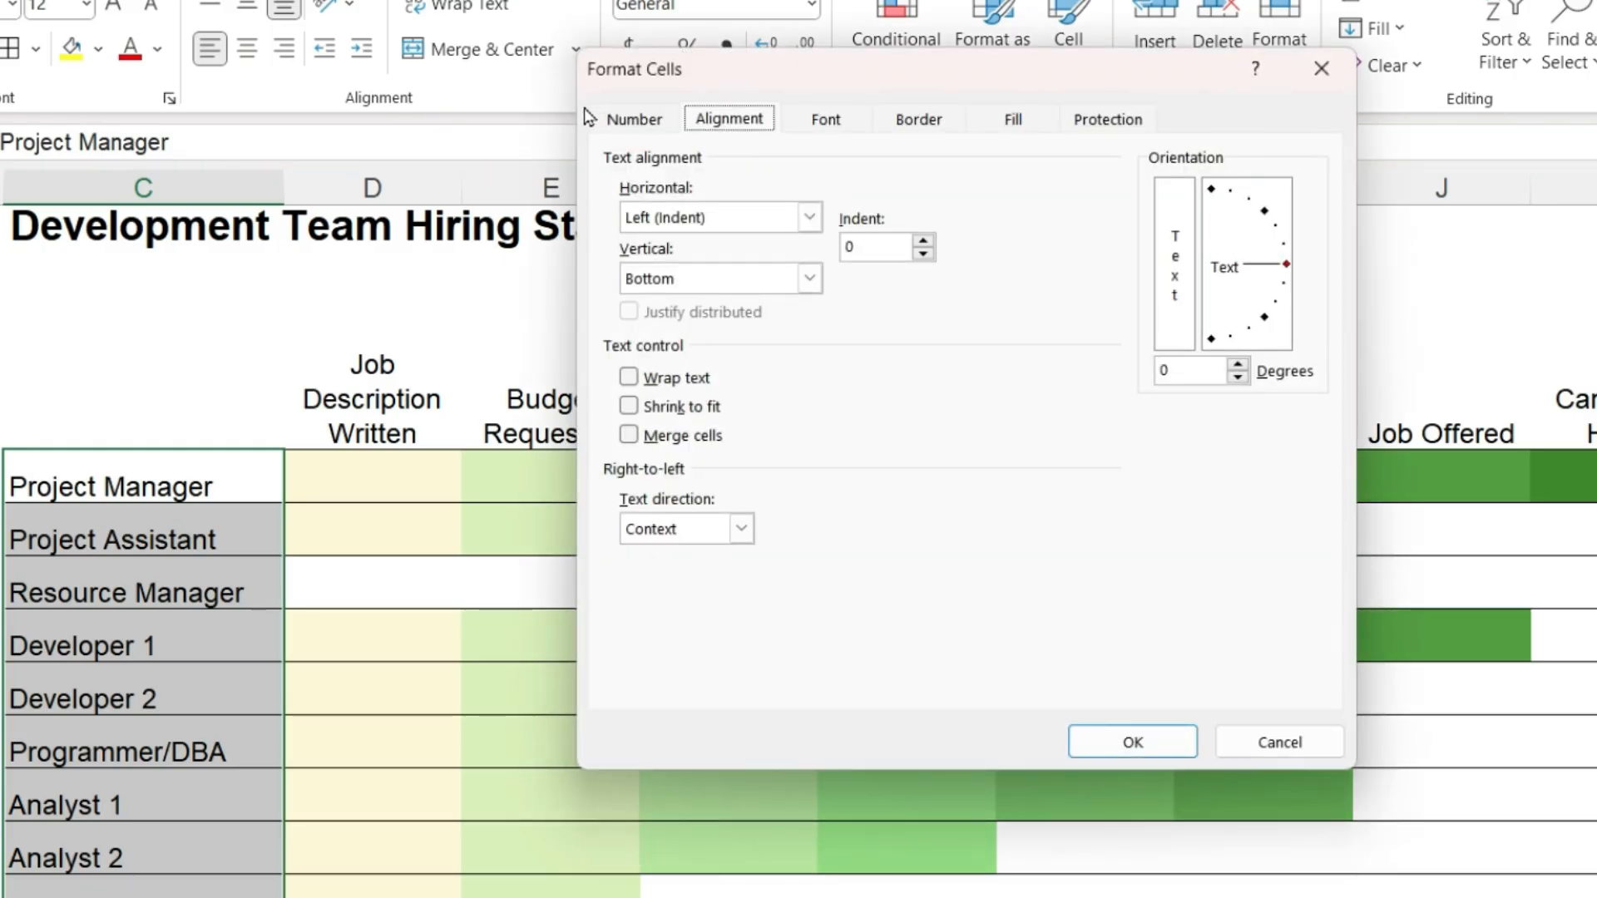
pyautogui.click(810, 218)
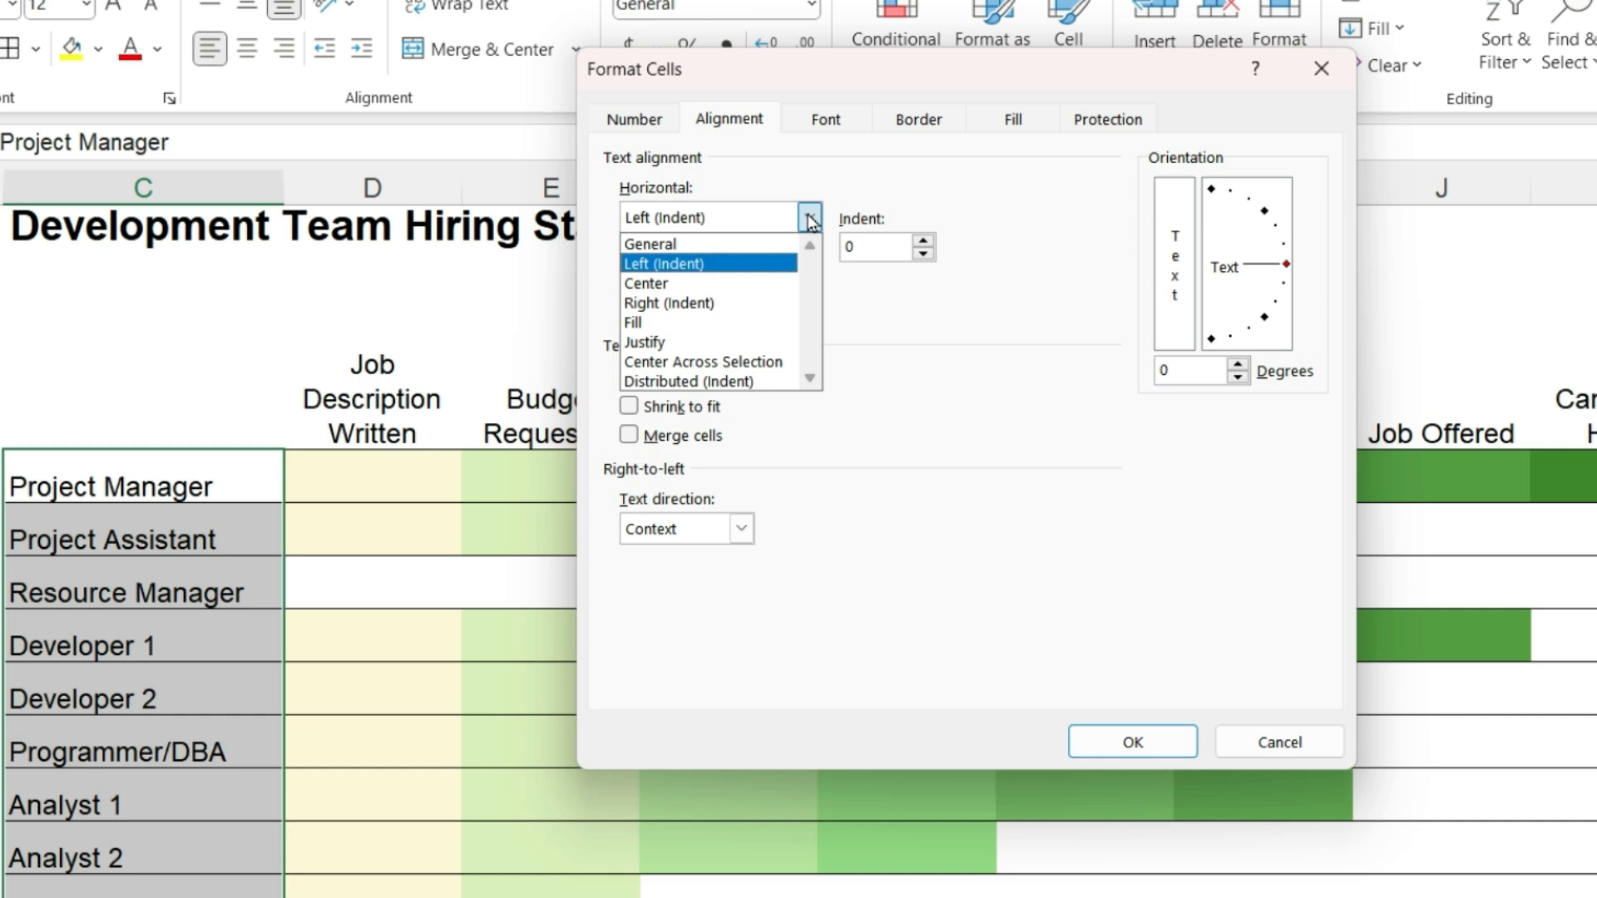
pyautogui.click(671, 302)
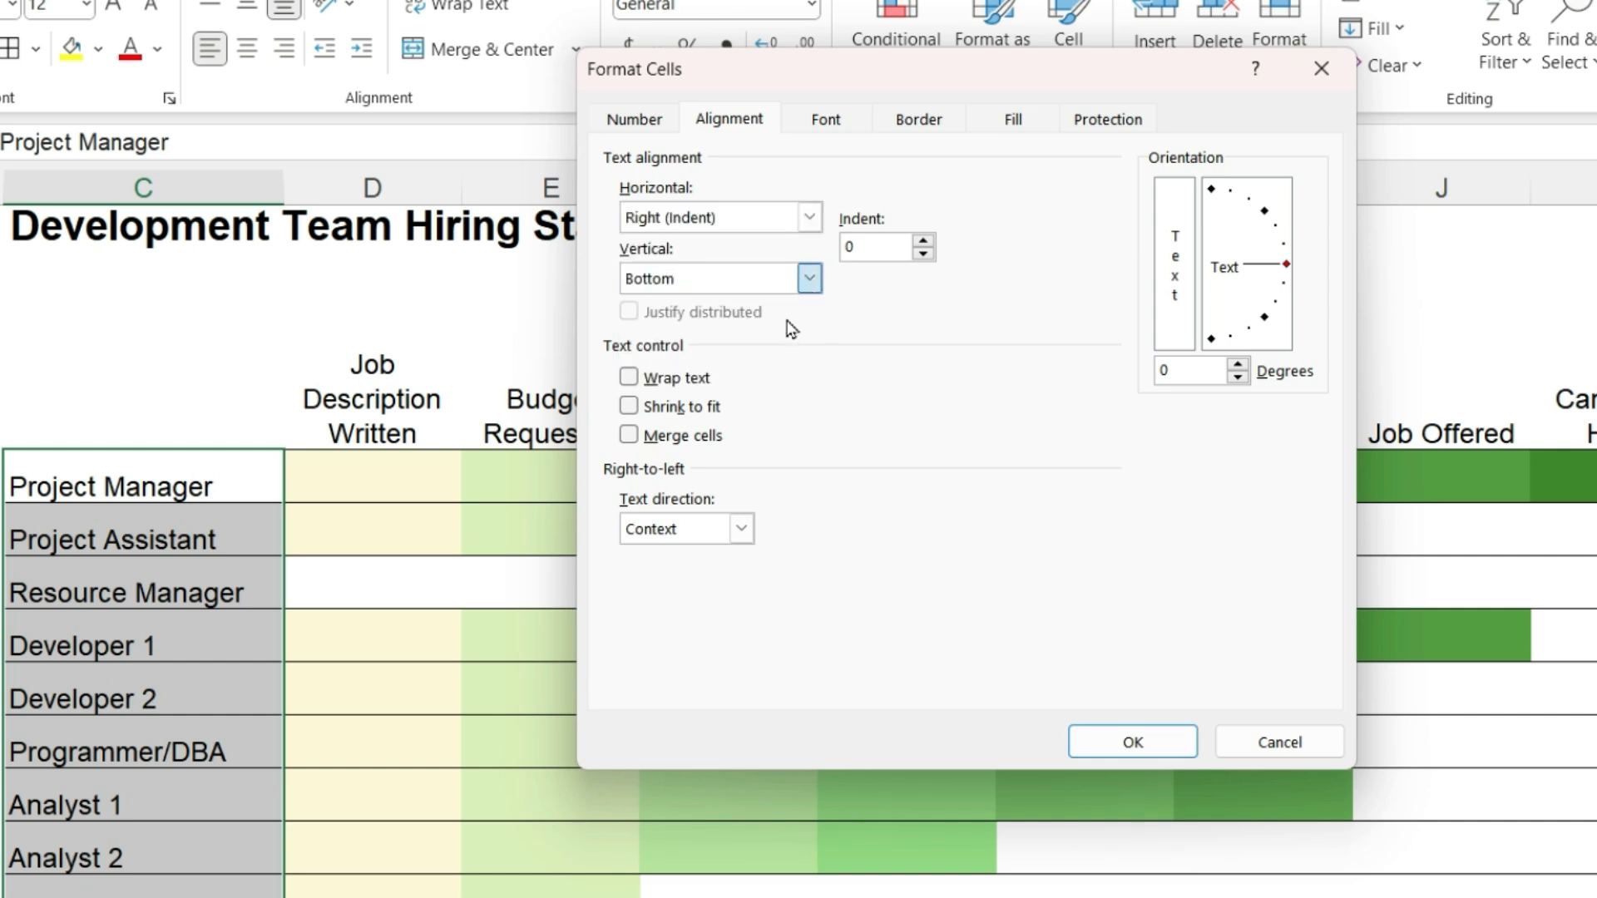
pyautogui.click(924, 240)
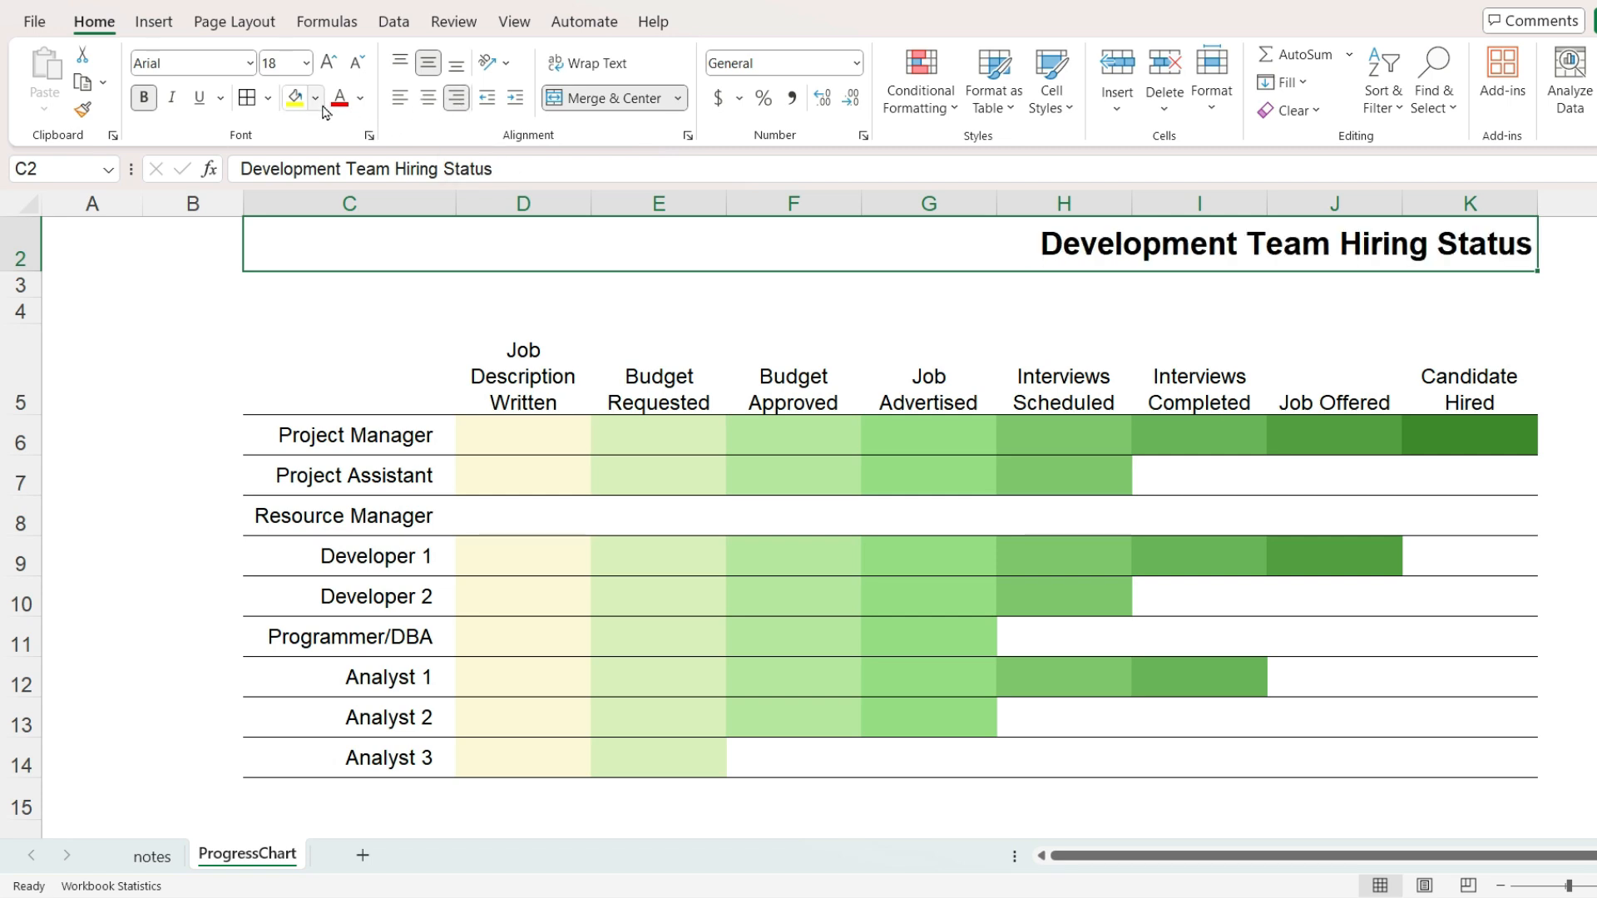
# Step: Fill the title bar dark green with white text and begin typing 'As of 7/10/20' in K3
pyautogui.click(320, 99)
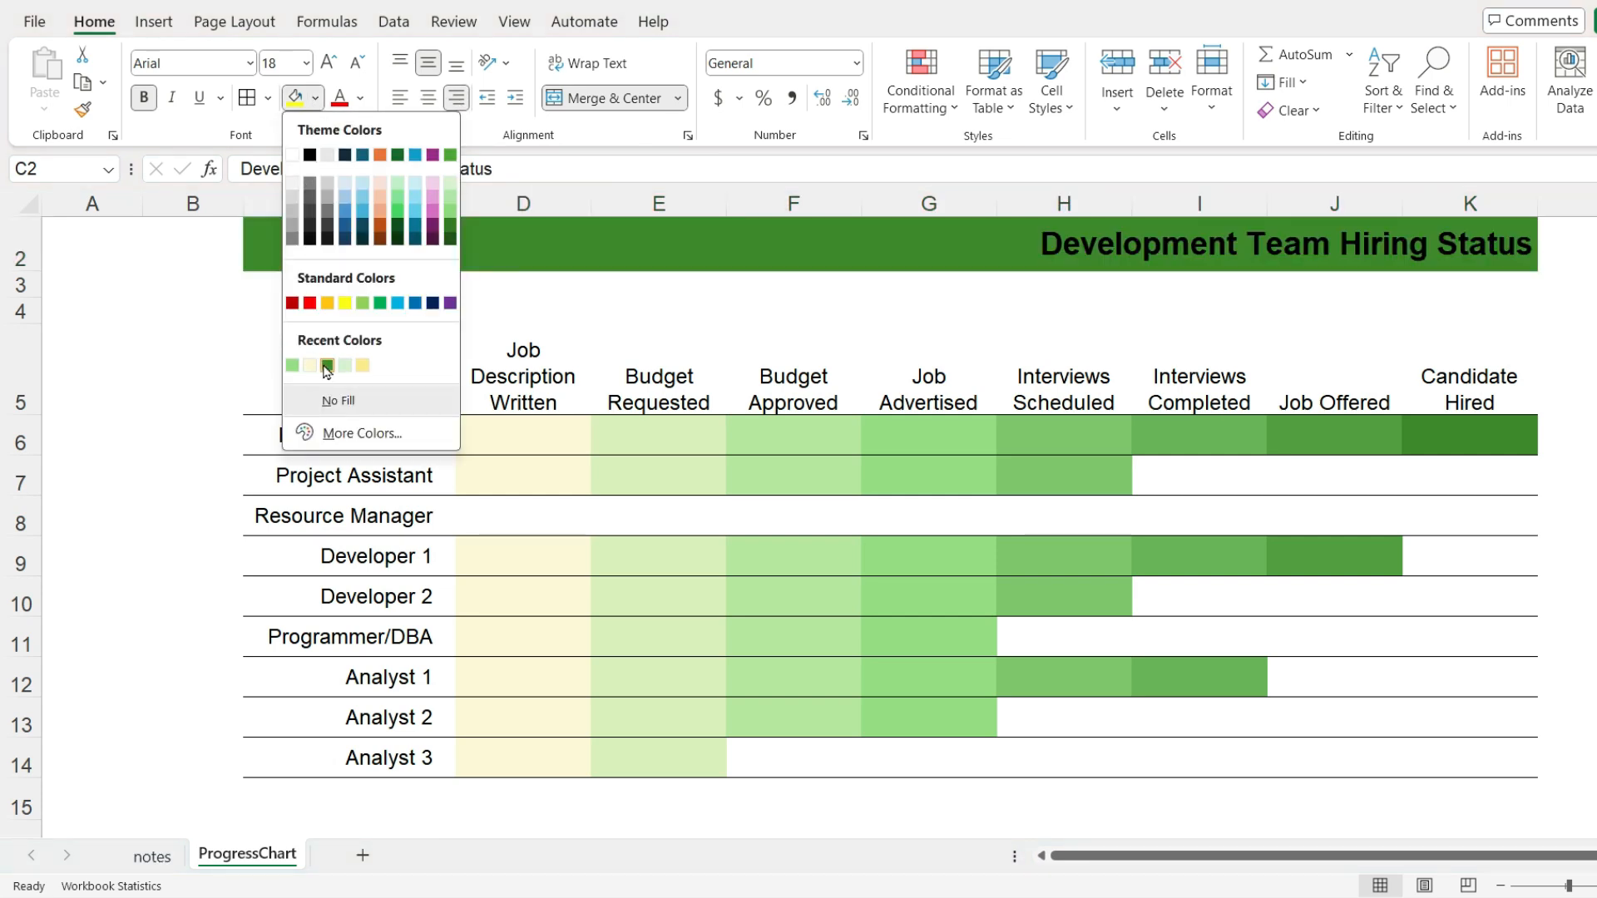
pyautogui.click(359, 98)
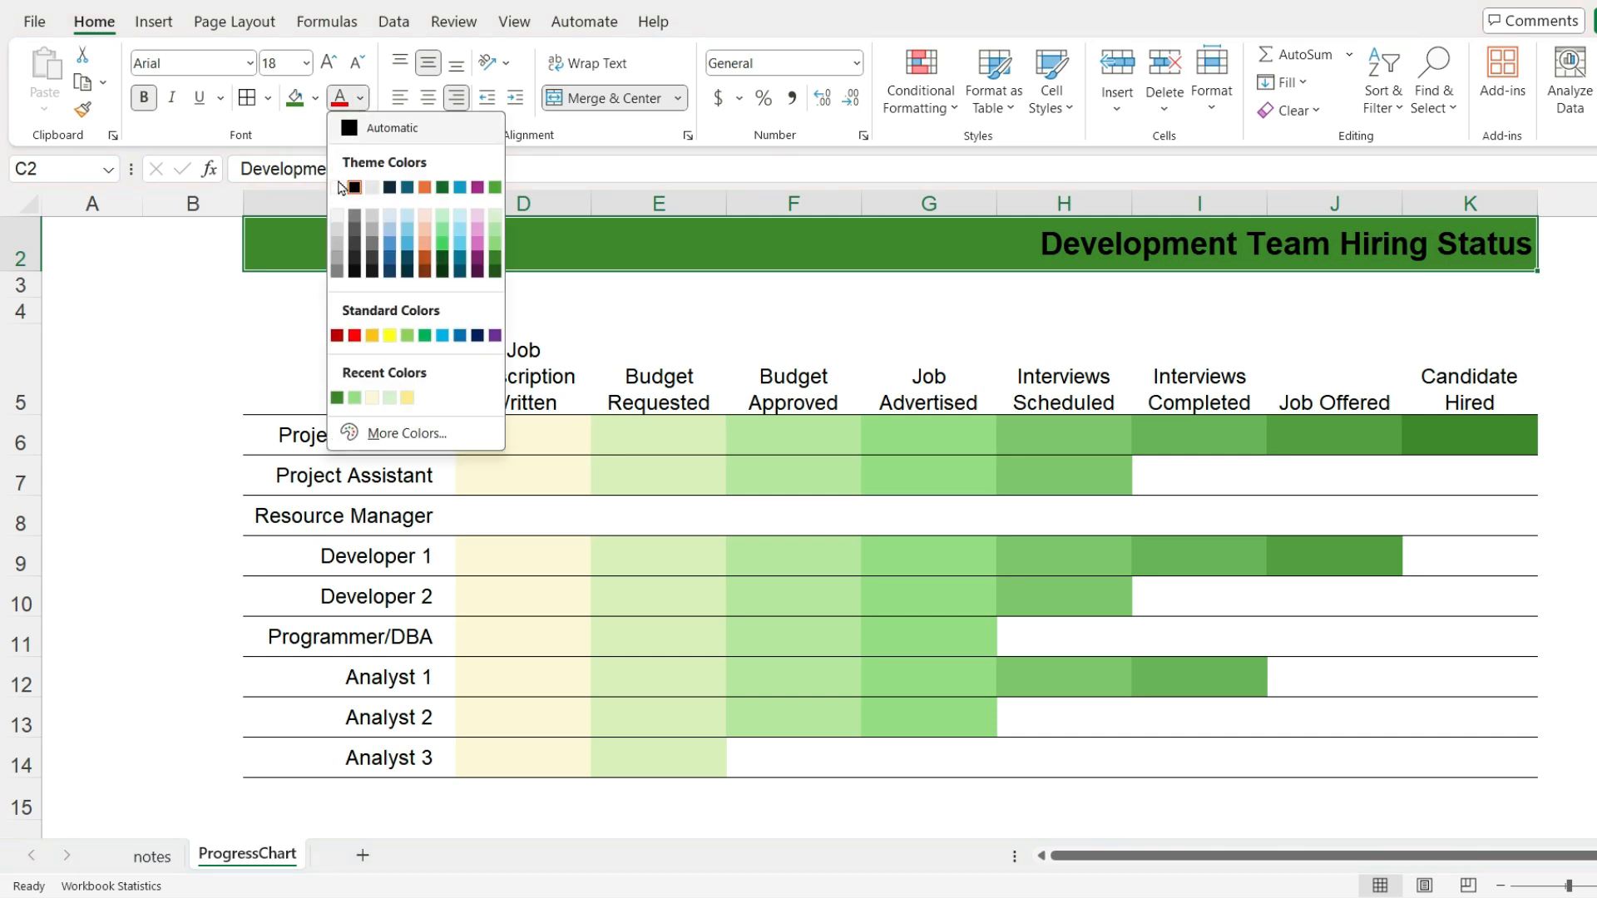
pyautogui.click(371, 188)
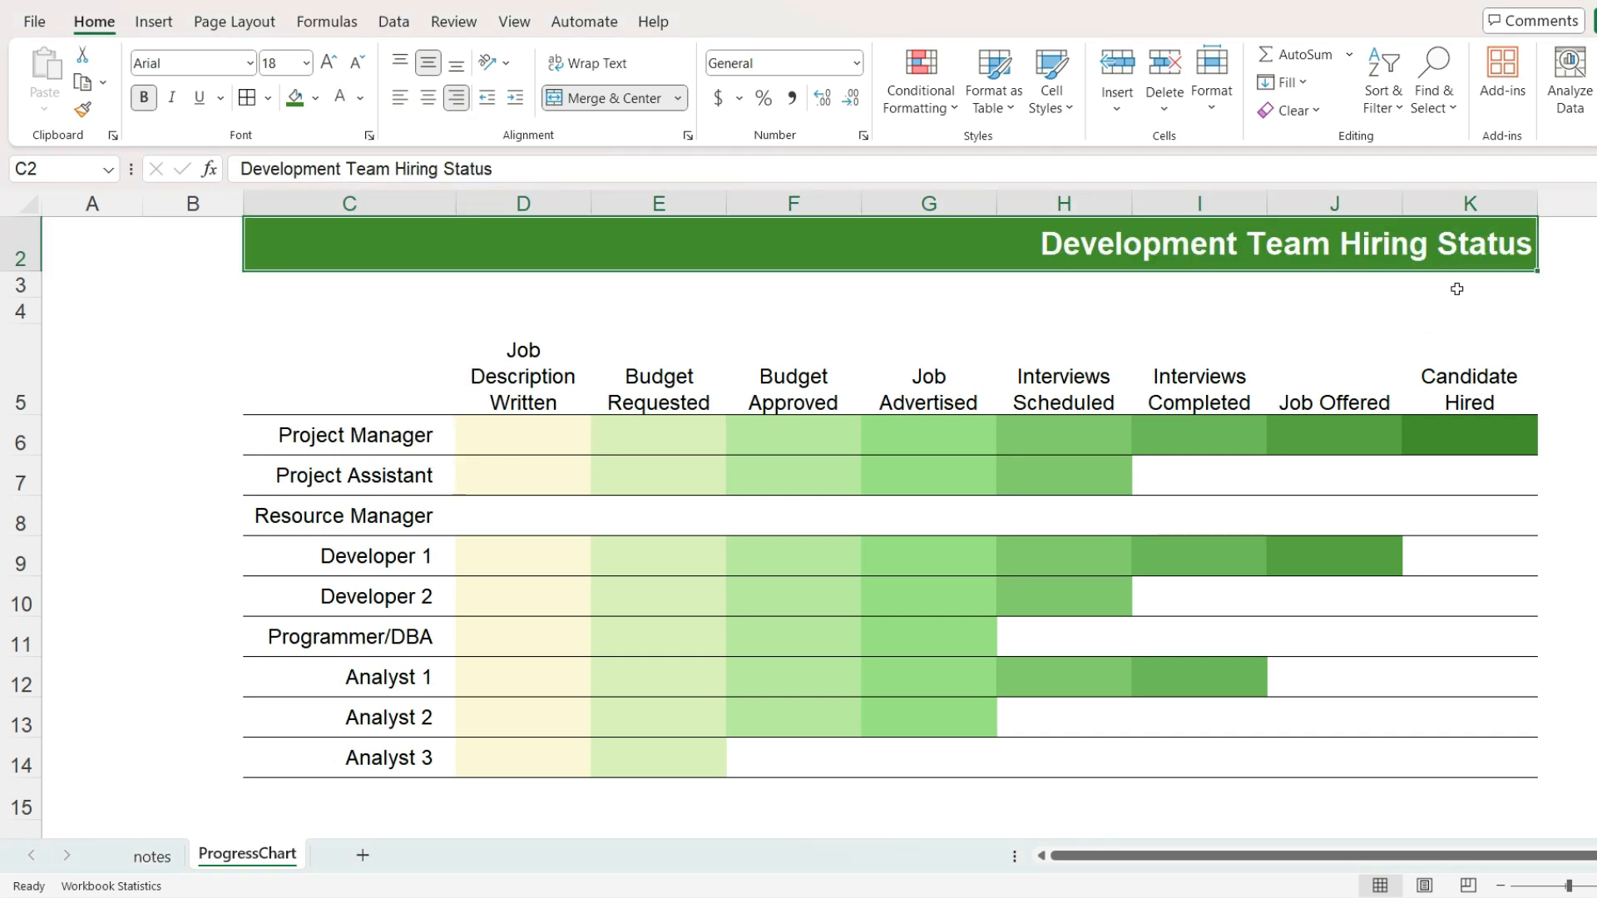
pyautogui.write('As of')
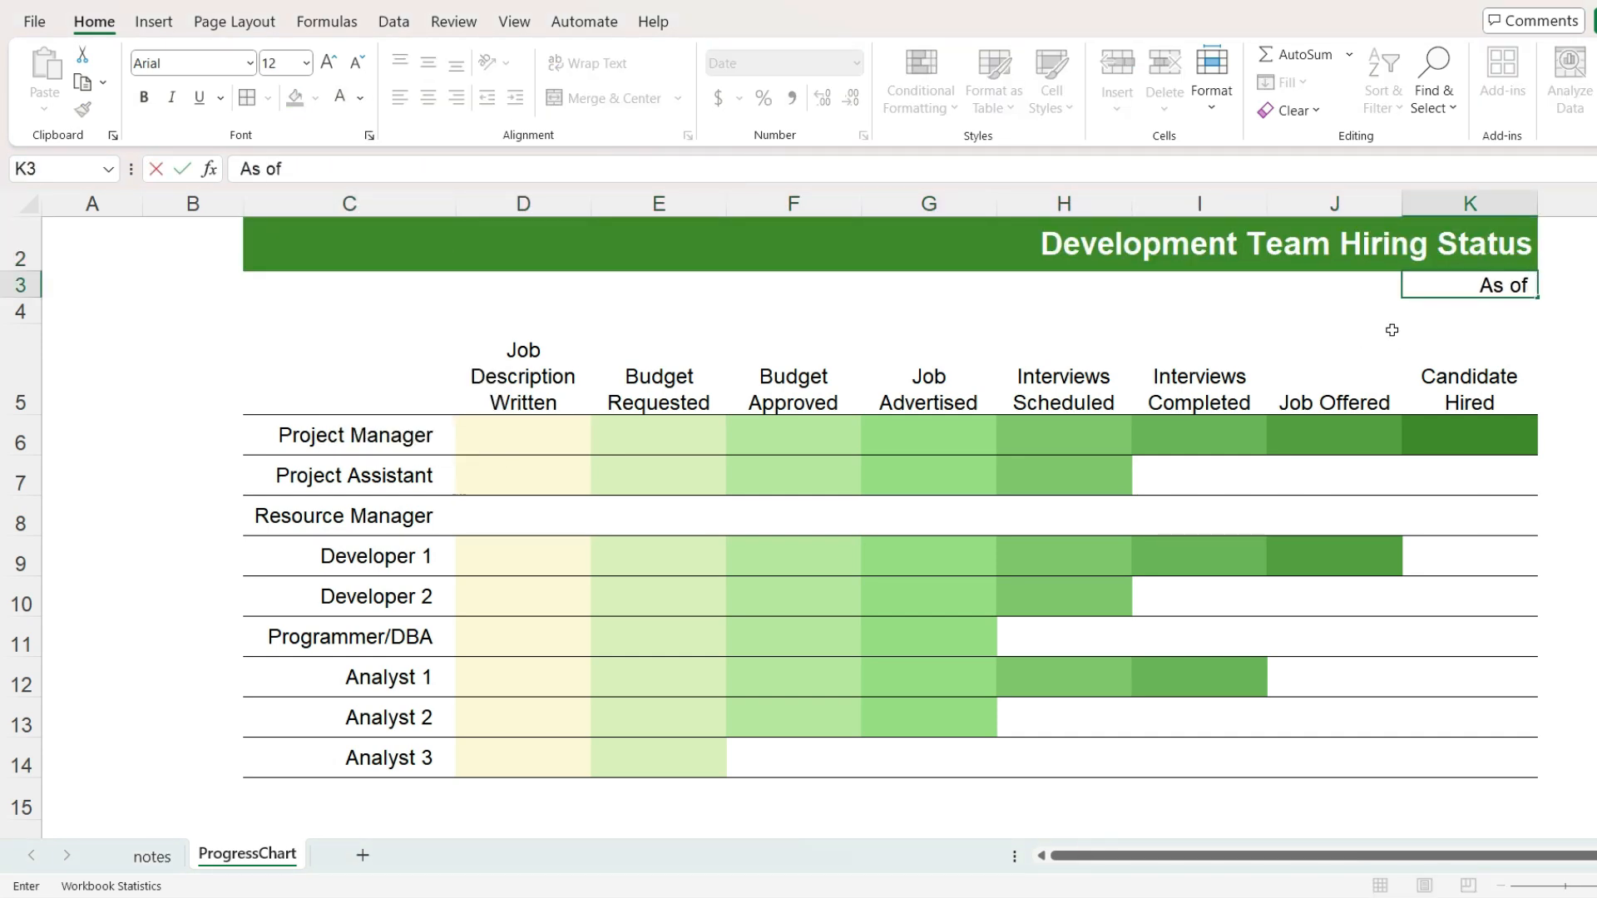
pyautogui.write('7/10/2024')
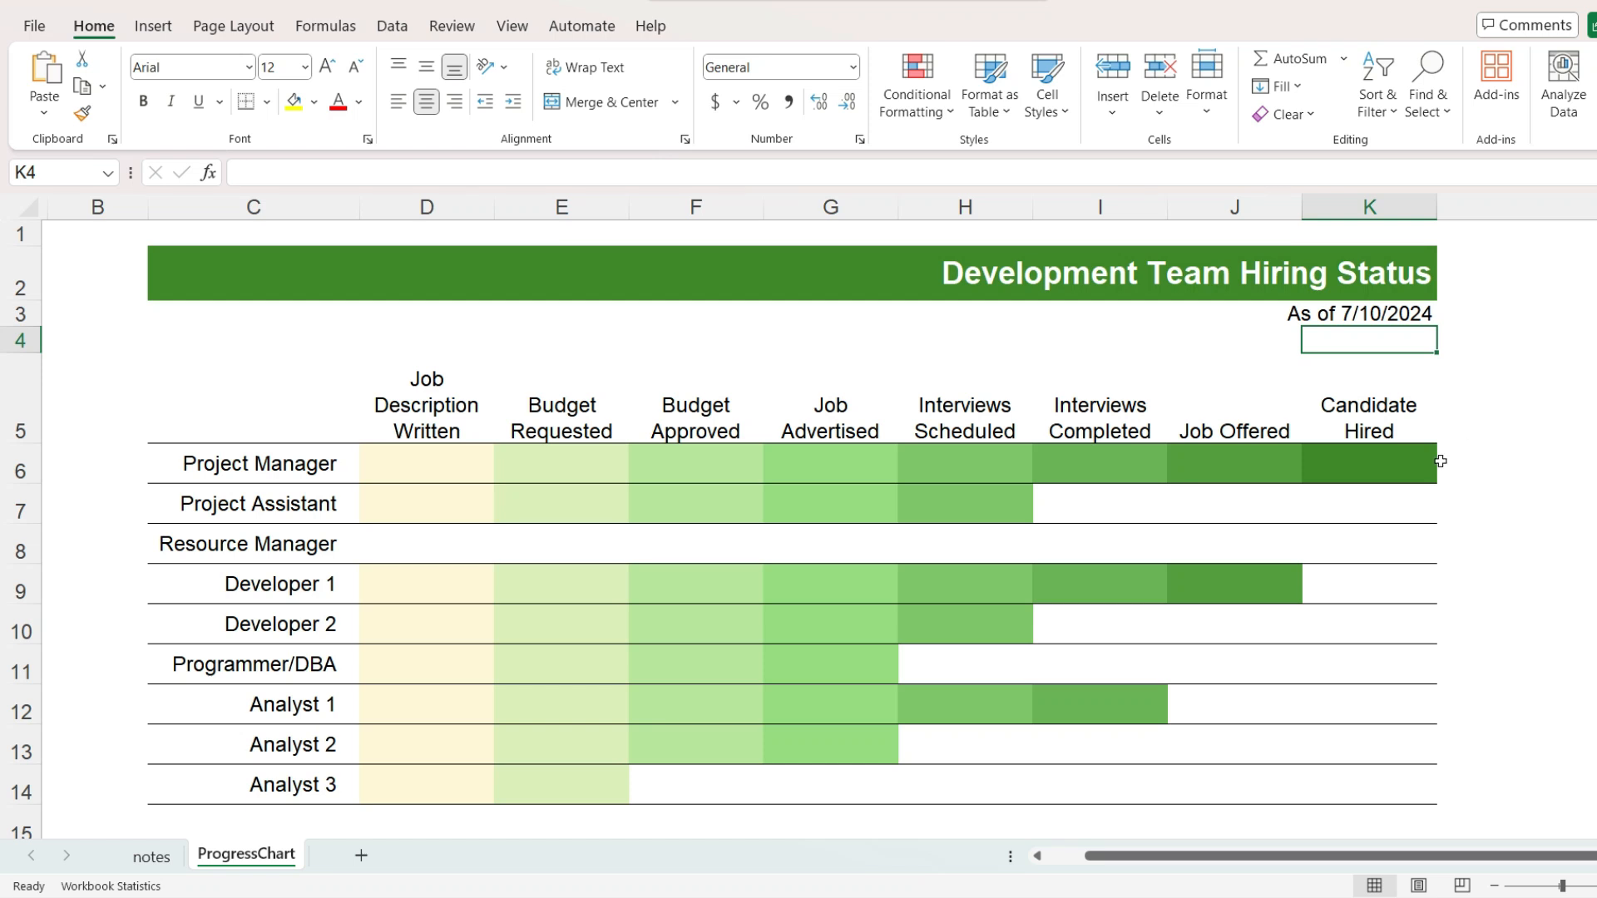
# Step: Change the last column heading from 'Candidate Hired' to 'Candidate Start Date'
pyautogui.doubleClick(1367, 406)
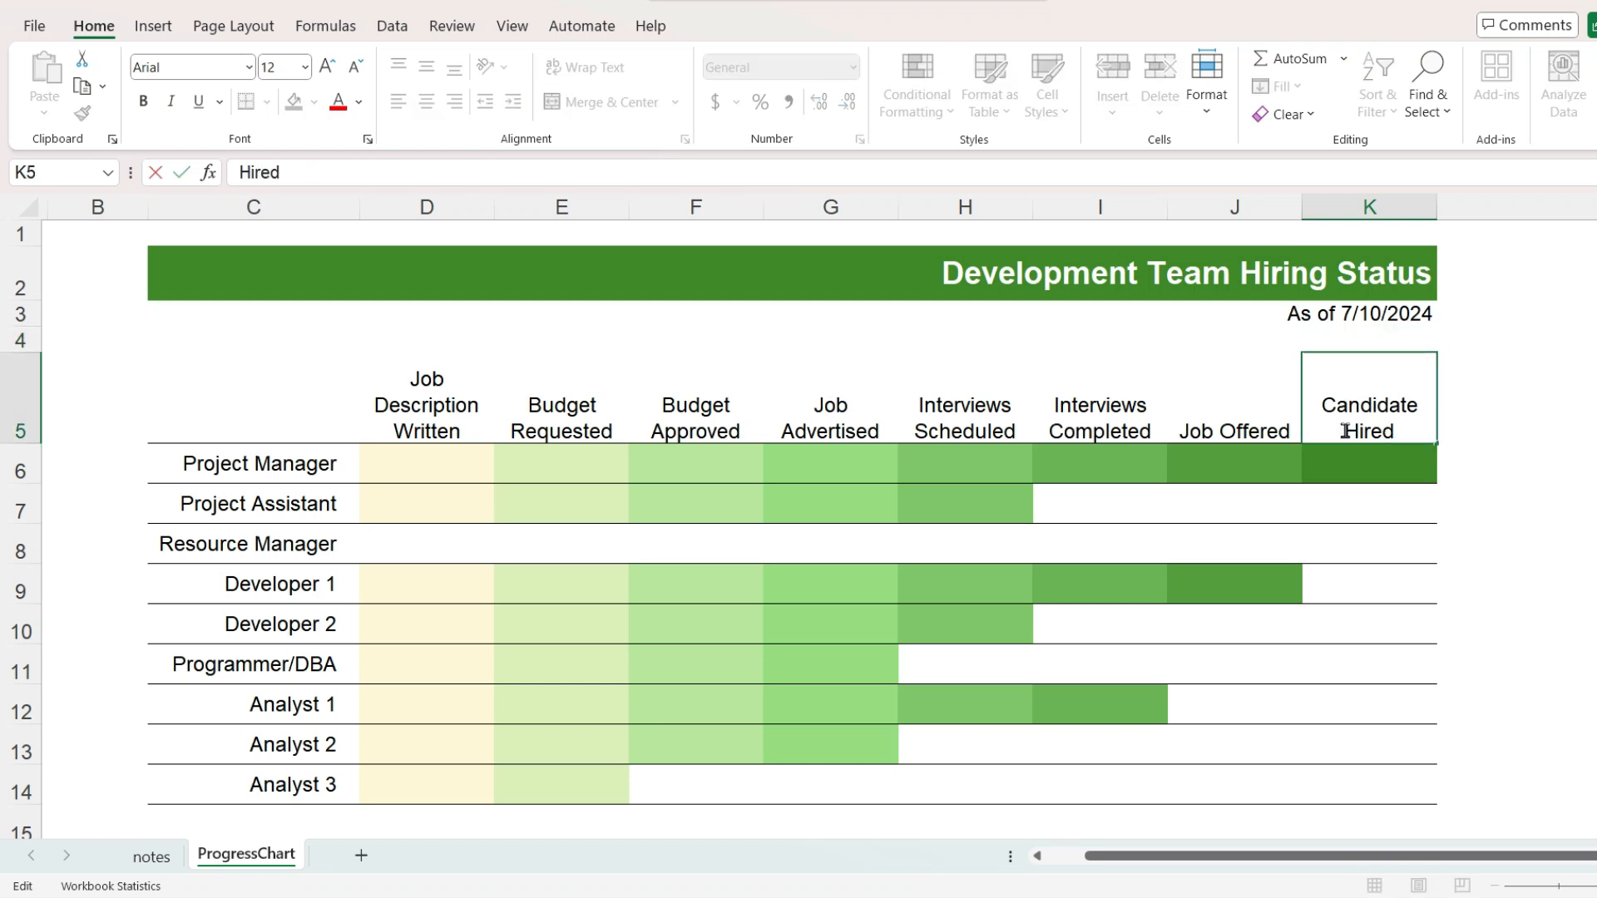
pyautogui.doubleClick(1367, 431)
pyautogui.write('Start Date')
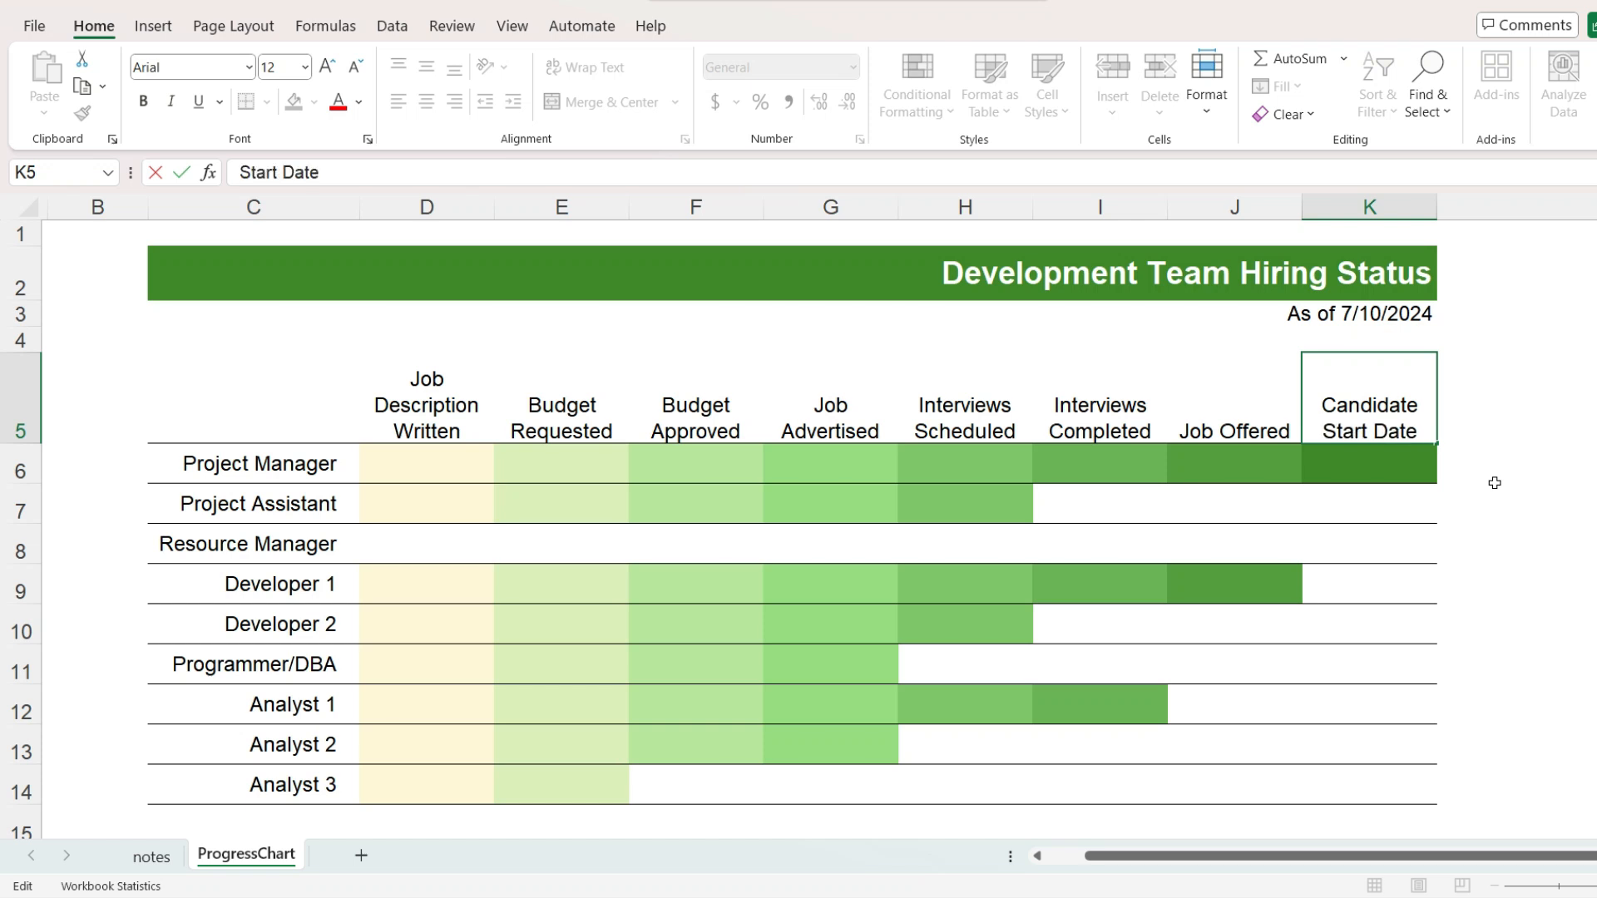
pyautogui.click(1369, 471)
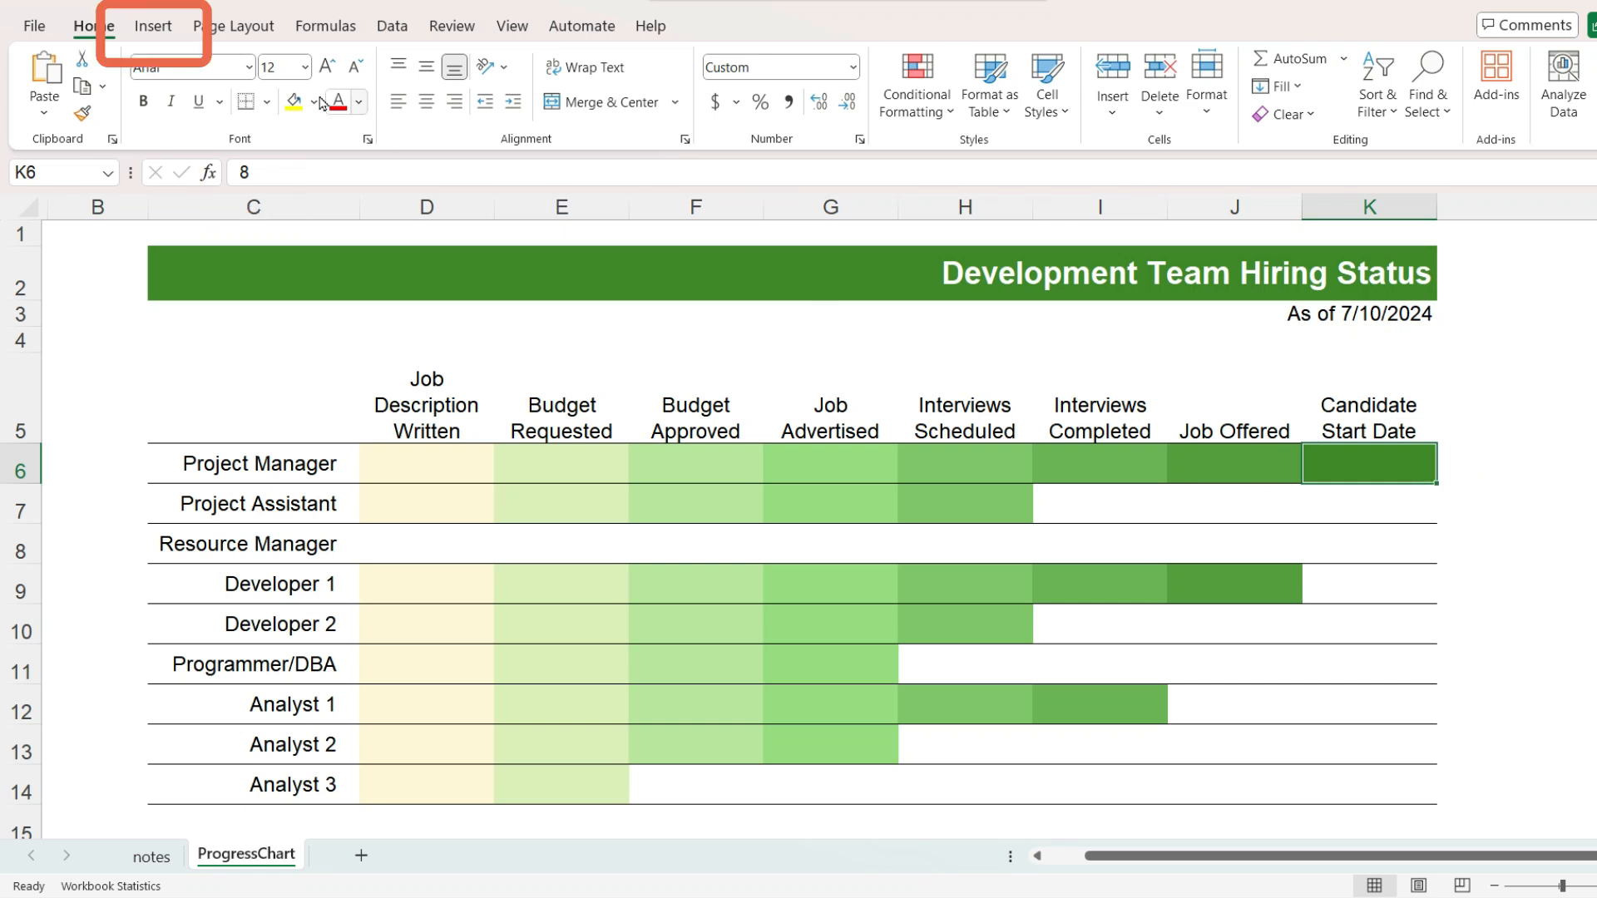
# Step: Insert a text box reading 7/1/2024 and move it onto the Project Manager bar in K6
pyautogui.click(153, 25)
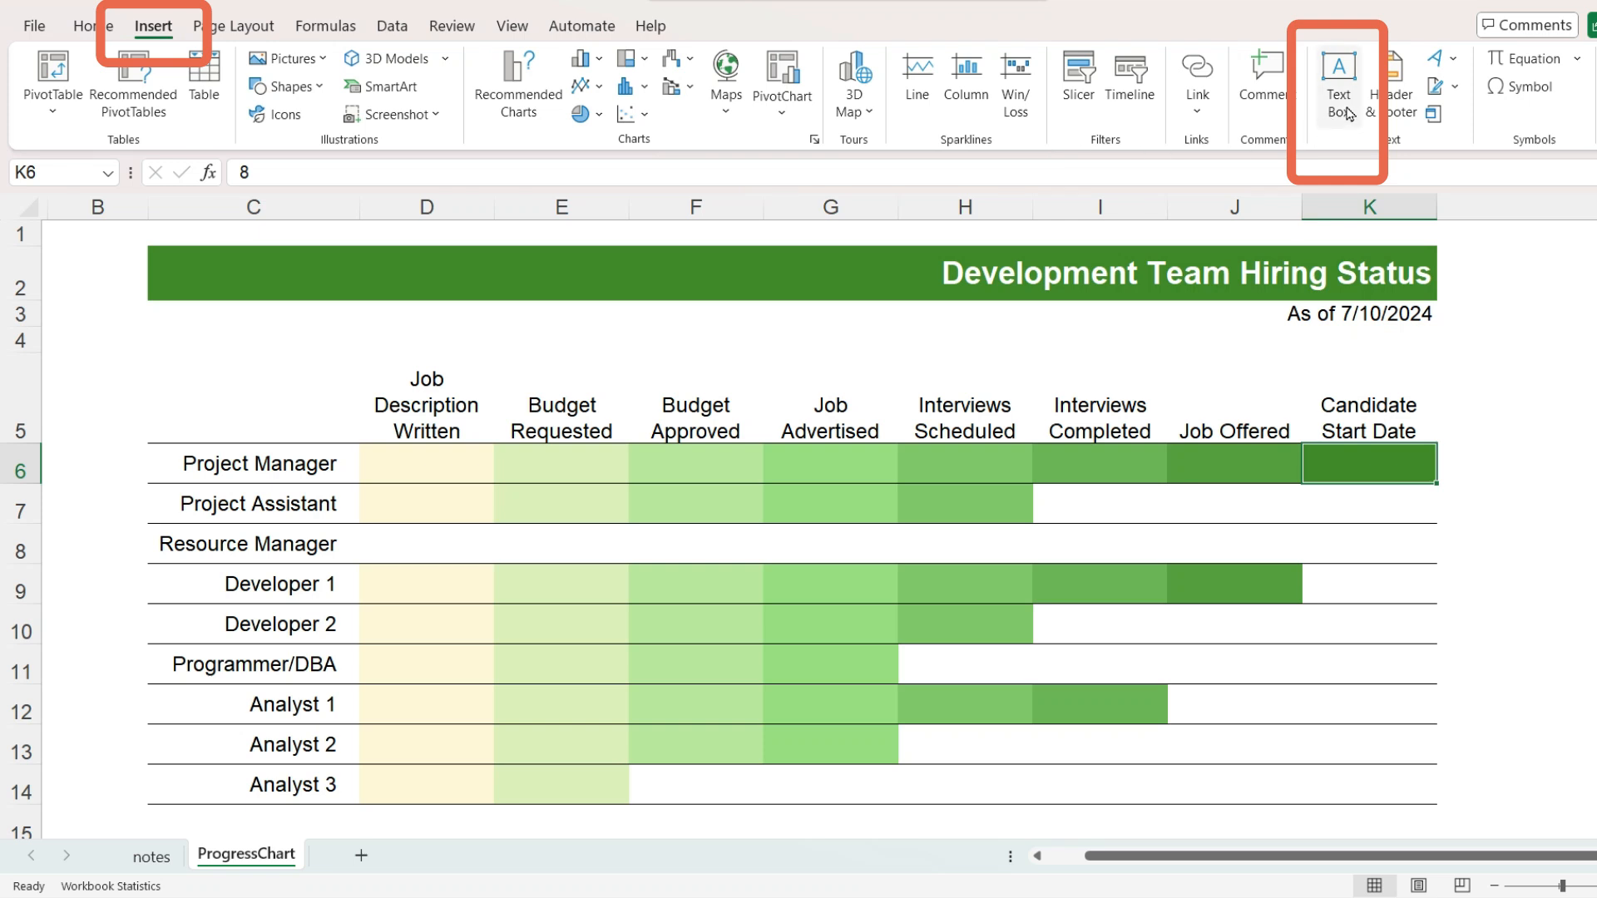
pyautogui.click(1338, 80)
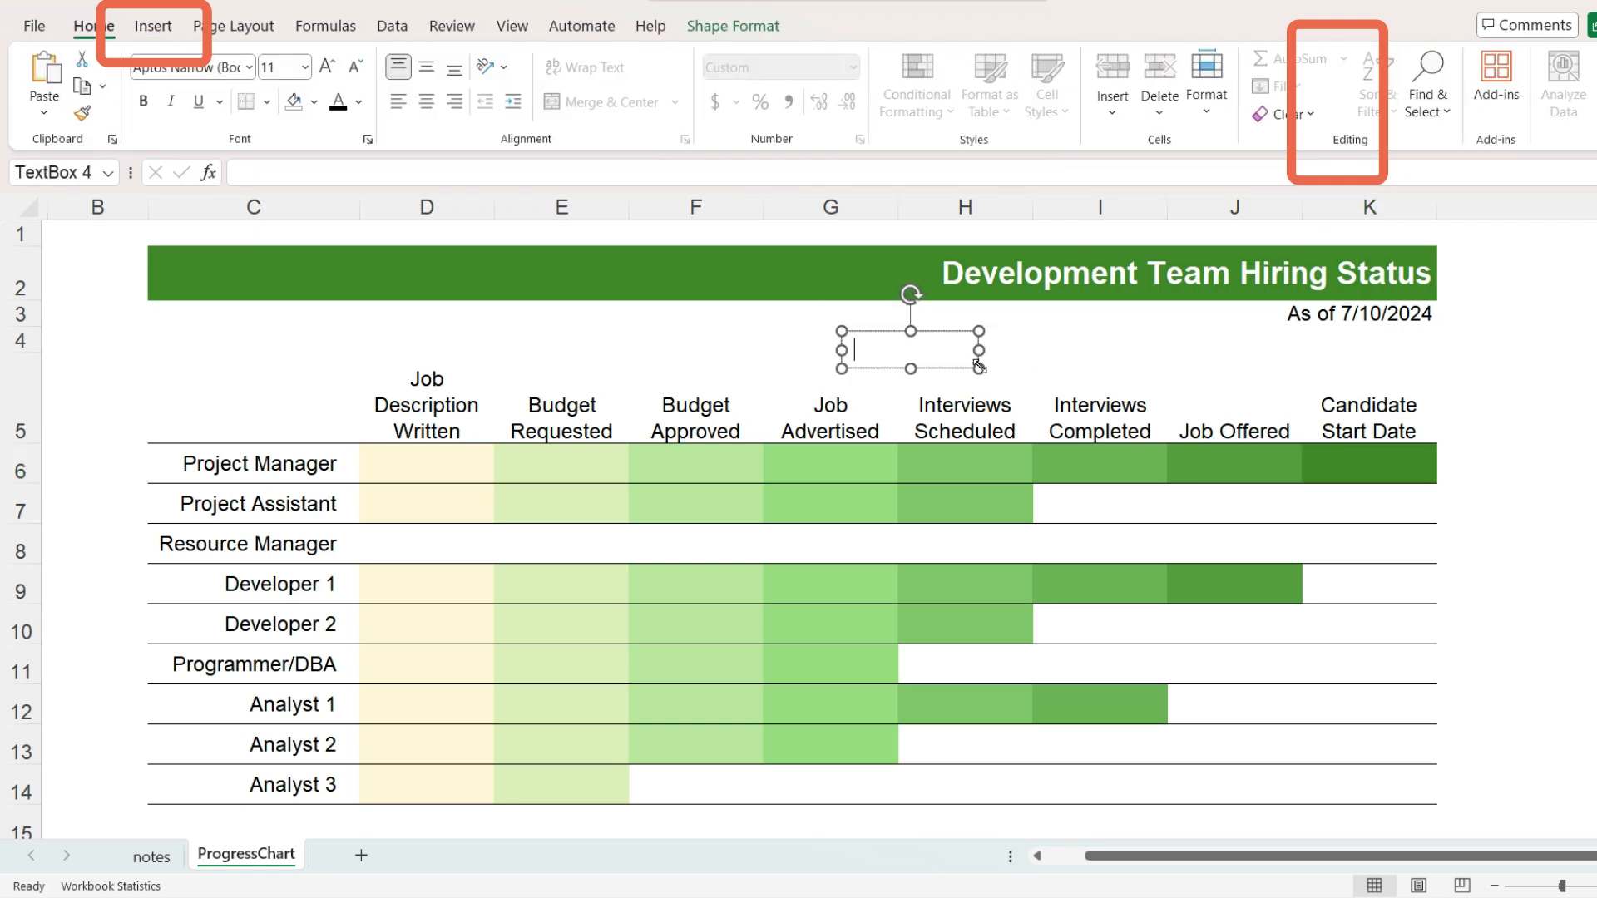
pyautogui.write('7/')
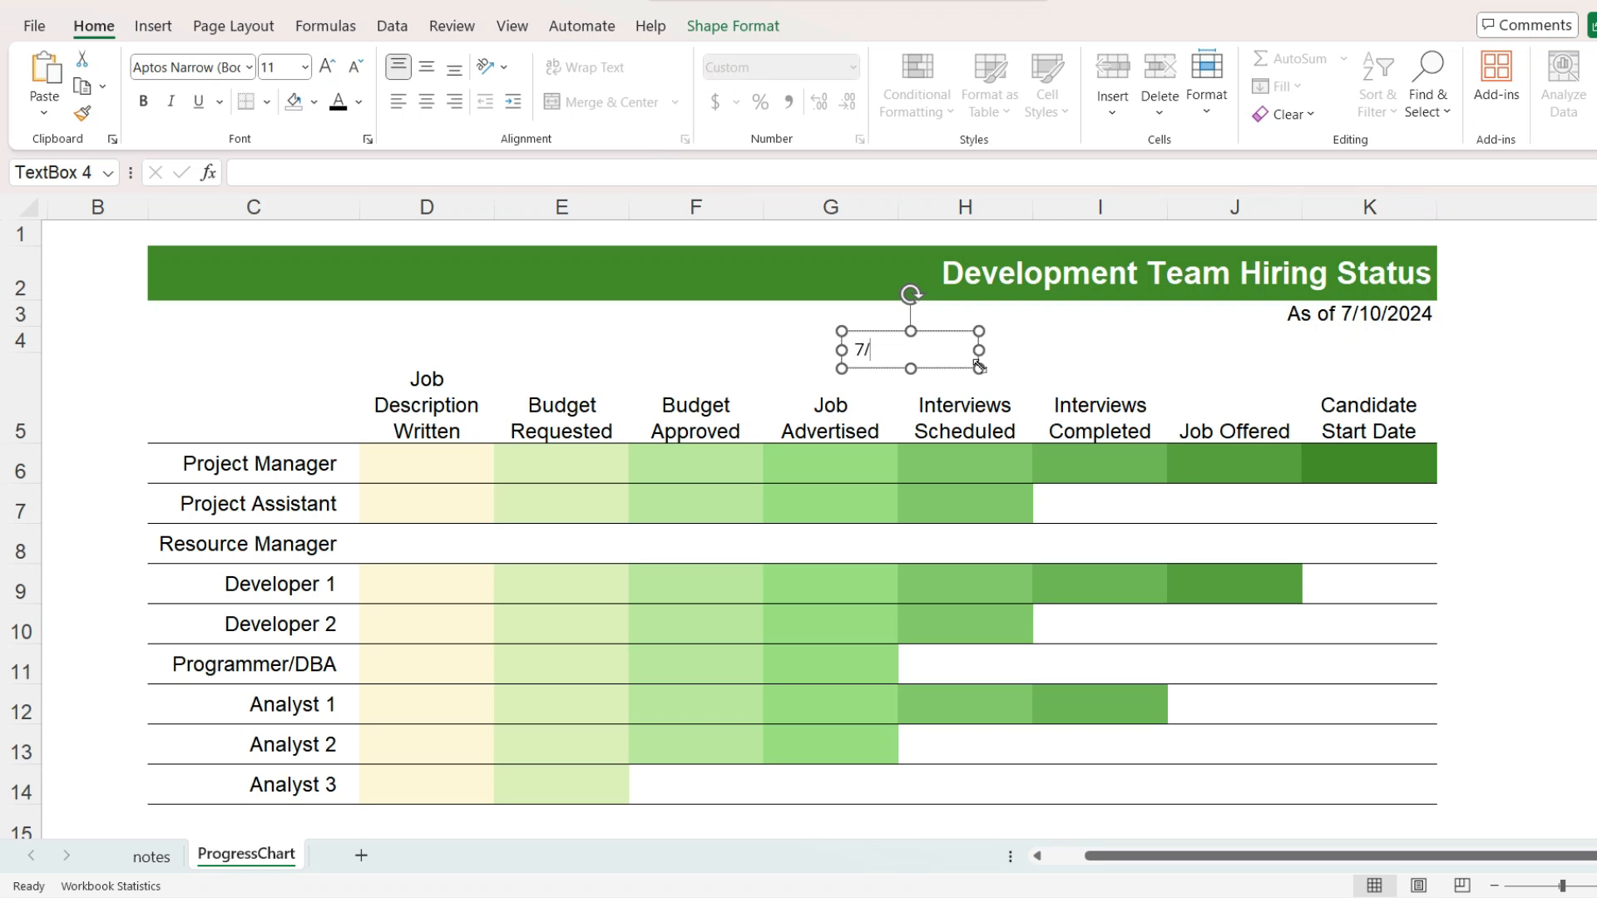
pyautogui.write('1/2024')
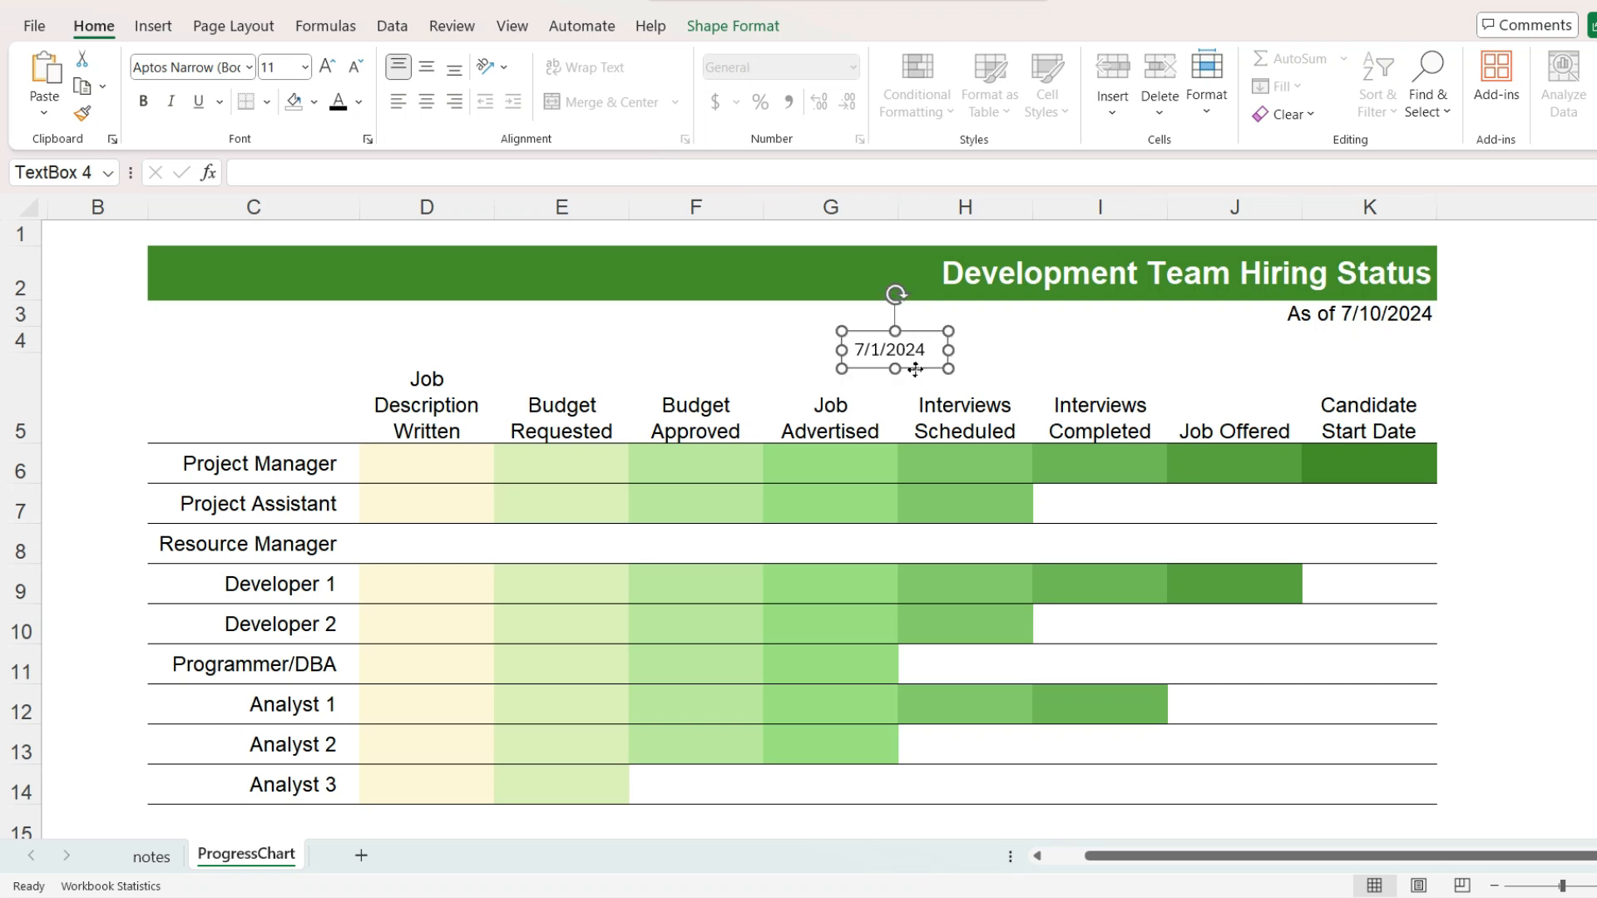
pyautogui.moveTo(895, 351); pyautogui.dragTo(1369, 464)
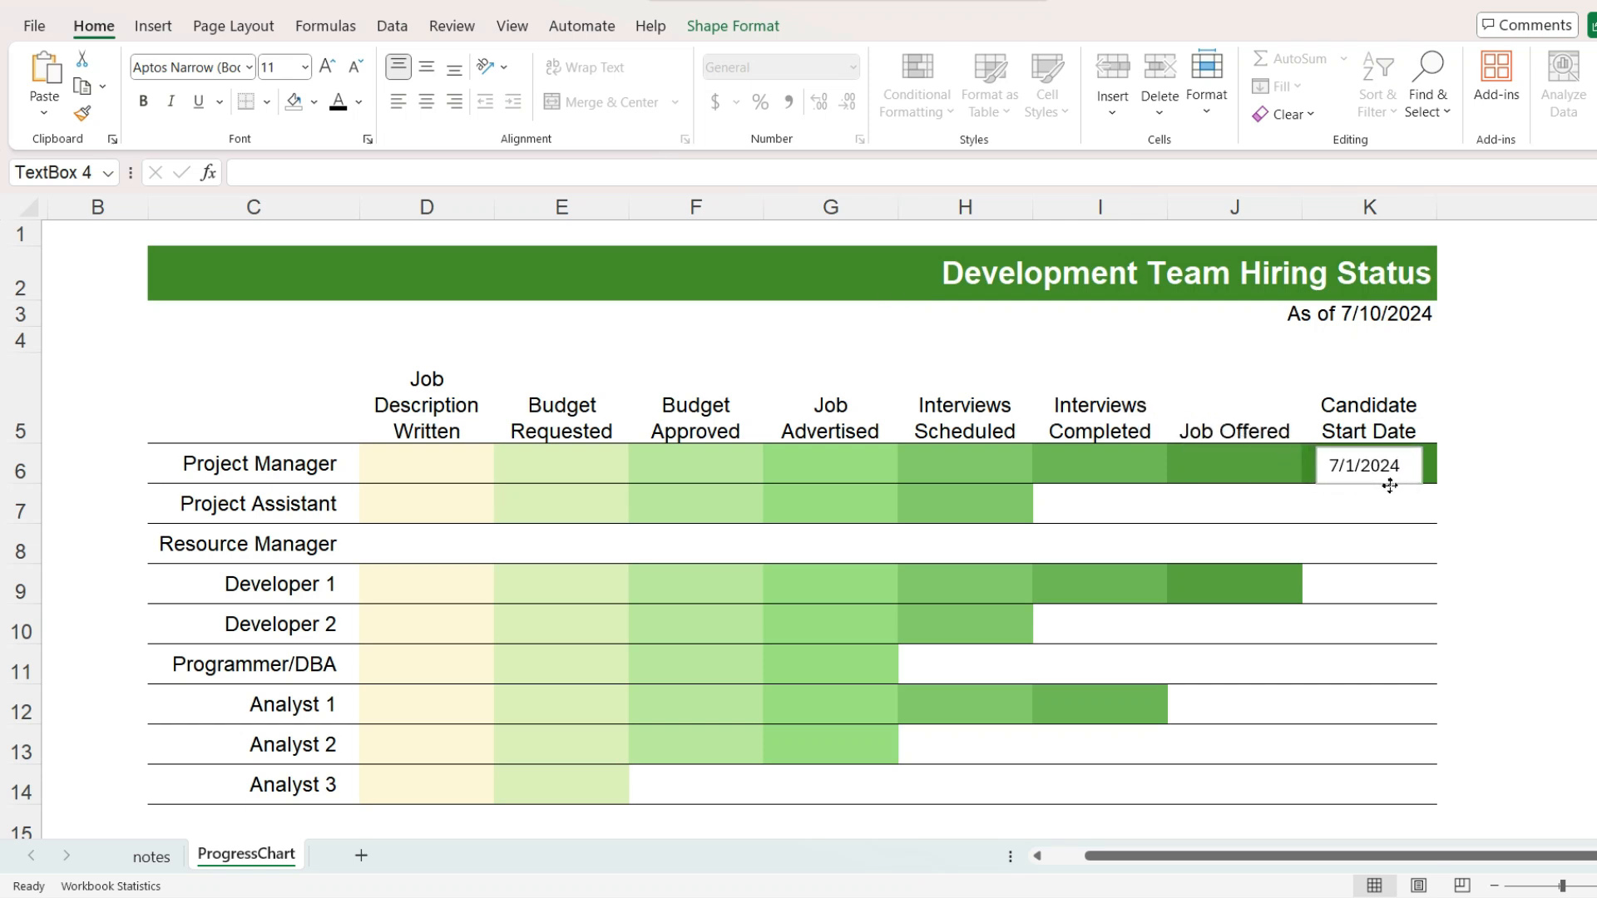
# Step: Set the 7/1/2024 text box to No Fill via Shape Format
pyautogui.click(1368, 464)
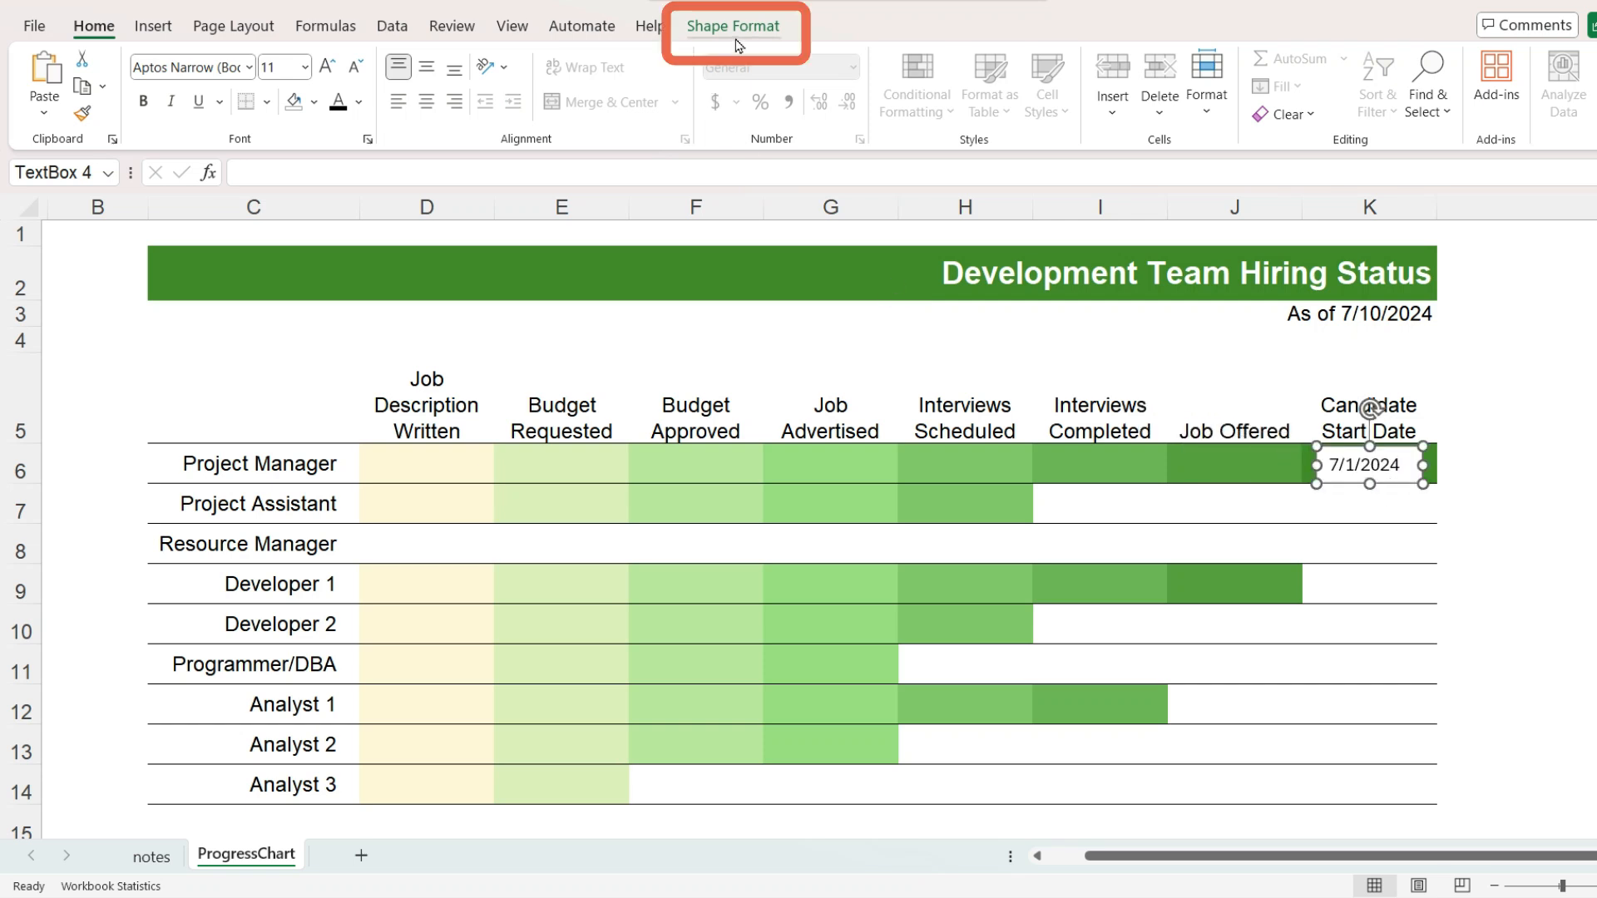
pyautogui.click(732, 25)
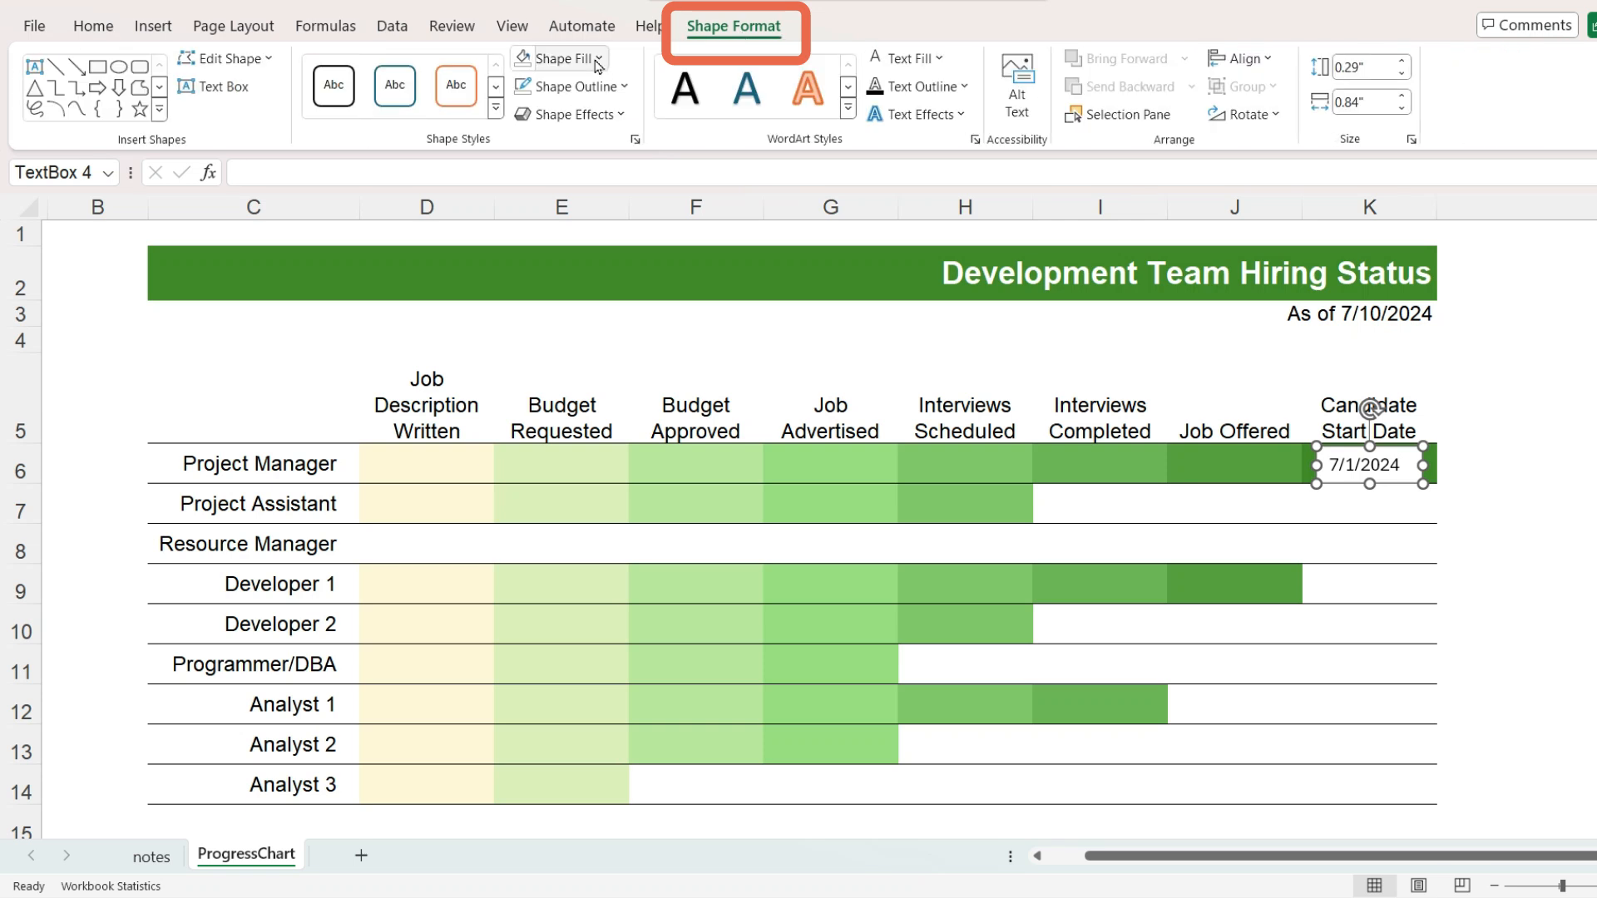
pyautogui.click(594, 56)
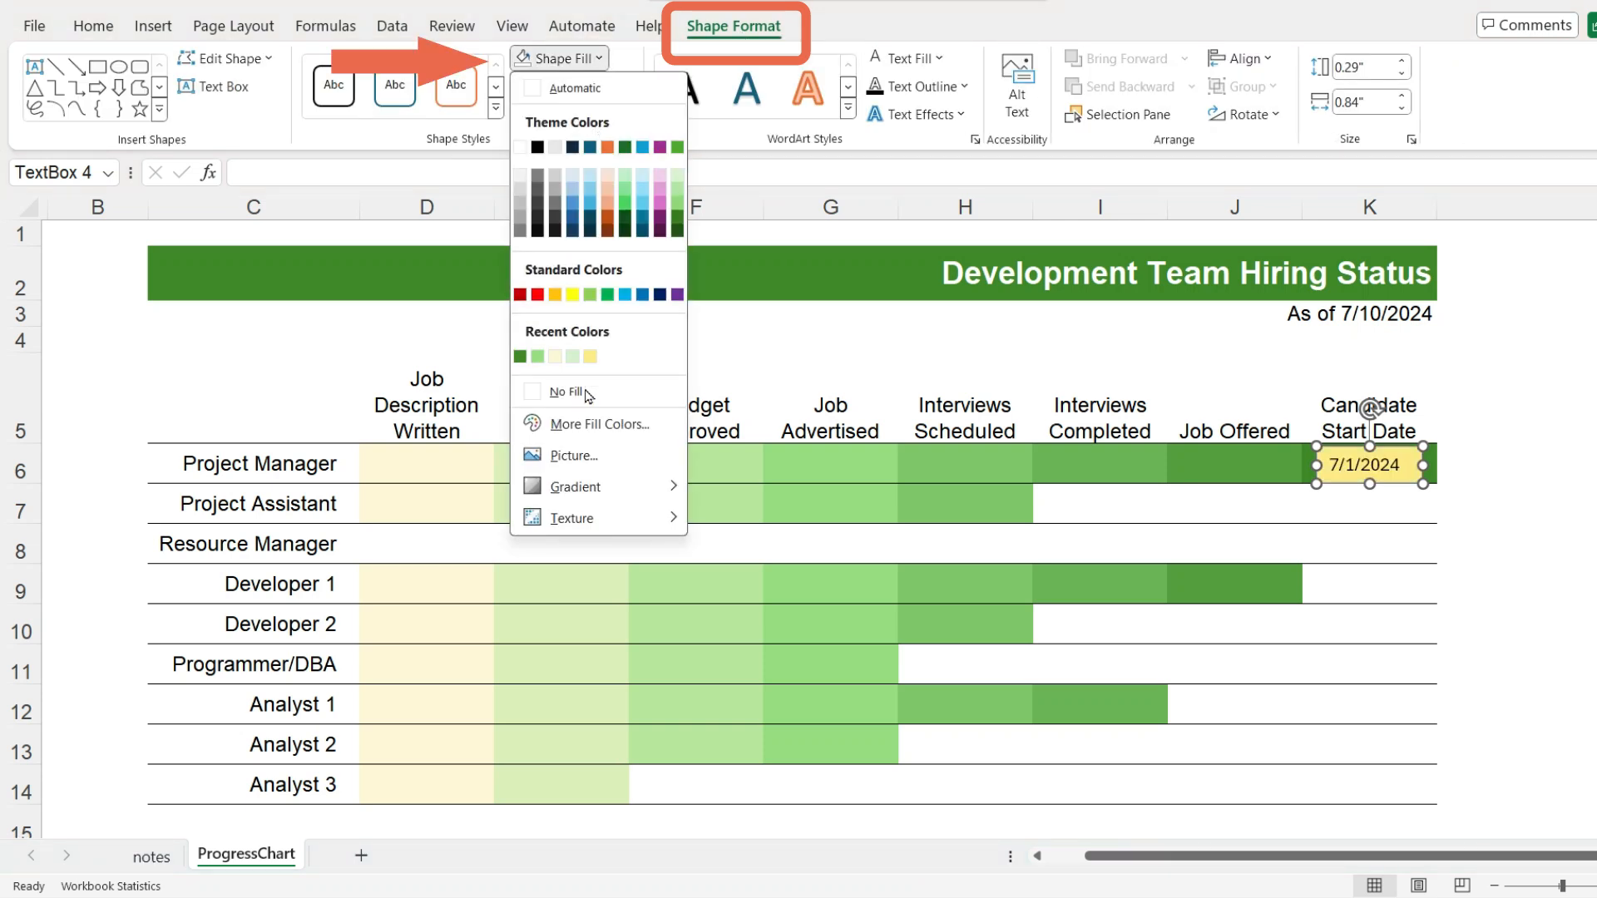
pyautogui.click(569, 85)
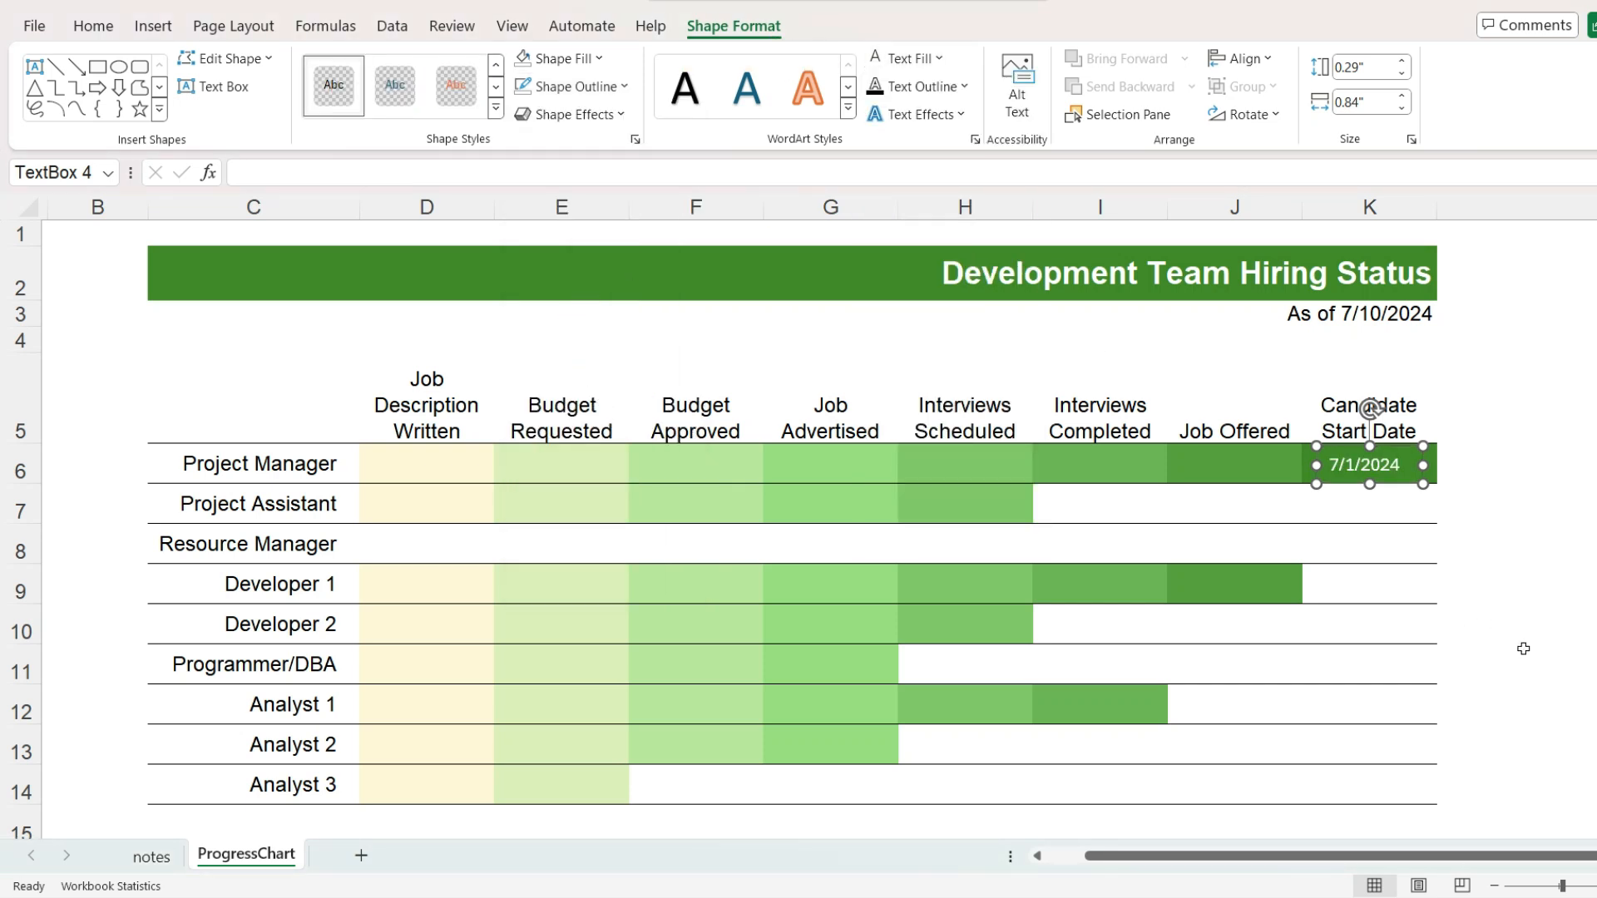
# Step: Insert a second text box over K9 for Developer 1 and type 7/1/2024
pyautogui.click(1412, 584)
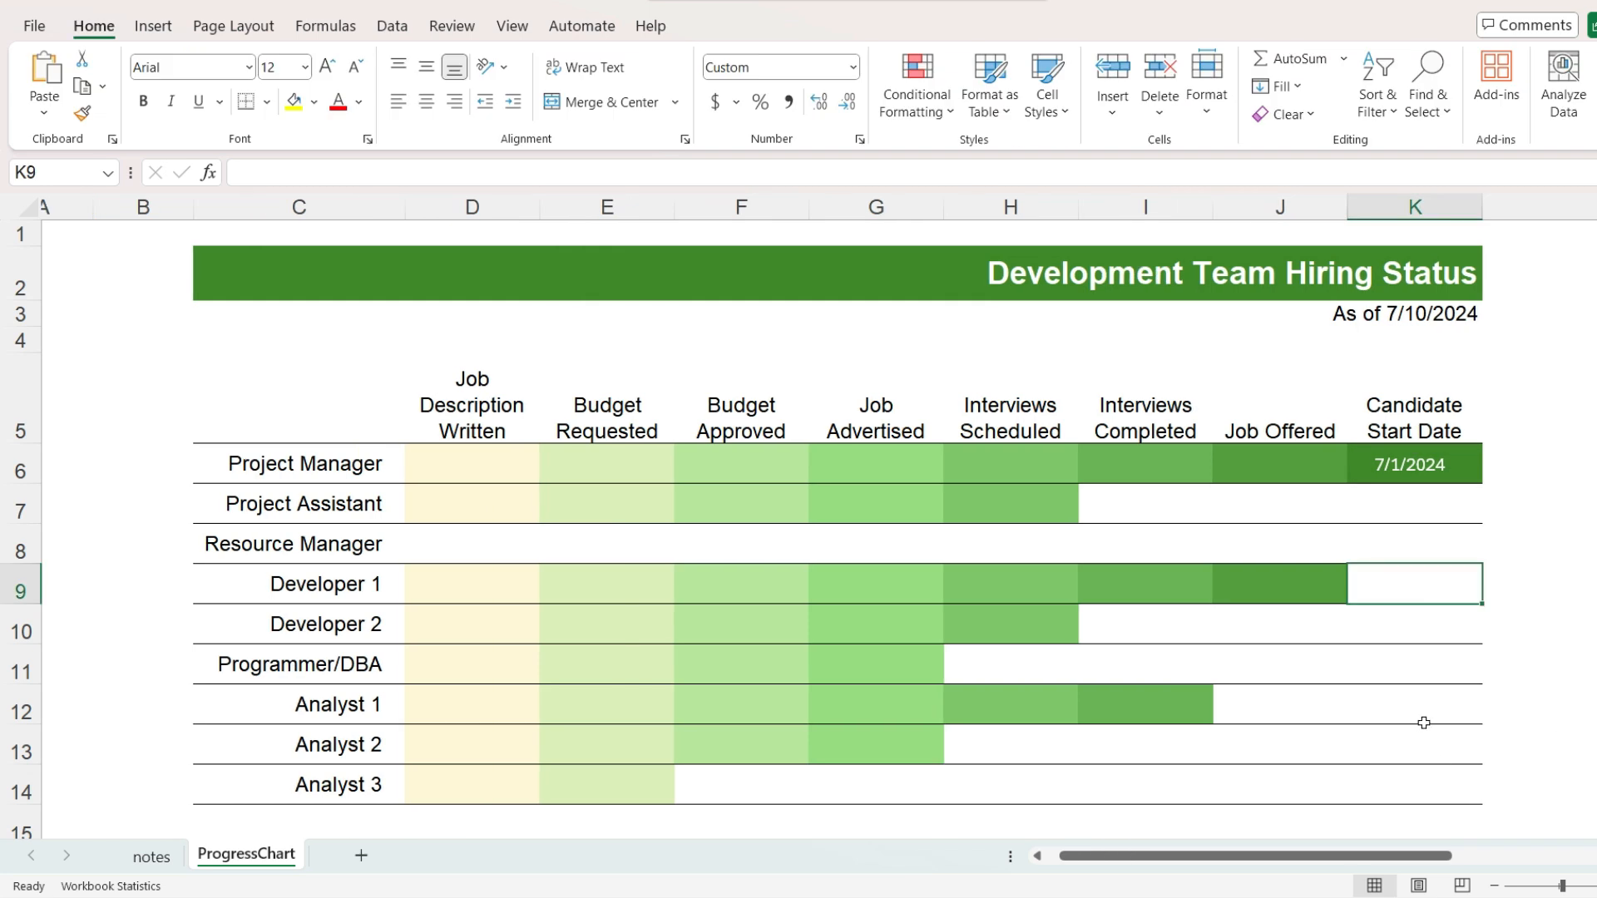
pyautogui.moveTo(1429, 647)
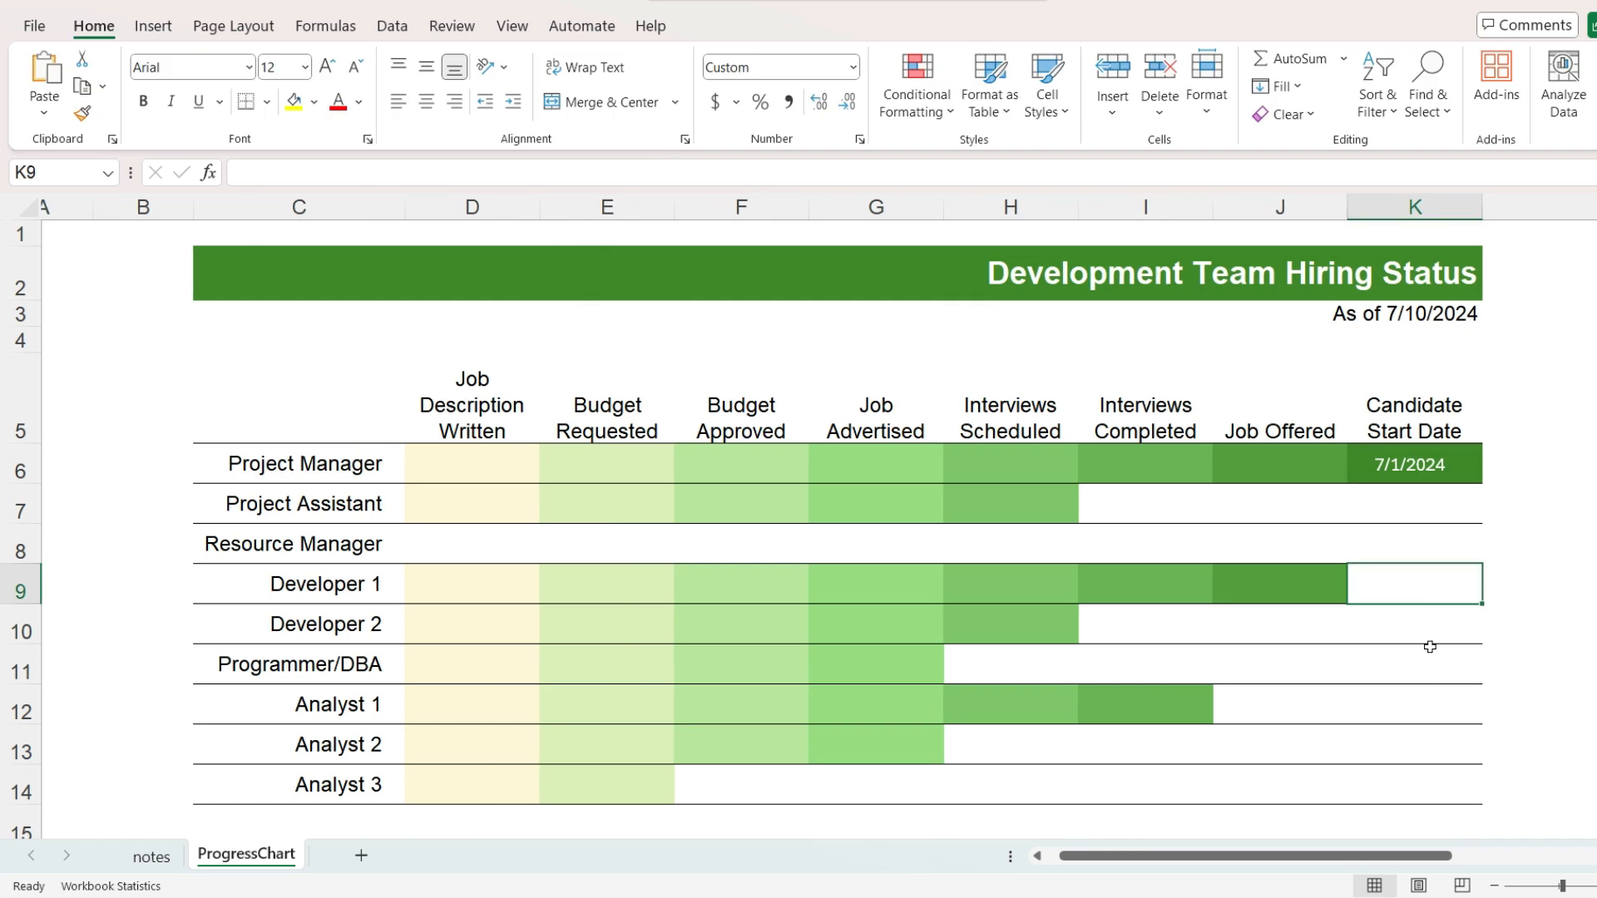
pyautogui.click(1409, 464)
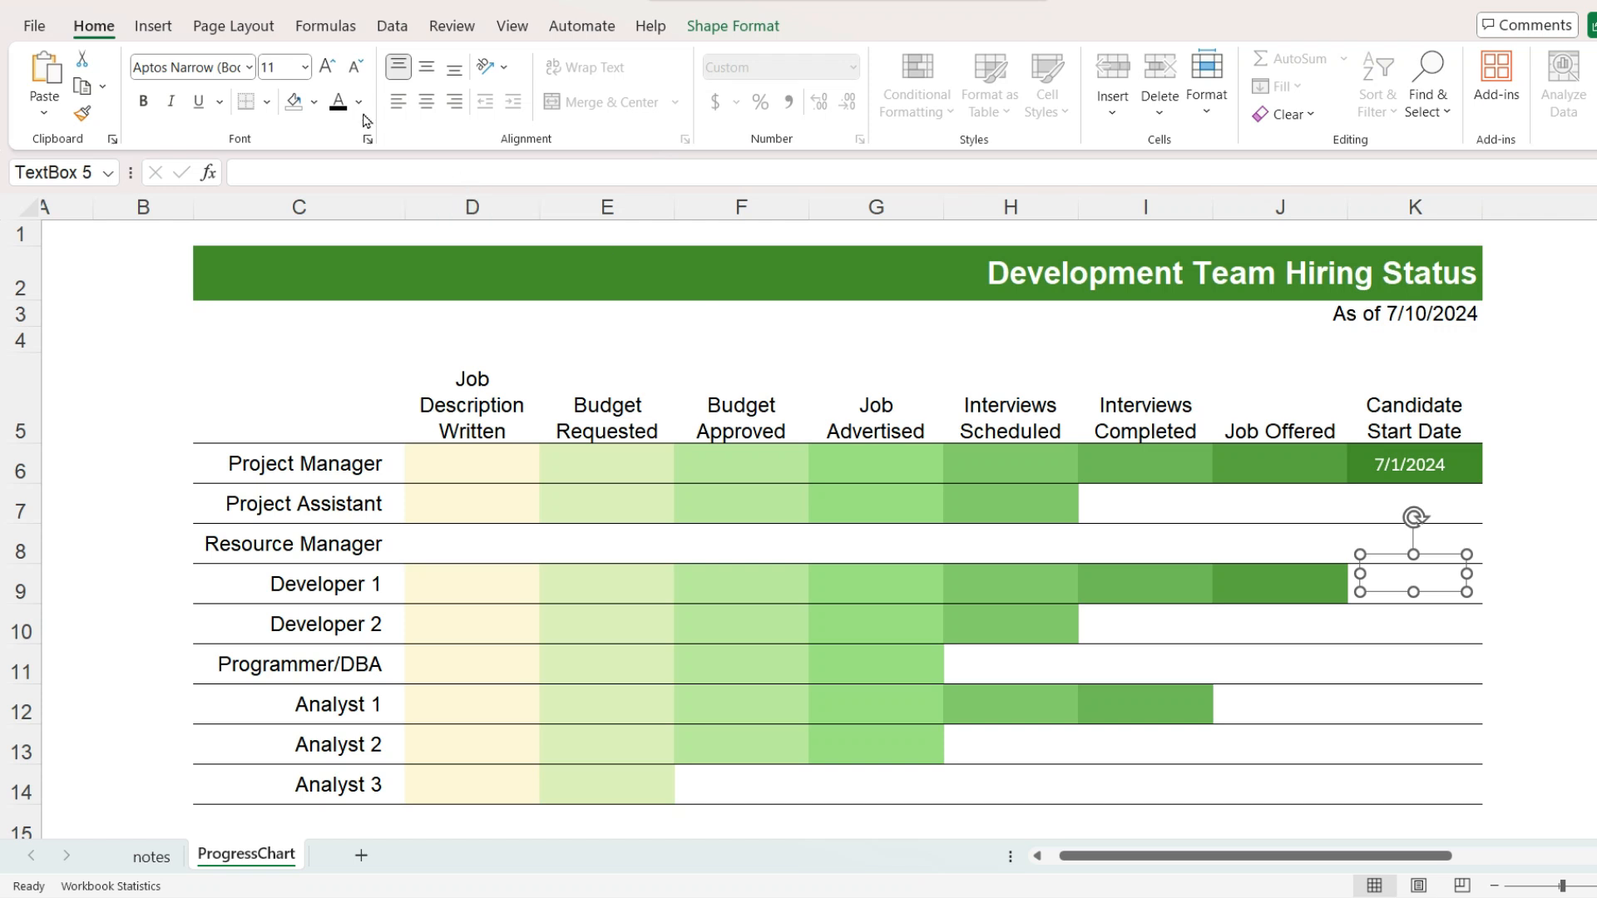
pyautogui.write('7/1/2024')
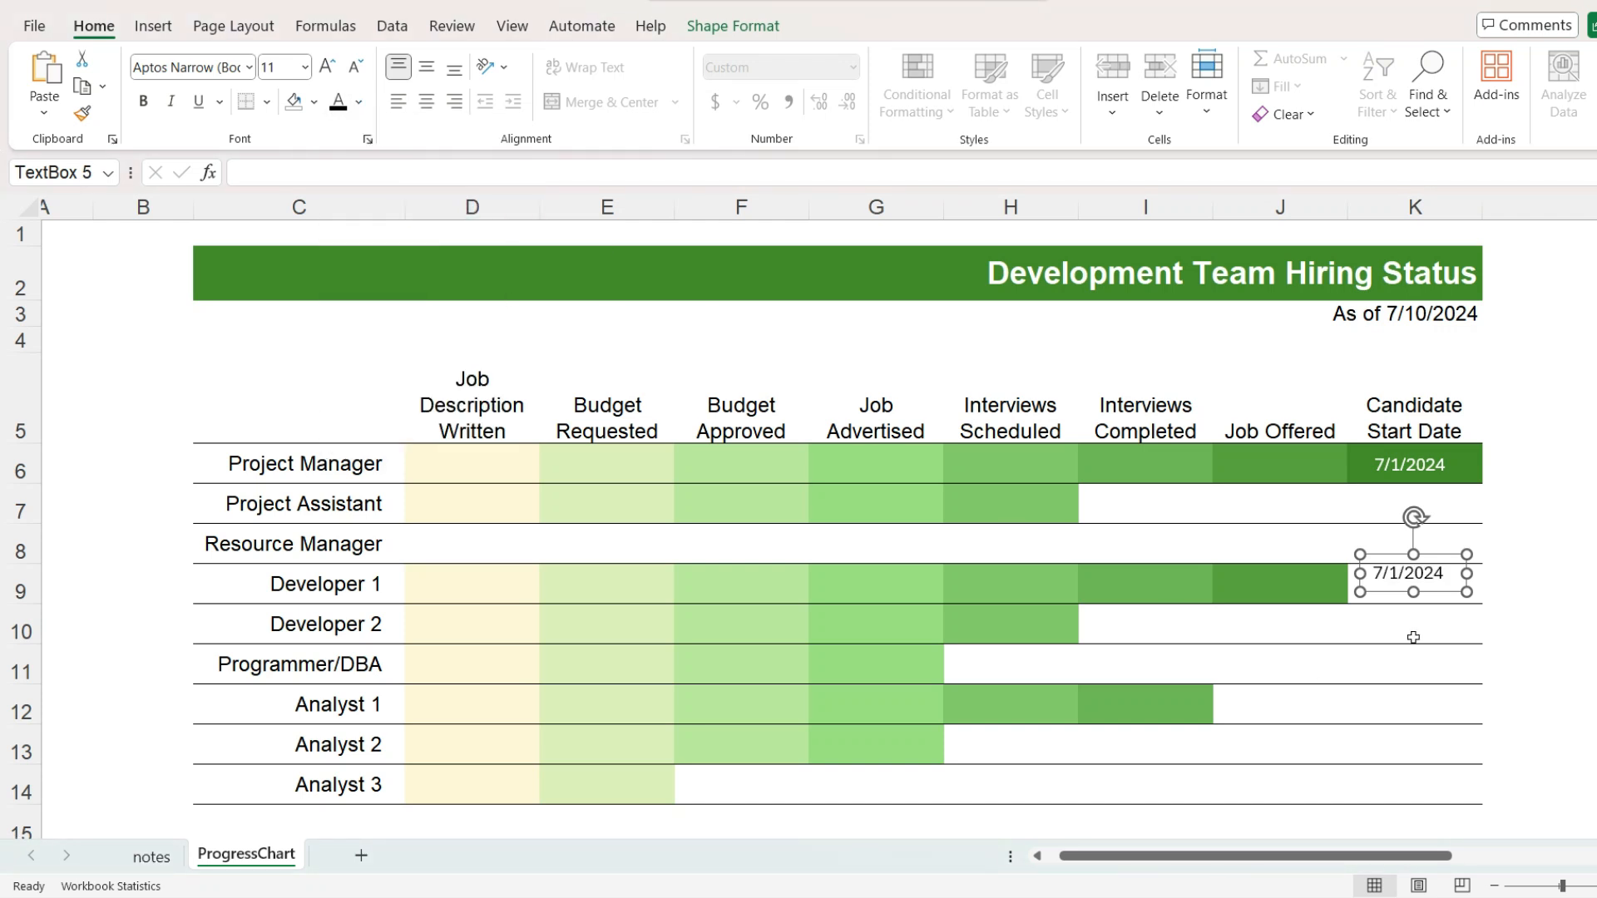